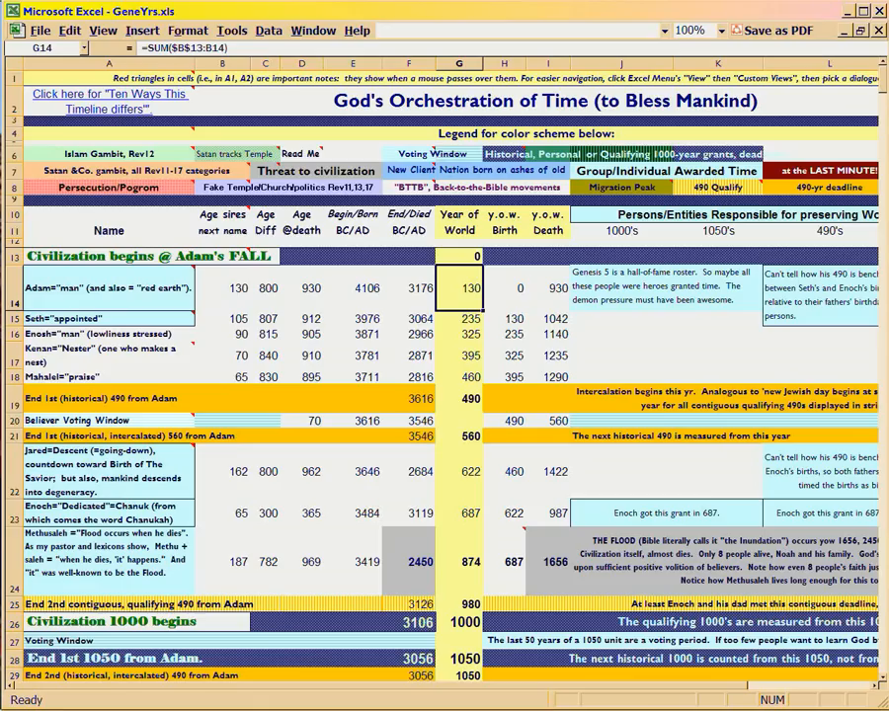
Step: Review Seth's rows, Jared's year-of-world formula, the first 490 from Adam and the Believer Voting Window
click(504, 318)
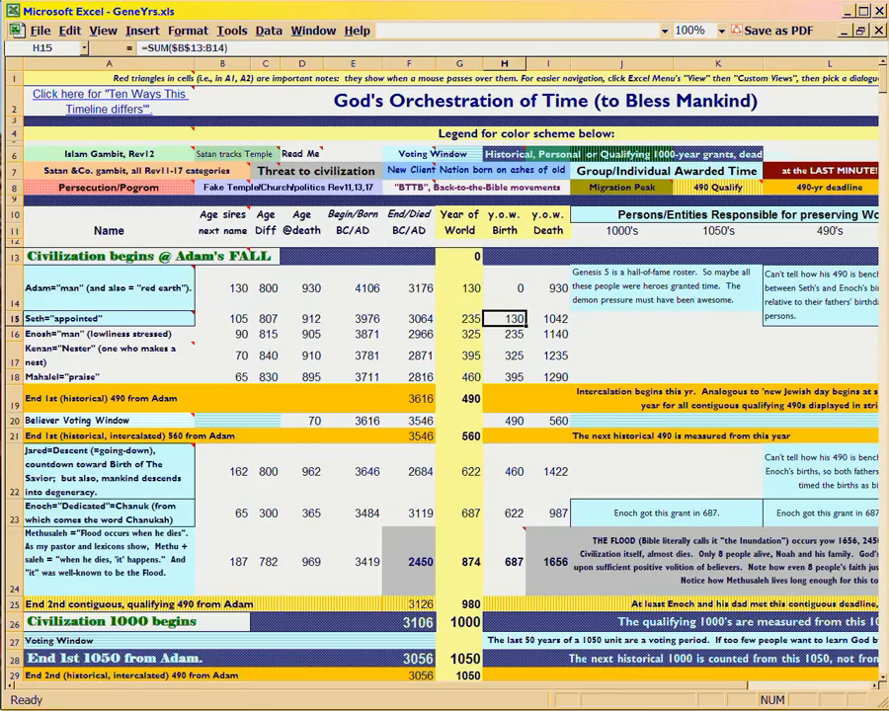
click(458, 398)
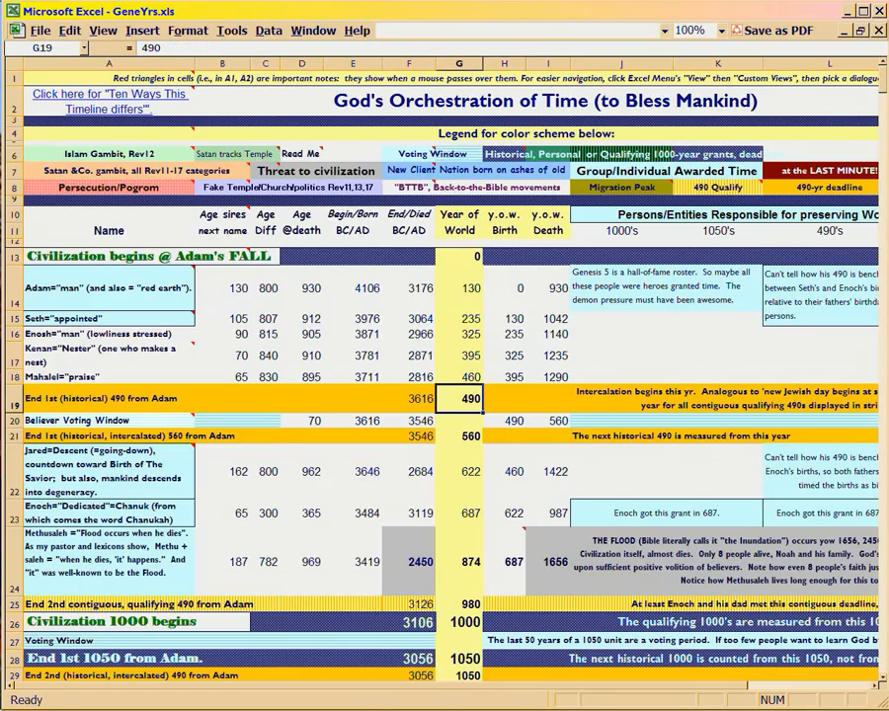
click(503, 318)
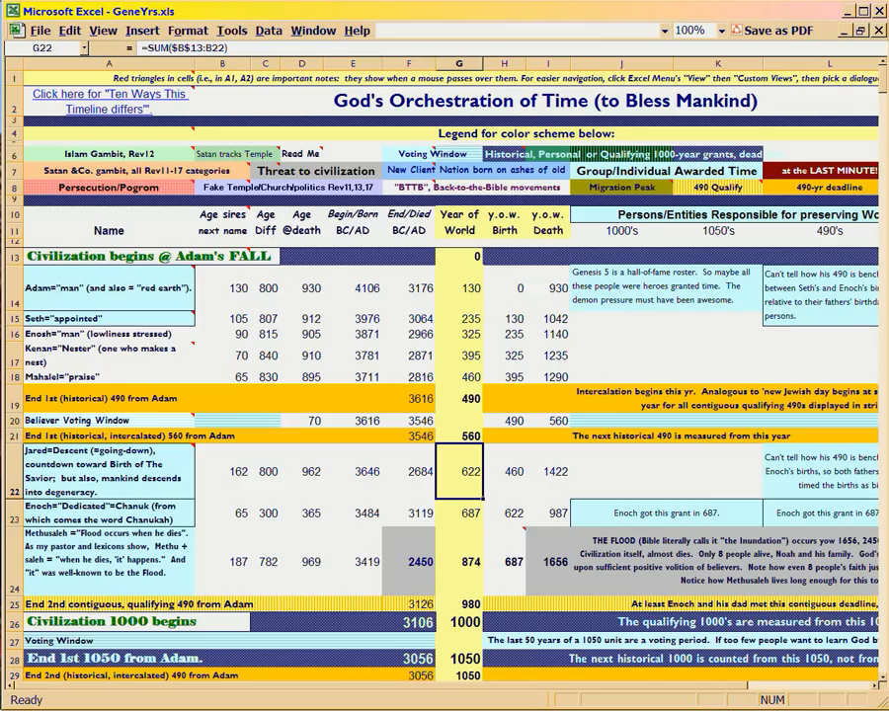
click(460, 399)
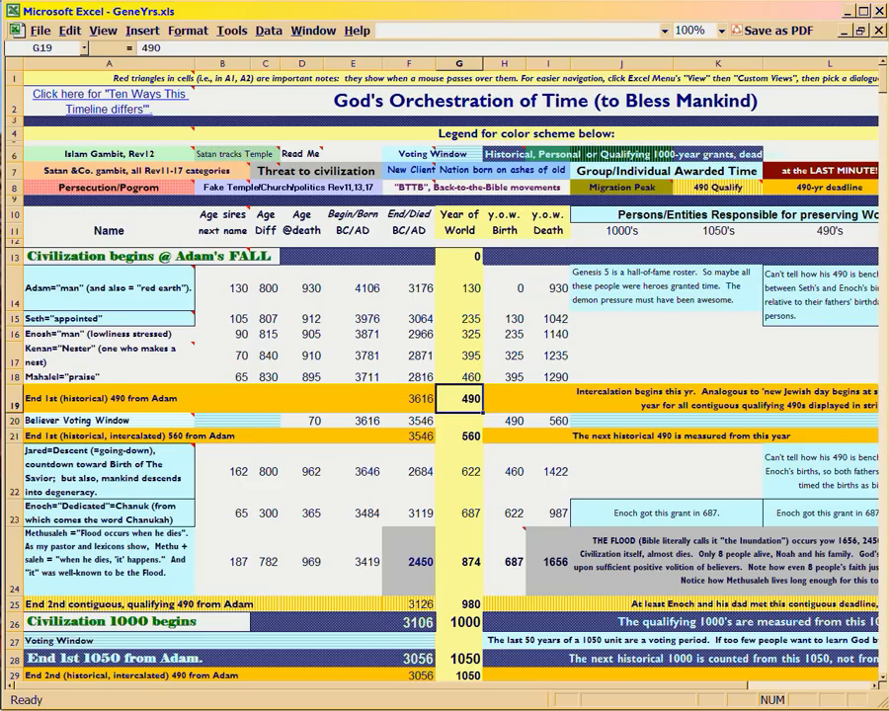
click(504, 318)
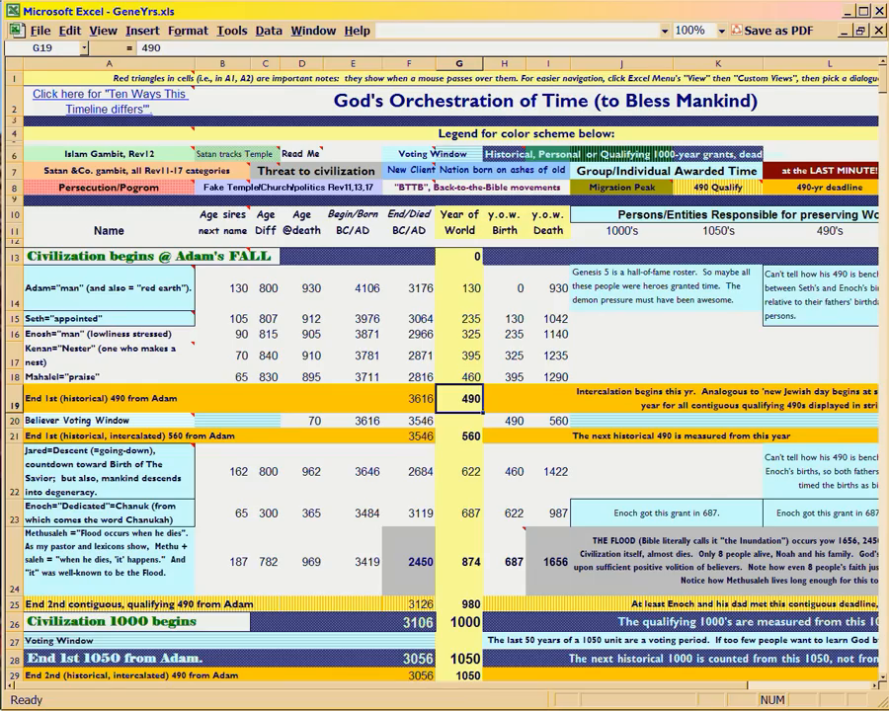
click(458, 421)
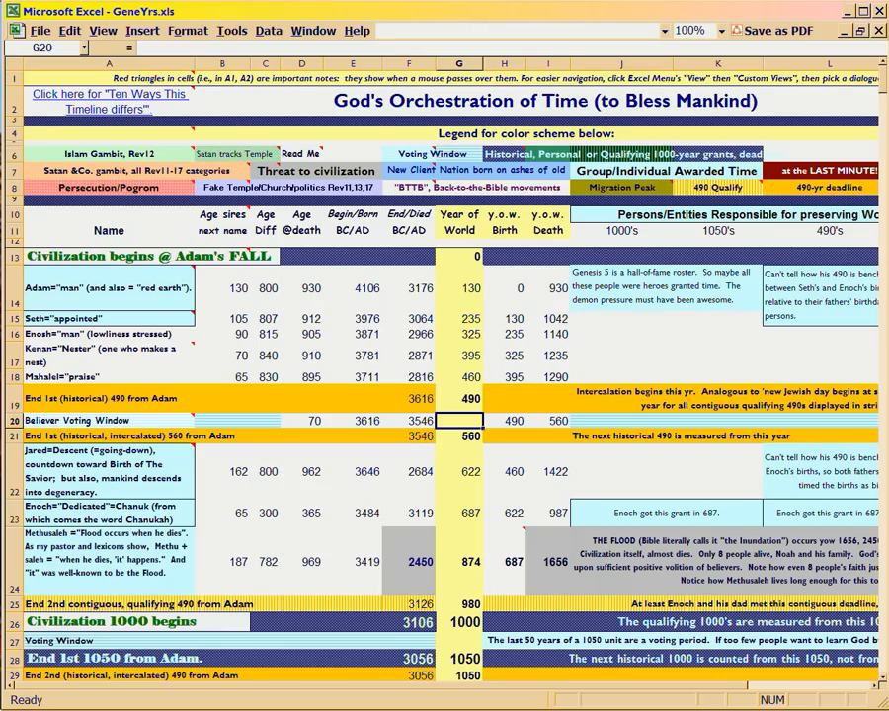
click(549, 318)
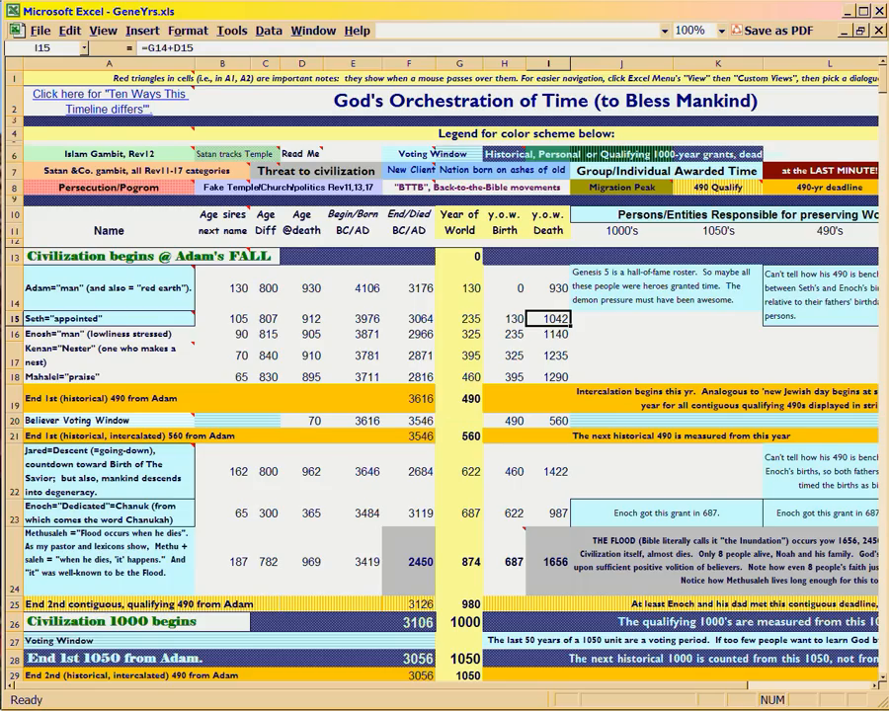
click(460, 419)
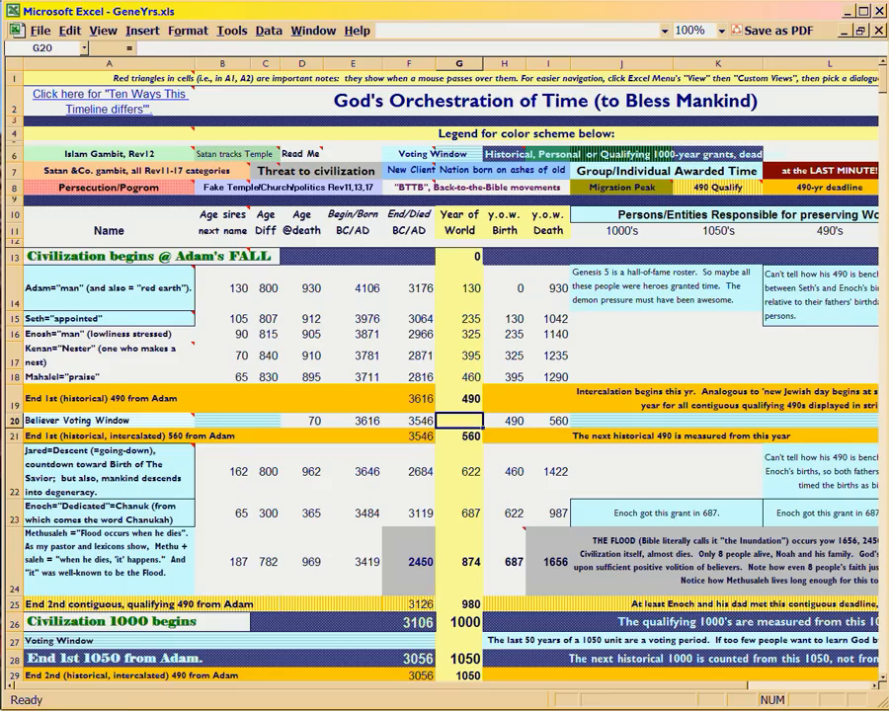
click(109, 318)
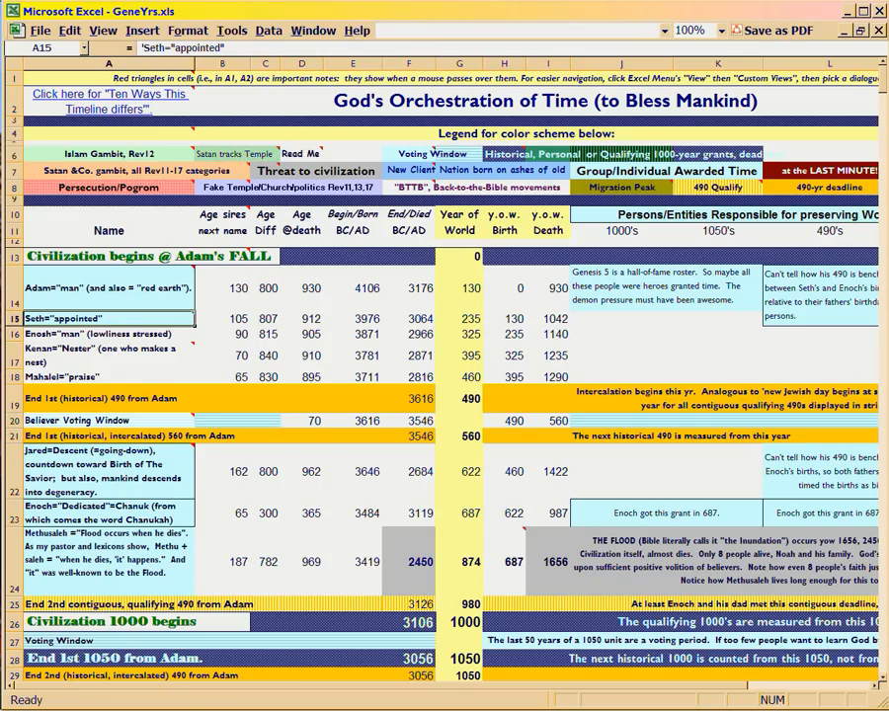
click(459, 420)
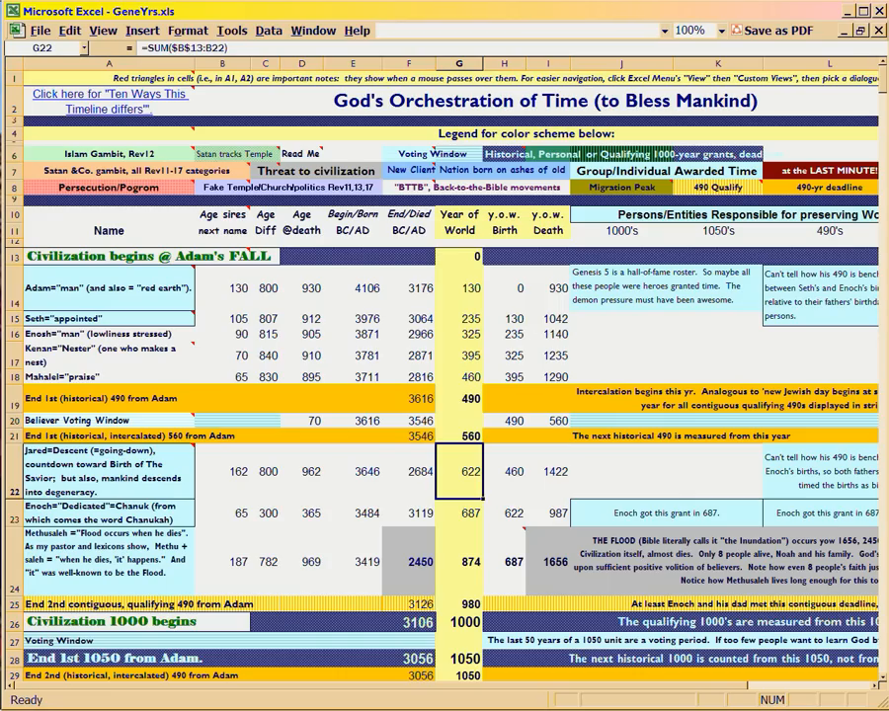
click(458, 398)
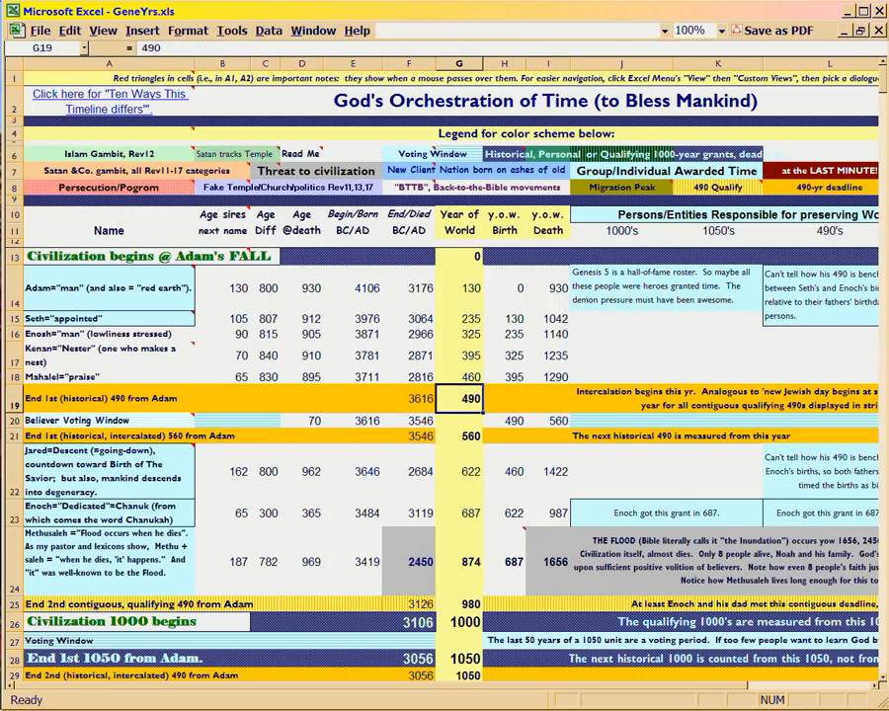
click(460, 471)
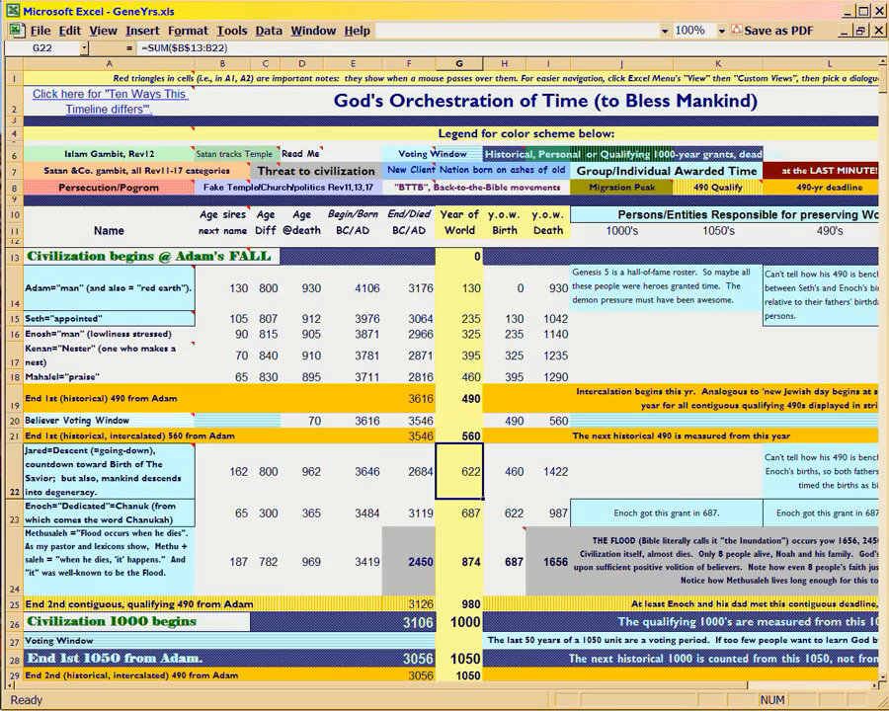
Step: Scroll down to read Enoch's formula in G23 and Methuselah's name note in A24
scroll(down, 3)
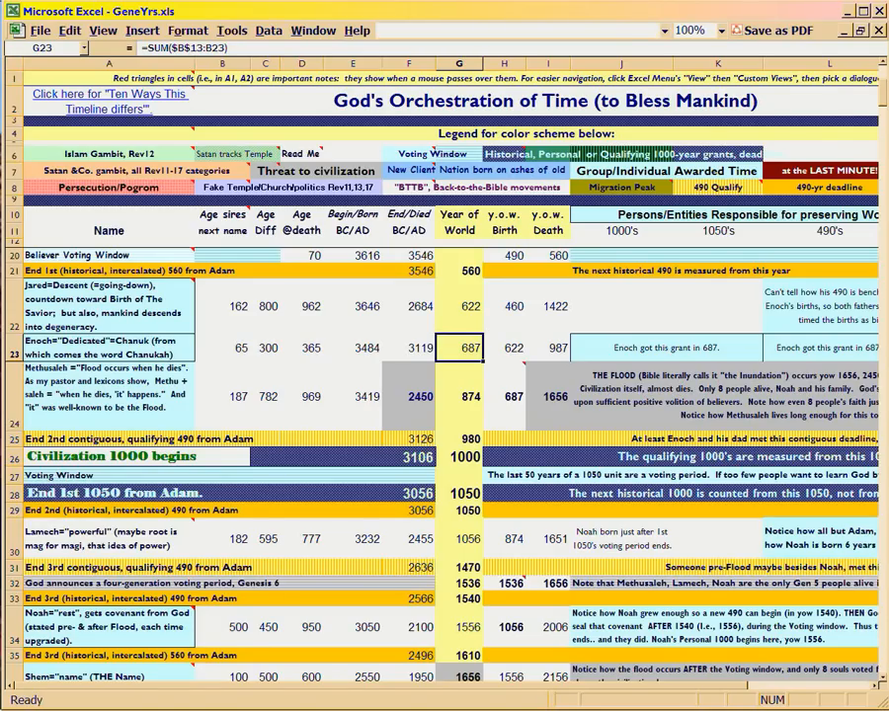
click(458, 306)
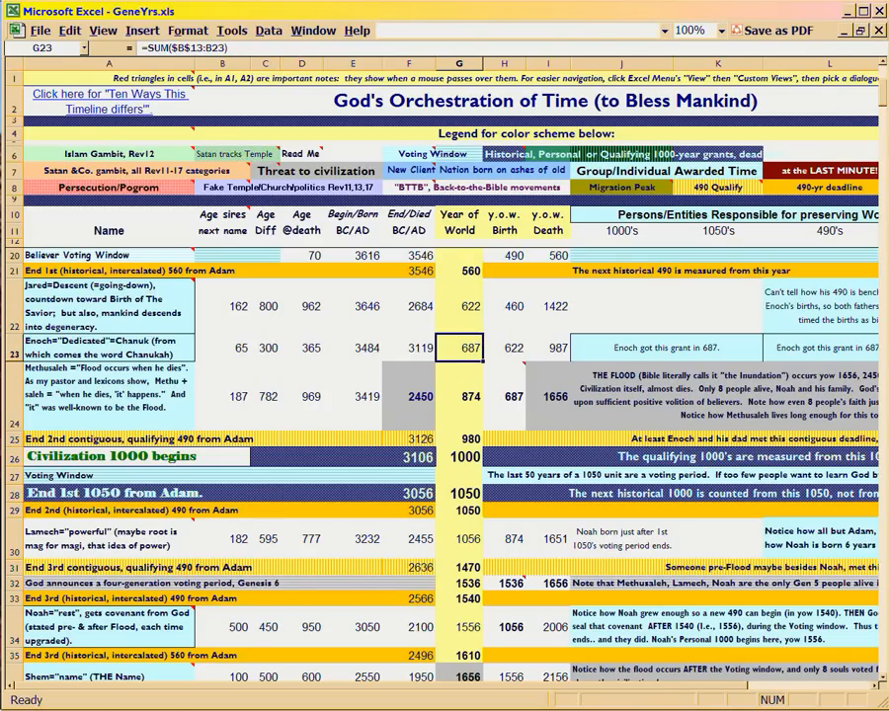
click(107, 394)
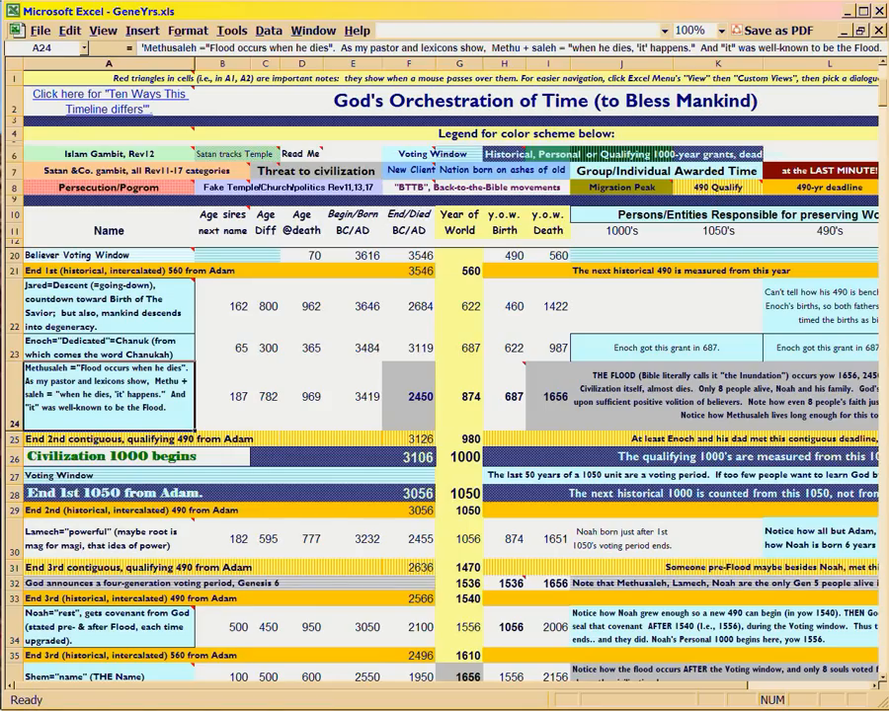
click(460, 347)
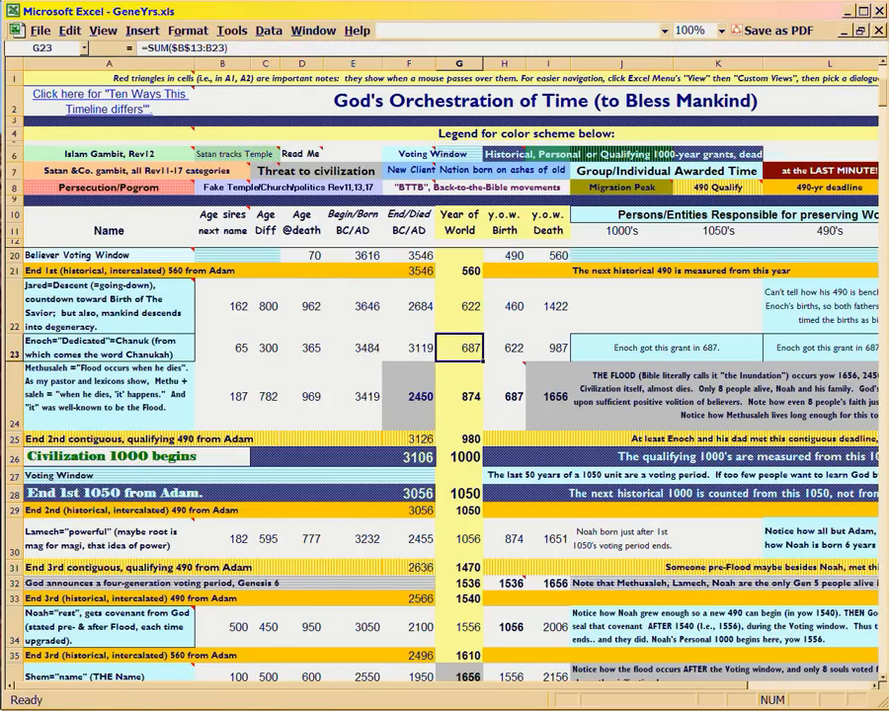
scroll(down, 3)
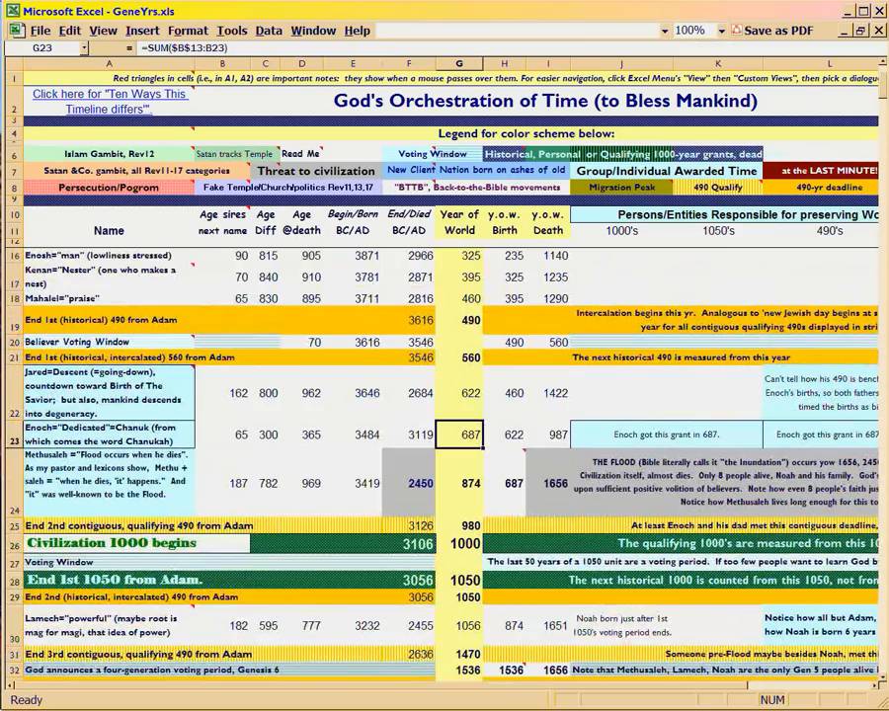
click(458, 341)
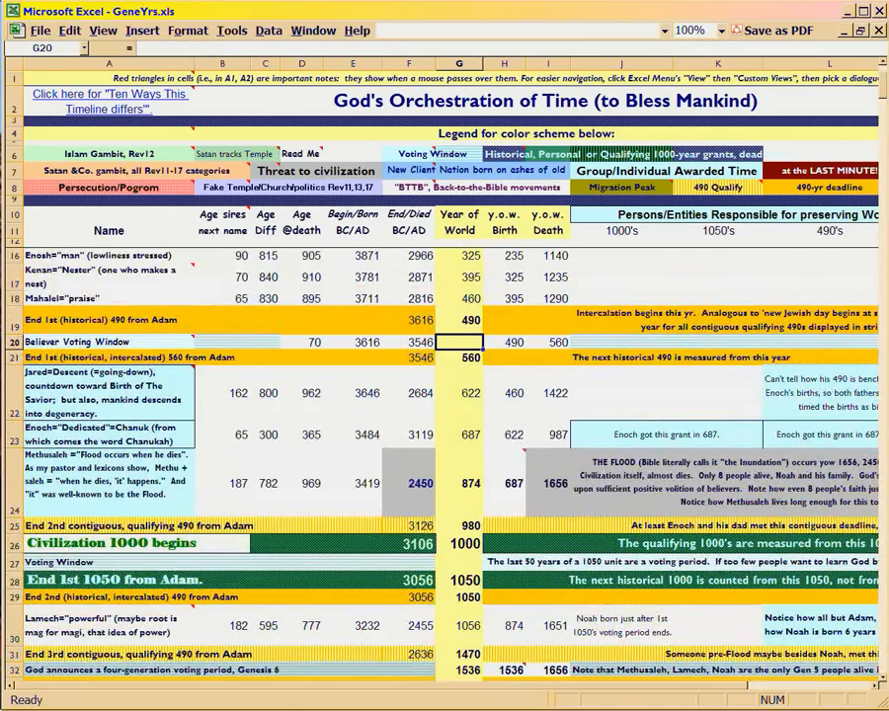
click(458, 561)
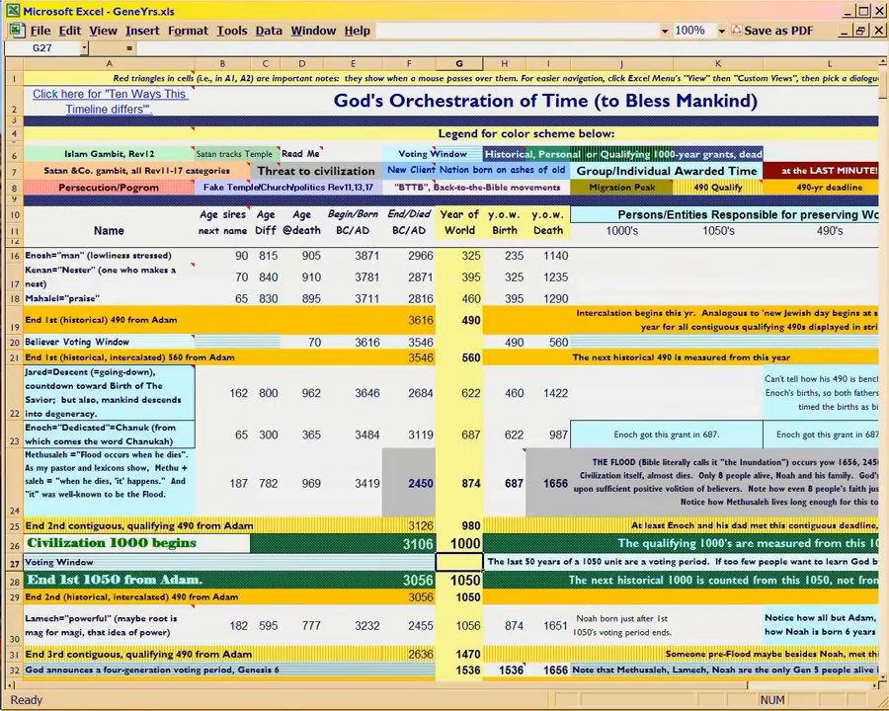
click(458, 434)
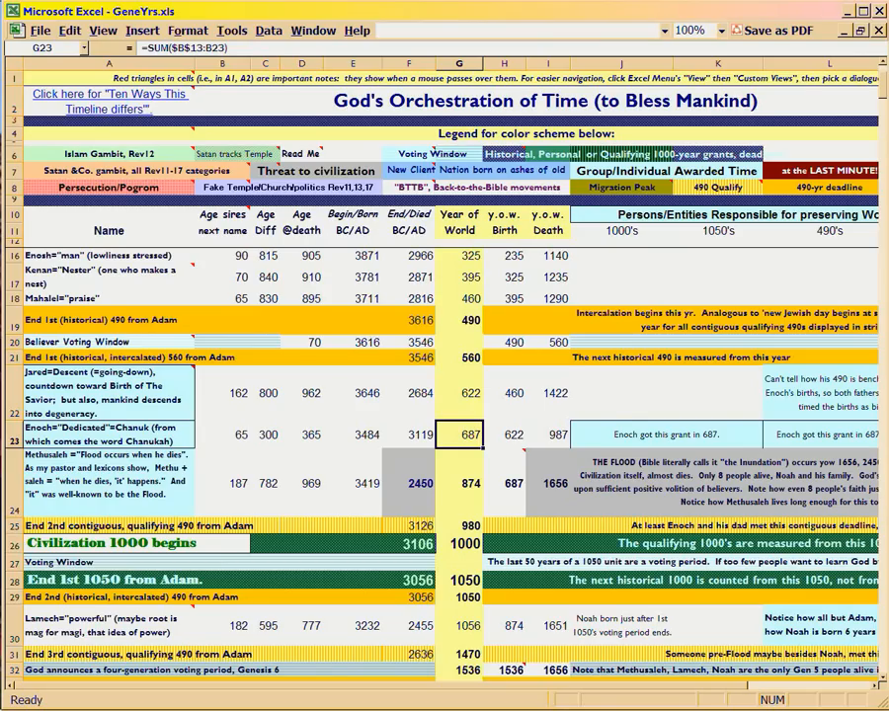
click(108, 543)
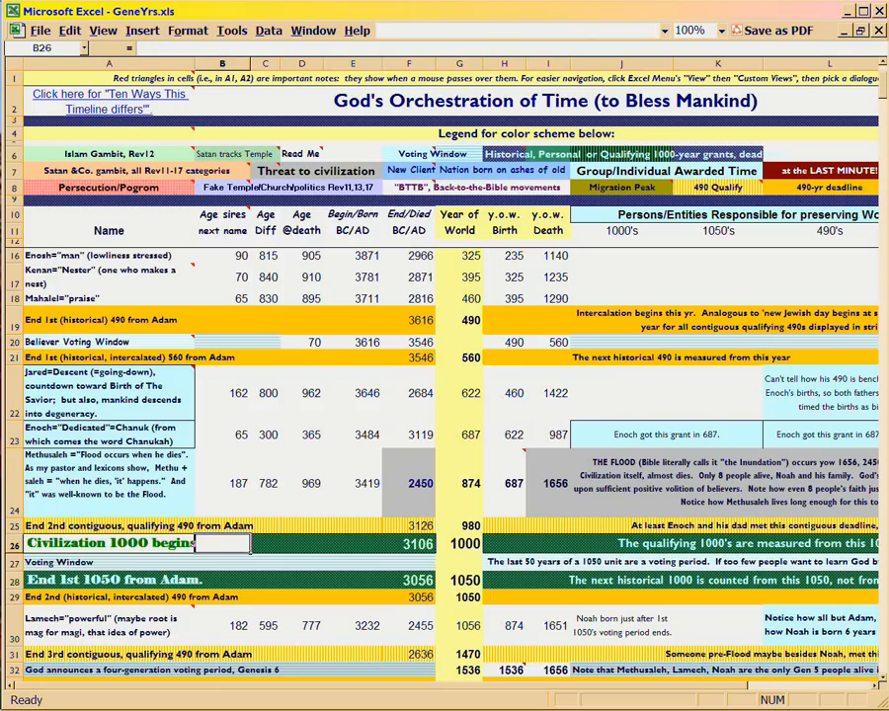
click(109, 543)
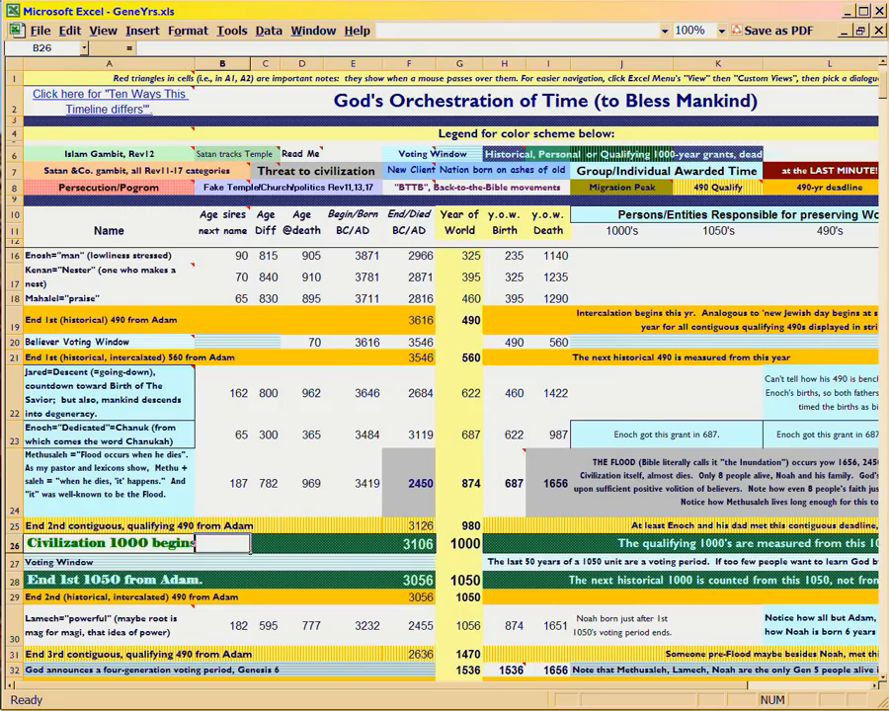
click(459, 435)
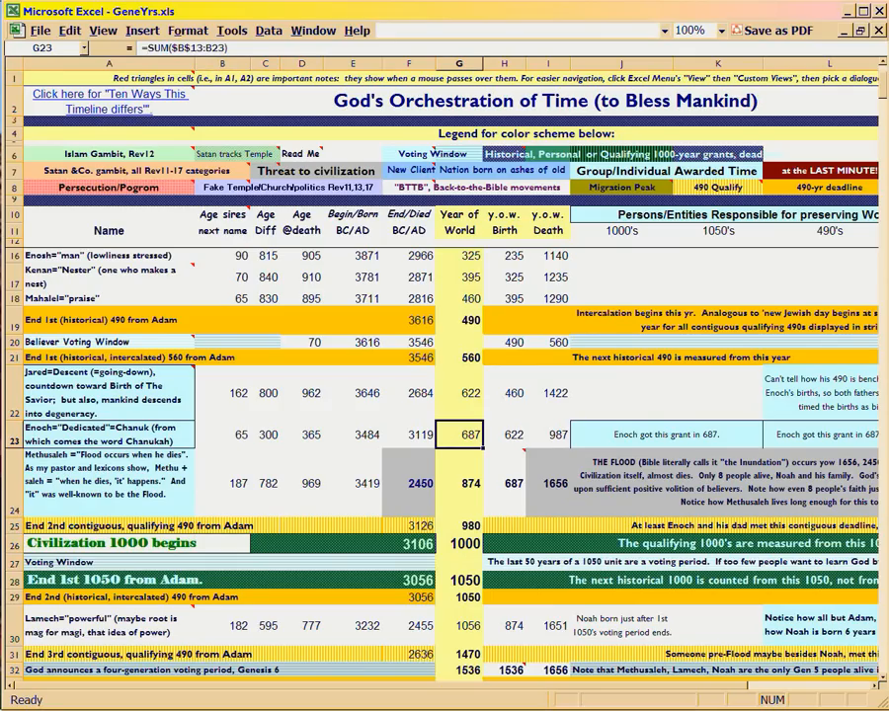
scroll(up, 3)
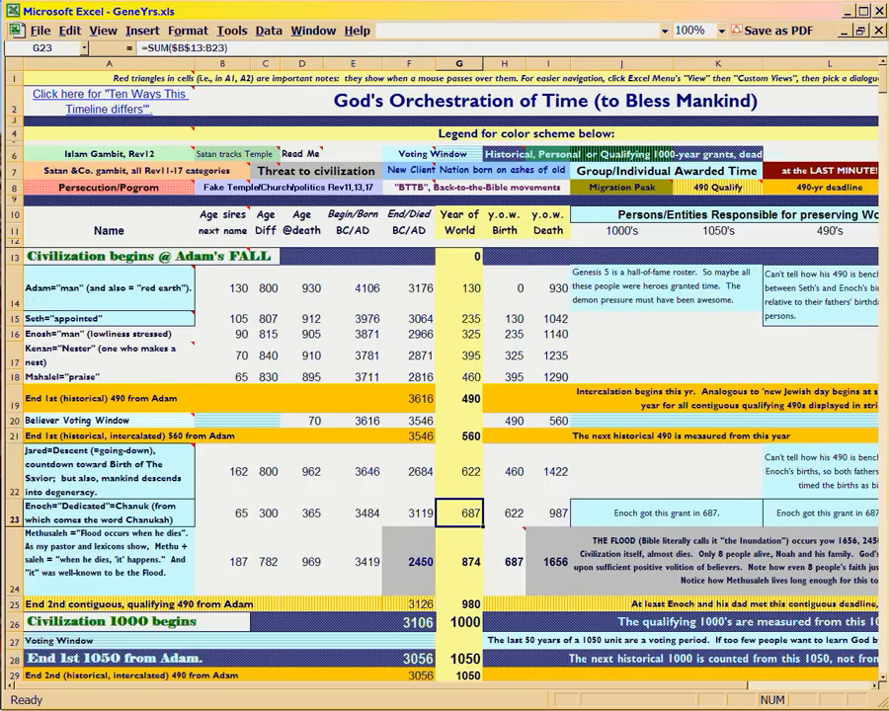
click(458, 471)
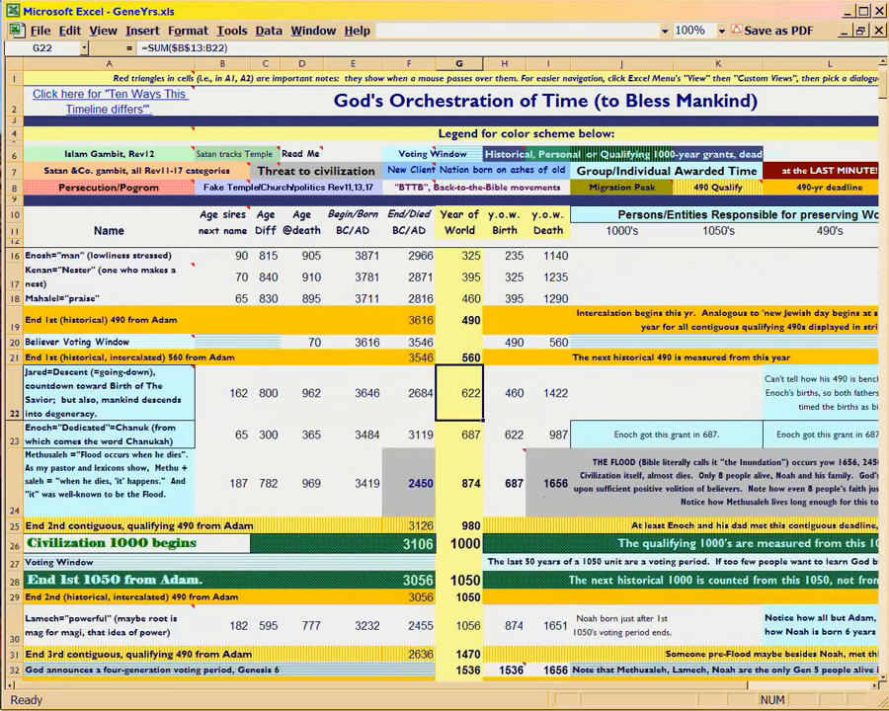
click(458, 434)
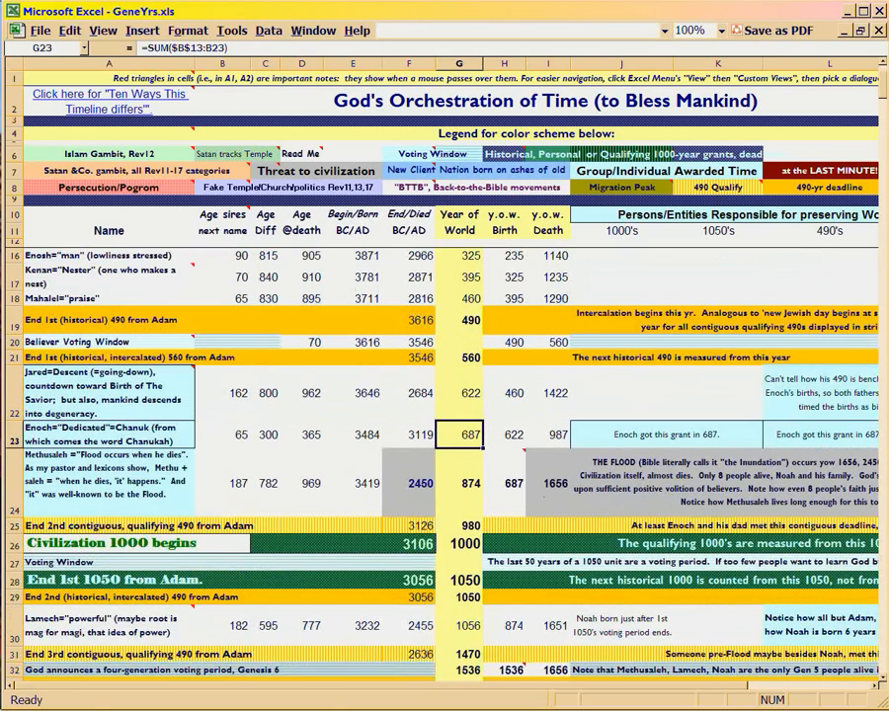
scroll(down, 3)
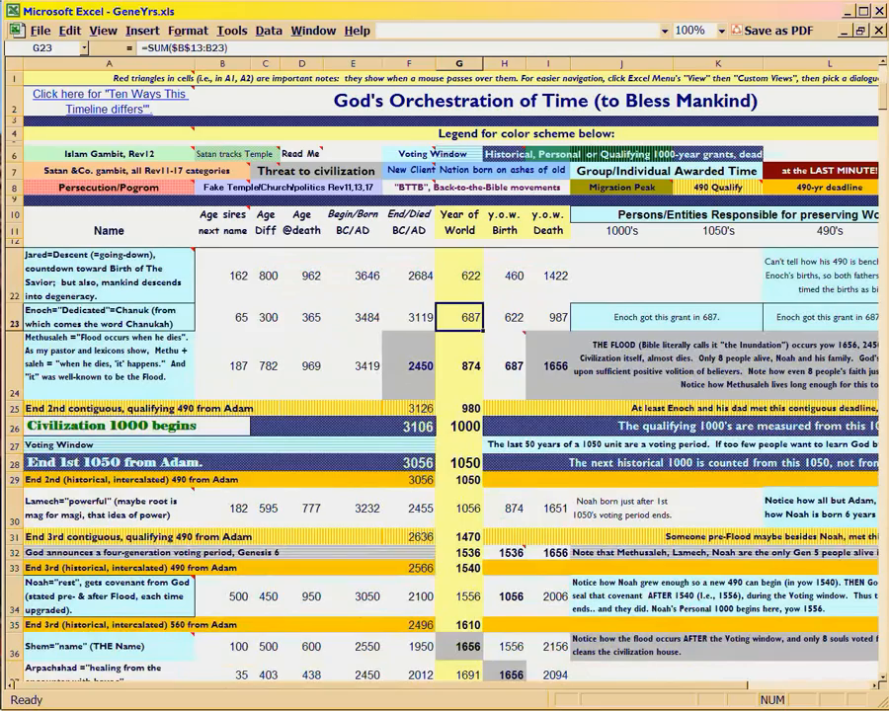
click(109, 365)
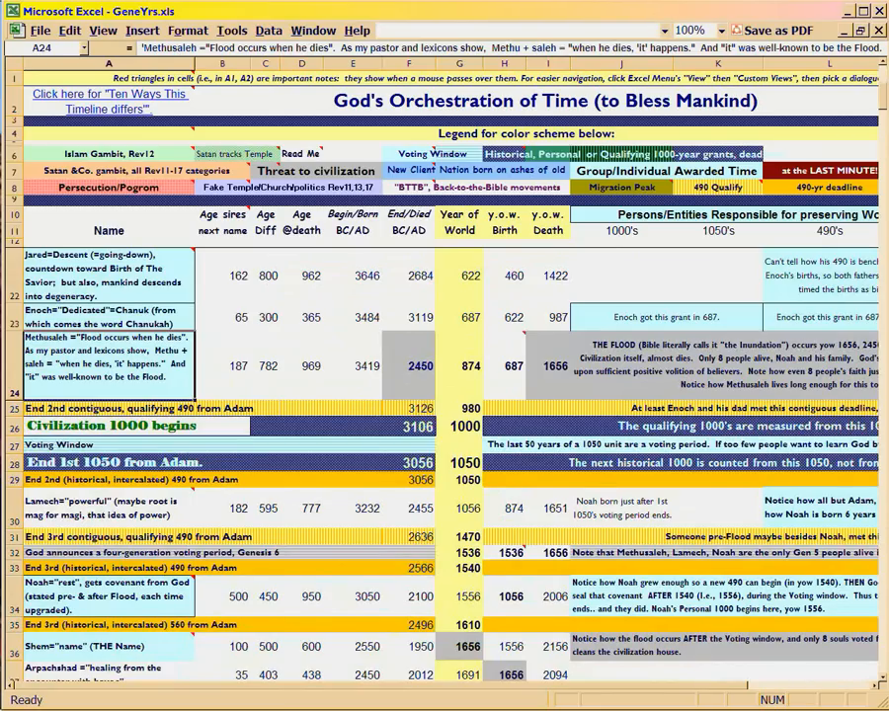
click(458, 317)
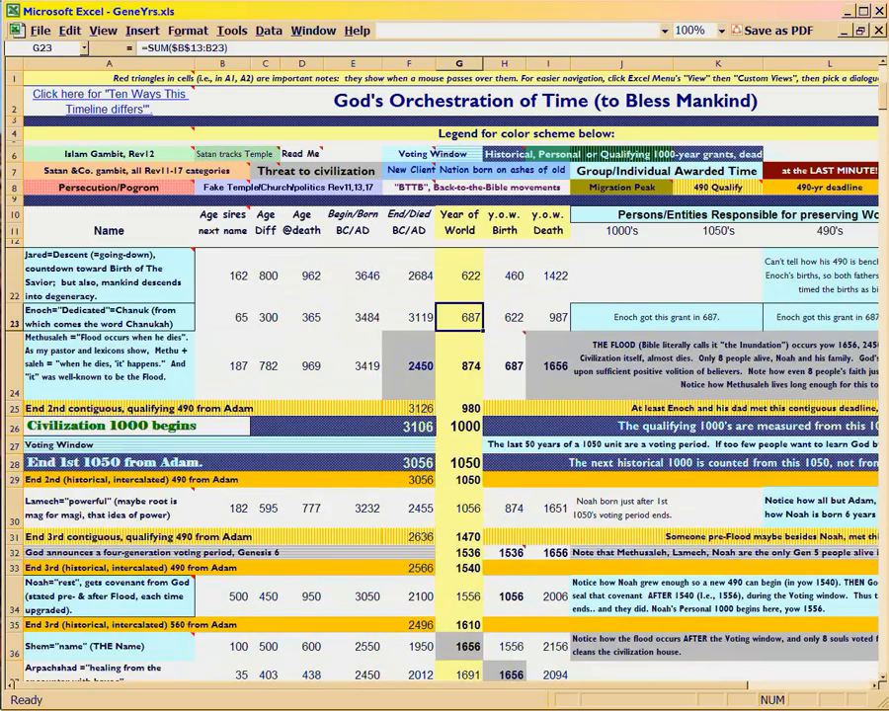
click(109, 366)
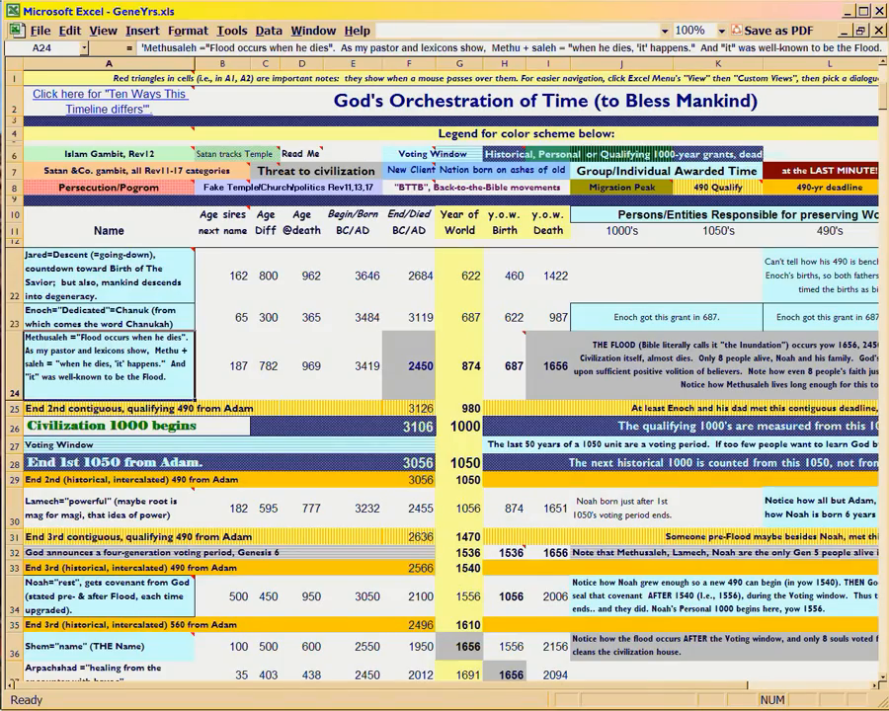
click(459, 317)
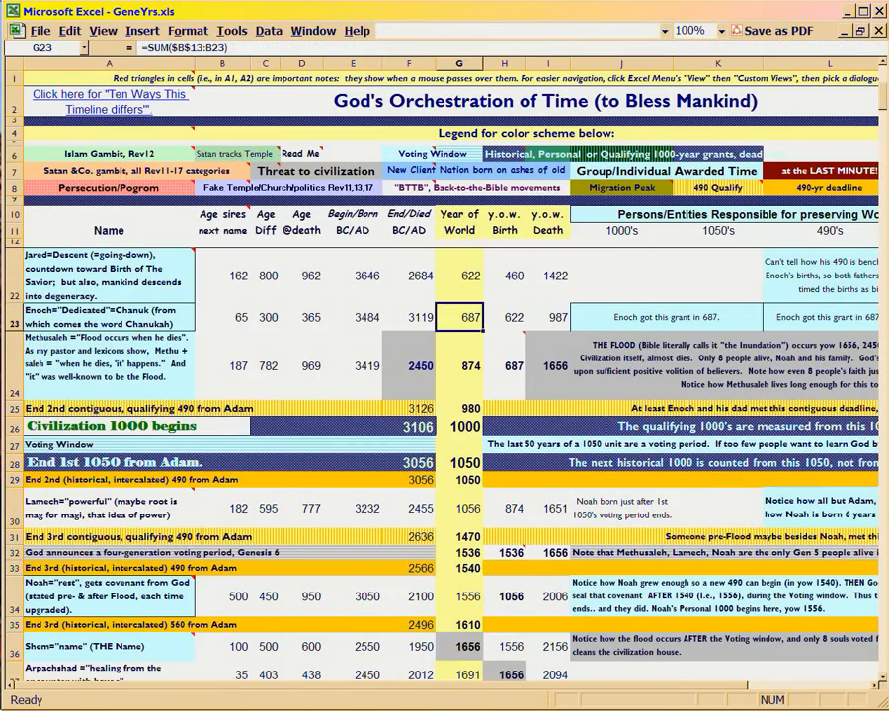
click(503, 595)
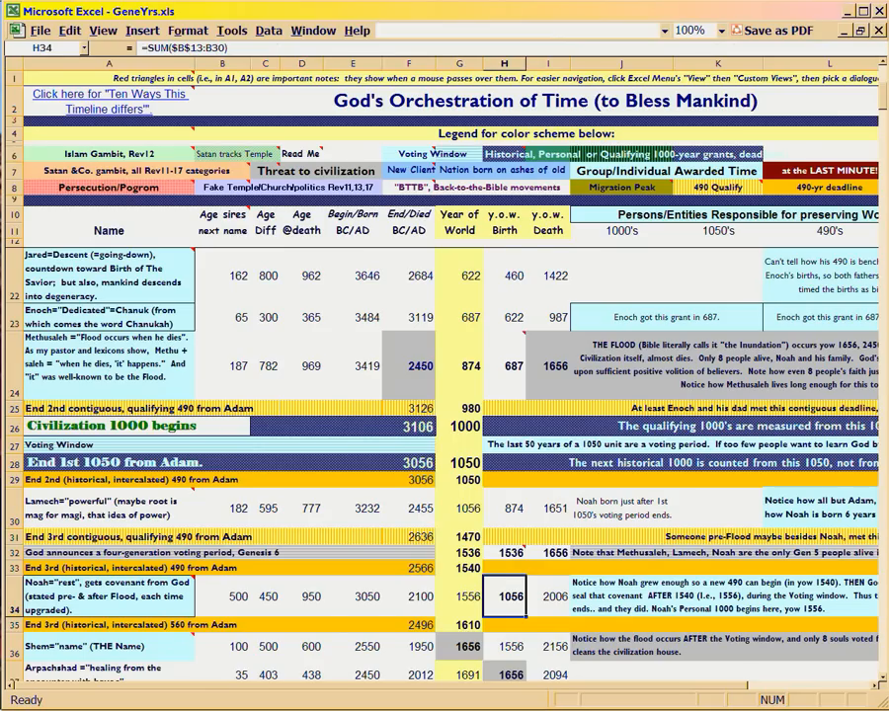
click(458, 317)
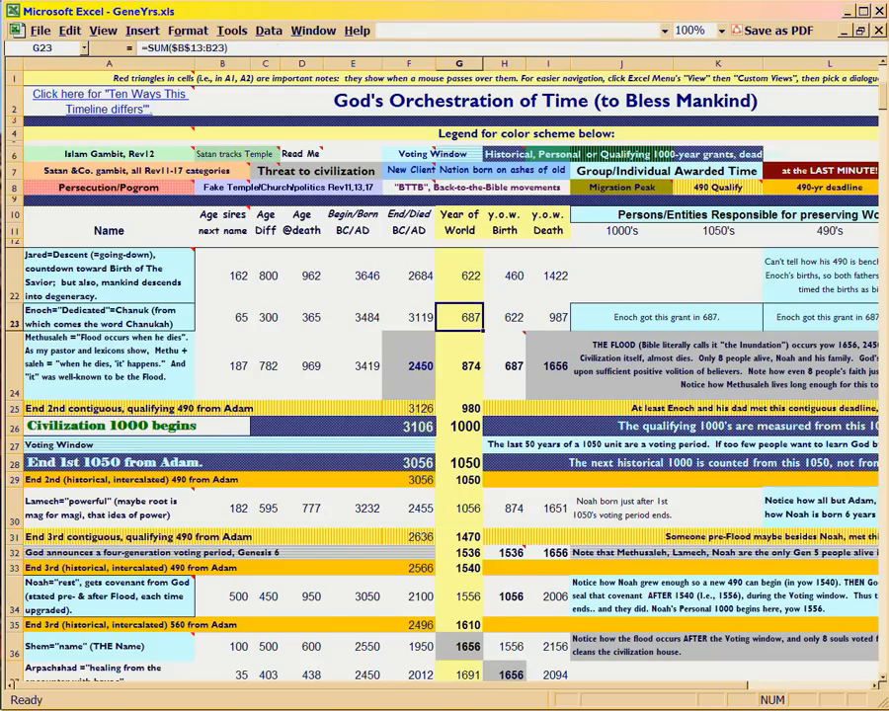
click(503, 597)
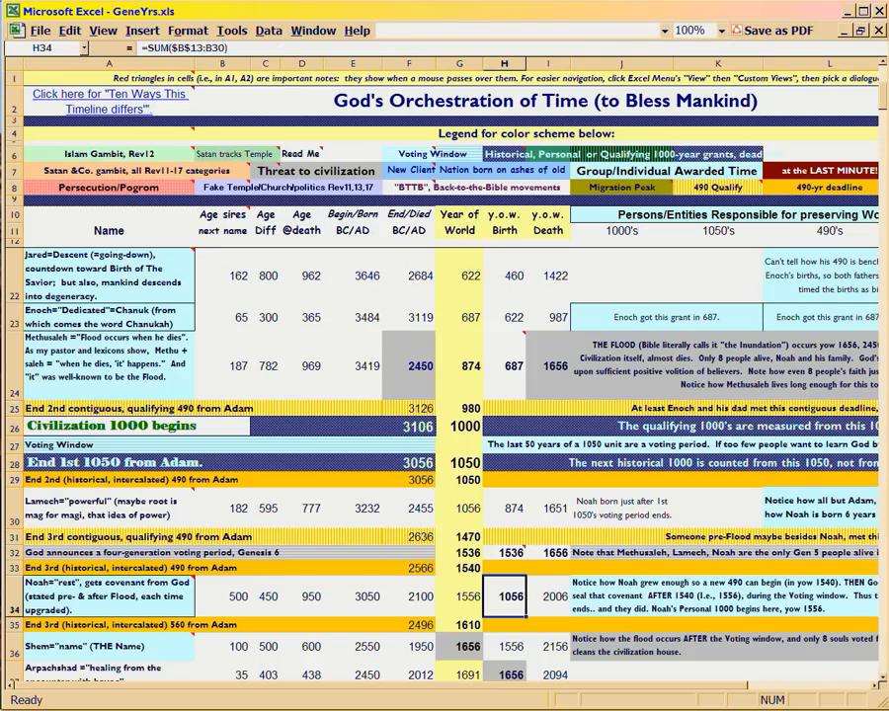
Step: Open Calculator over the timeline, run a year sum, and clear it to zero
click(459, 317)
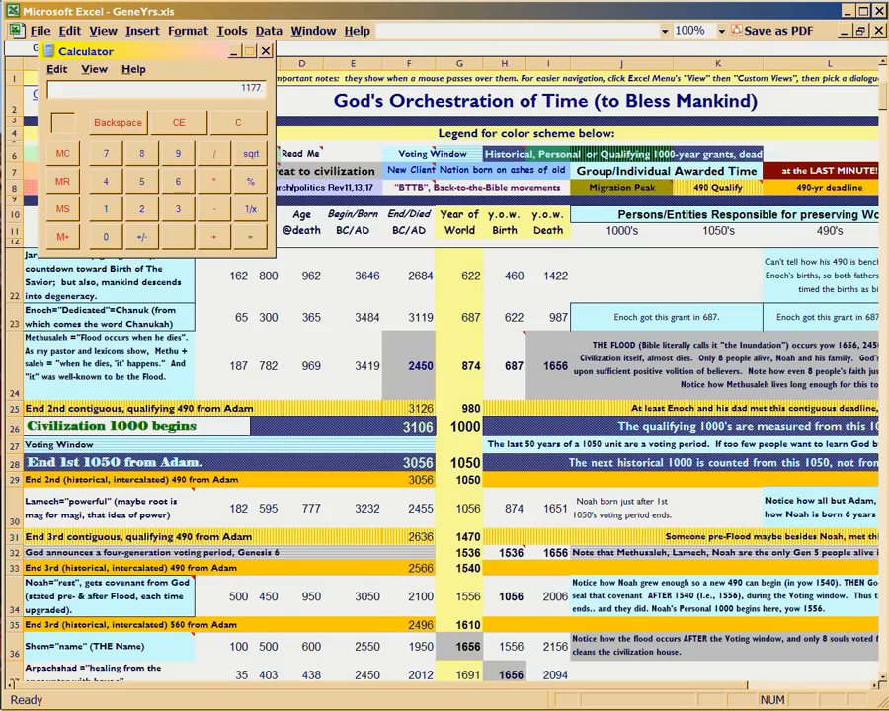
click(265, 51)
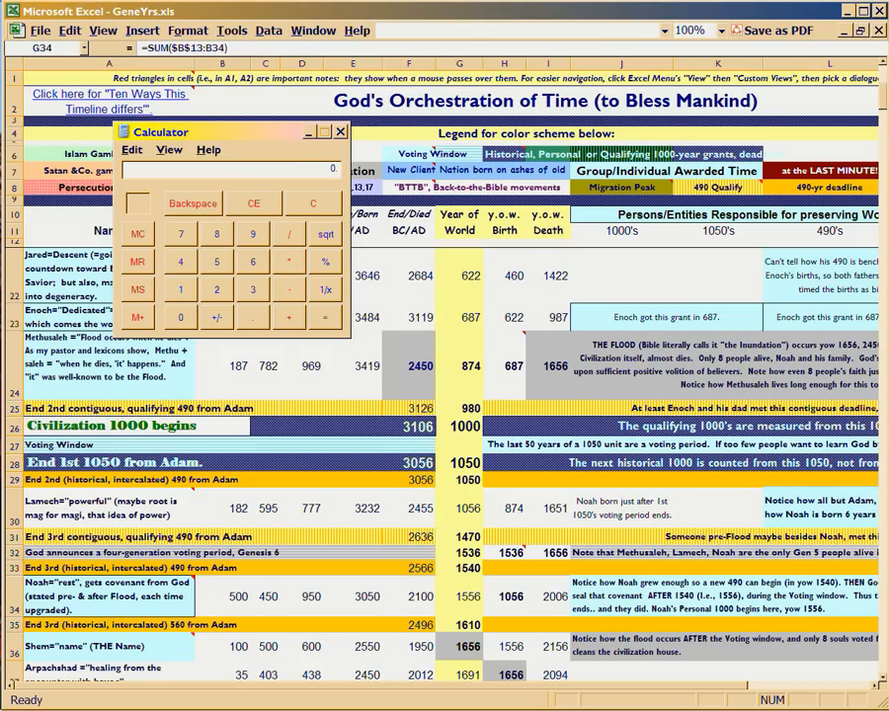
Step: Close Calculator and review Lamech's note, Noah's formula, the Voting Window year and the 1050 value
click(341, 131)
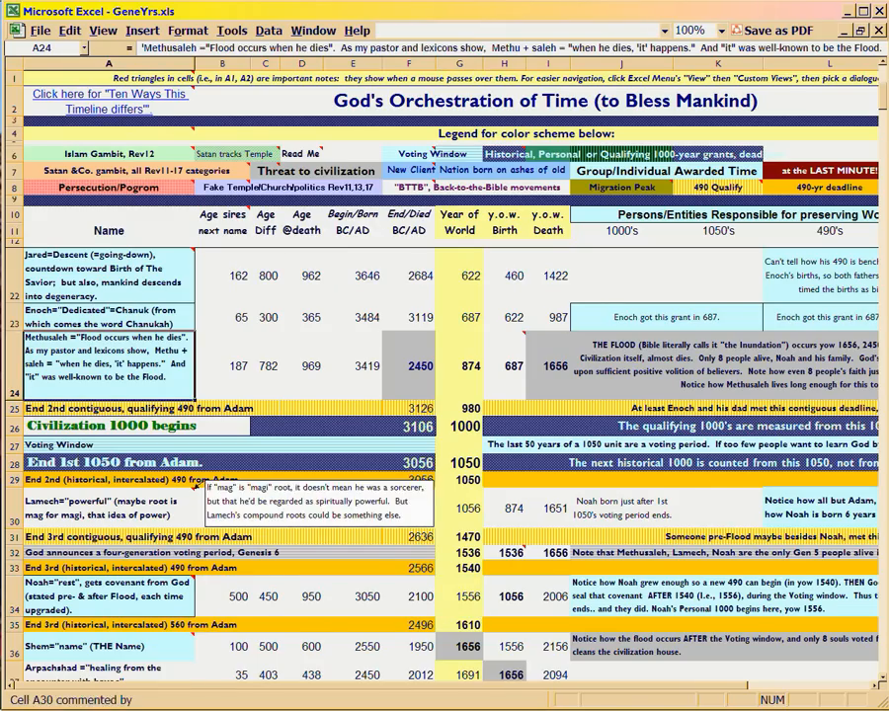
click(109, 515)
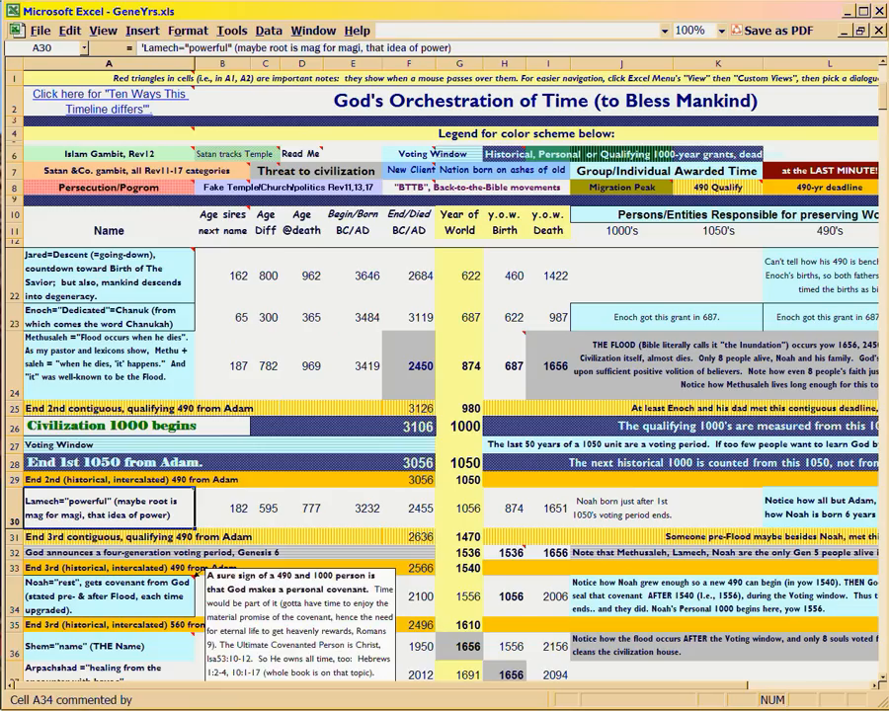
click(458, 595)
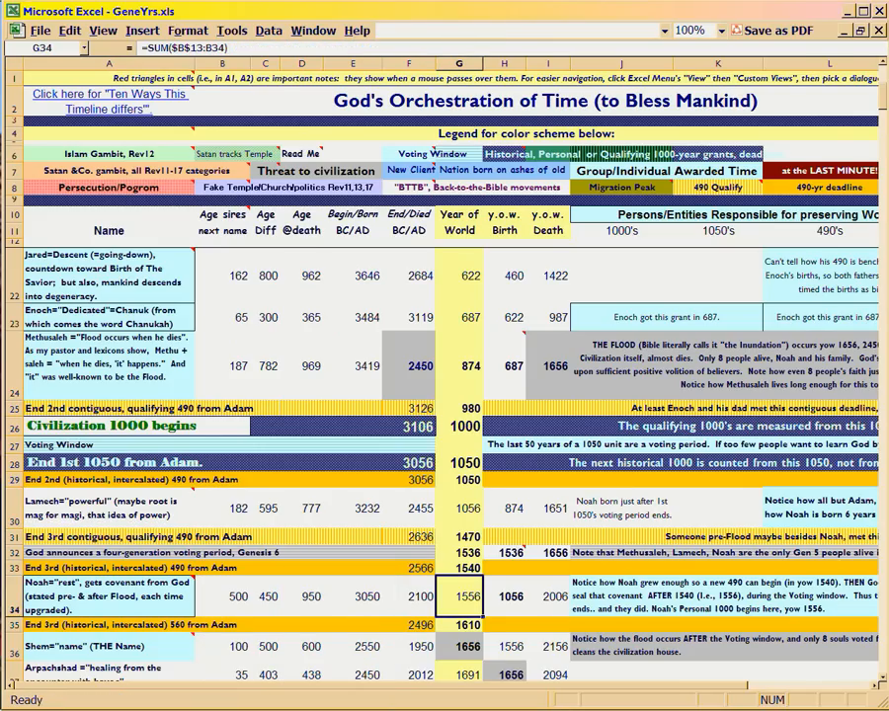
click(457, 317)
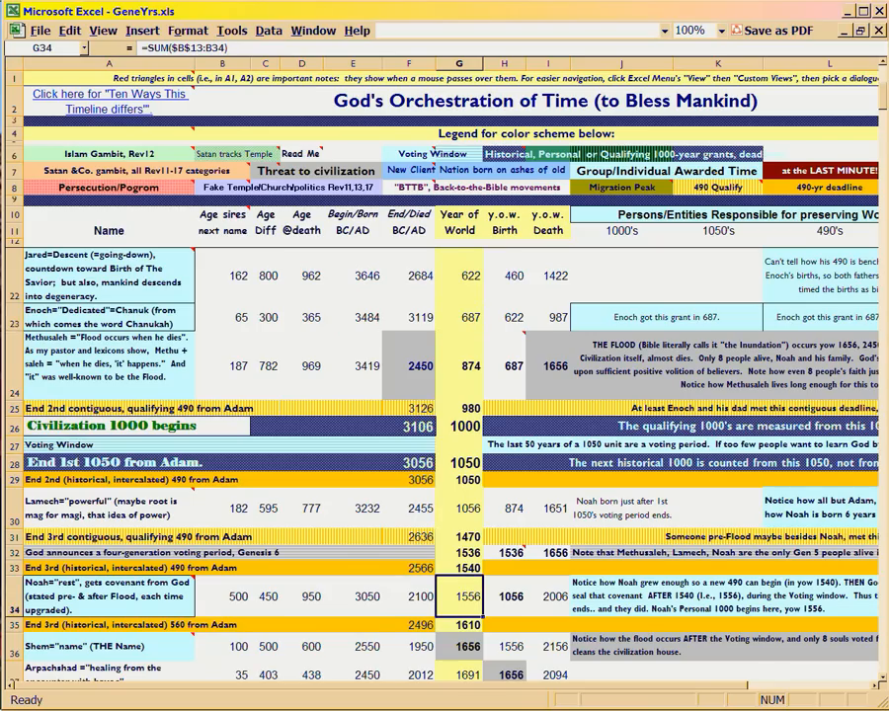
click(459, 445)
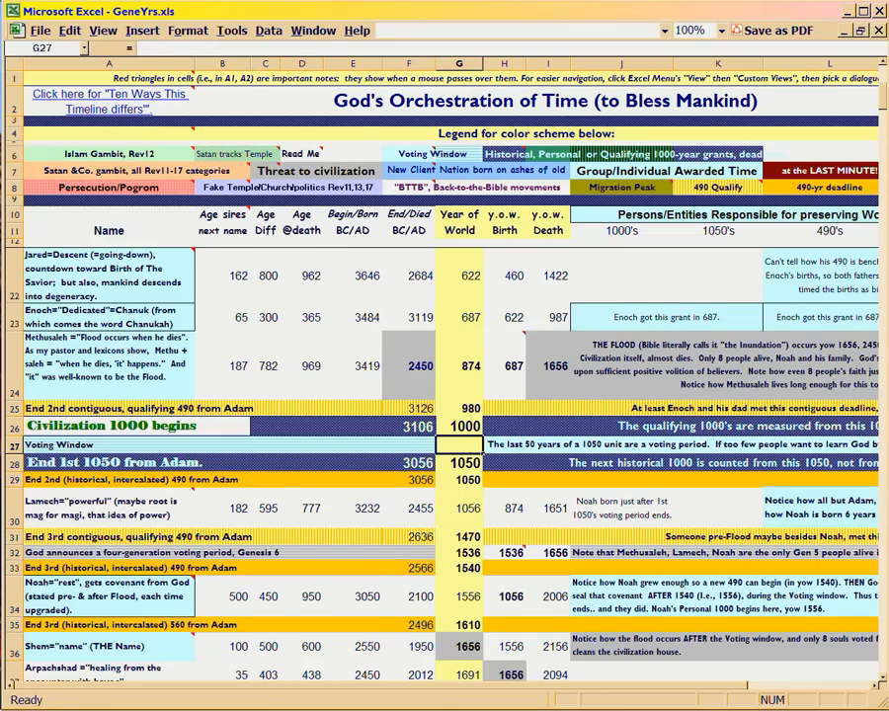
click(459, 426)
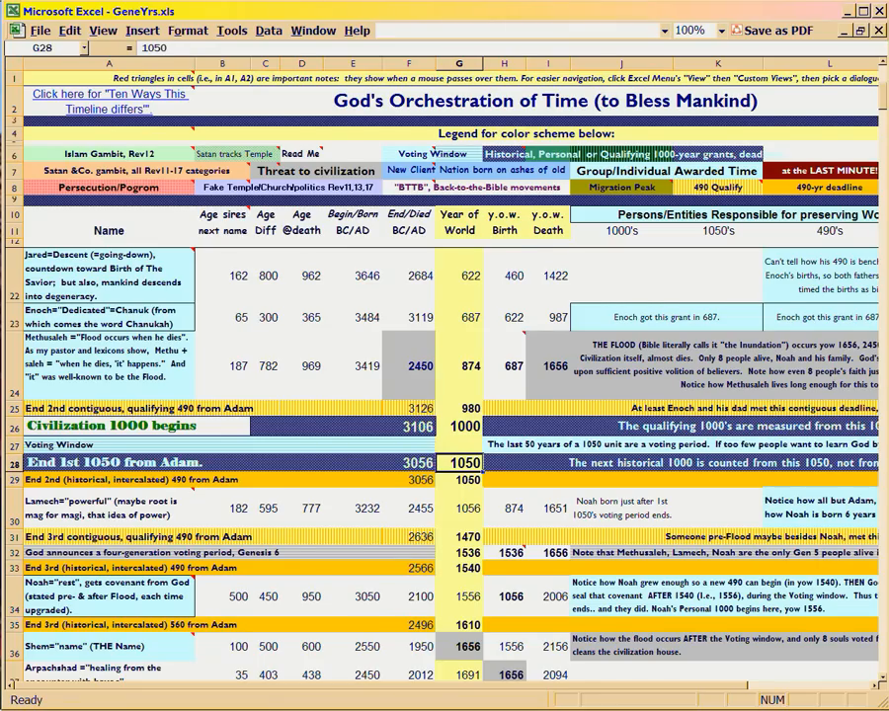
click(458, 317)
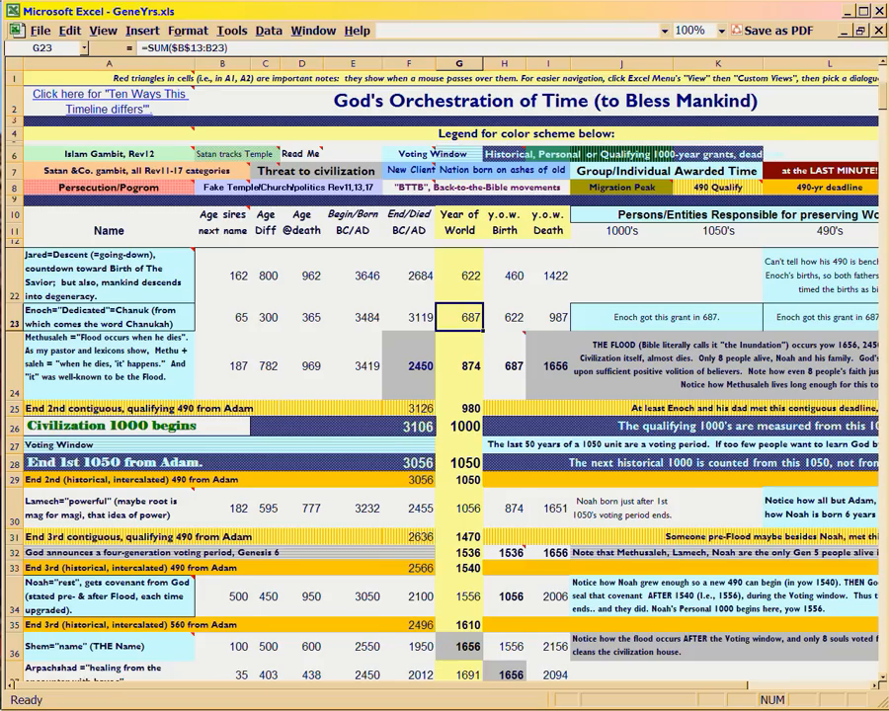
click(459, 444)
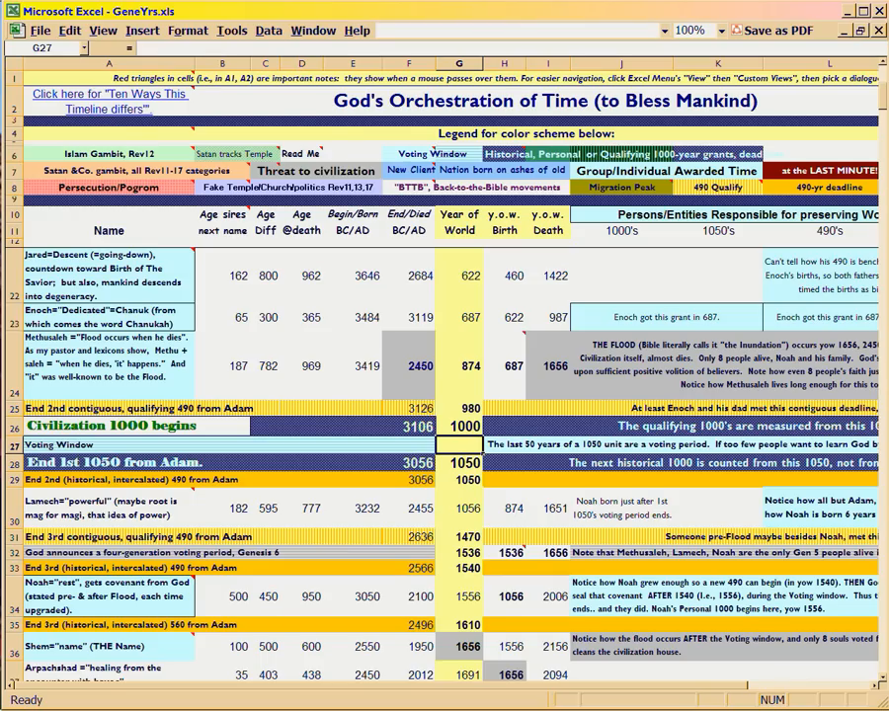
Step: Check Methuselah's 1656 death-year formula against Enoch's 687, then view Noah's full name
click(548, 365)
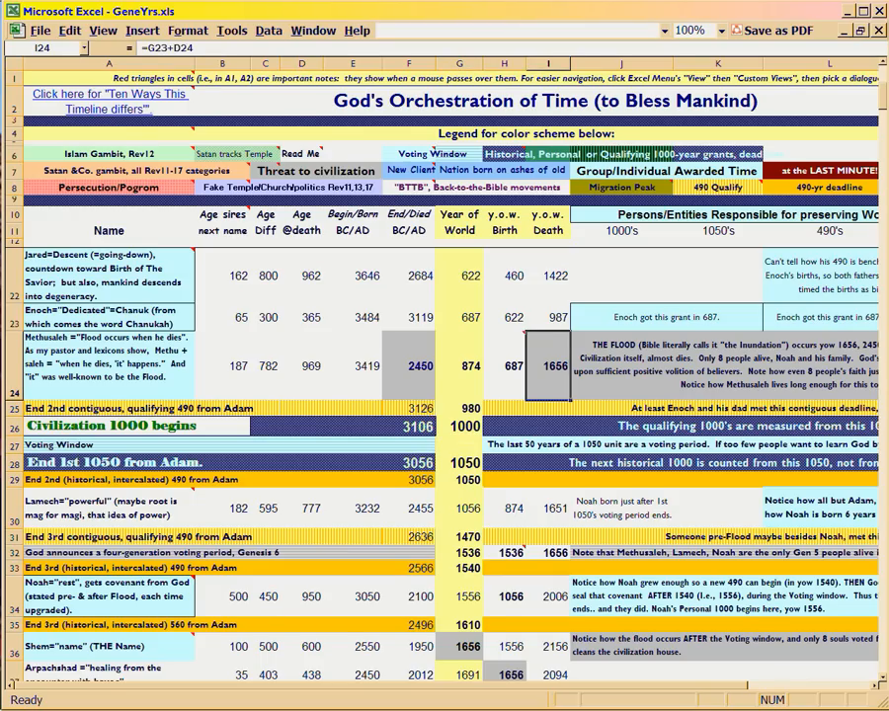
click(458, 317)
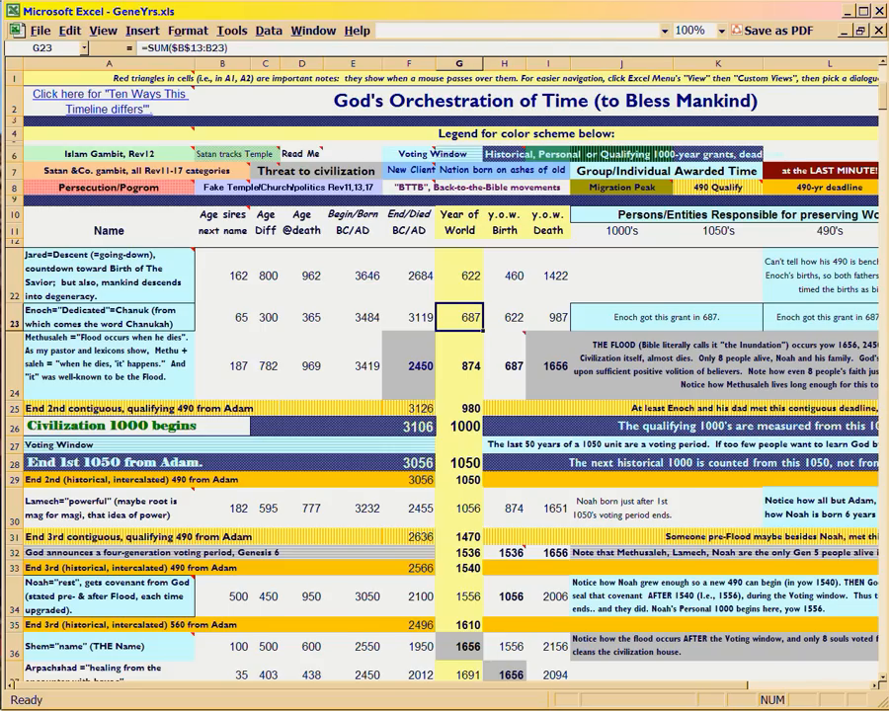
click(109, 365)
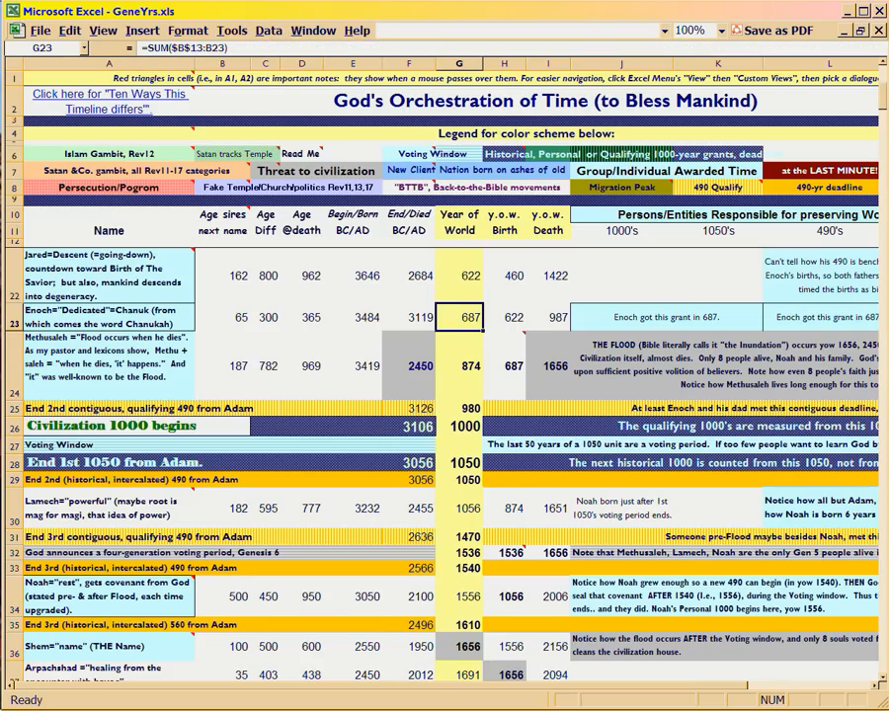
click(549, 365)
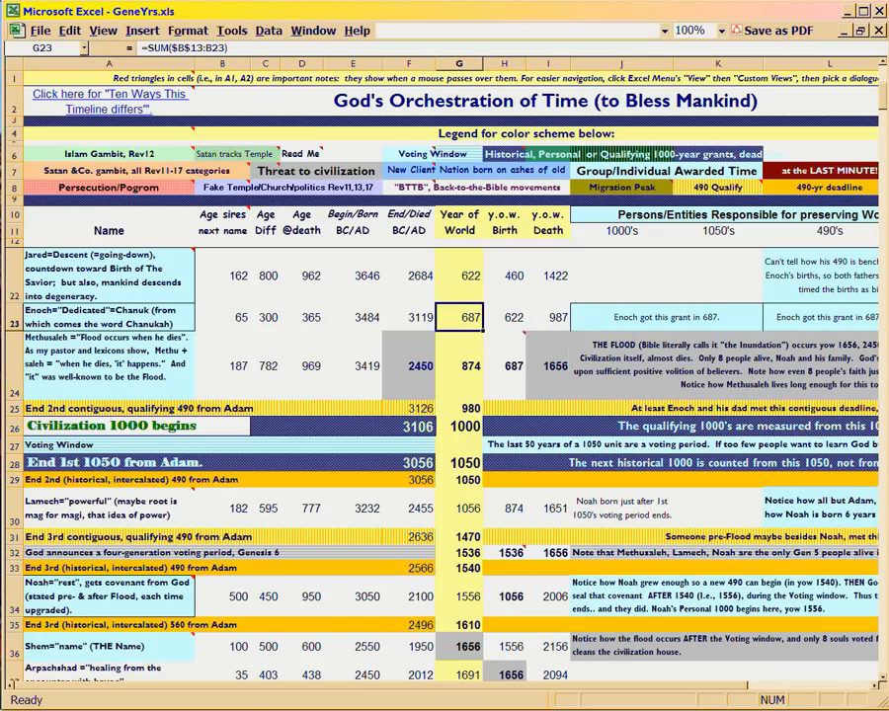
click(458, 444)
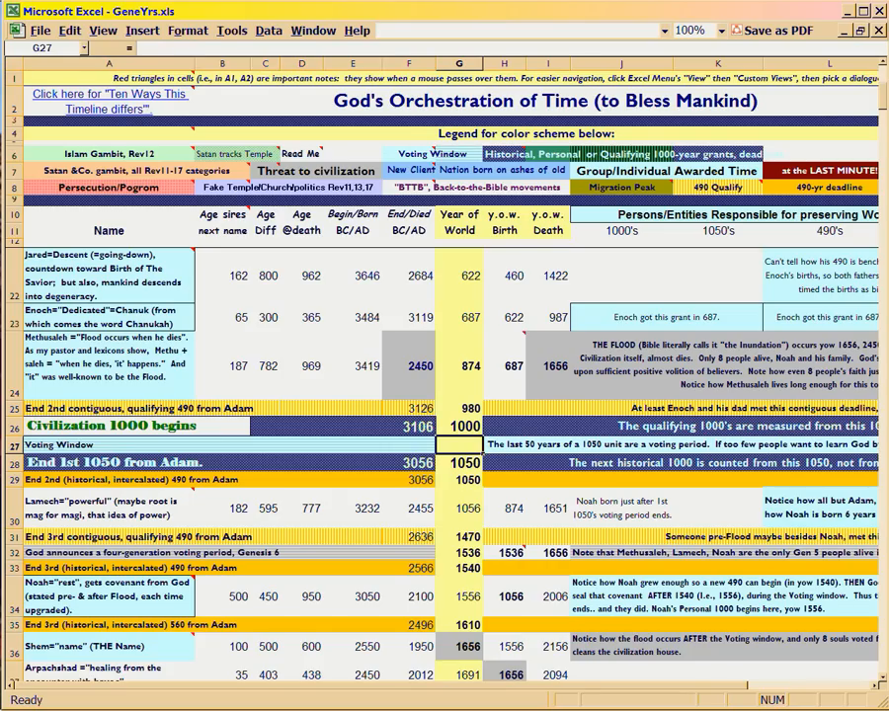
click(458, 507)
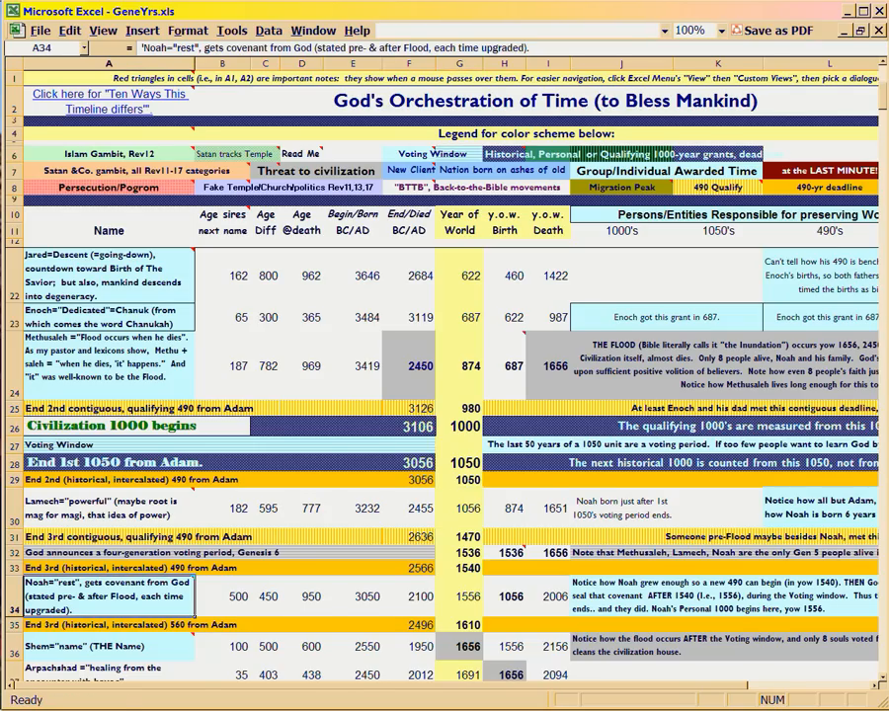
click(458, 595)
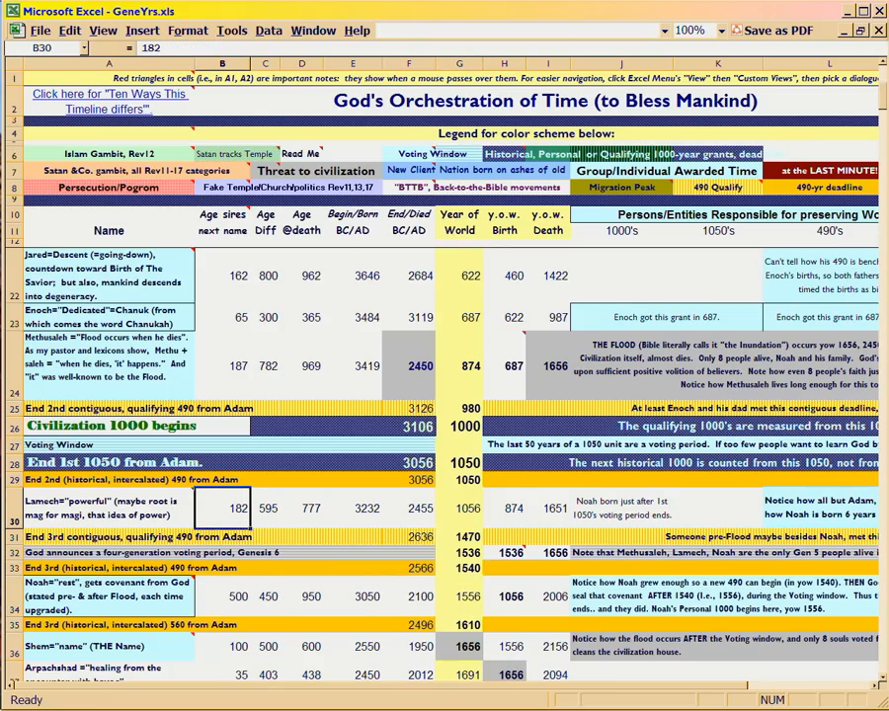
click(221, 317)
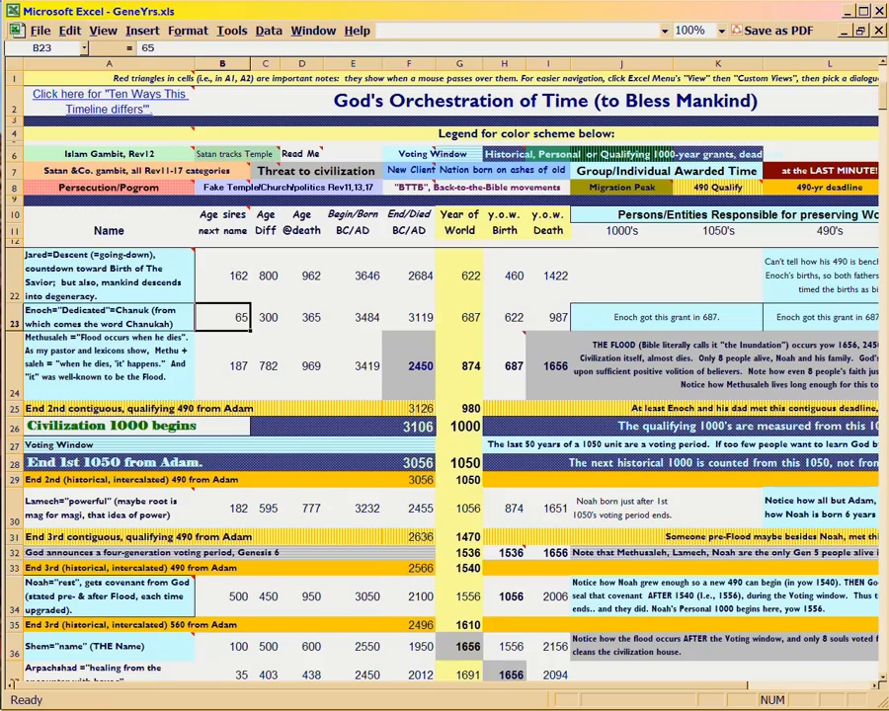
click(222, 595)
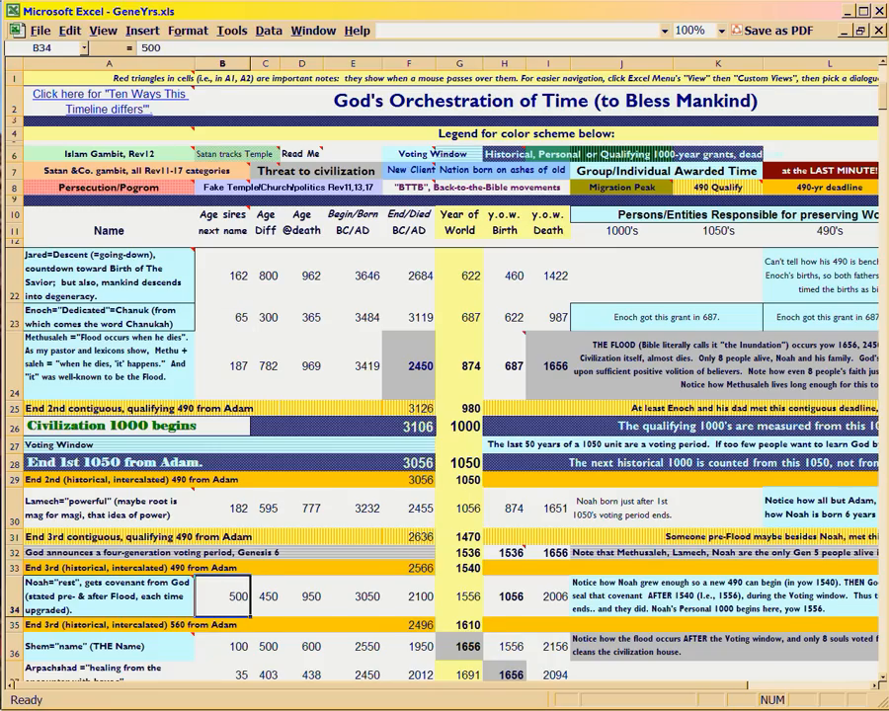
click(458, 595)
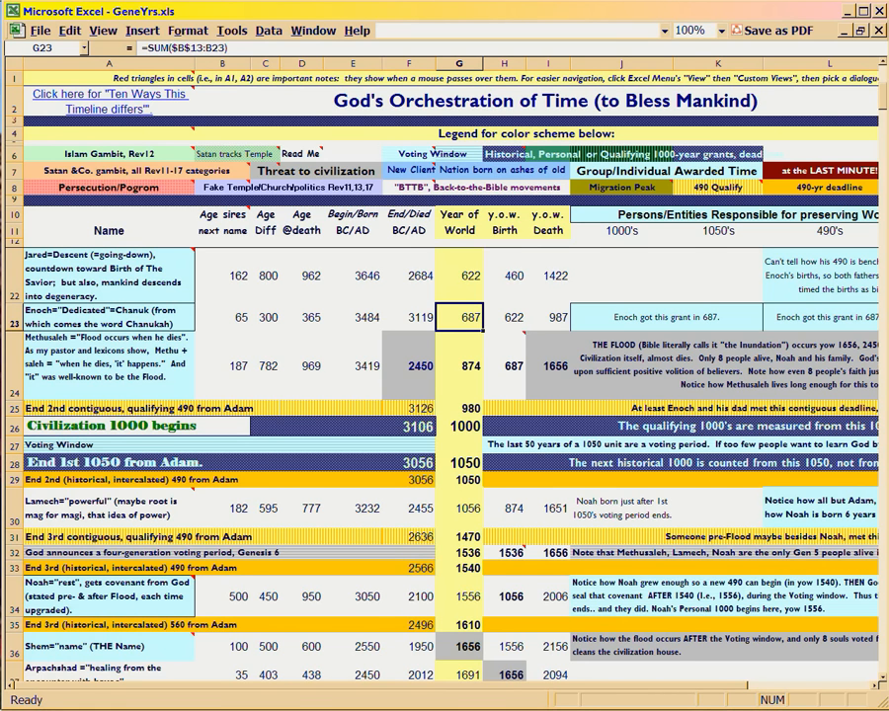
Step: Scroll the GeneYrs sheet down to rows 72–86, through Moses leaves Egypt
scroll(down, 3)
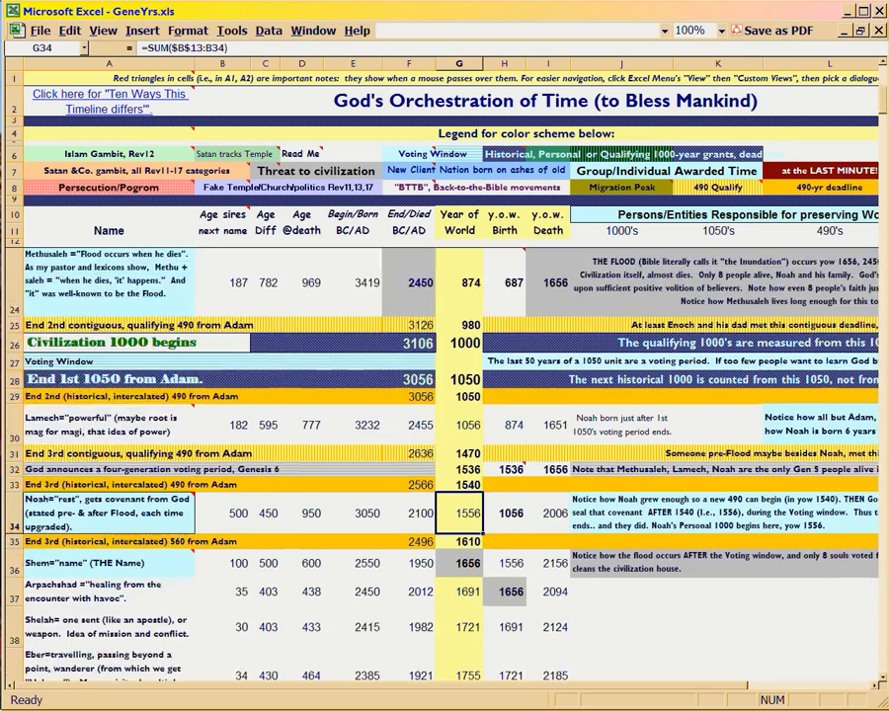
scroll(down, 3)
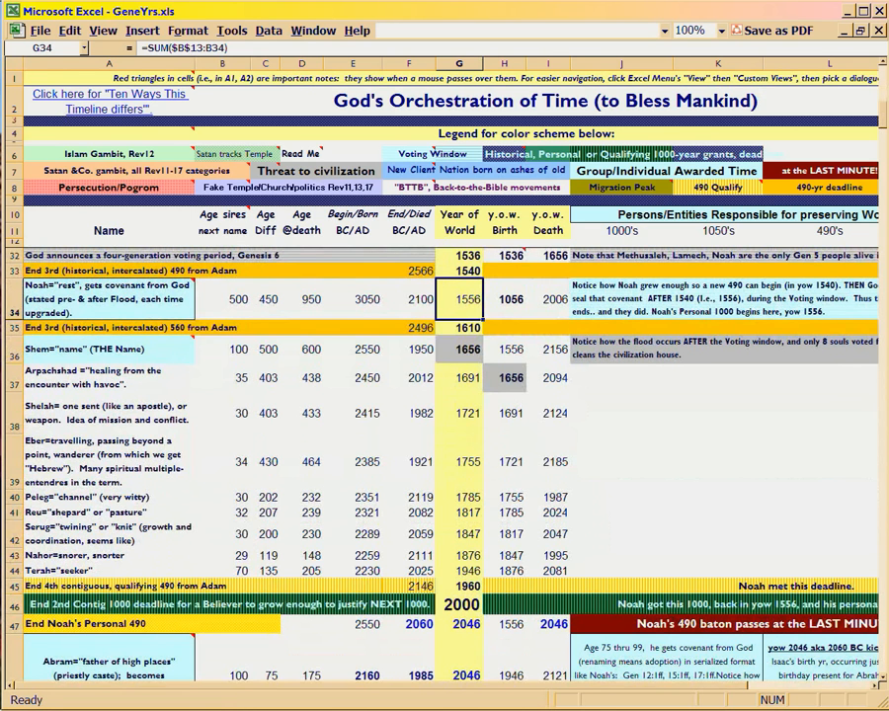
scroll(down, 3)
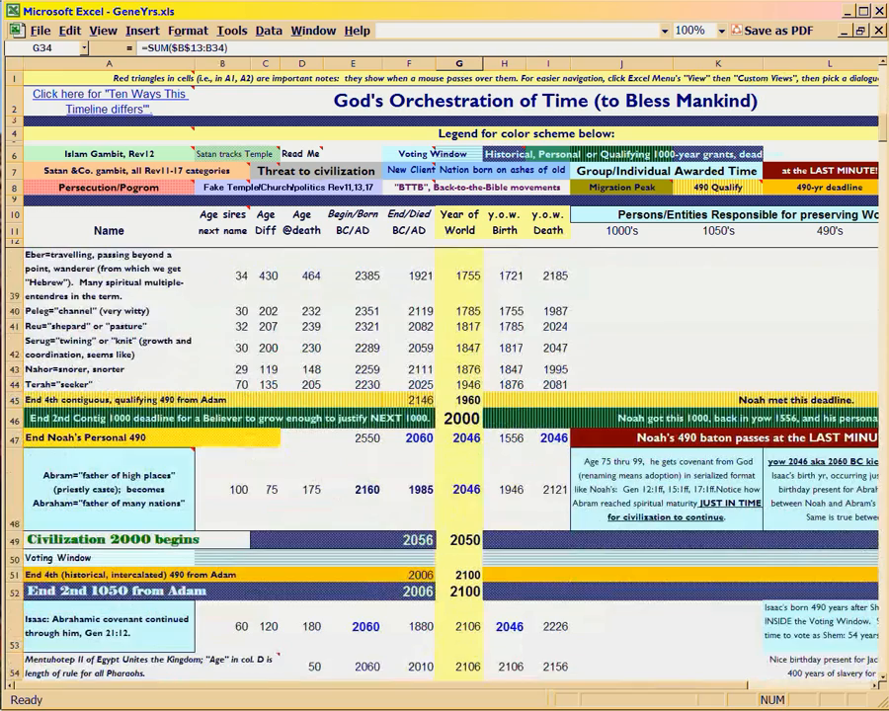
scroll(down, 3)
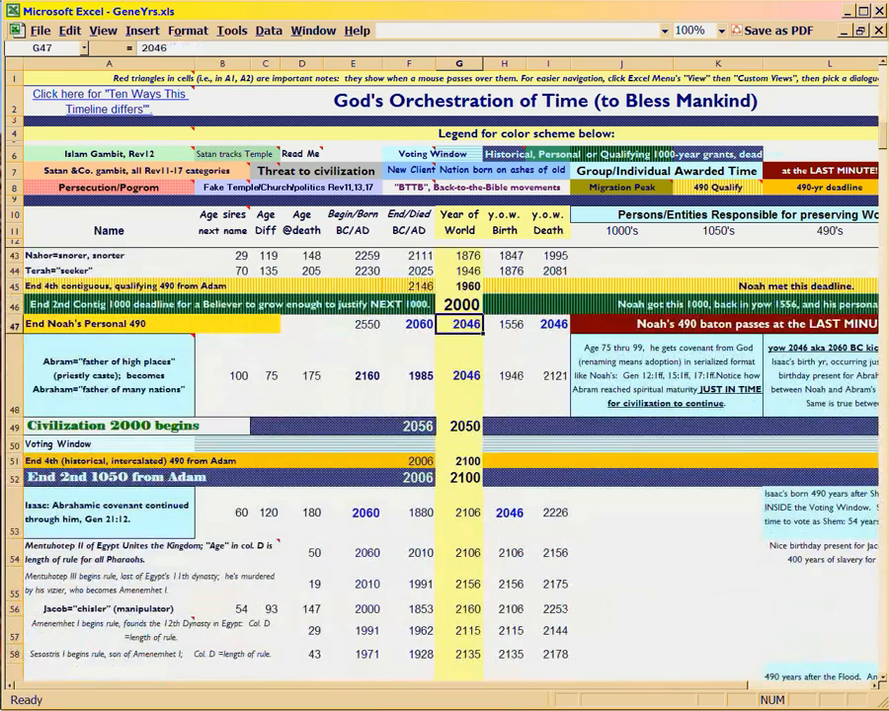
scroll(up, 3)
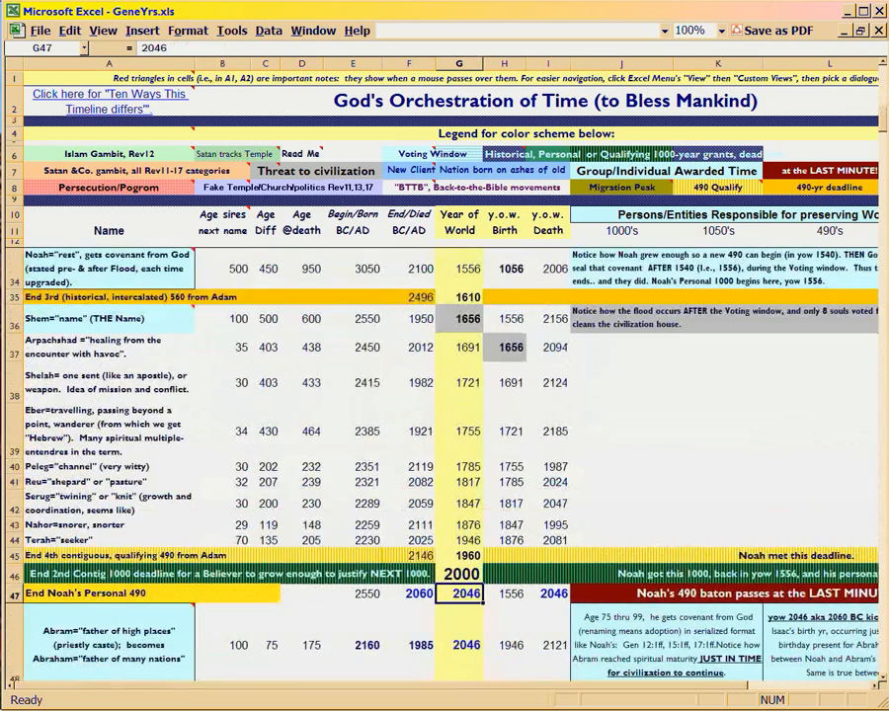
scroll(down, 3)
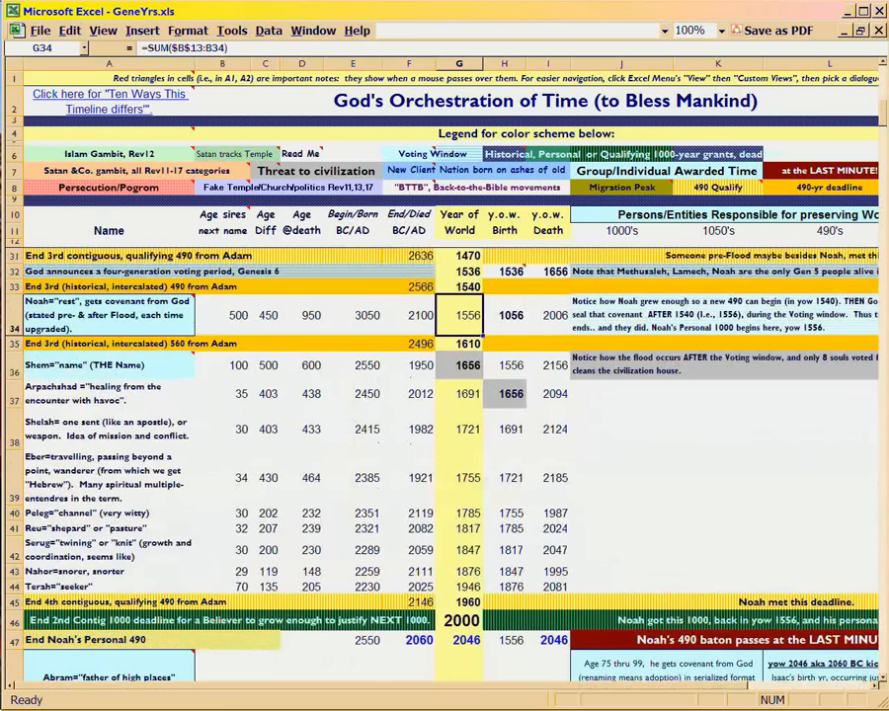
scroll(down, 3)
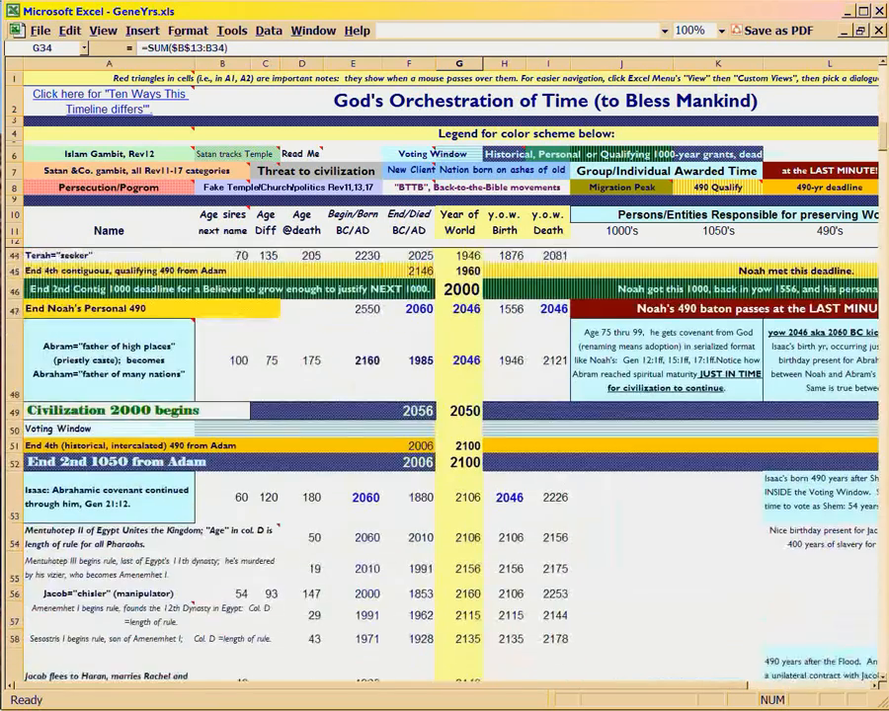
scroll(down, 3)
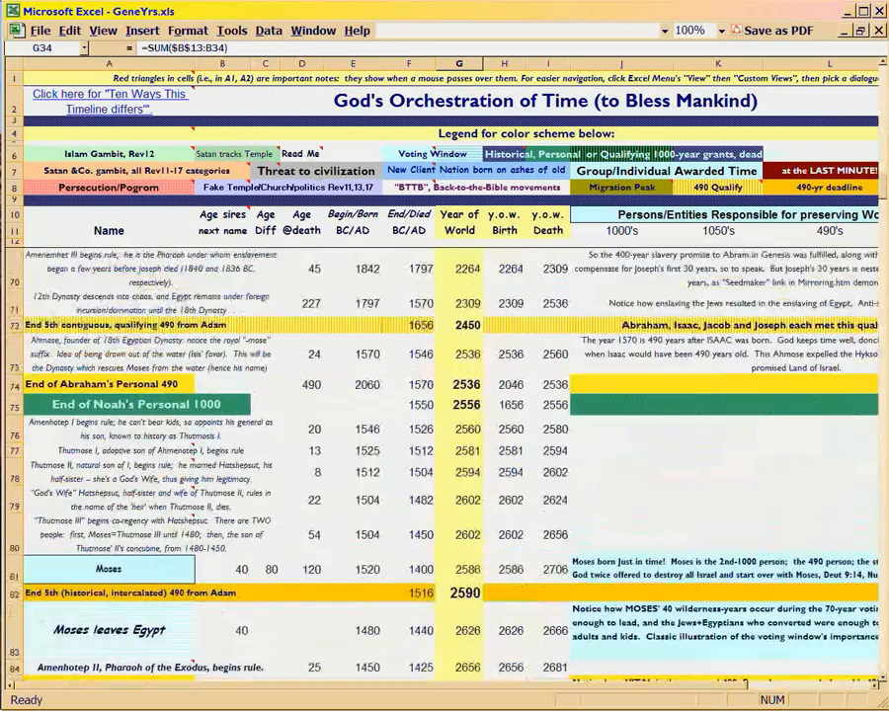
scroll(down, 3)
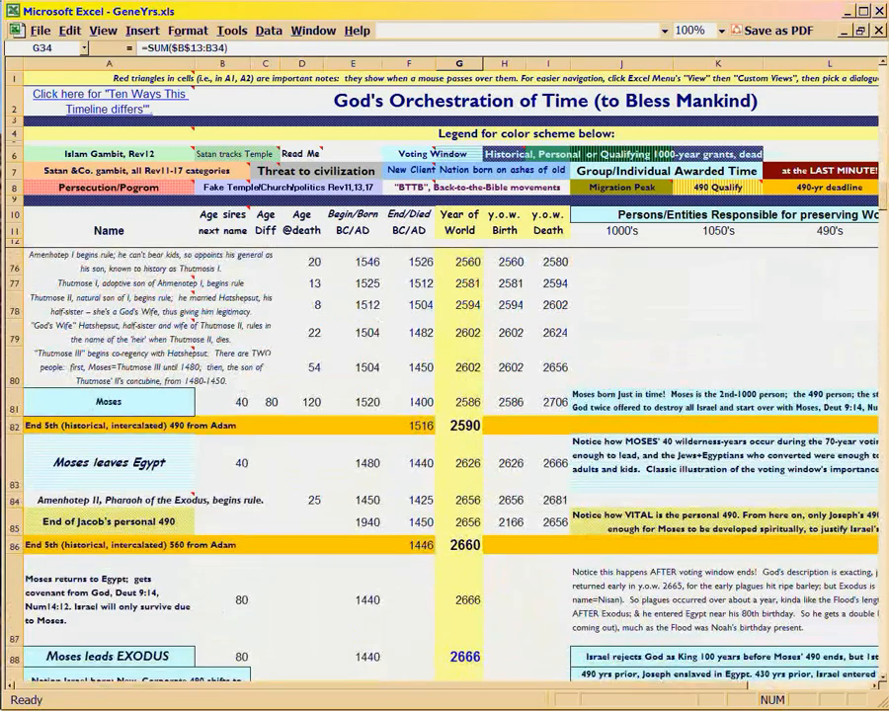
scroll(up, 3)
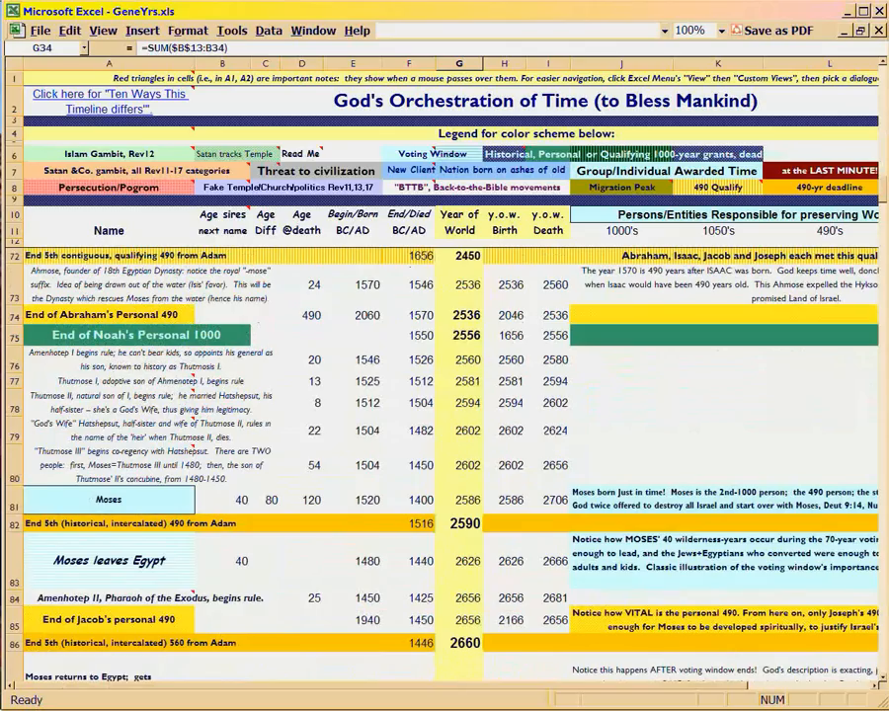
Step: Check the fixed 2556 End of Noah's Personal 1000 and Moses' =G81 birth-year link
click(459, 335)
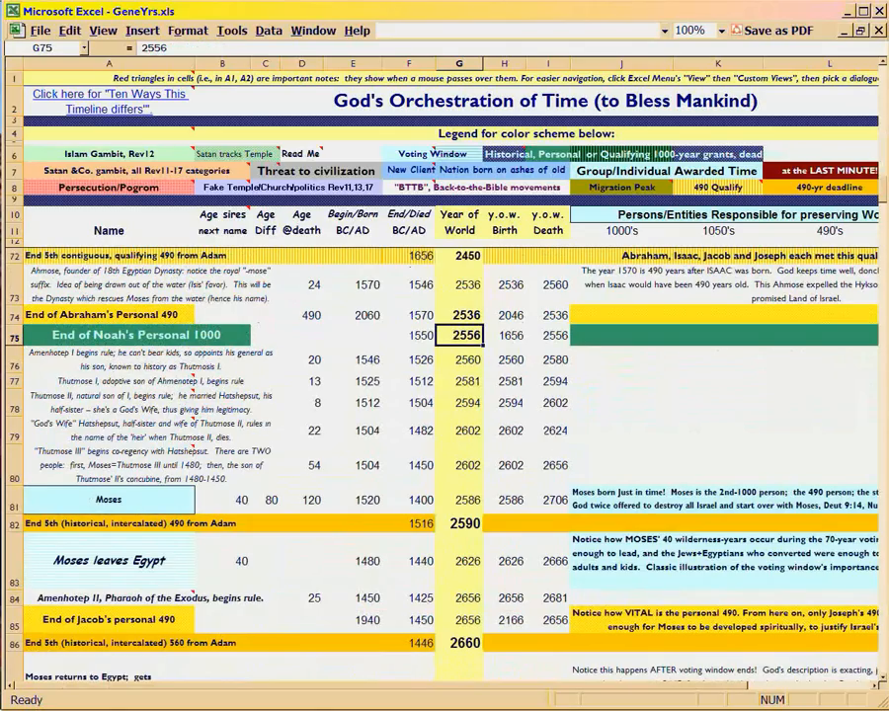
click(504, 500)
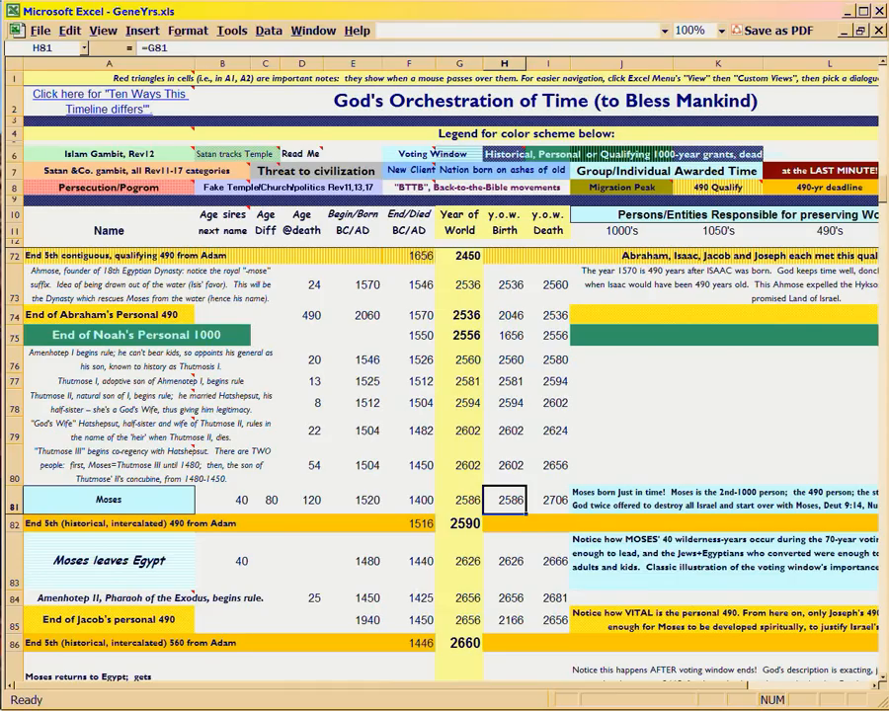
click(458, 335)
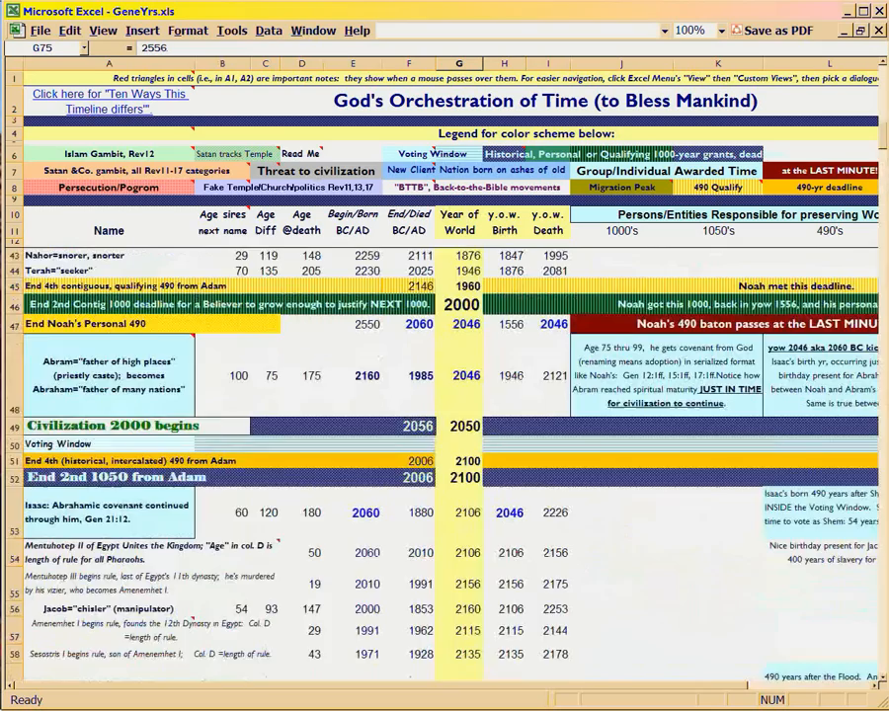
Step: Compare End Noah's Personal 490 (fixed 2046) with Noah's covenant formula =SUM($B$13:B34)
scroll(up, 3)
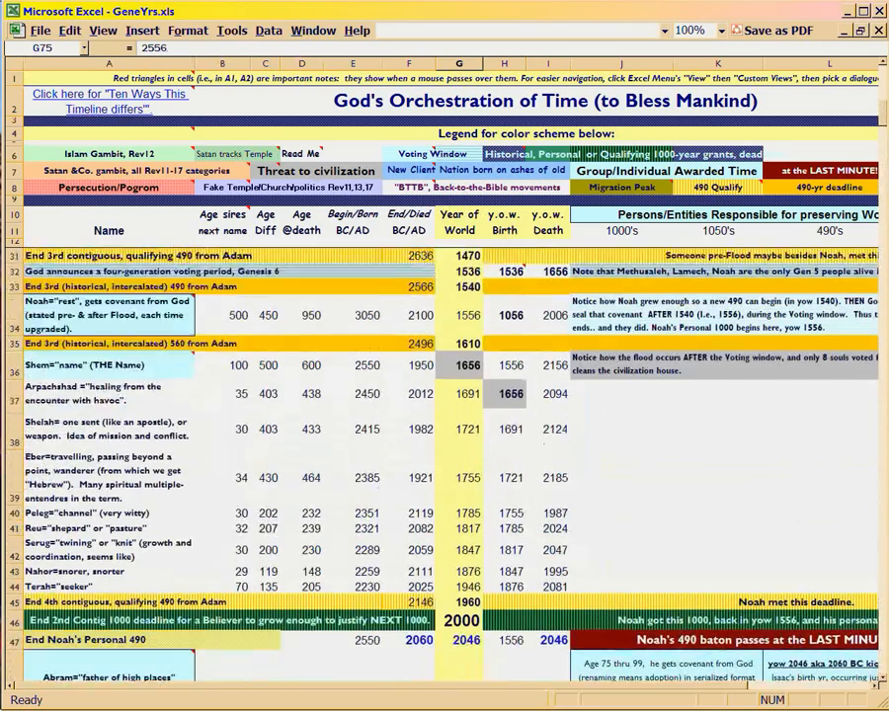
click(458, 315)
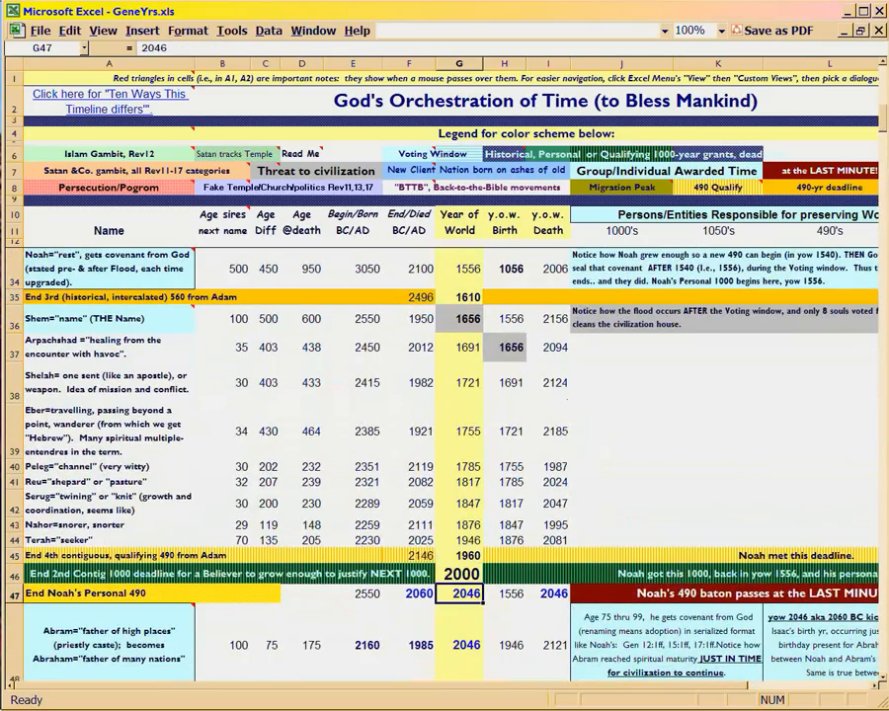
click(458, 268)
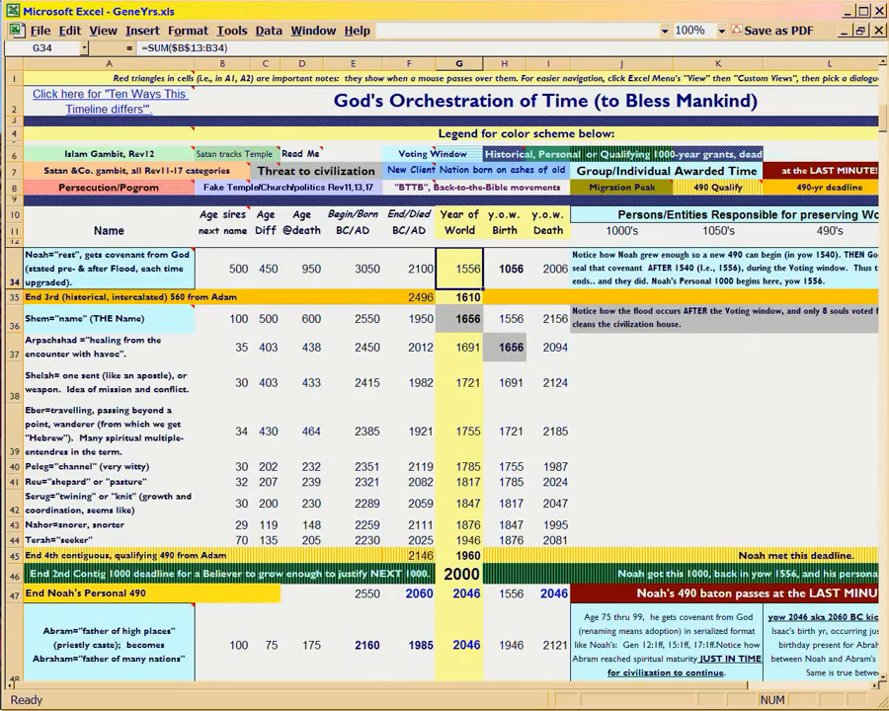
click(460, 594)
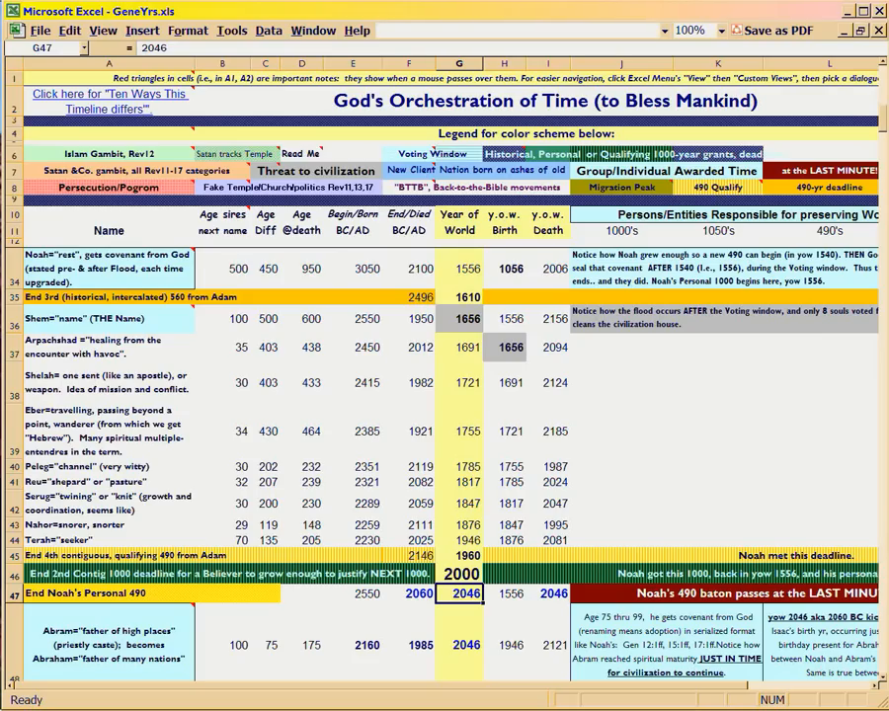
Step: Scroll through rows 36–87, dismiss Calculator after checking 2536, and select Moses' birth-year link
scroll(down, 3)
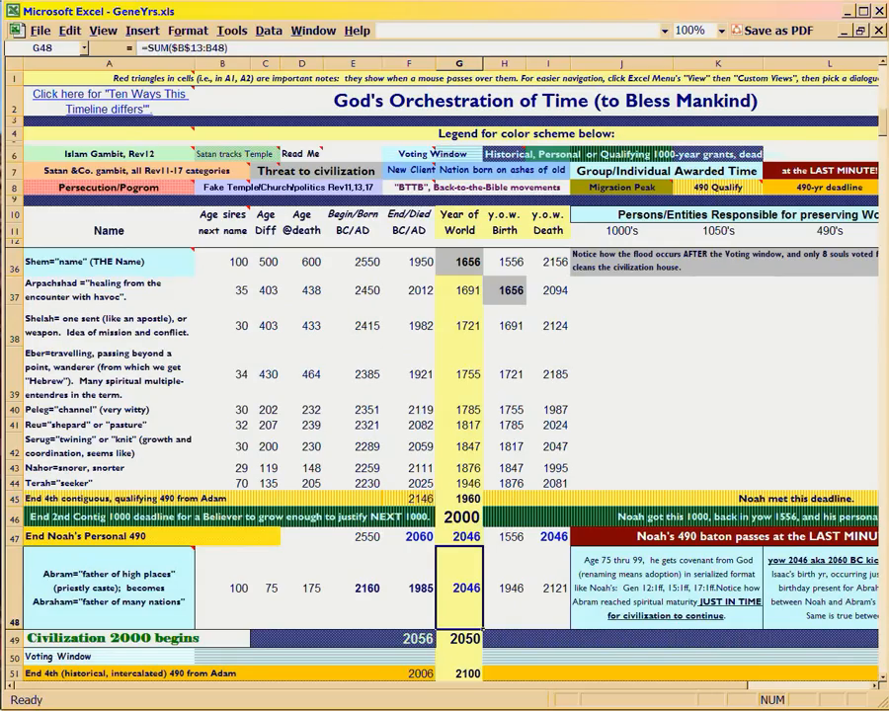
scroll(up, 3)
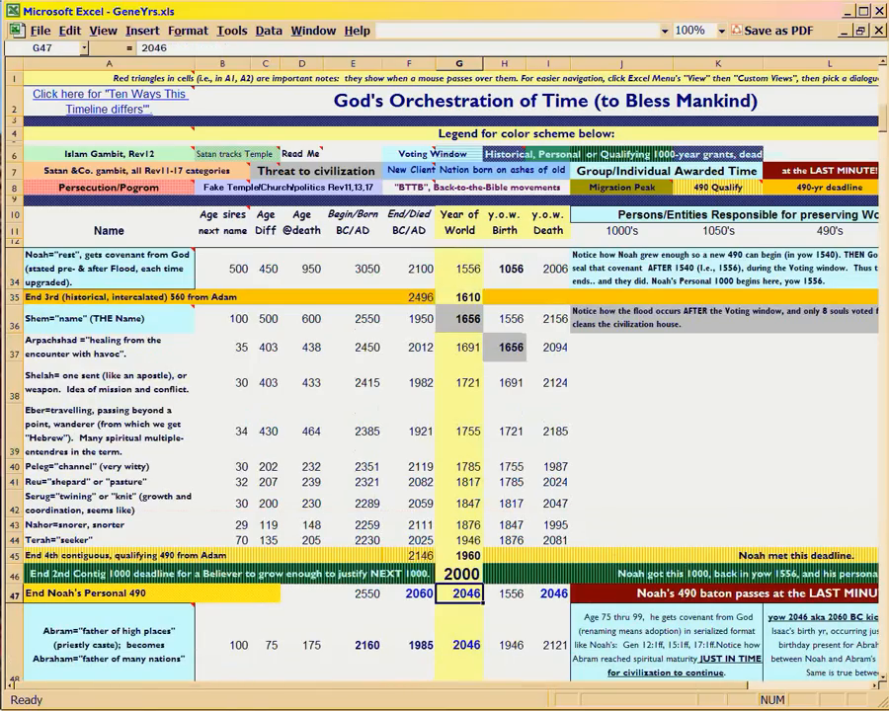
scroll(down, 3)
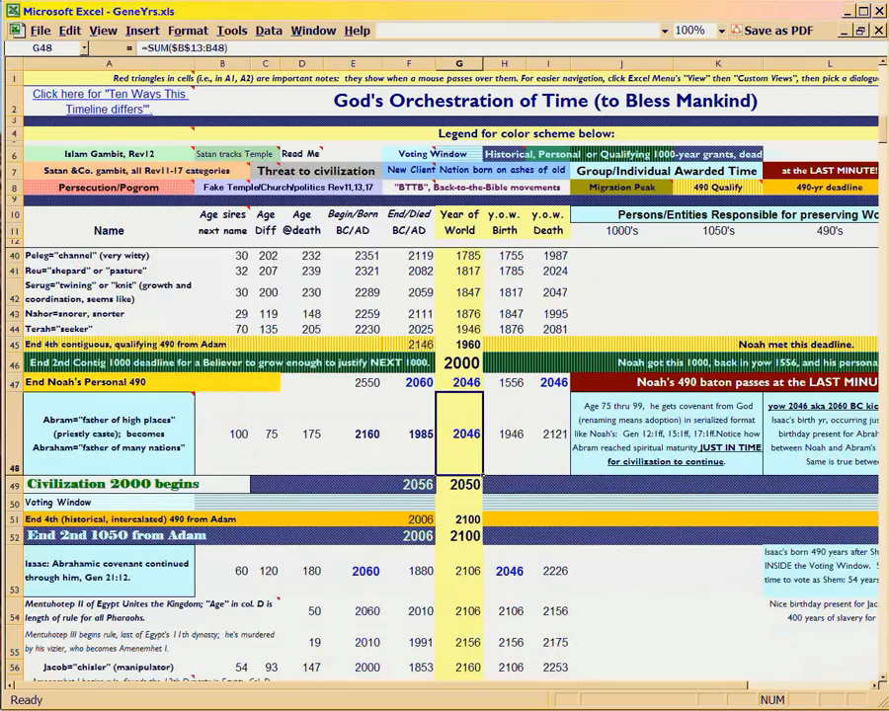
scroll(down, 3)
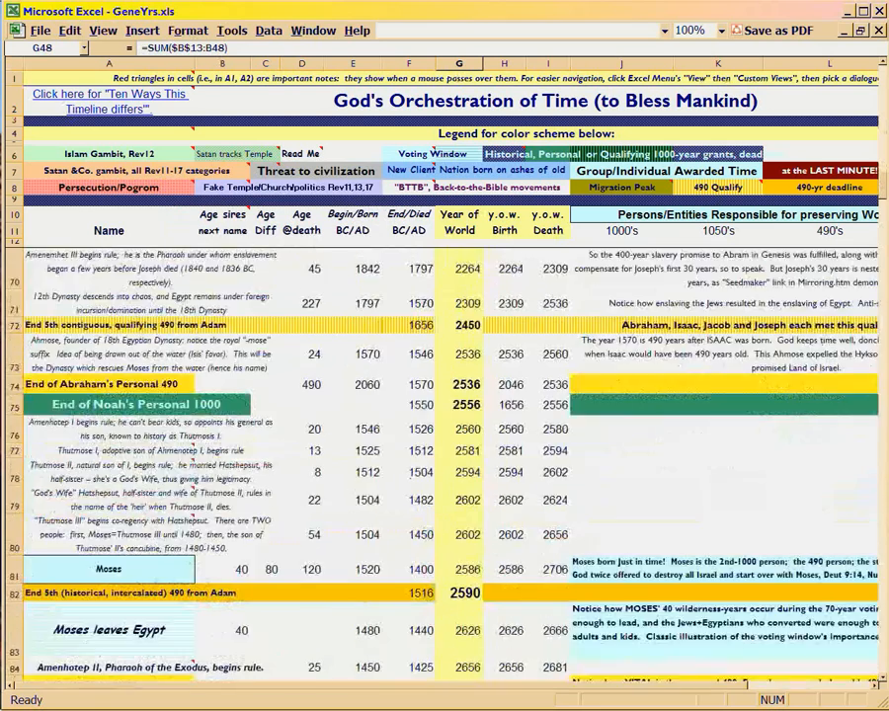
scroll(down, 3)
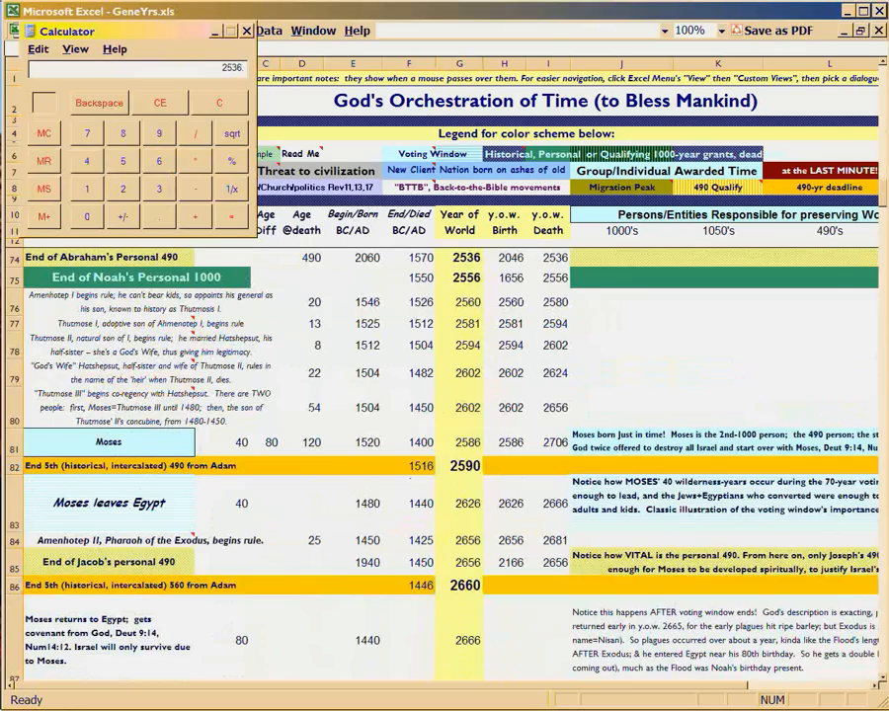
click(246, 31)
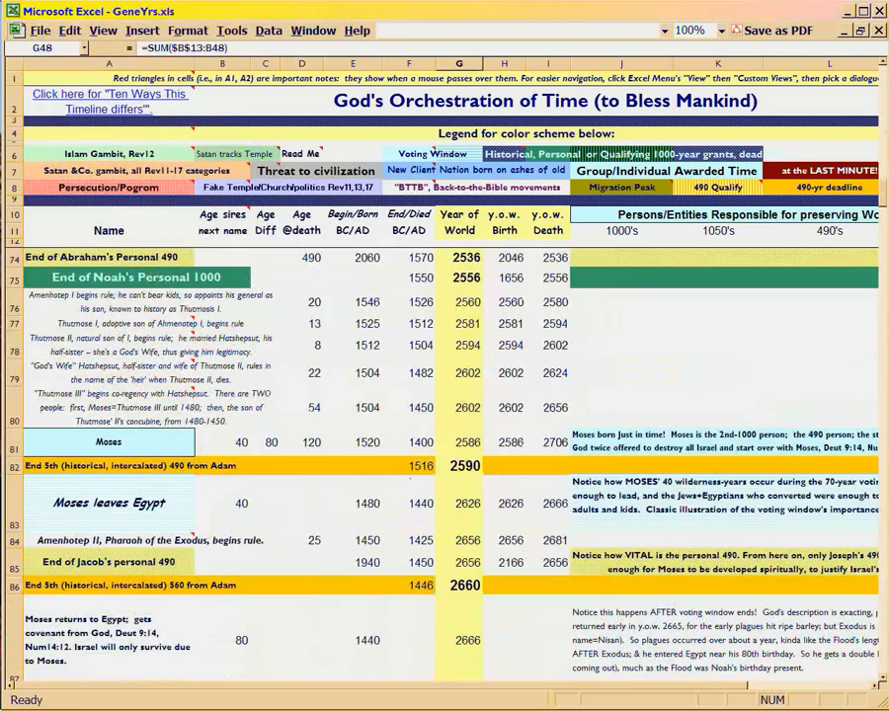
click(459, 441)
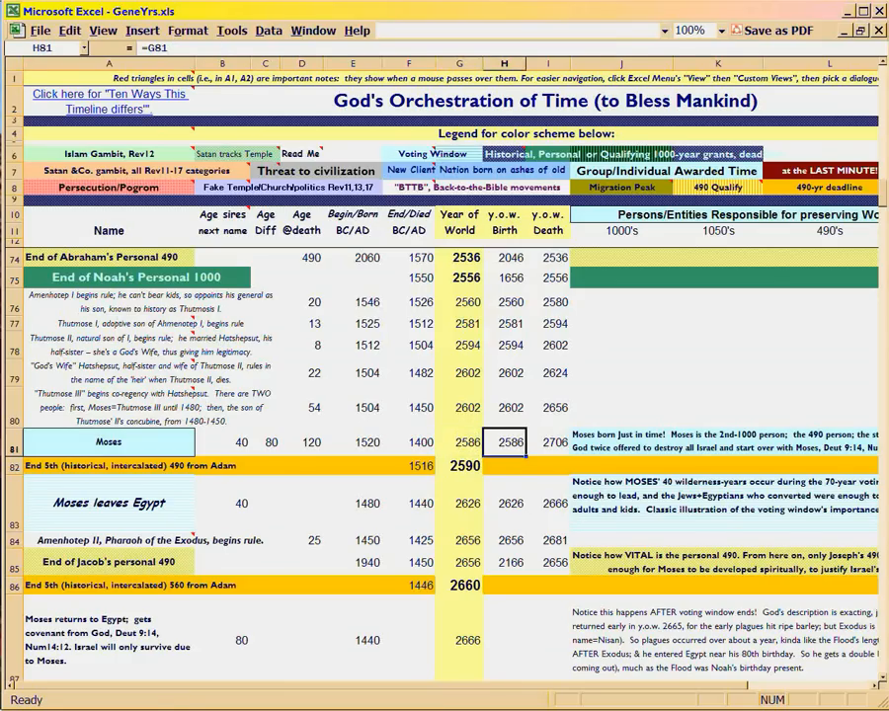
Step: Select Jacob's renamed-Israel year 2166 in the Jacob and Joseph rows
click(459, 257)
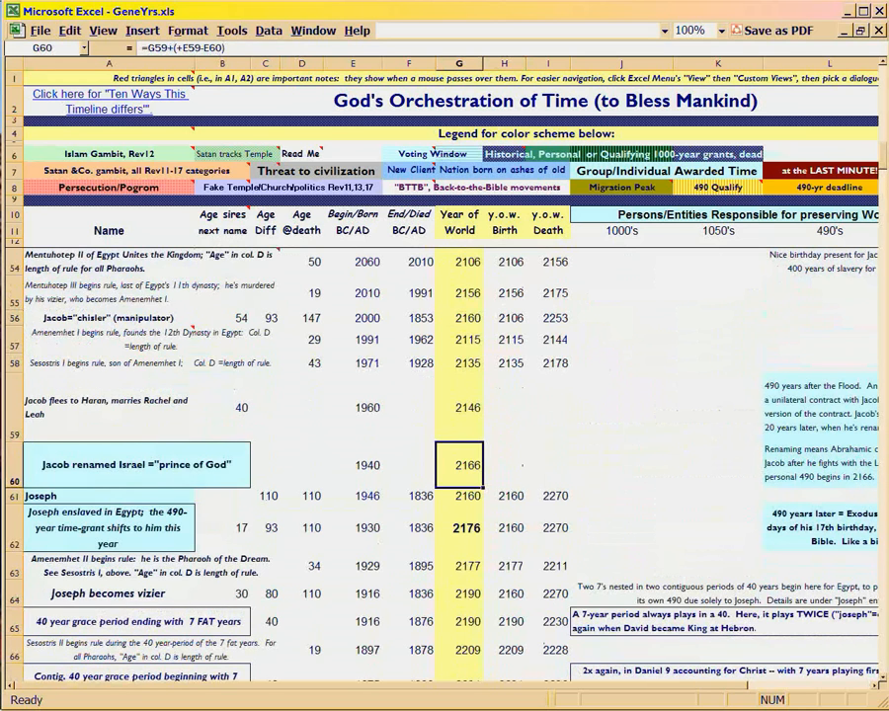
Step: Inspect Joseph's 2176 enslavement year and his age when enslaved
click(459, 527)
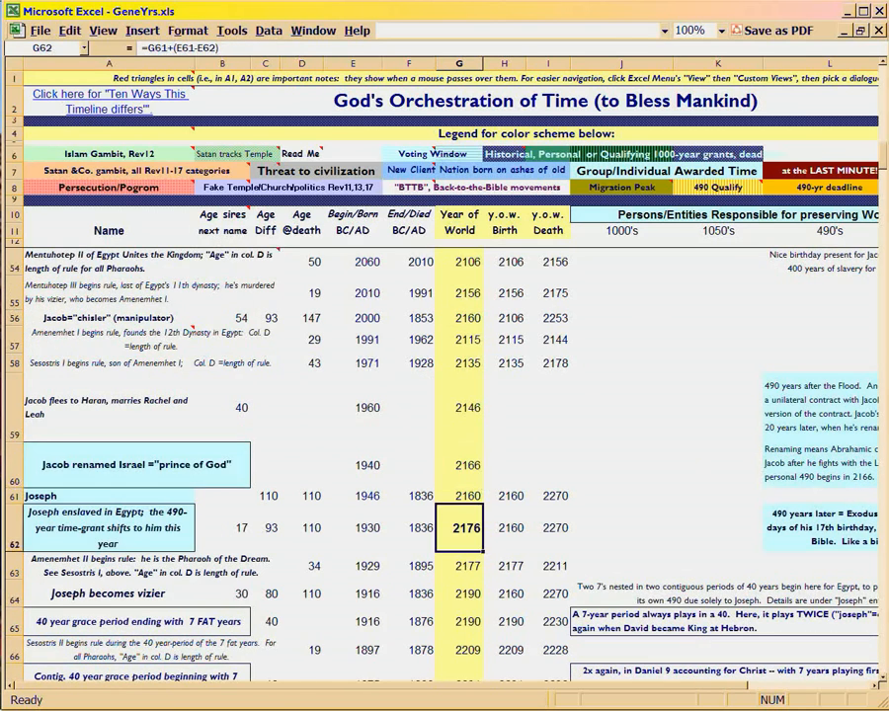
scroll(down, 3)
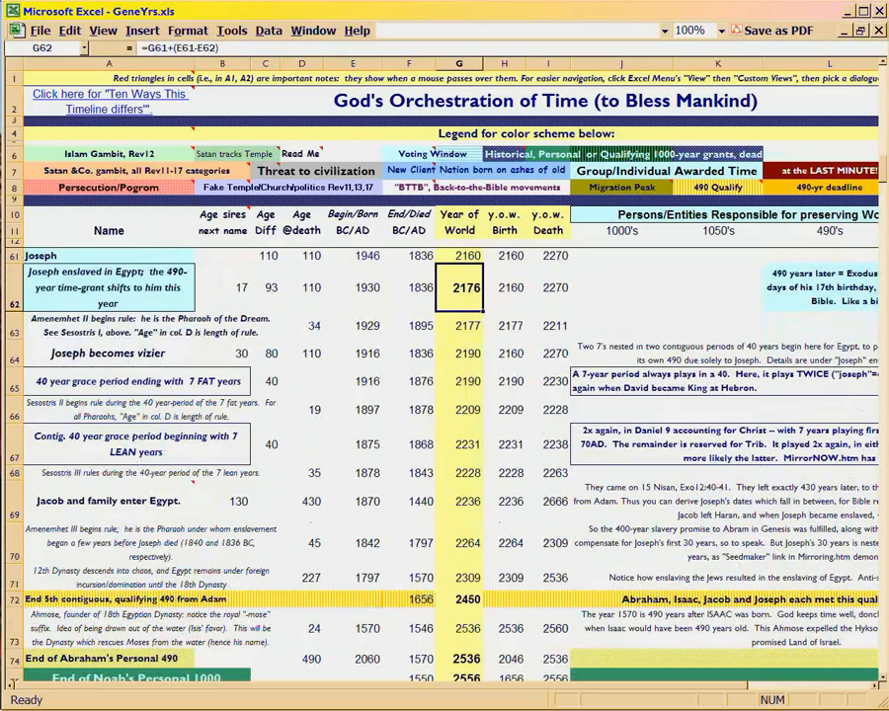
click(221, 287)
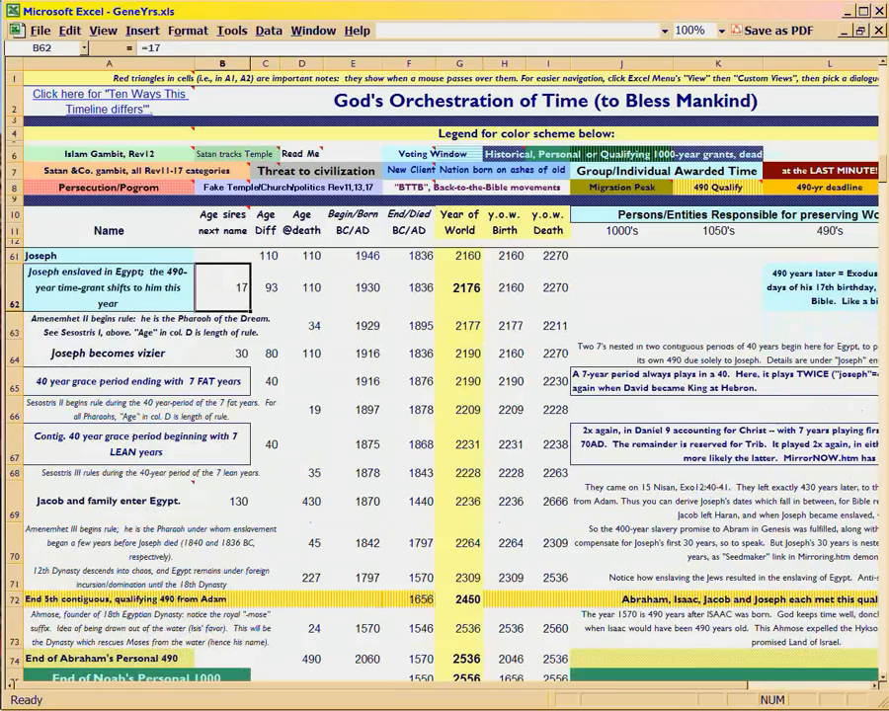
click(460, 288)
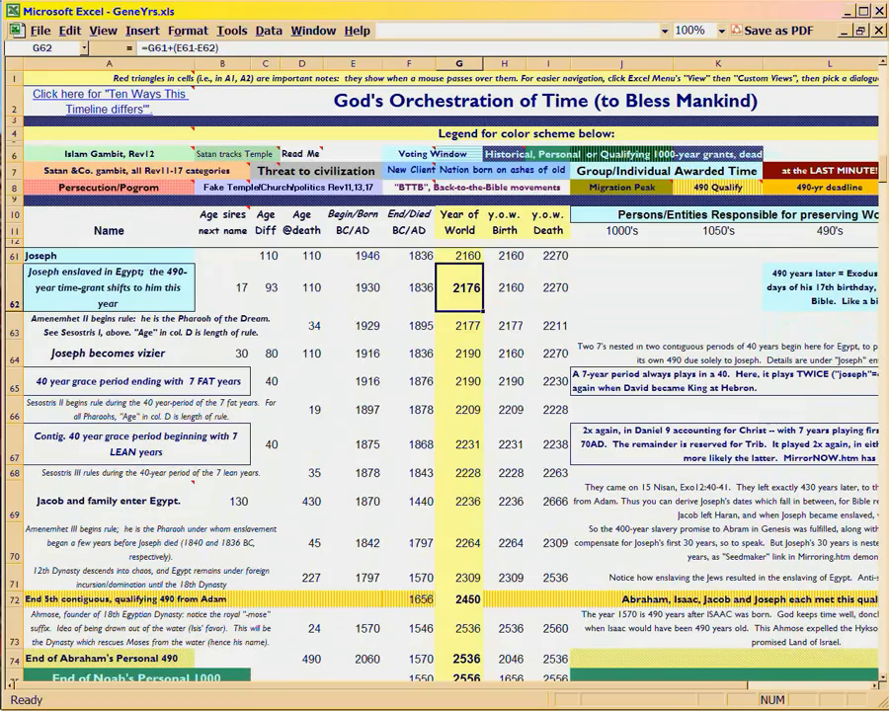
click(222, 287)
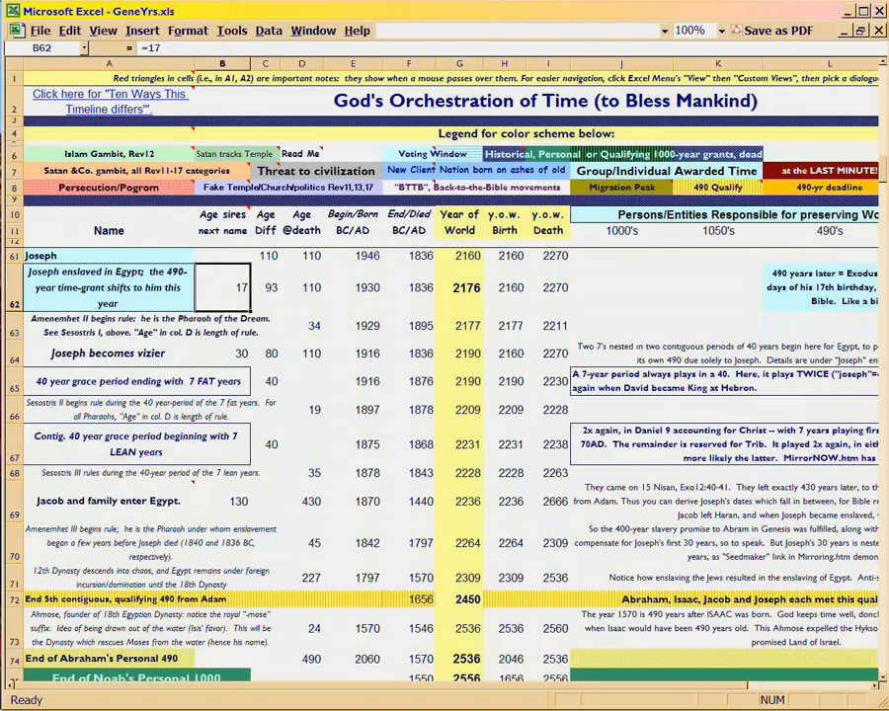
click(459, 288)
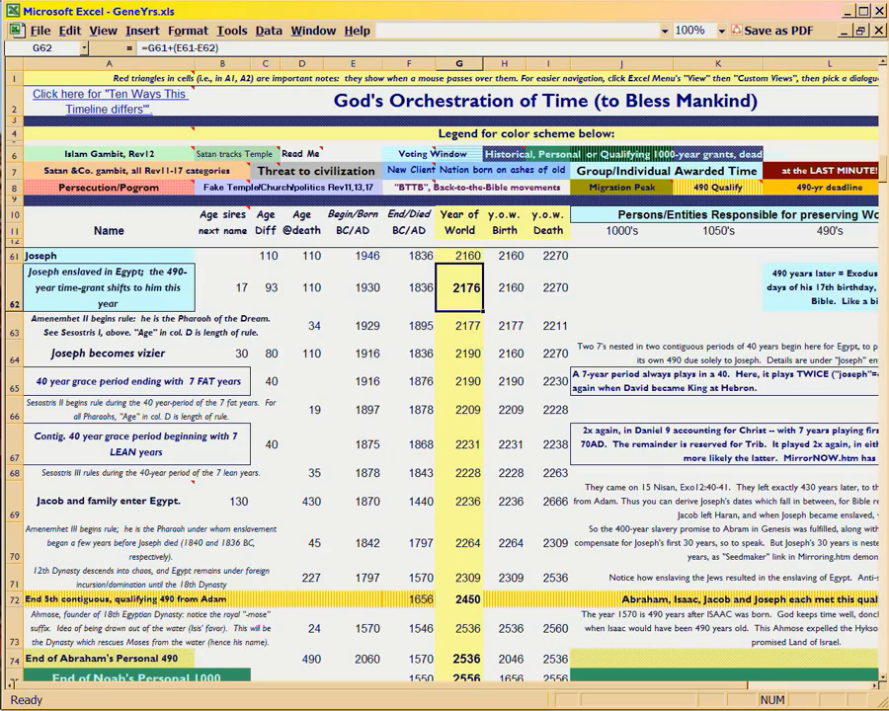
Step: Scroll down to confirm the 2666 Exodus formula =$G$62+490
scroll(down, 3)
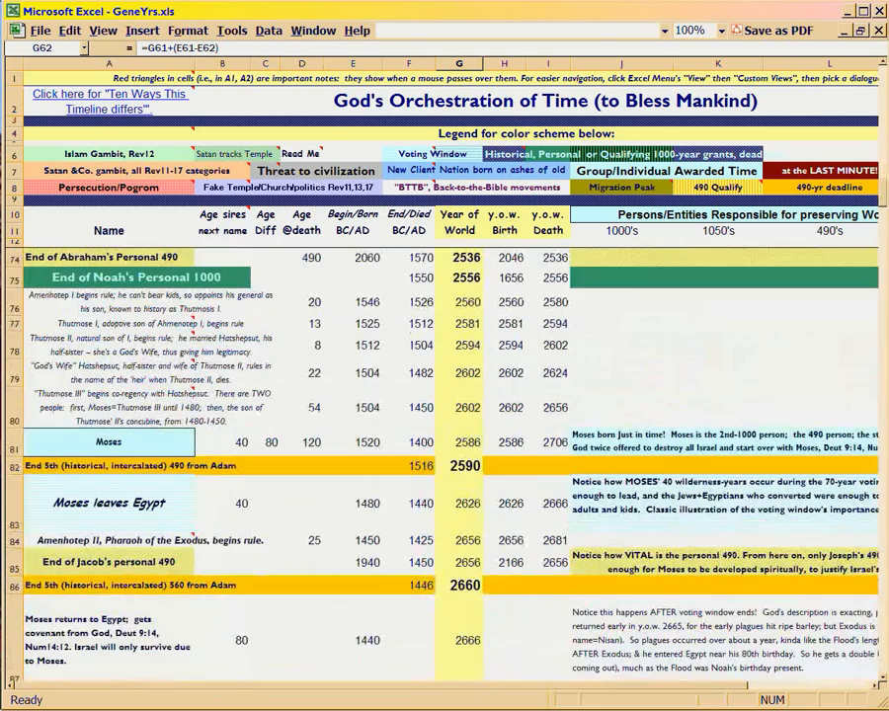
scroll(down, 3)
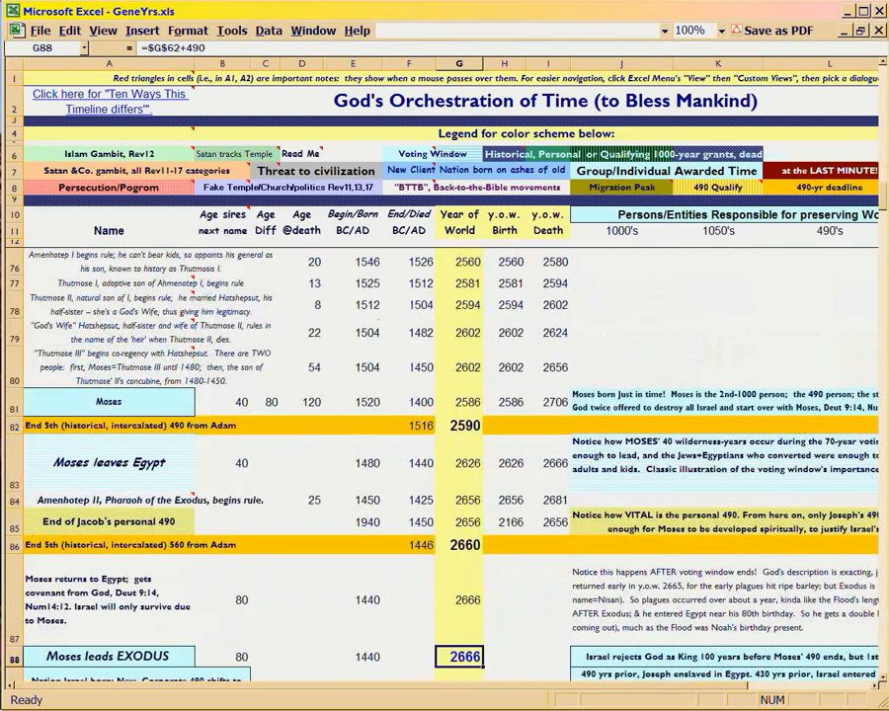
click(504, 402)
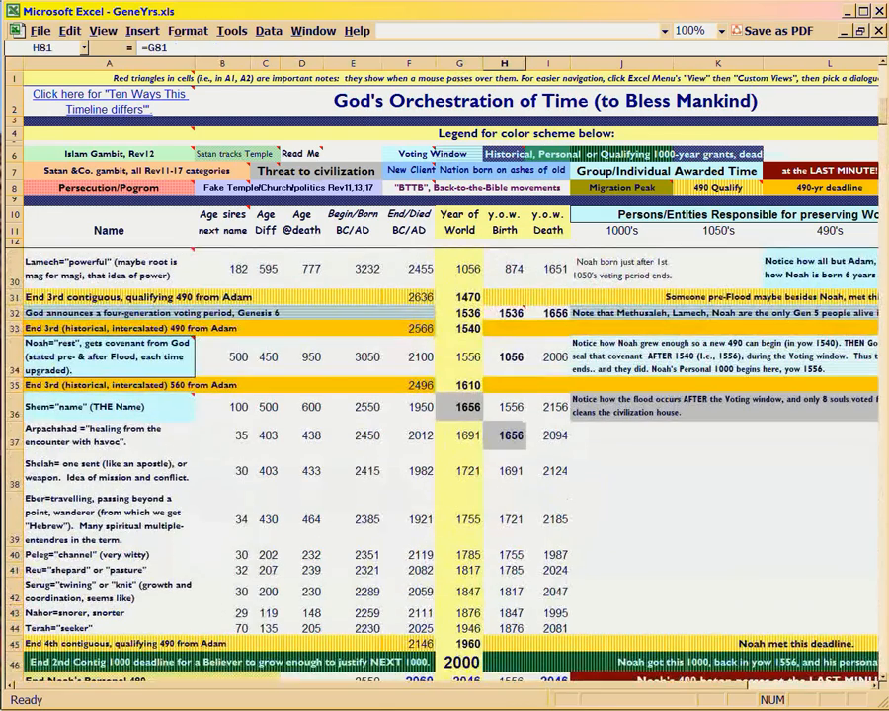
click(458, 357)
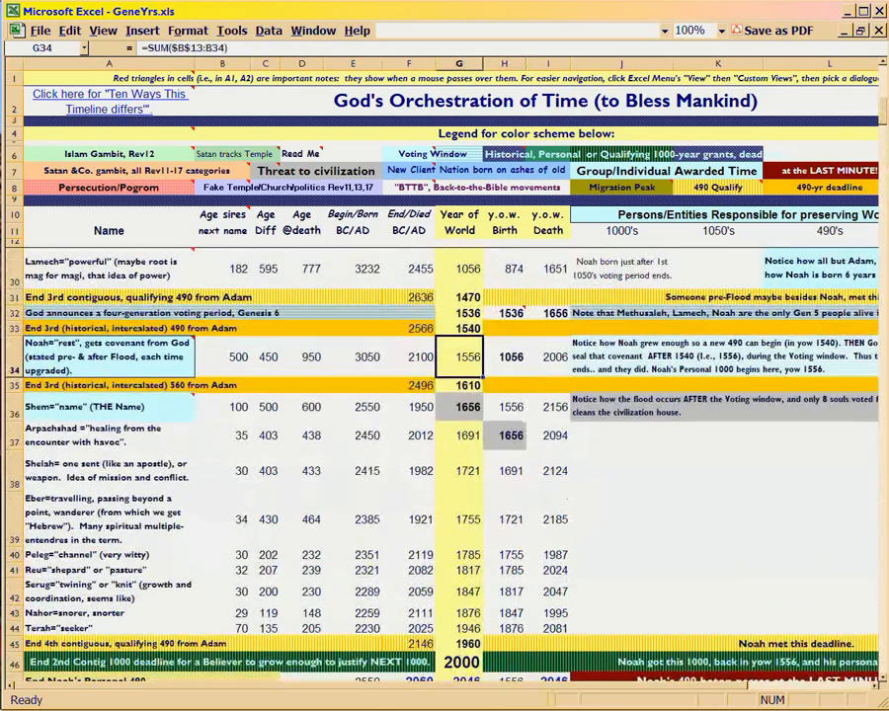
click(458, 328)
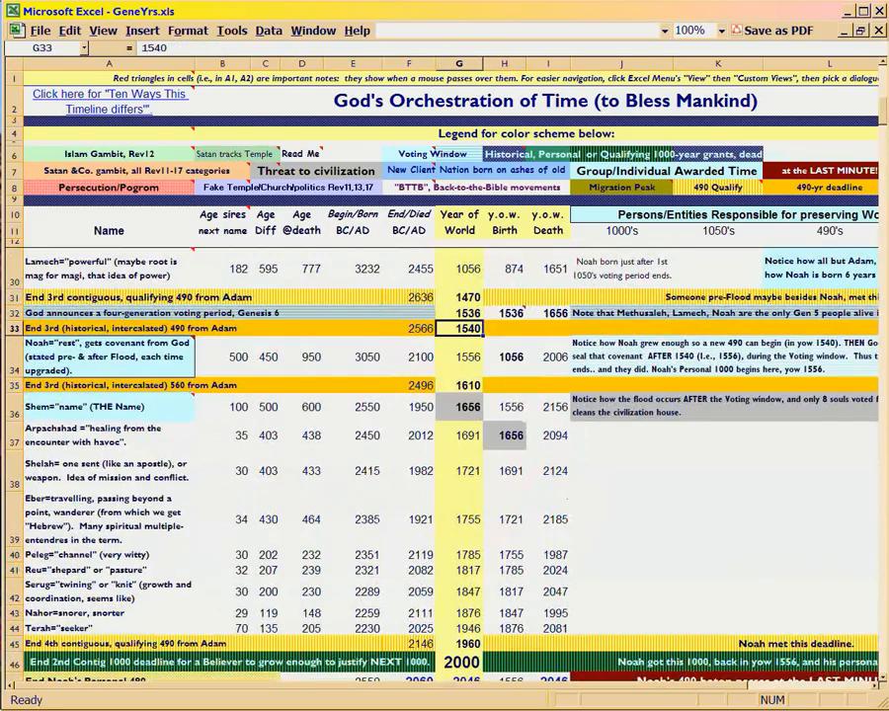
click(458, 384)
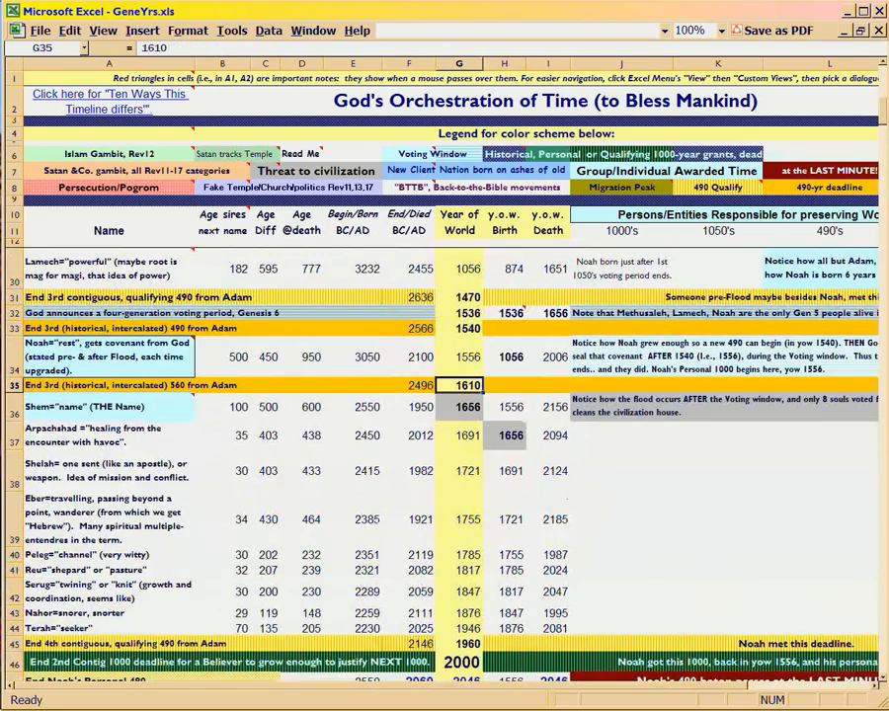
click(458, 356)
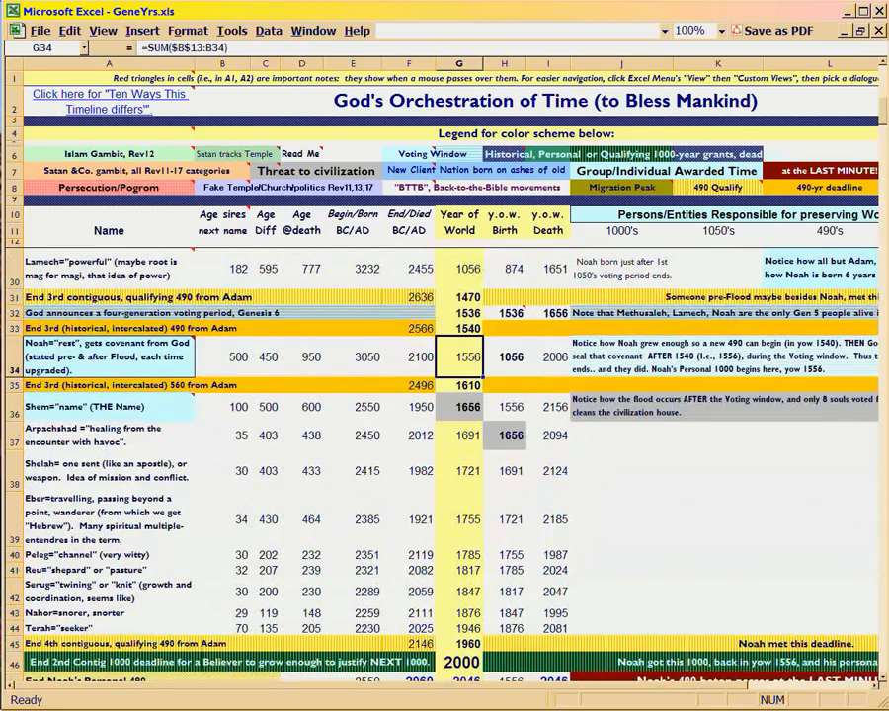
scroll(down, 3)
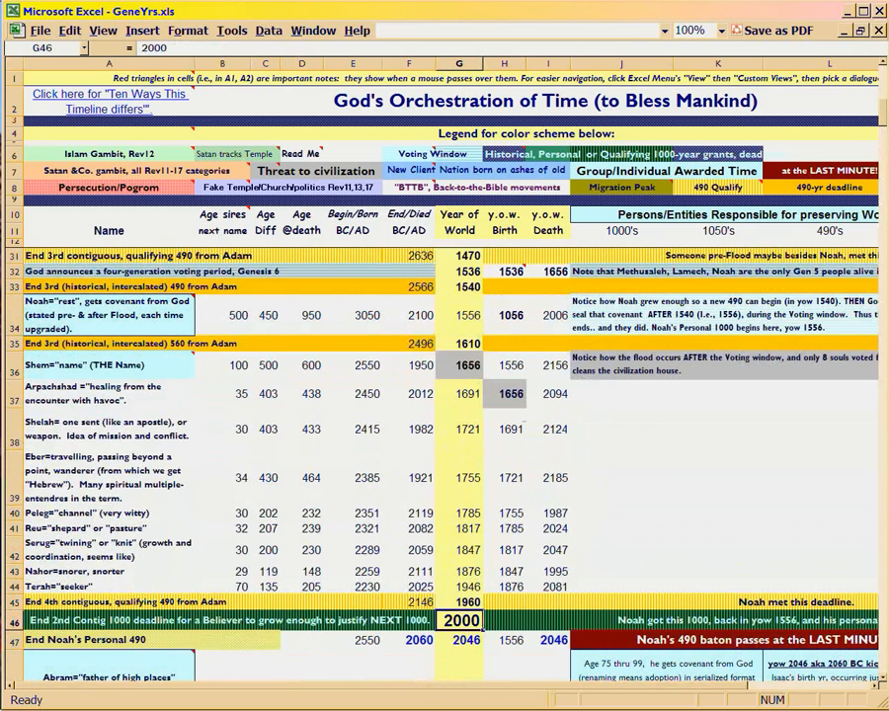
scroll(down, 3)
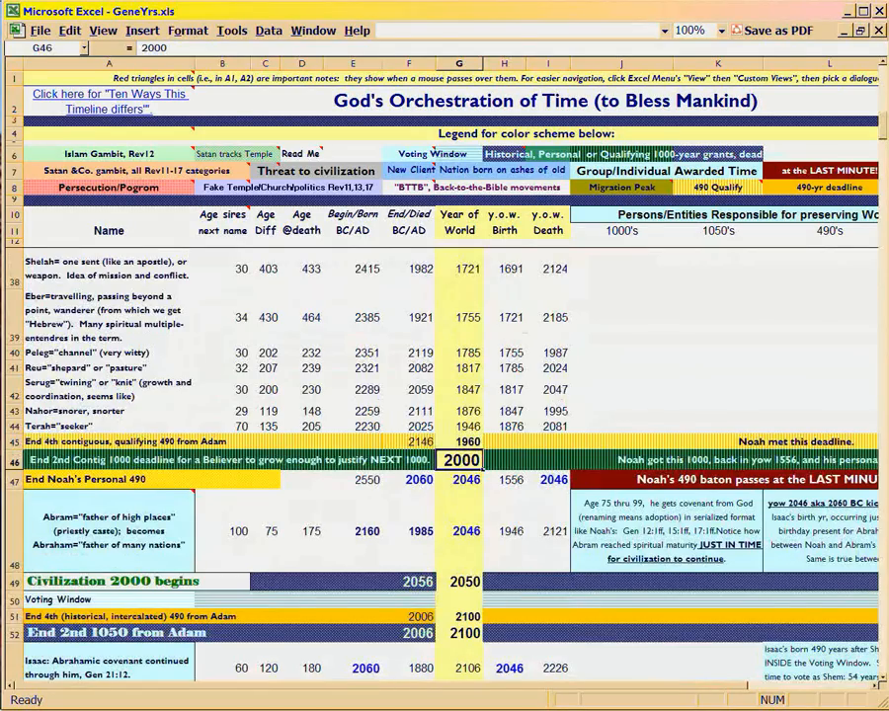
scroll(down, 3)
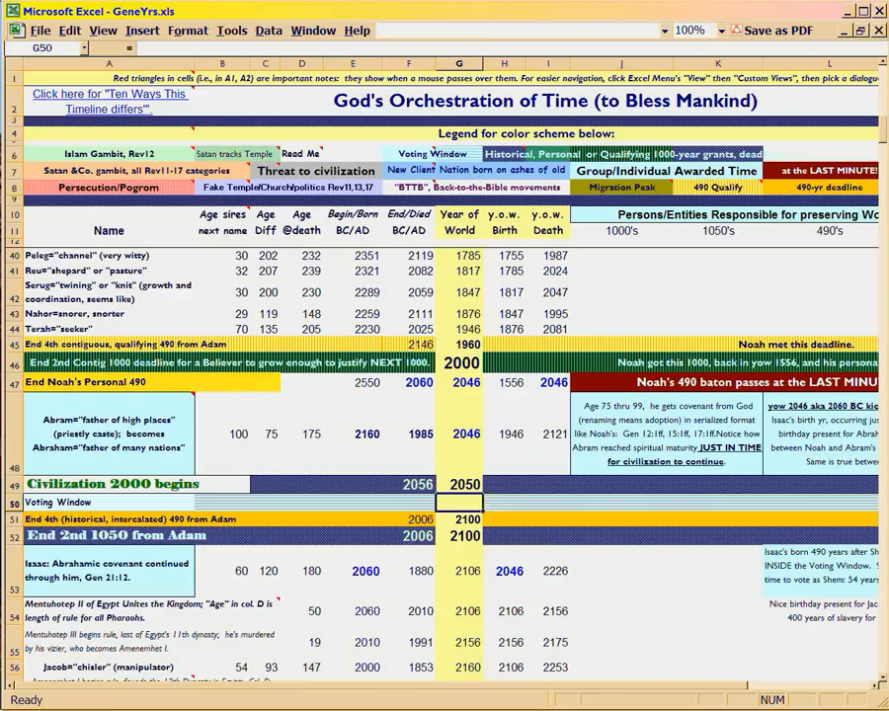
click(459, 535)
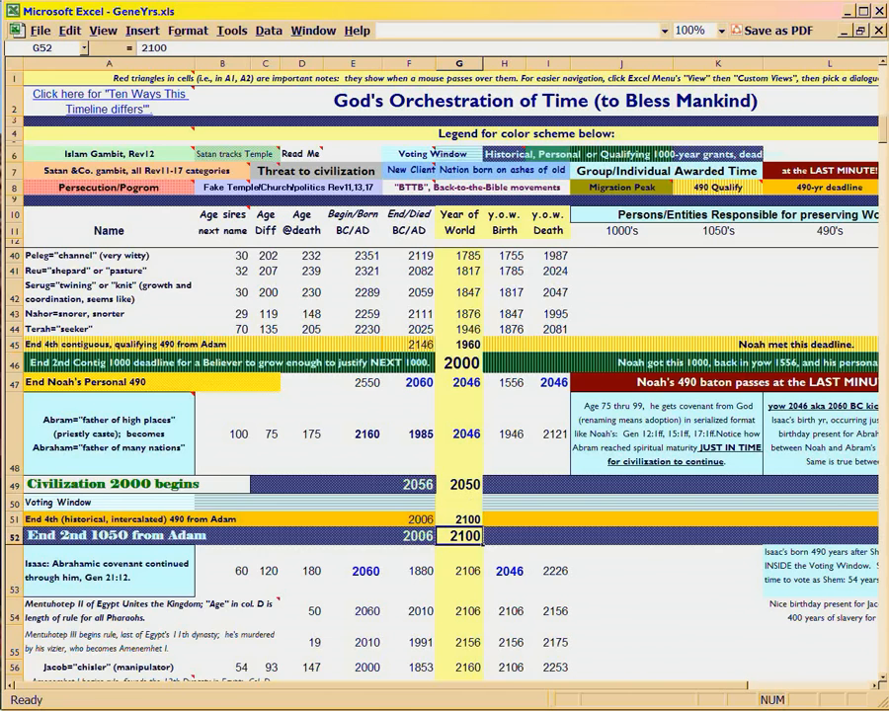
scroll(down, 3)
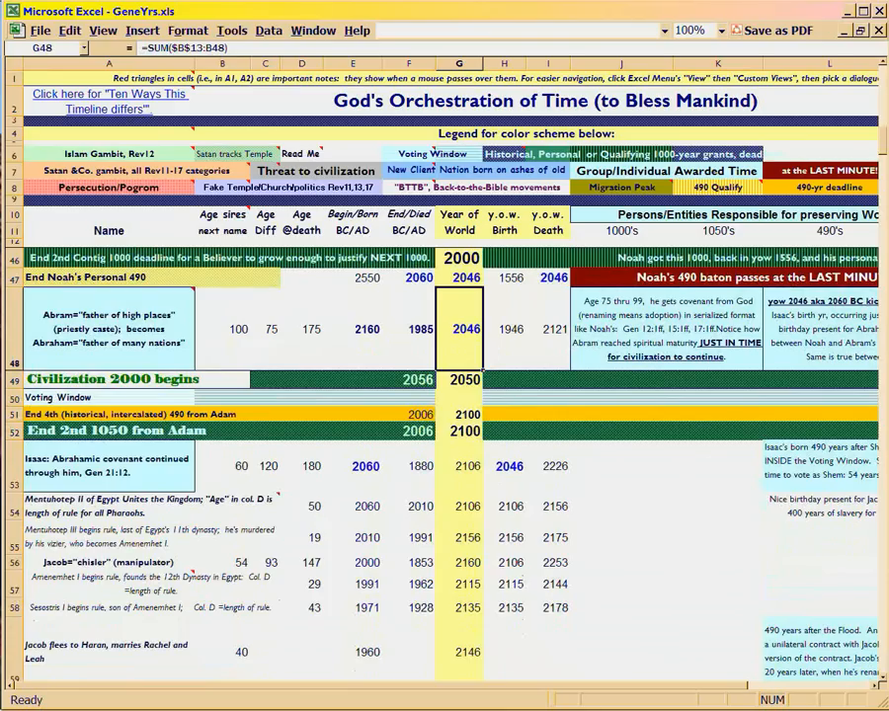
click(464, 431)
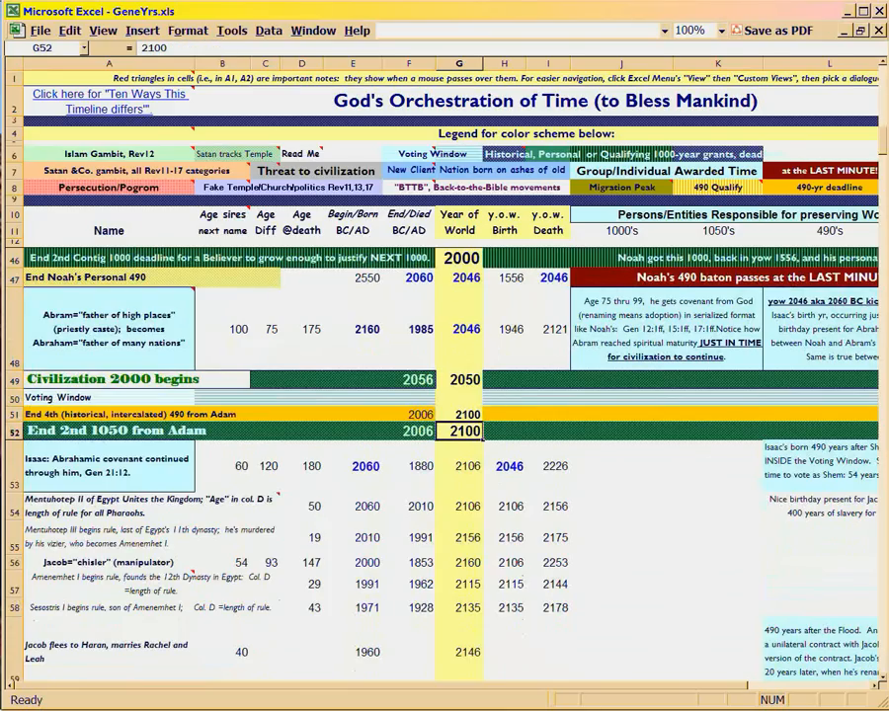
click(461, 278)
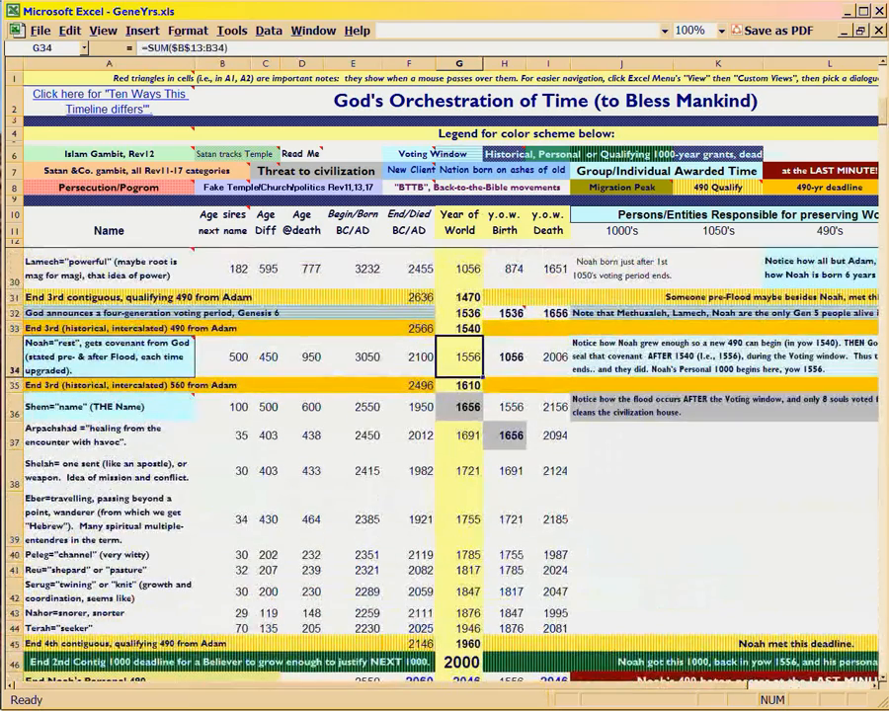
scroll(down, 3)
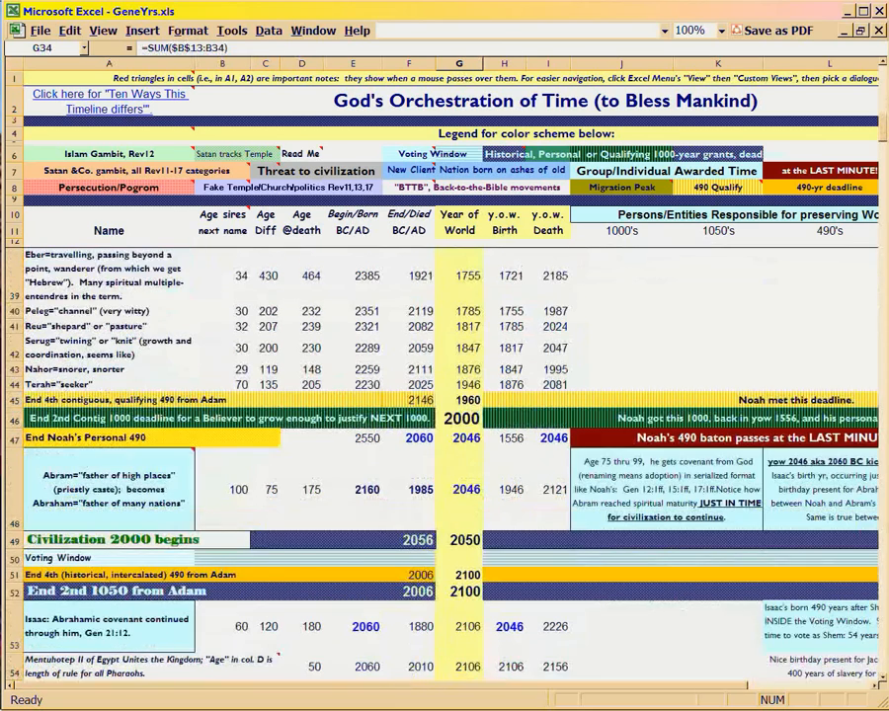
click(457, 437)
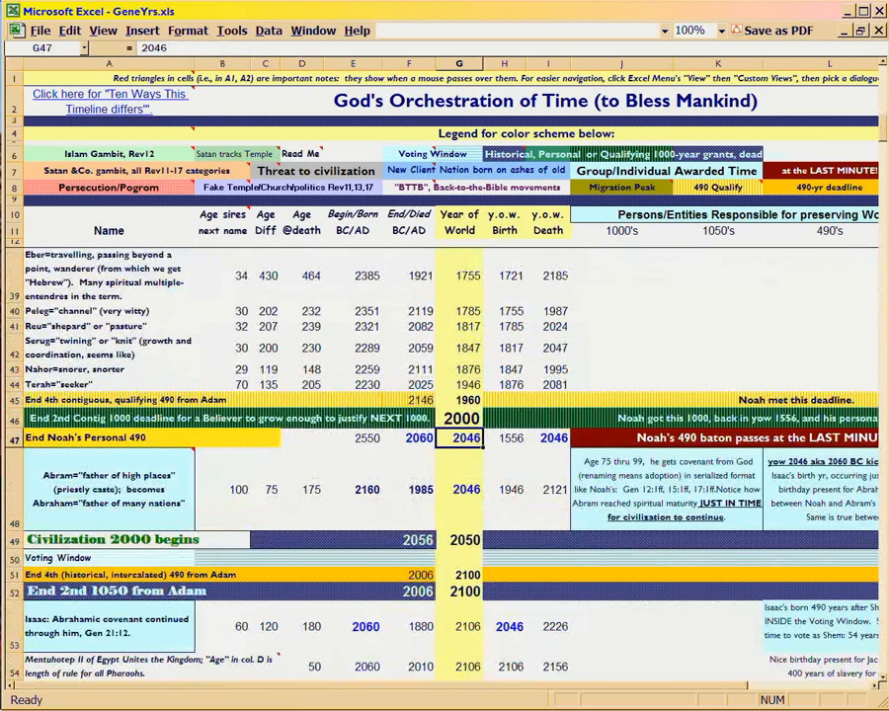
click(459, 540)
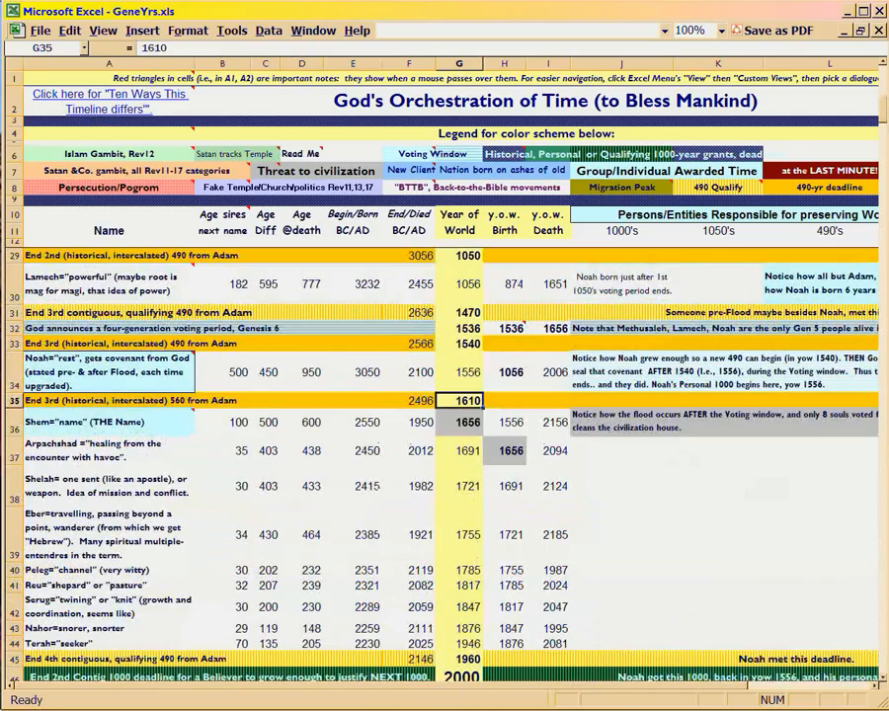
click(459, 423)
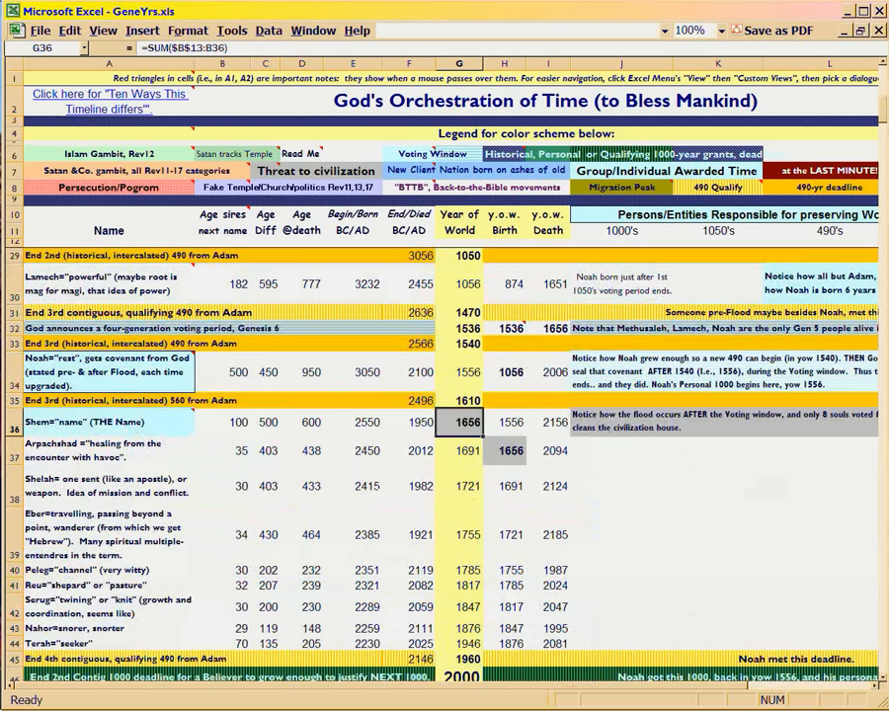
click(459, 400)
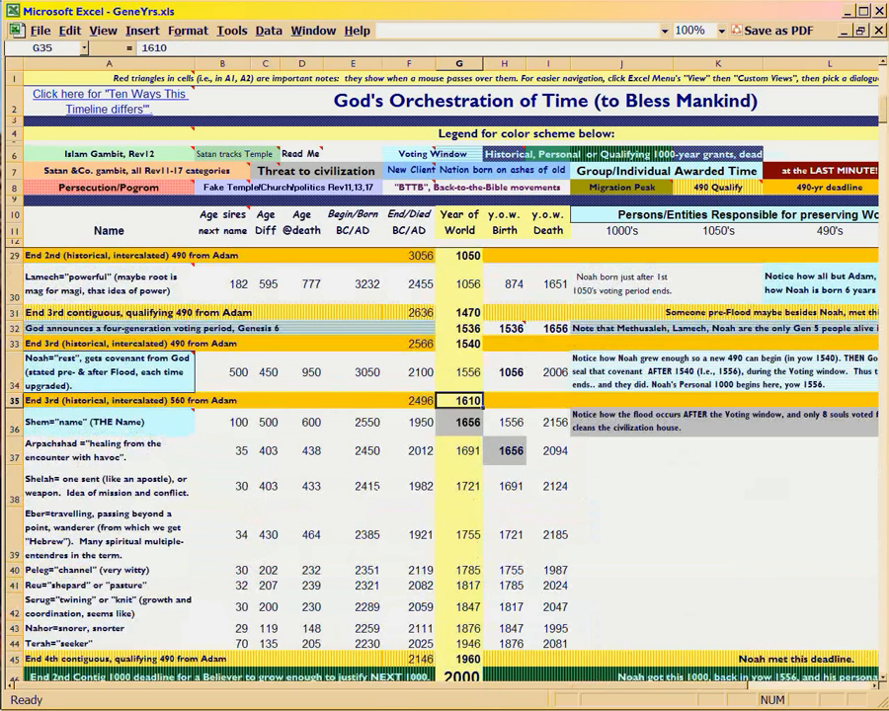
scroll(down, 3)
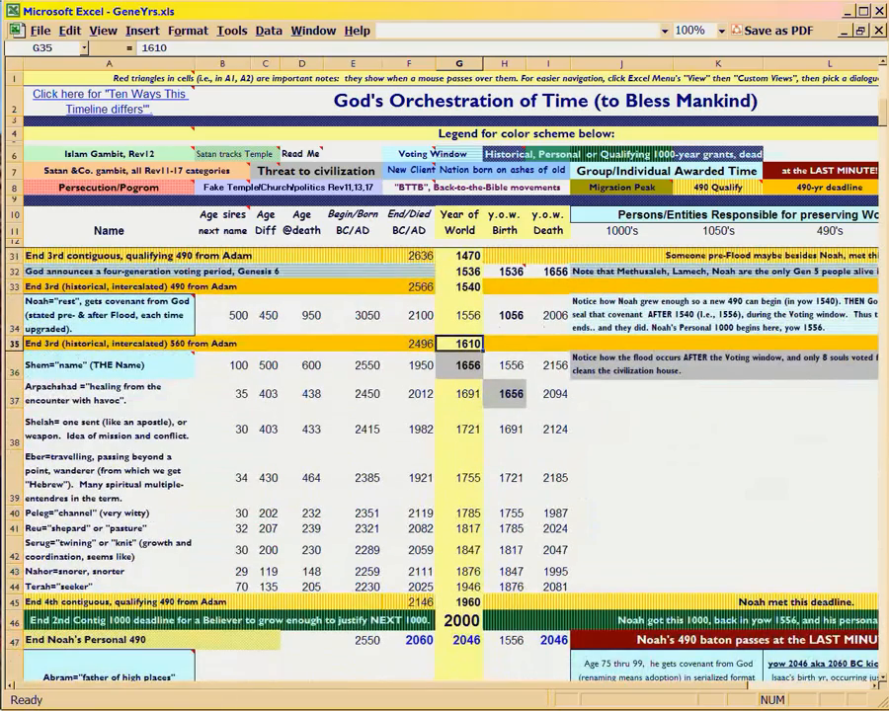
scroll(down, 3)
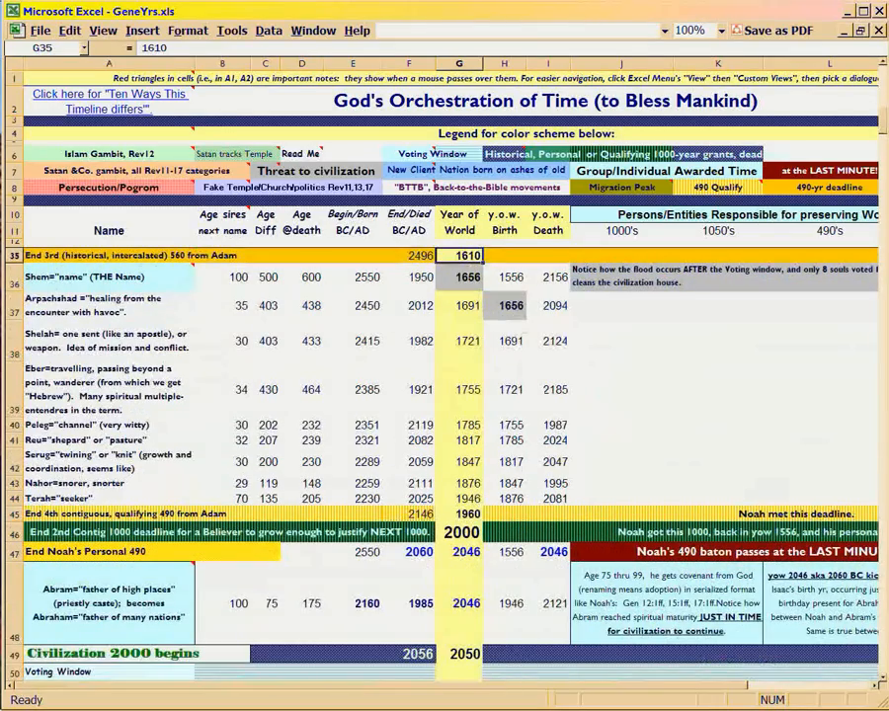
click(462, 654)
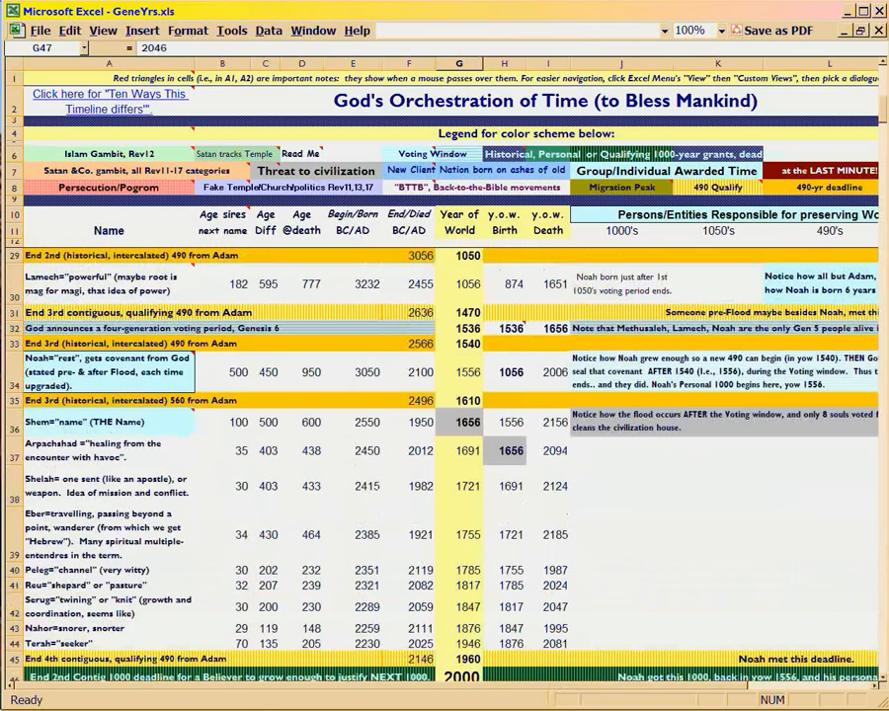
scroll(down, 3)
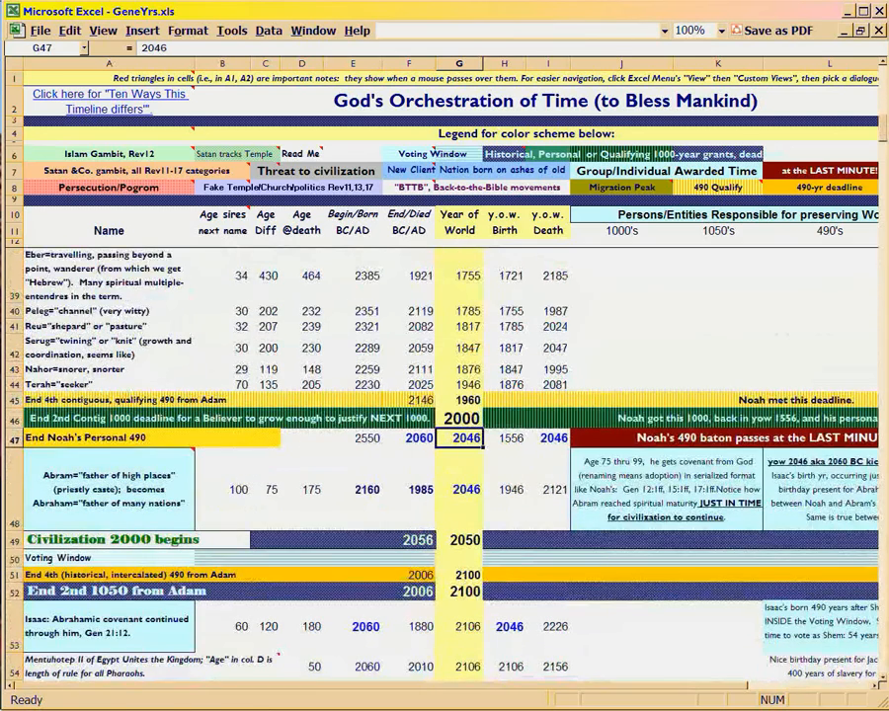
click(459, 558)
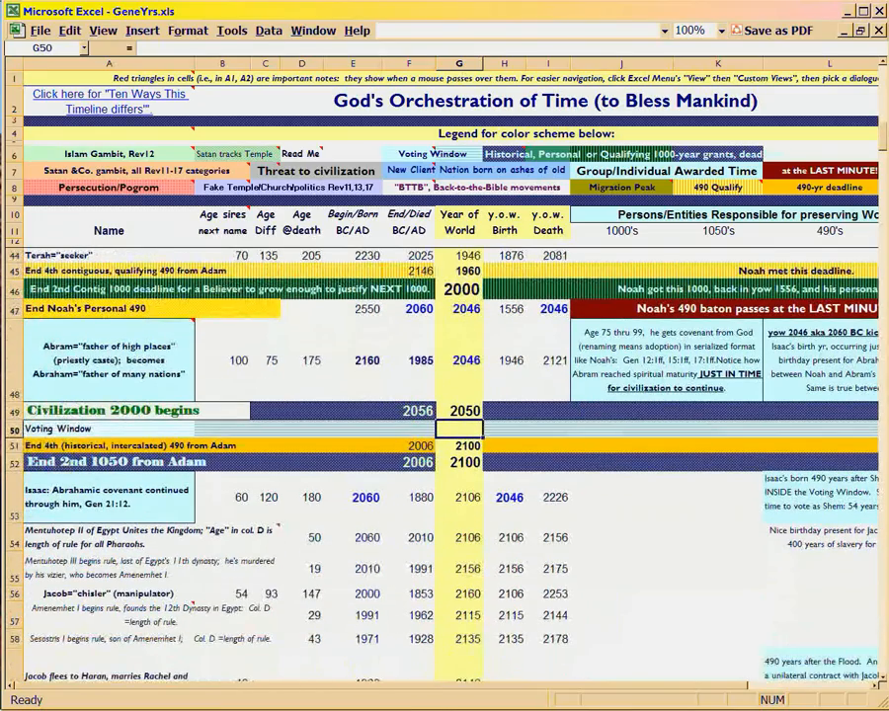
Step: Check Abram's 2046 formula, then Joseph's 2176 grant formula =G61+(E61-E62), scrolling toward Moses
click(458, 359)
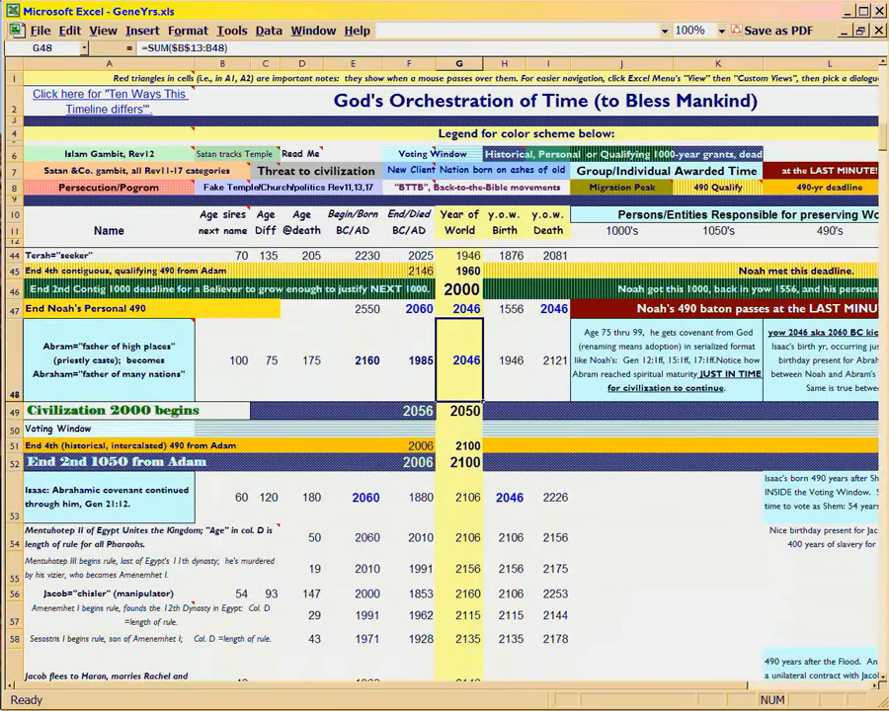
scroll(down, 3)
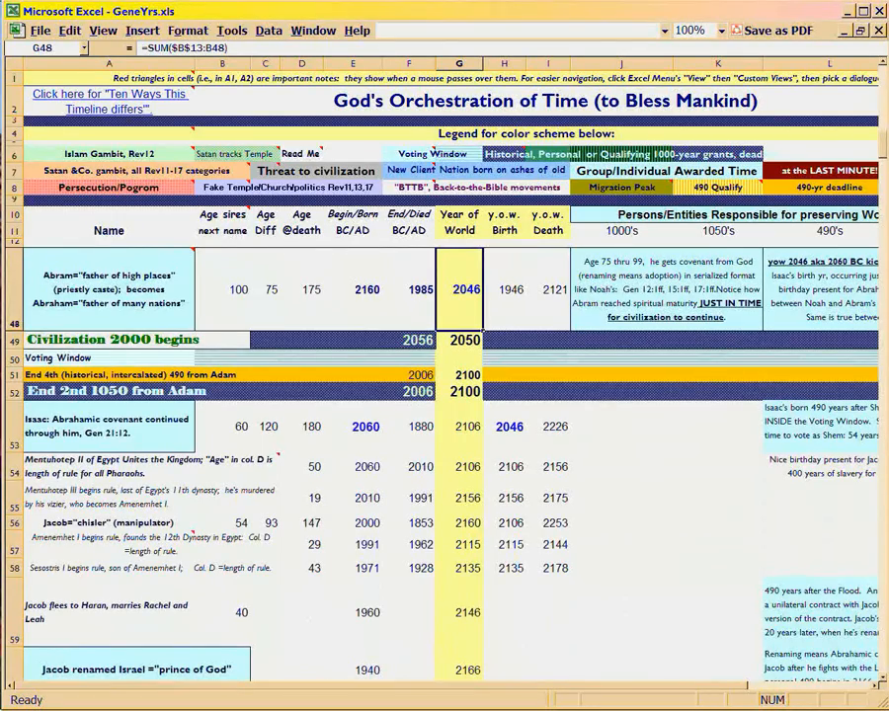
scroll(down, 3)
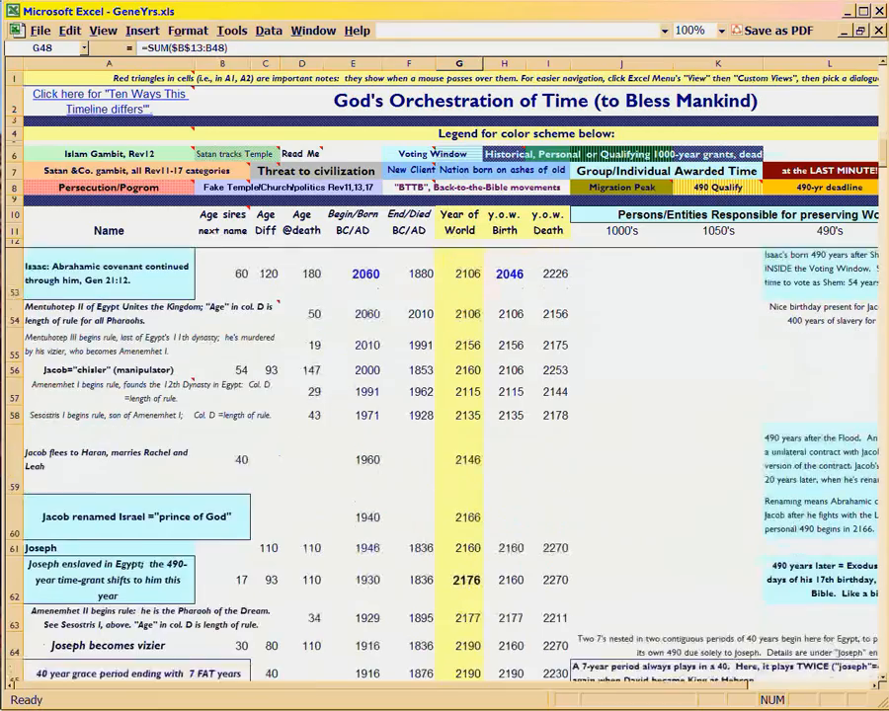
scroll(down, 3)
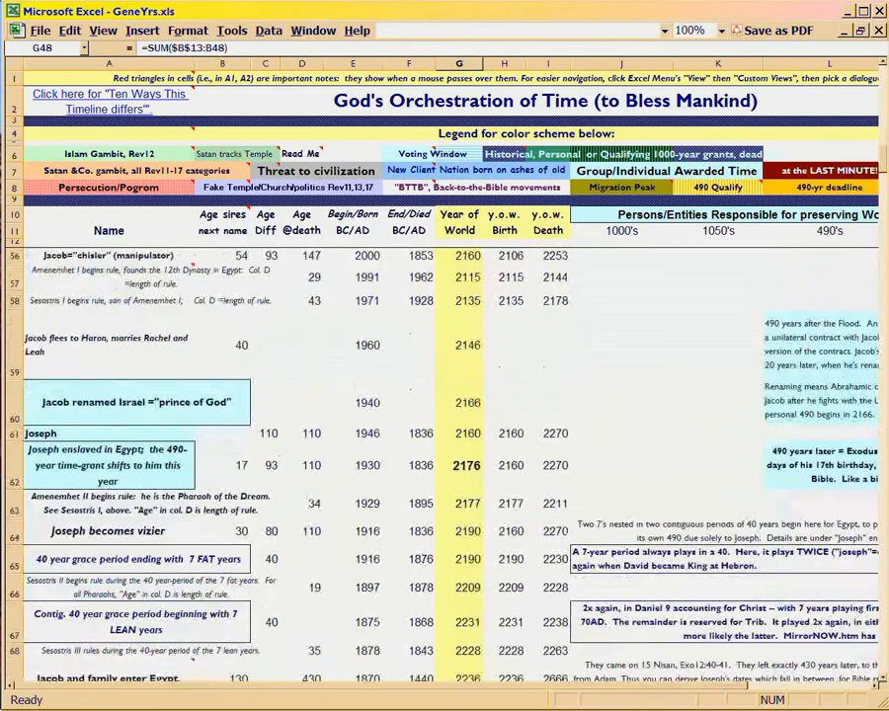
click(460, 465)
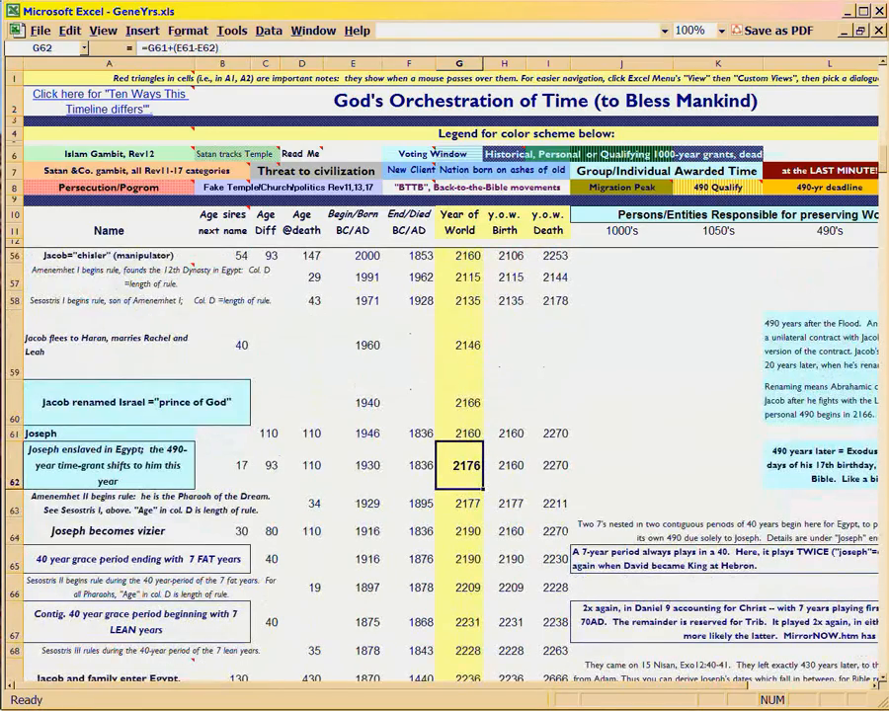
scroll(down, 3)
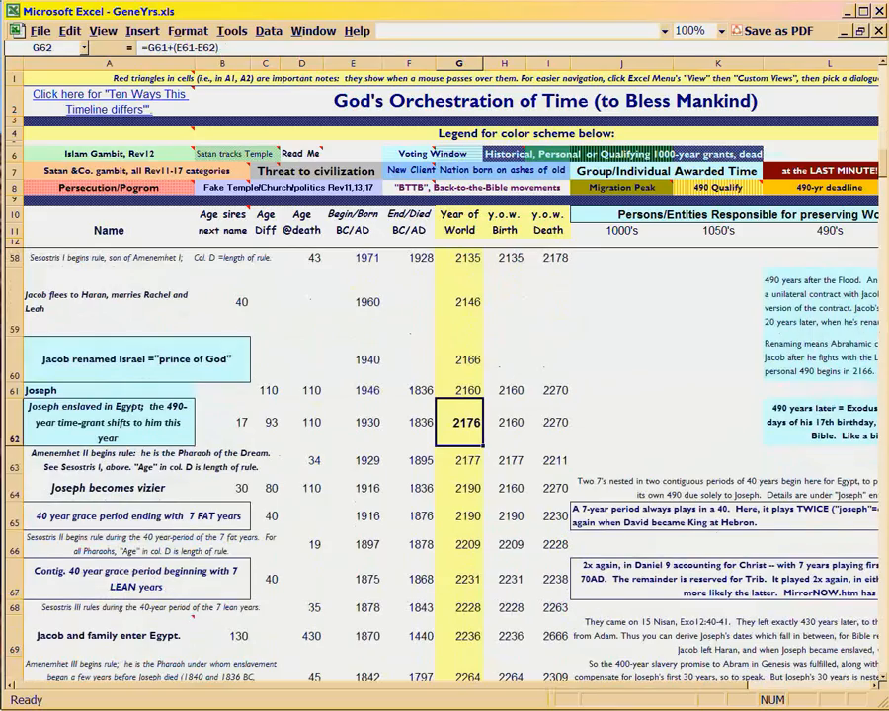
scroll(down, 3)
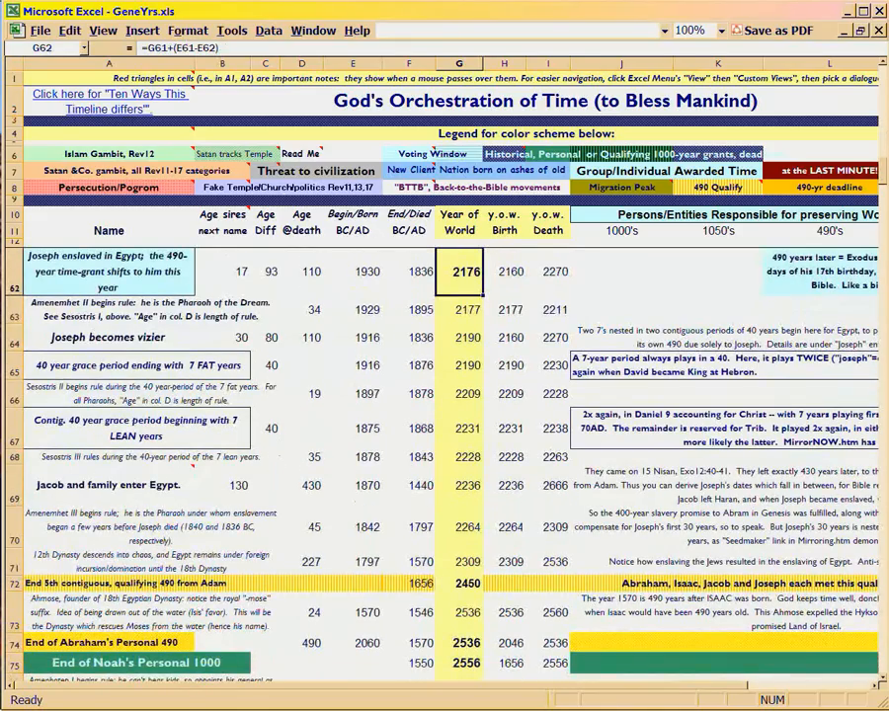
scroll(down, 3)
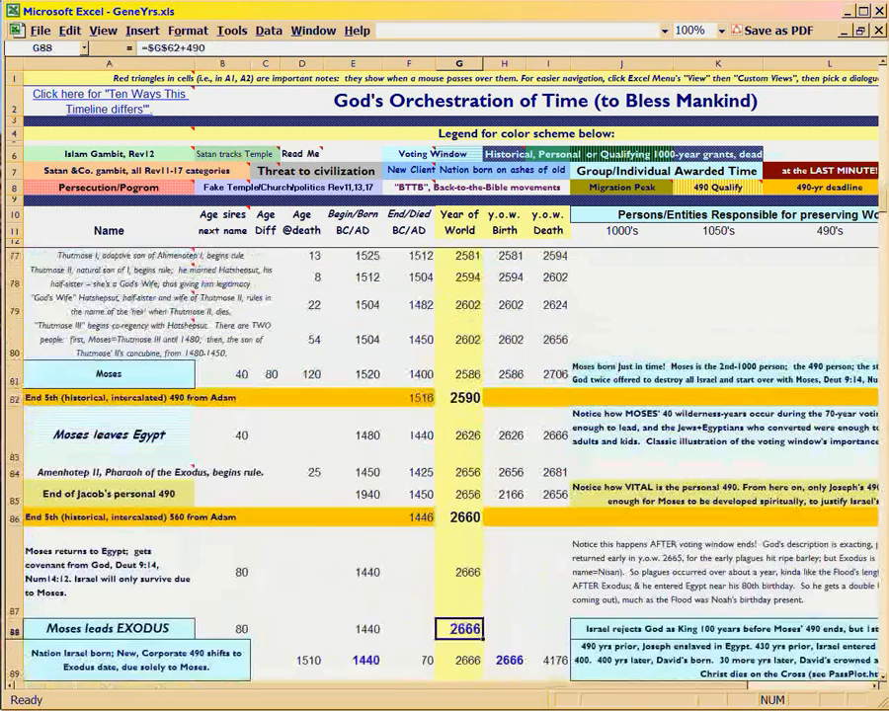
scroll(down, 3)
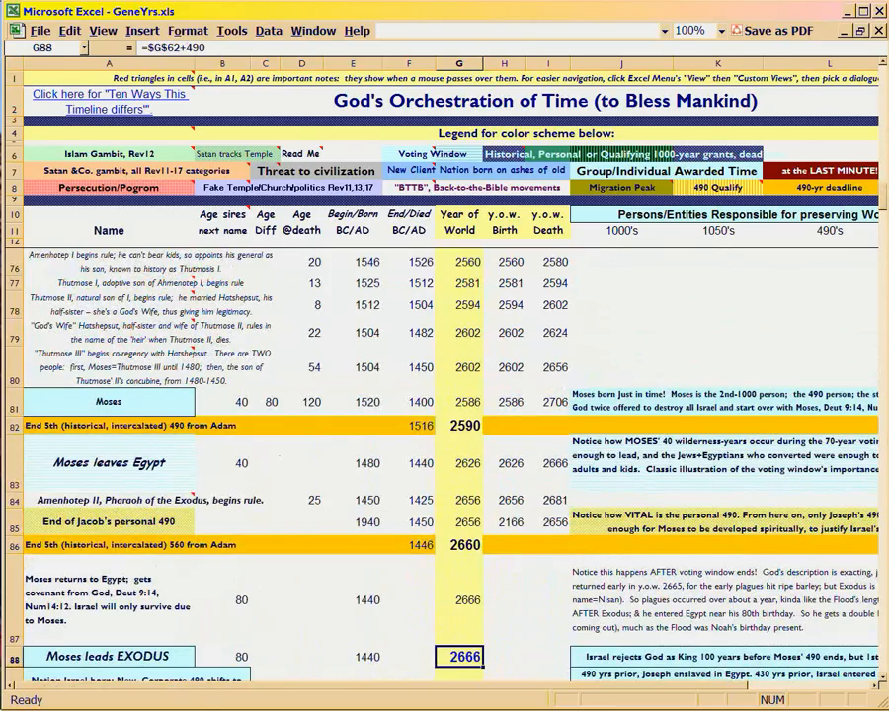
click(459, 424)
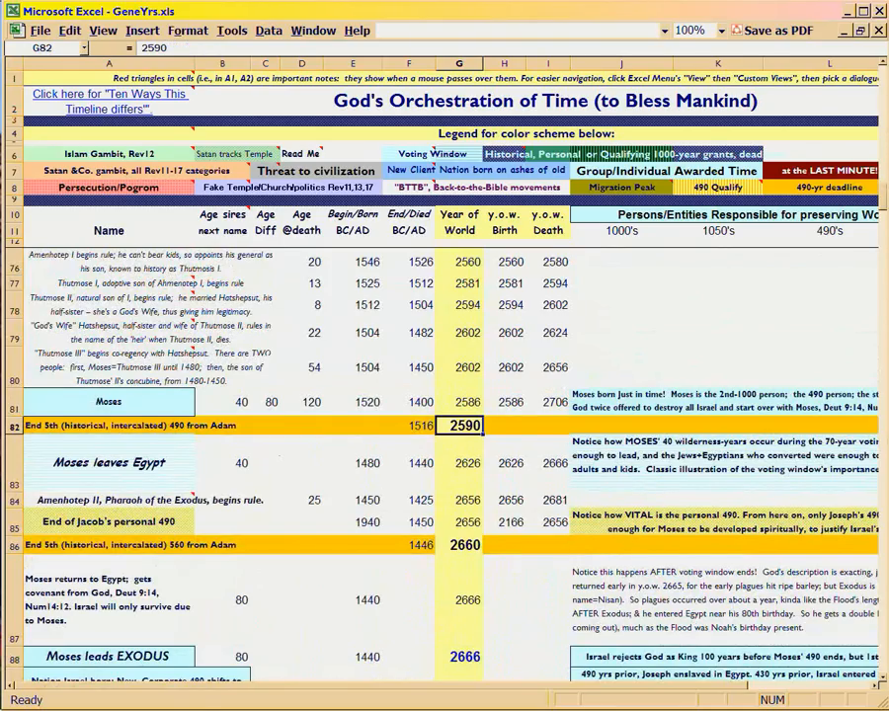
click(460, 544)
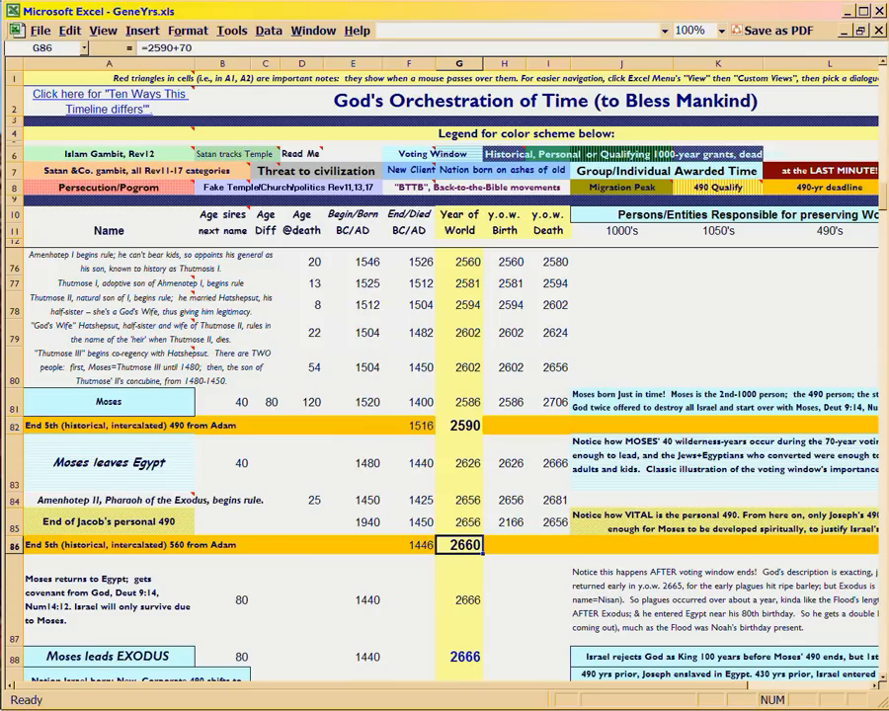
click(463, 426)
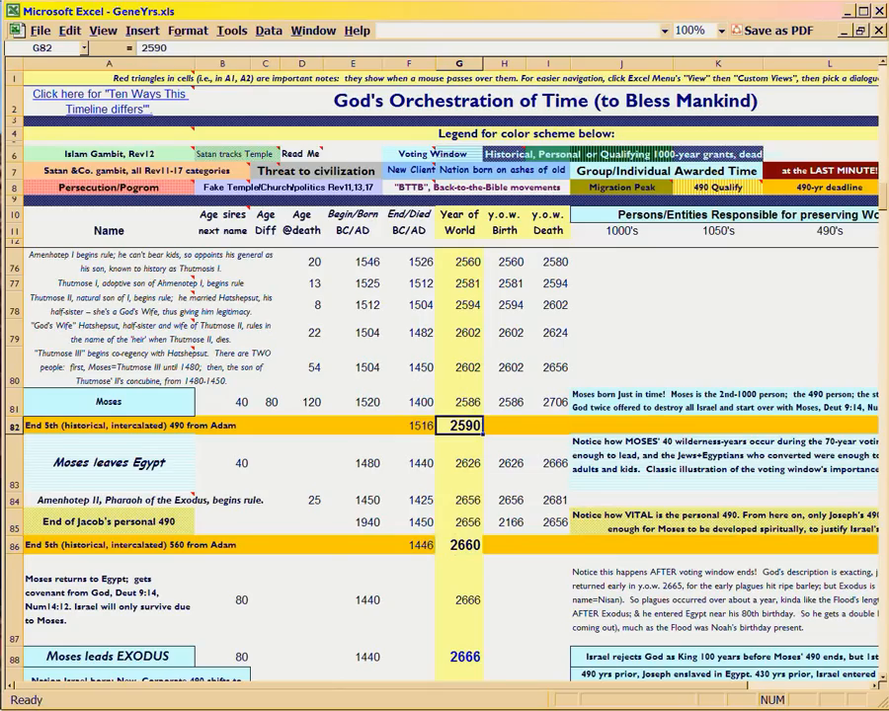
click(460, 462)
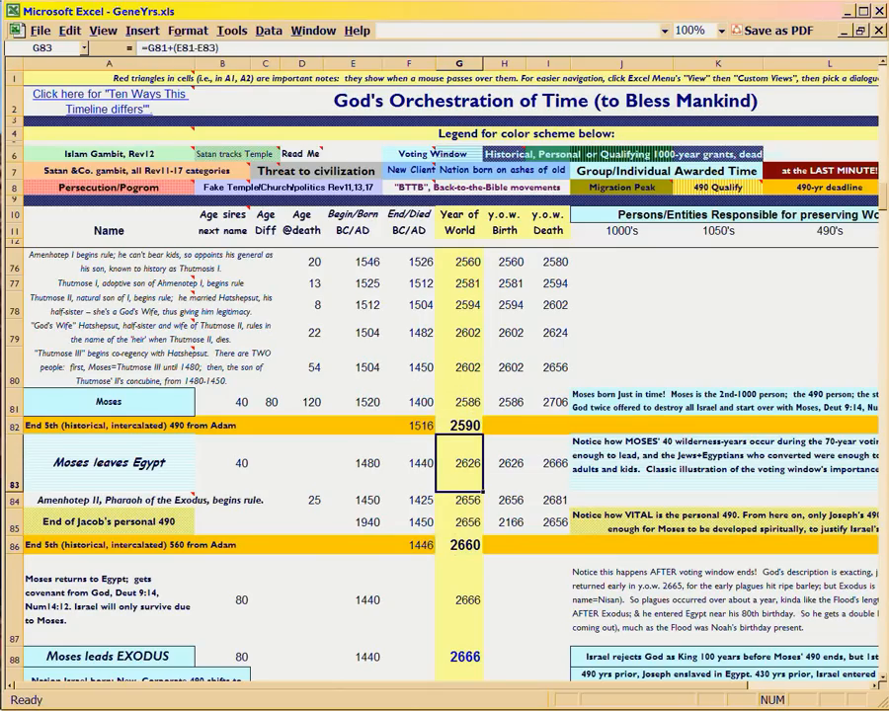
click(221, 463)
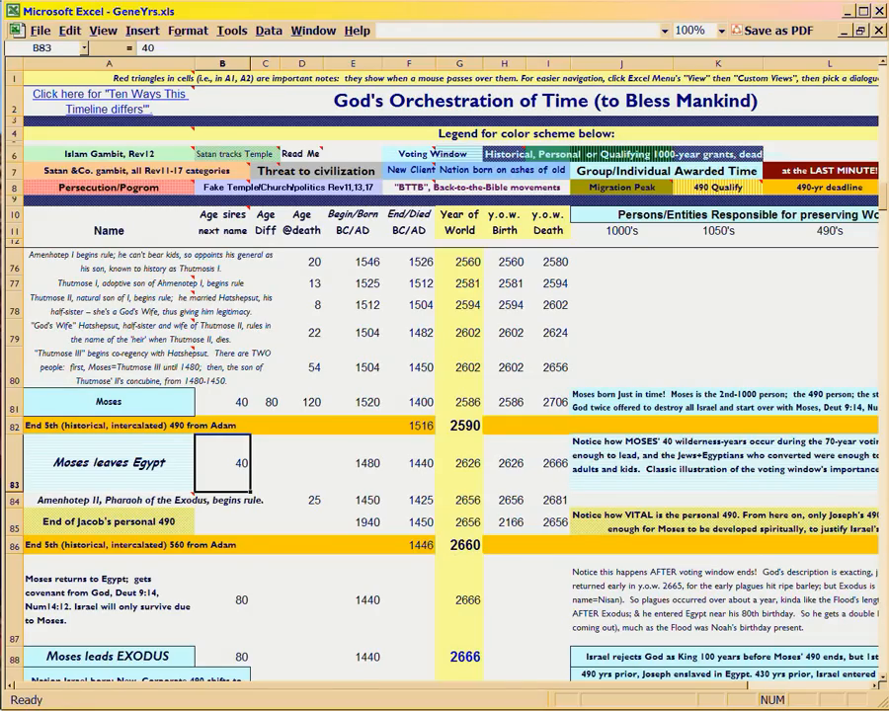
click(459, 544)
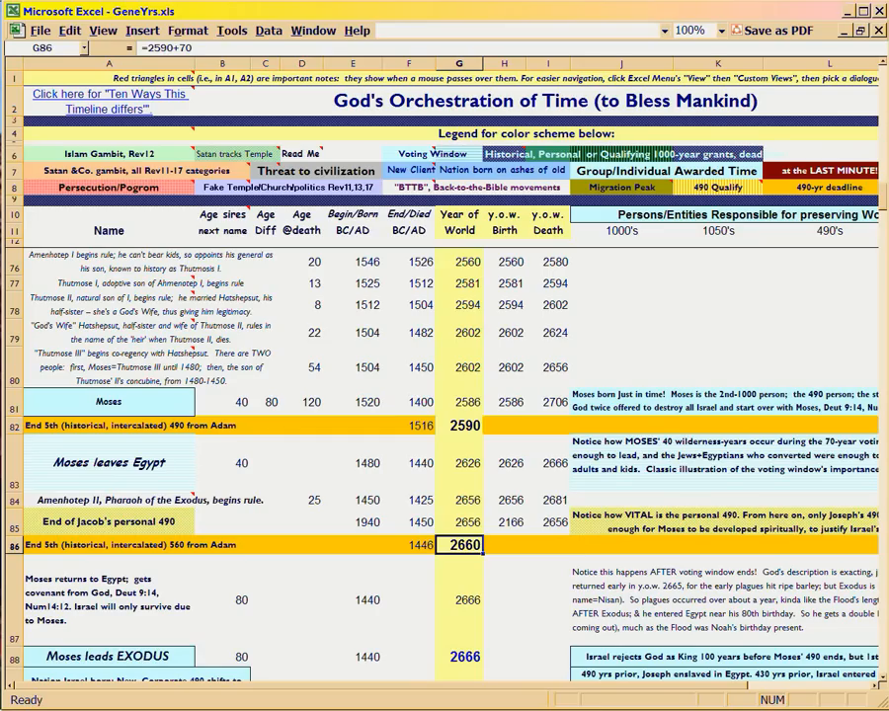
scroll(down, 3)
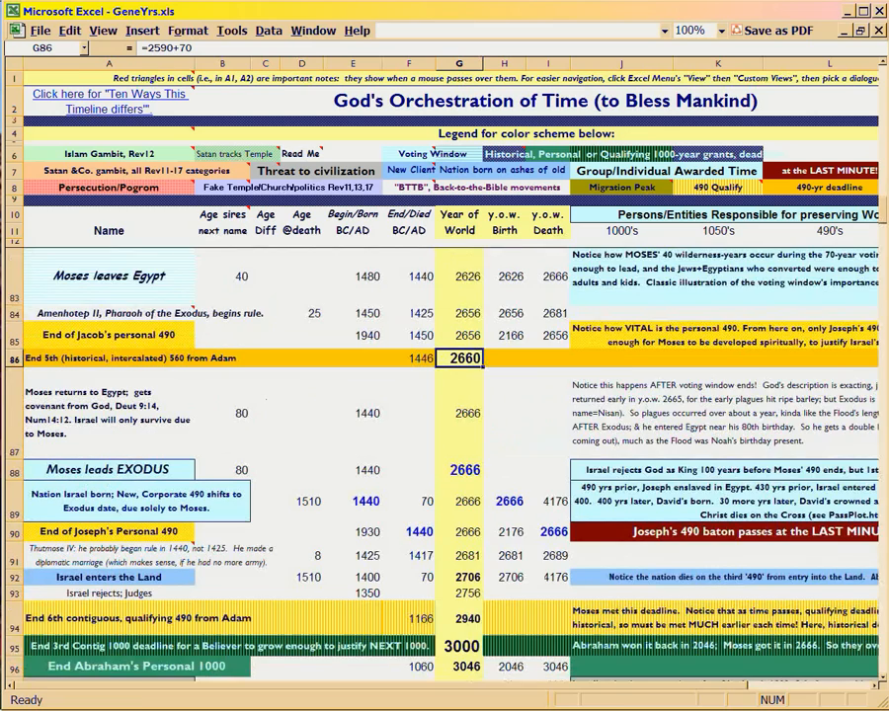
scroll(down, 3)
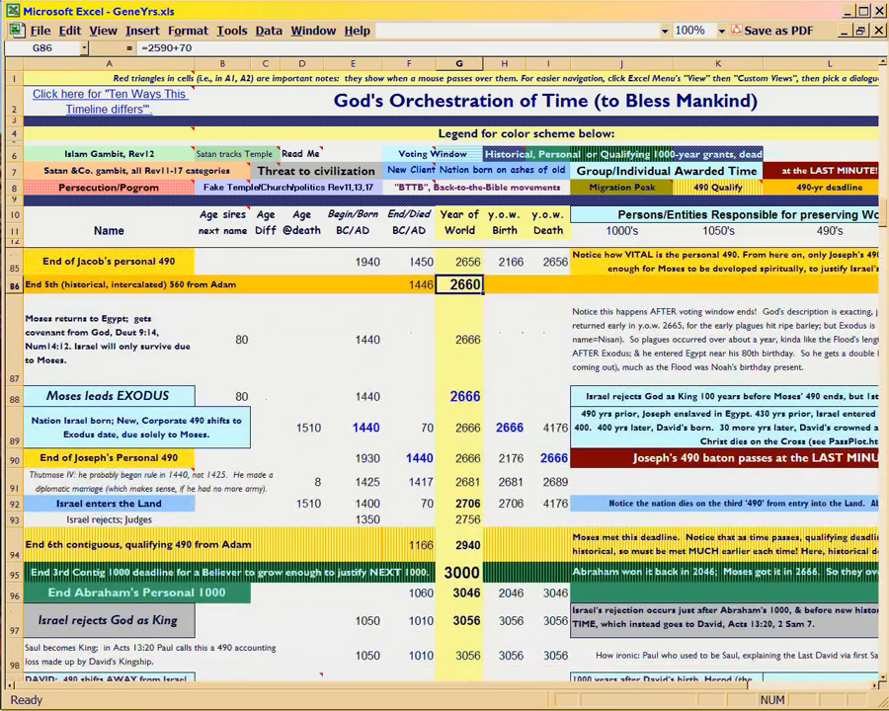
scroll(down, 3)
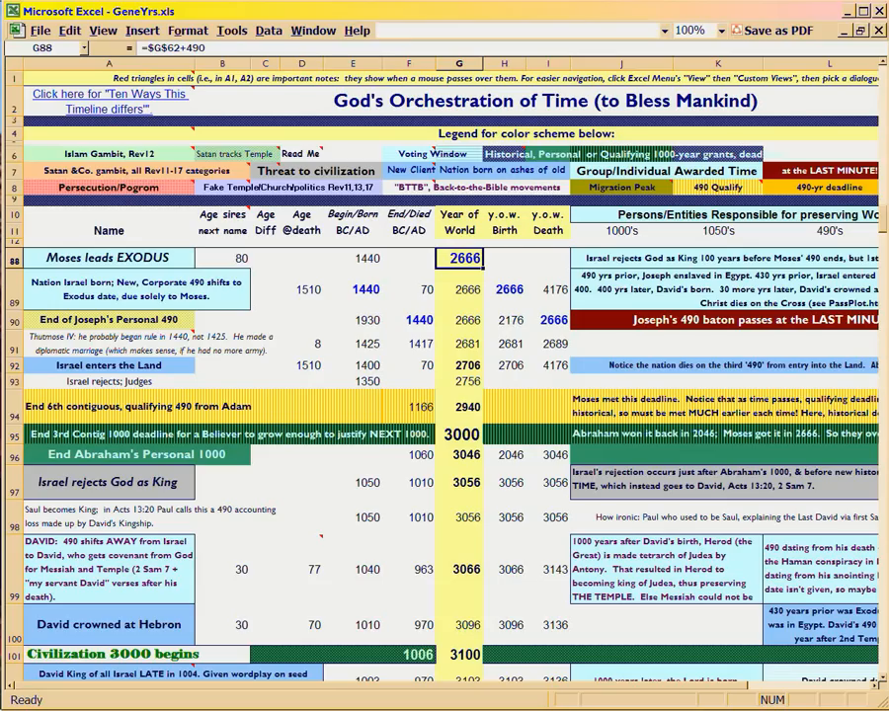
click(221, 258)
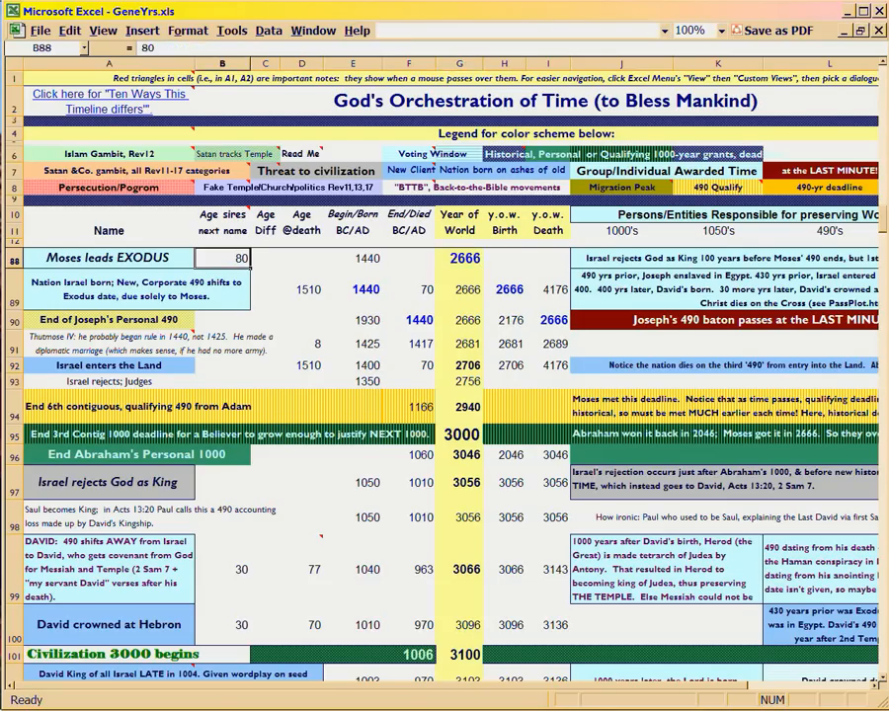
click(458, 258)
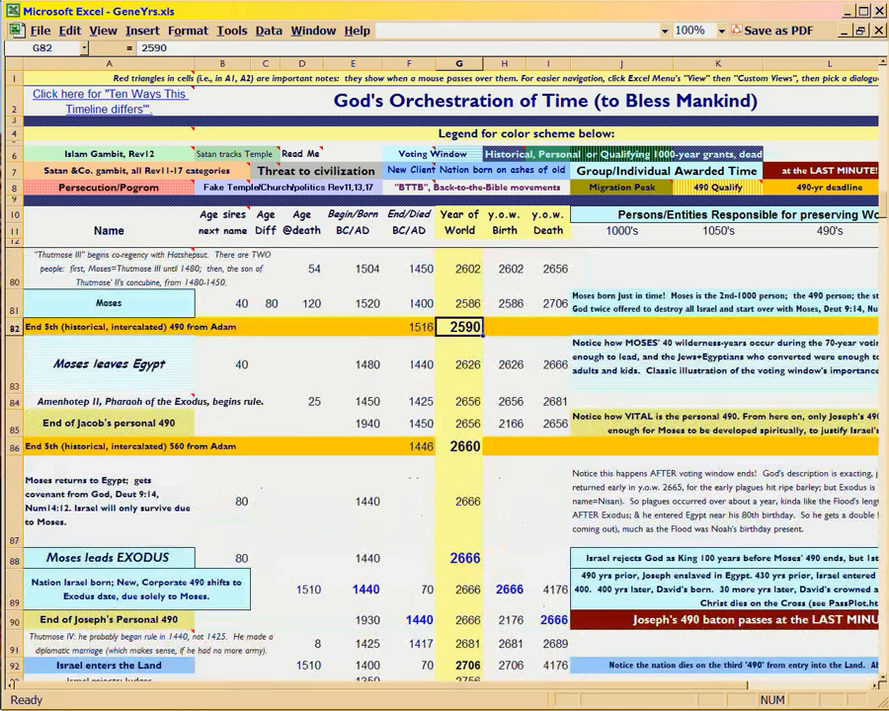
click(461, 445)
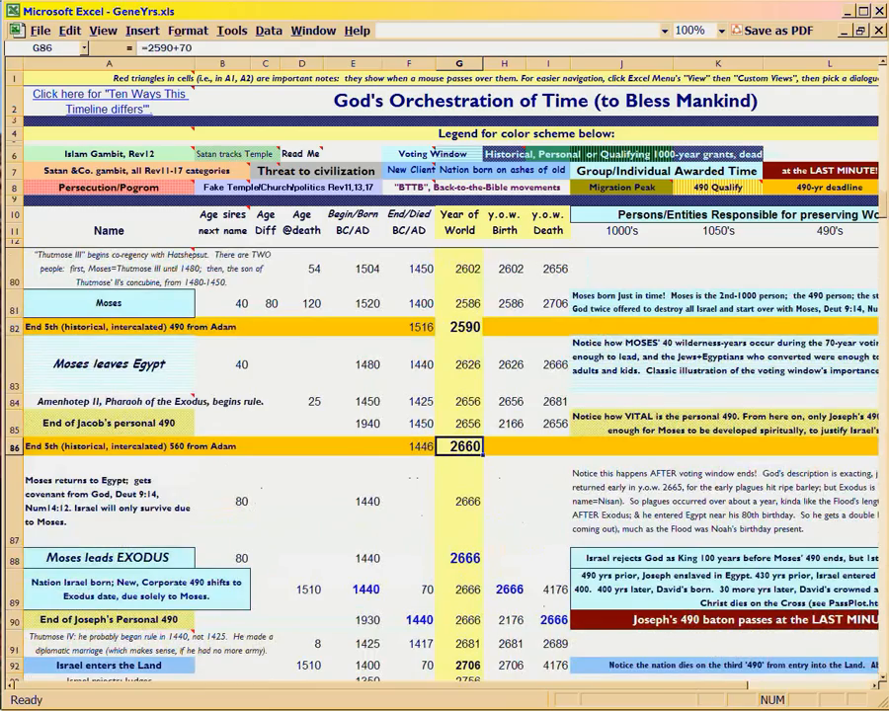
click(463, 326)
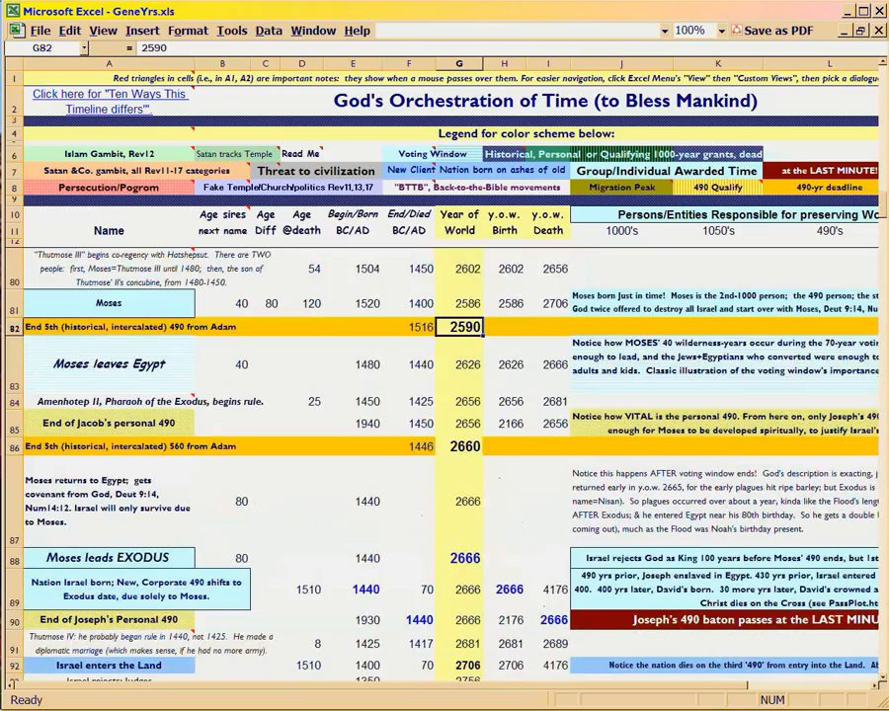
click(462, 446)
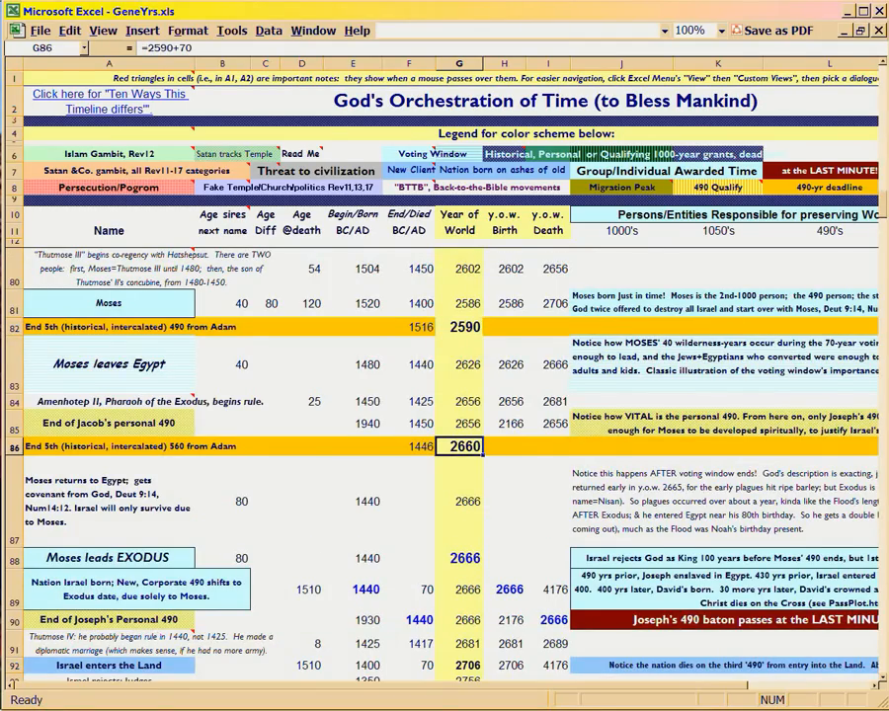
scroll(down, 3)
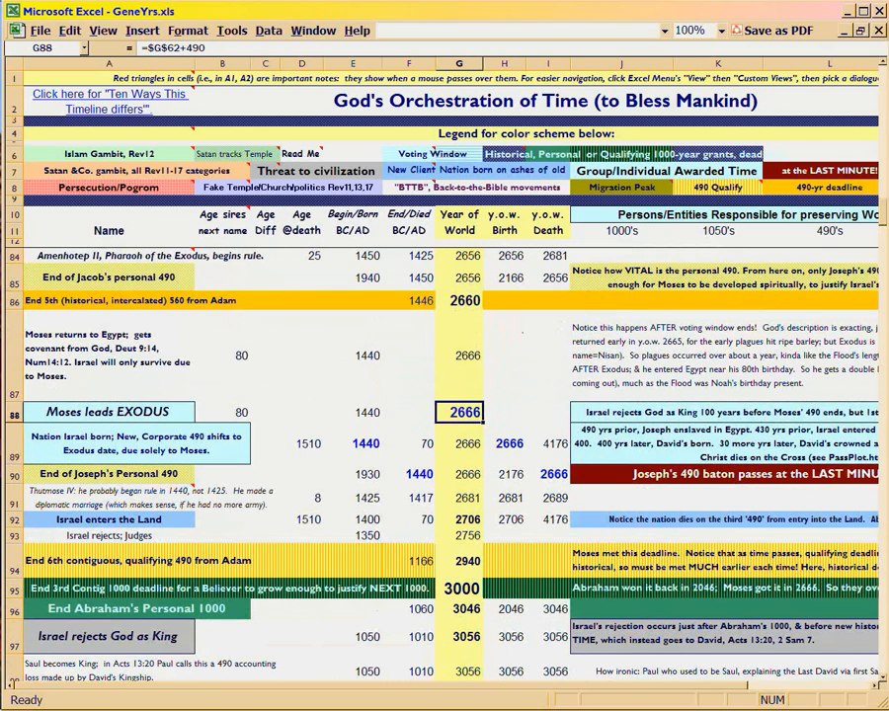
scroll(down, 3)
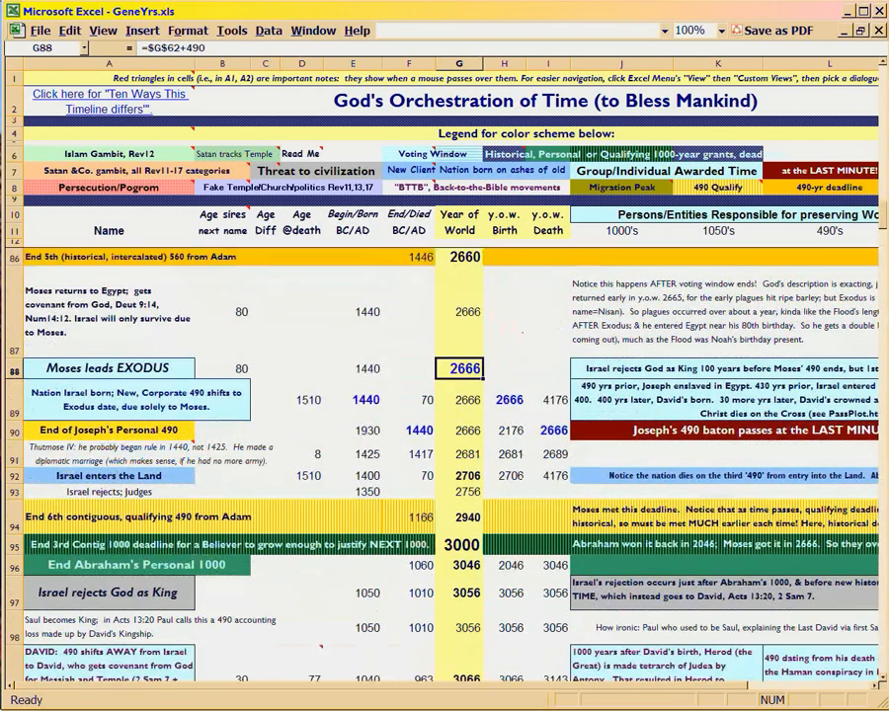
scroll(down, 3)
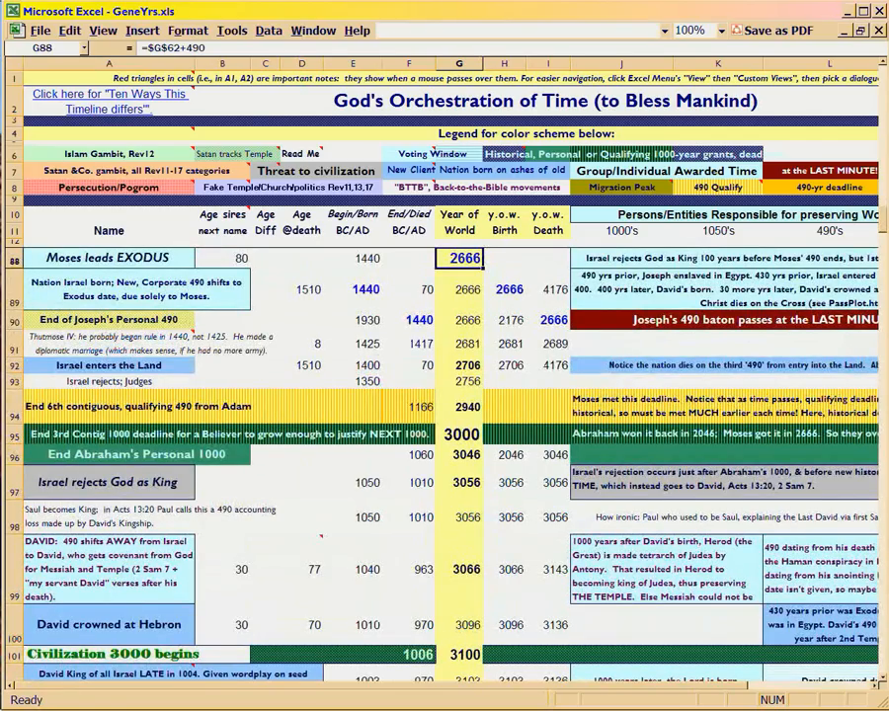
click(352, 258)
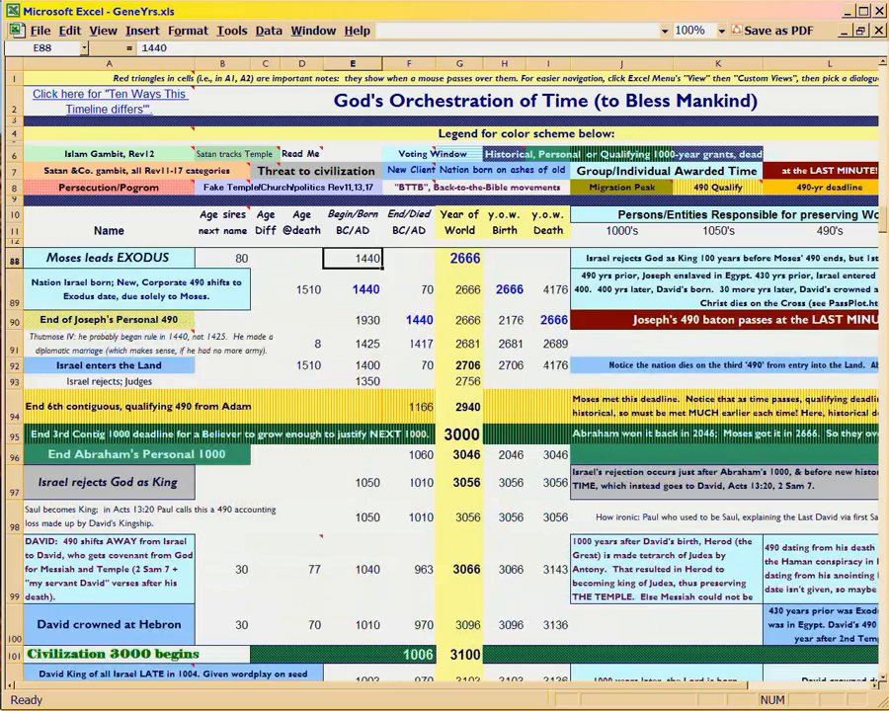
click(459, 257)
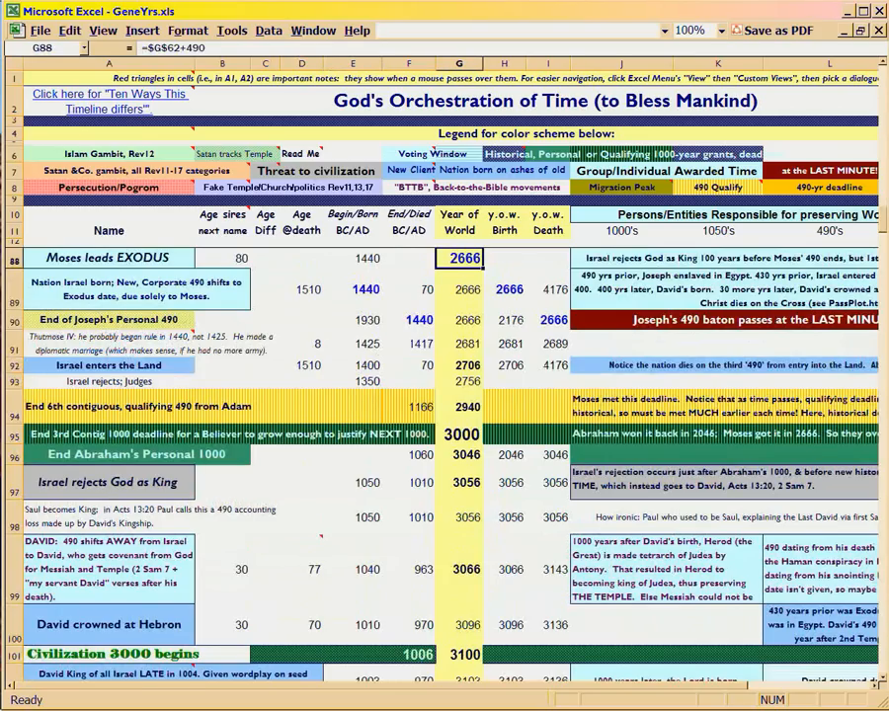
click(351, 257)
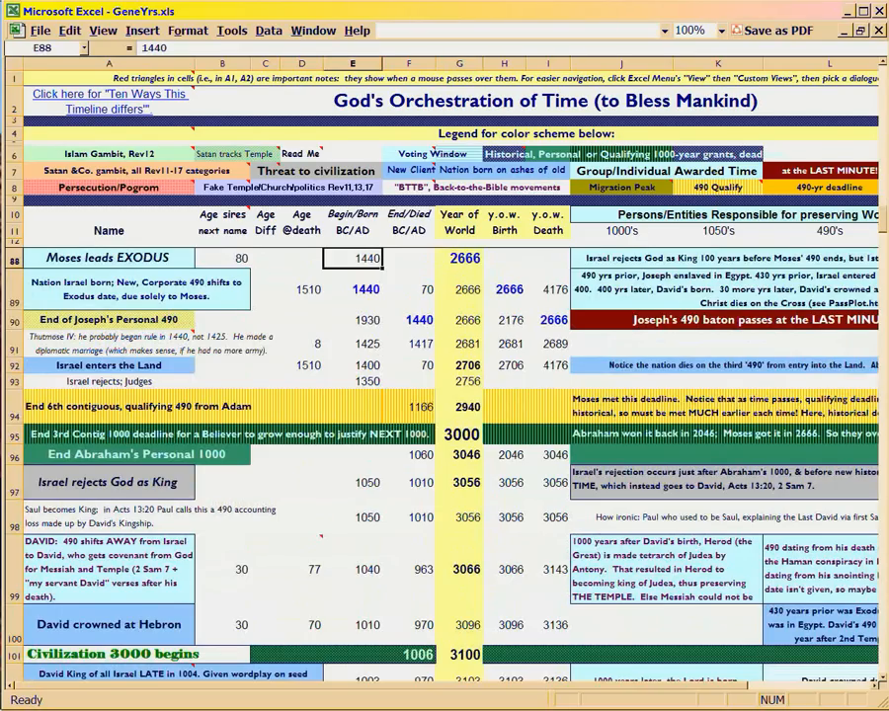
click(458, 258)
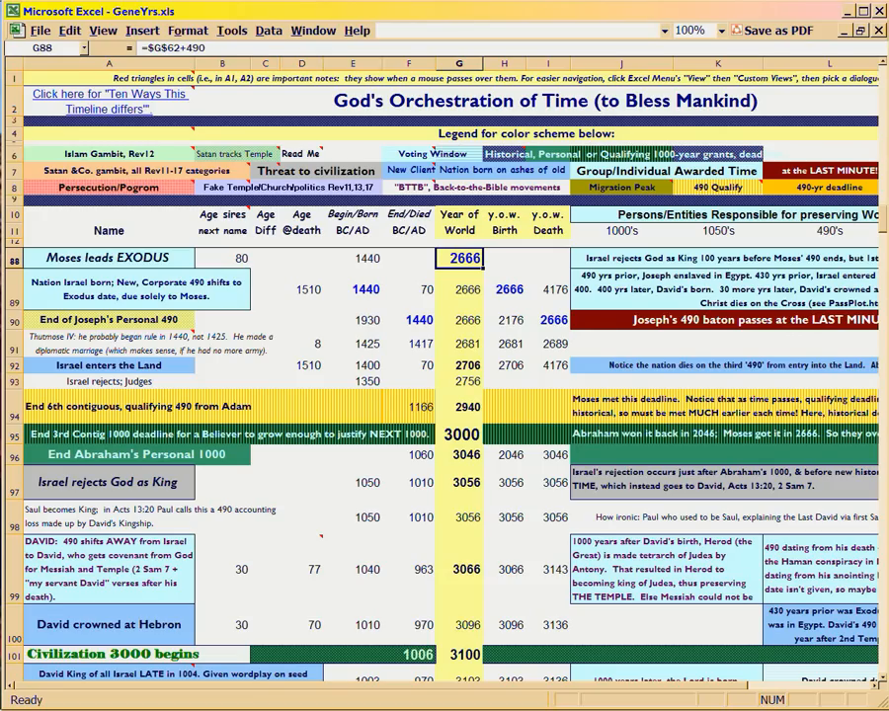
click(353, 257)
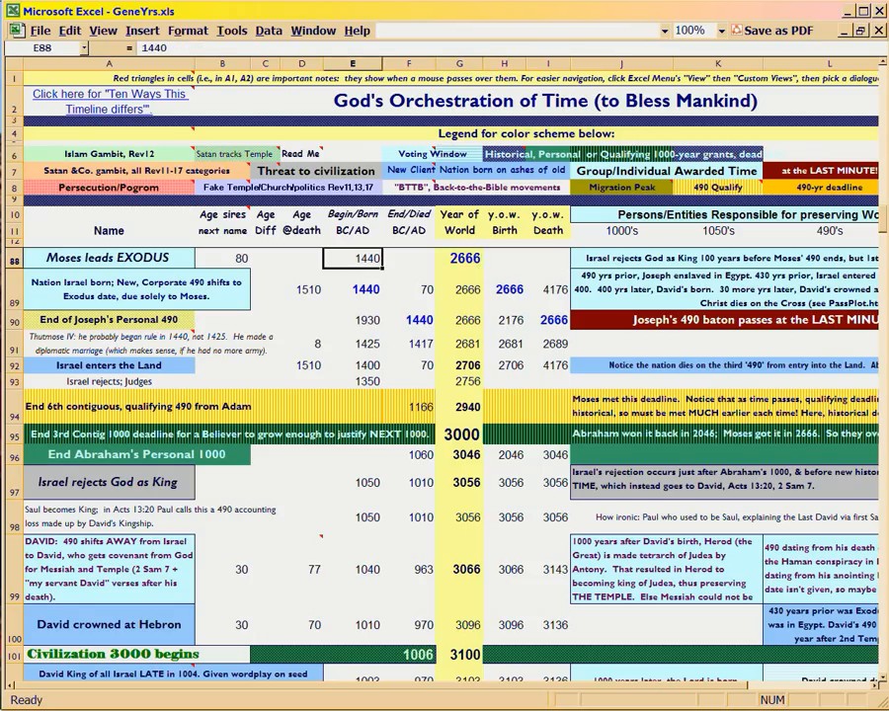
click(459, 258)
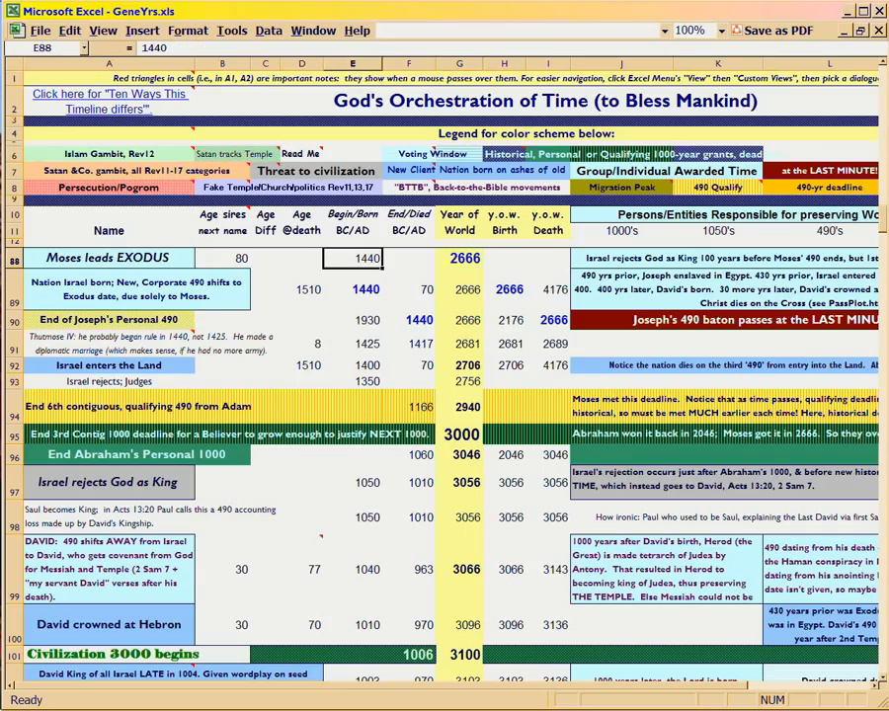
click(459, 258)
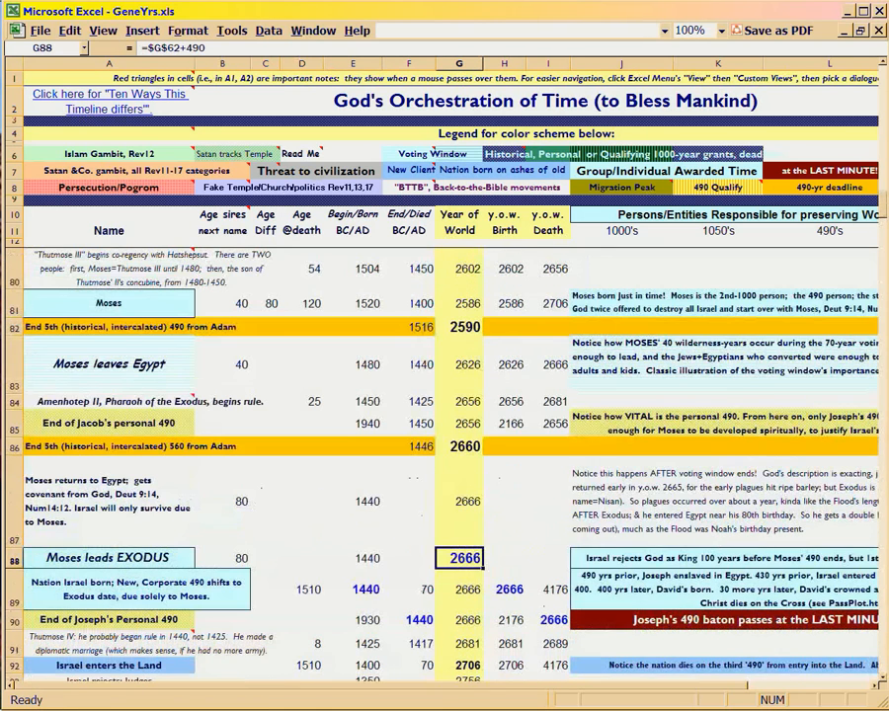
click(459, 446)
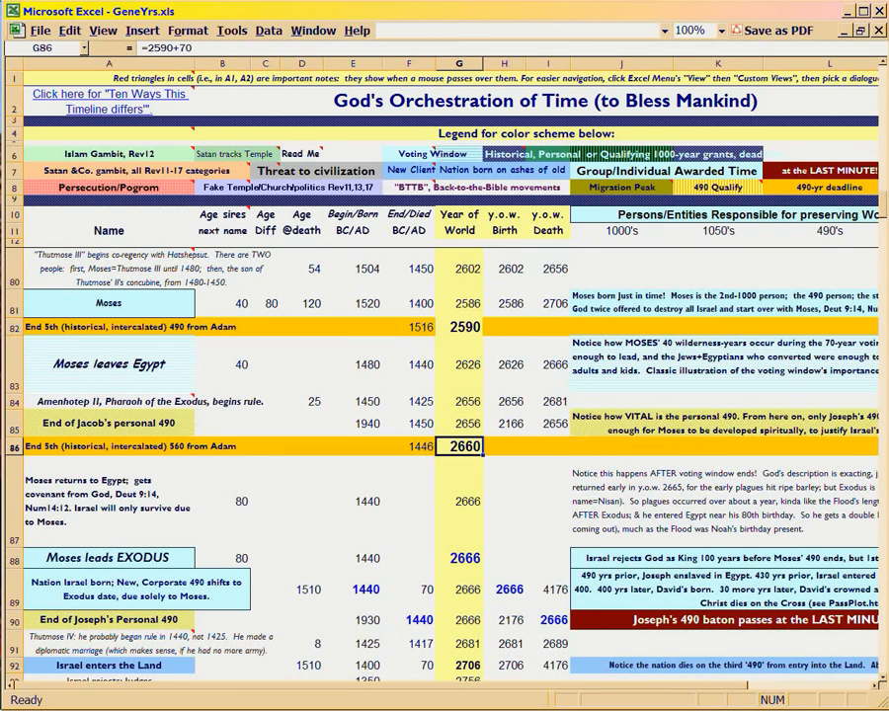
scroll(down, 3)
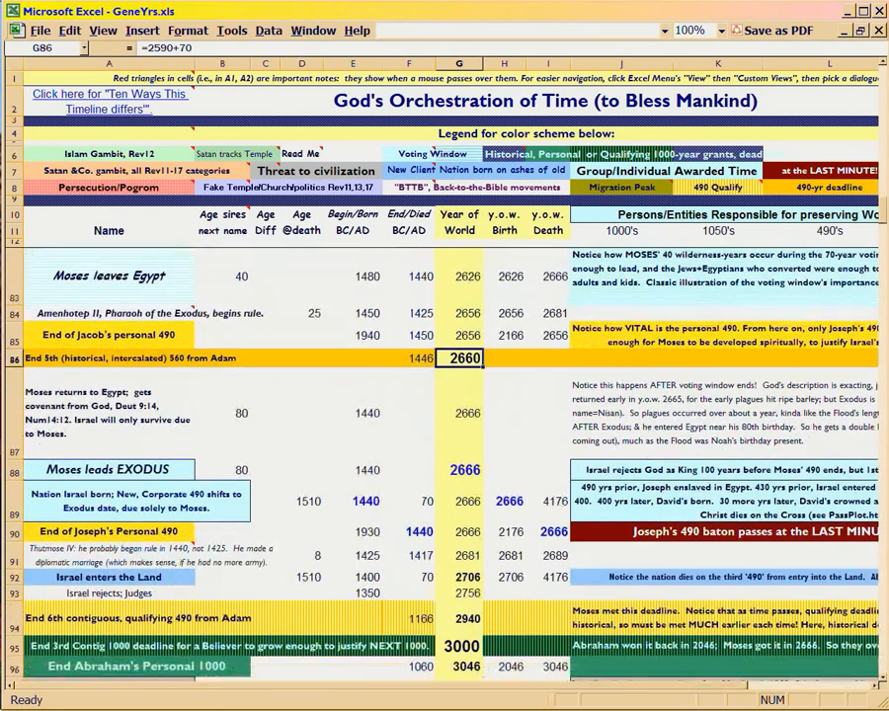
scroll(down, 3)
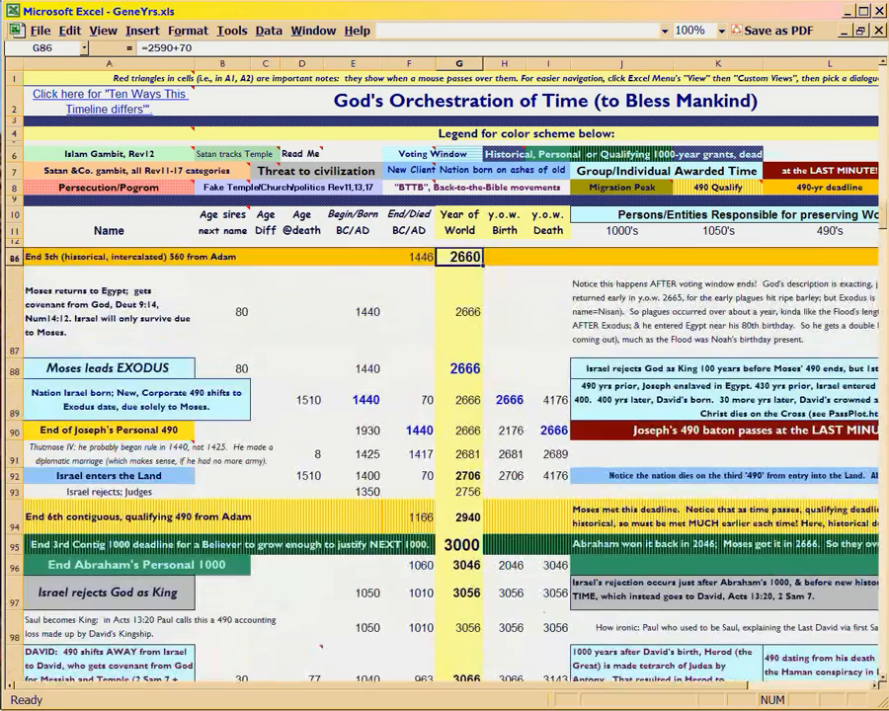
scroll(down, 3)
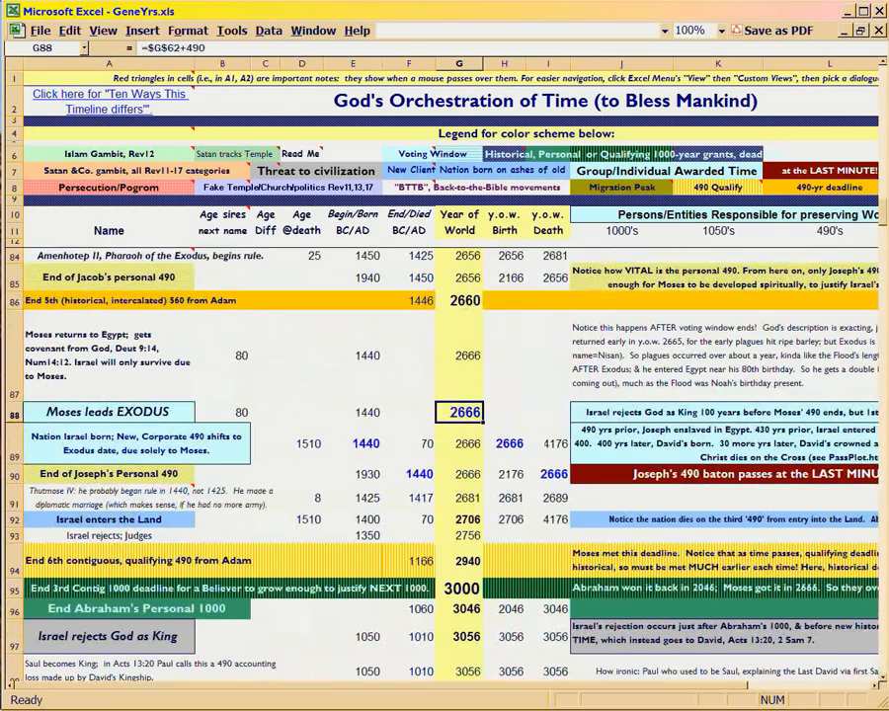
scroll(down, 3)
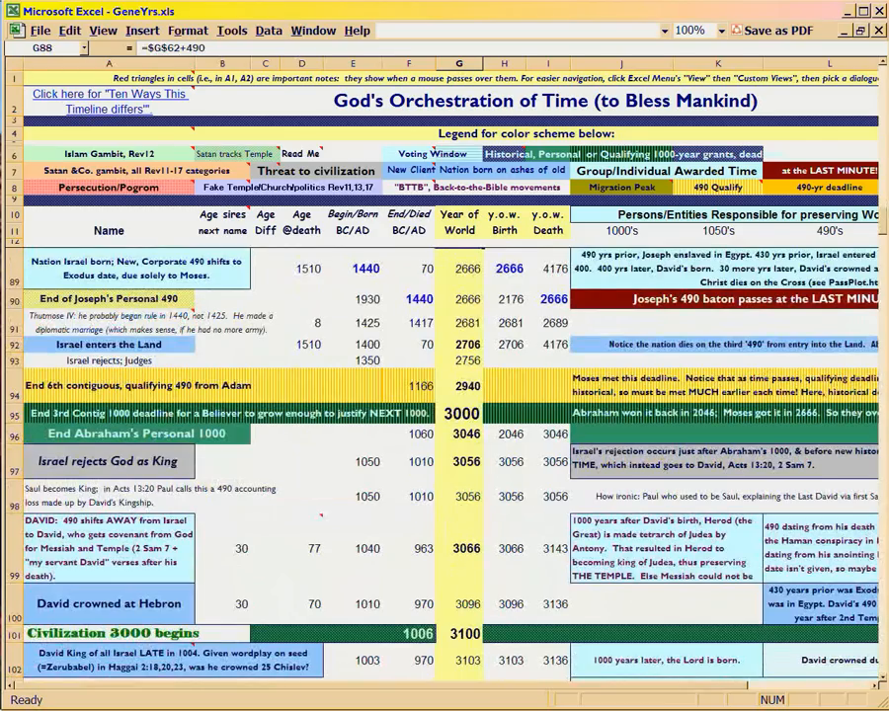
Step: Inspect David's kingship formulas: 3103 as 3096 plus seven, and 3150 as 3100 plus 50
click(109, 602)
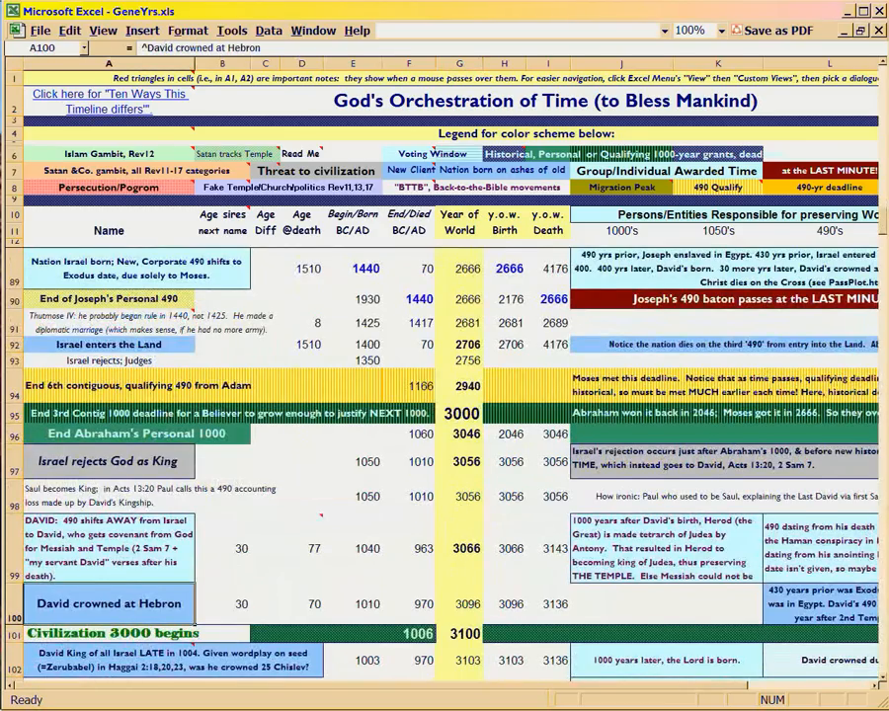
scroll(down, 3)
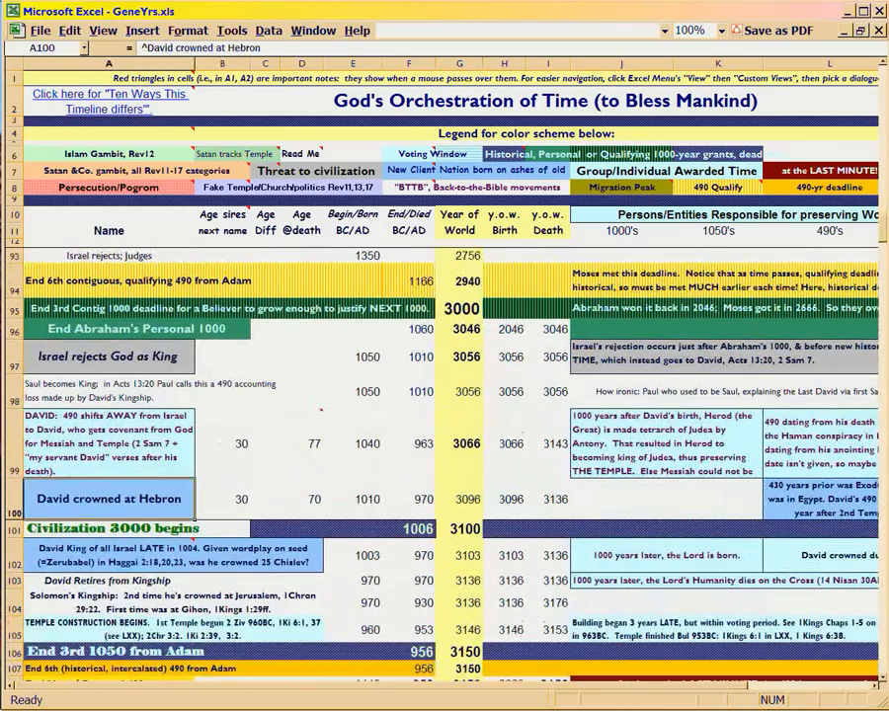
click(459, 555)
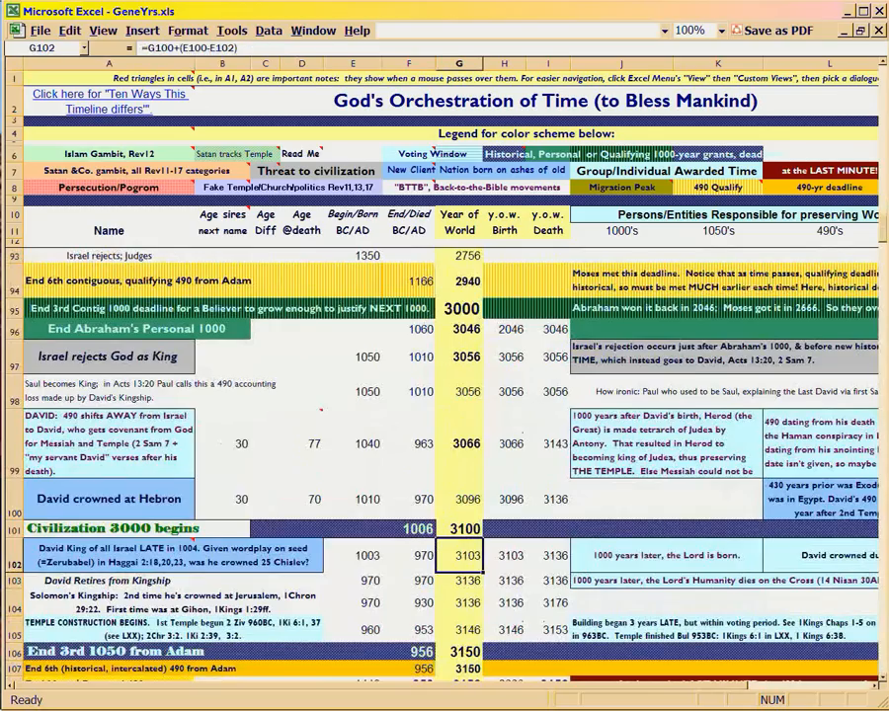
click(458, 602)
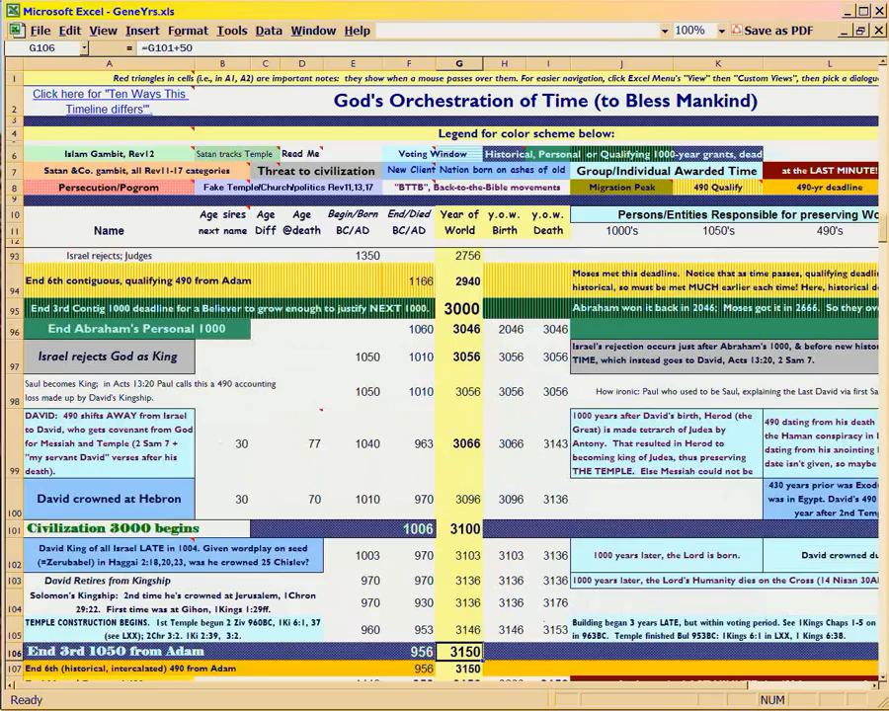
Step: Check the Civilization 3000 begins value, the year-3000 deadline, and the Exodus 2666 formula
click(459, 528)
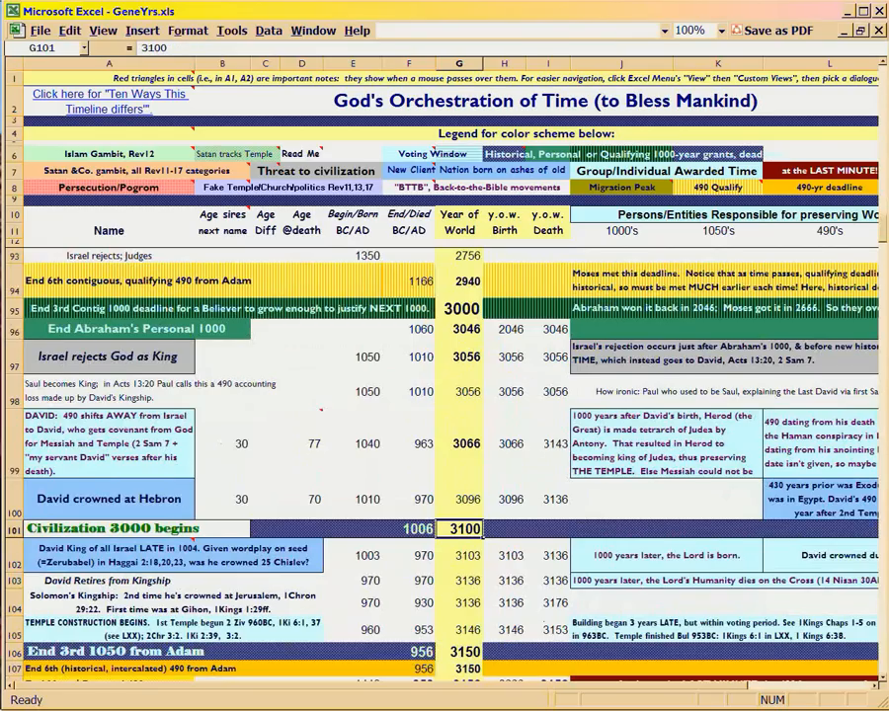
click(458, 652)
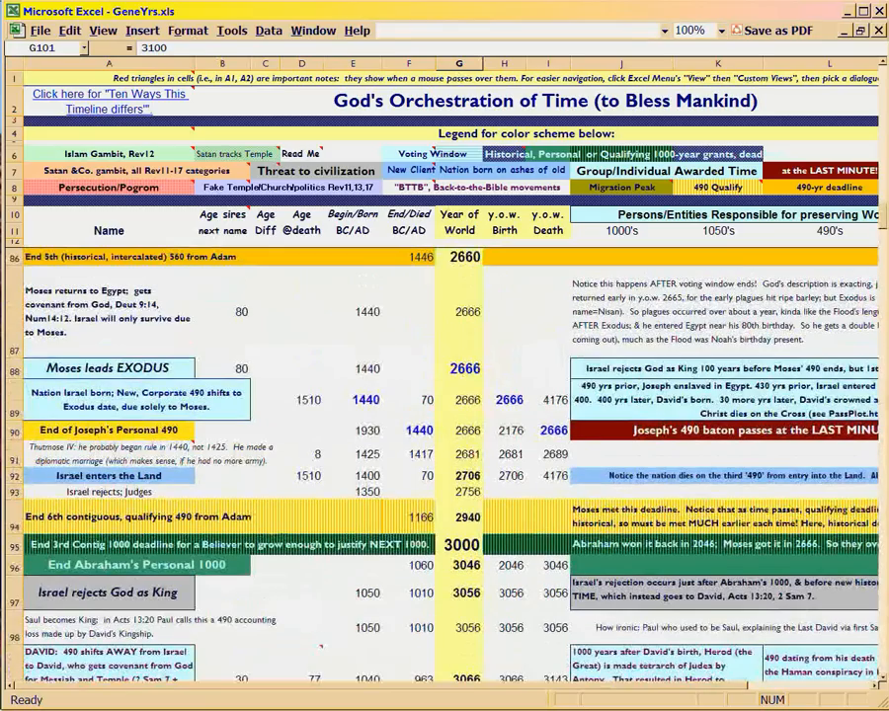
click(460, 369)
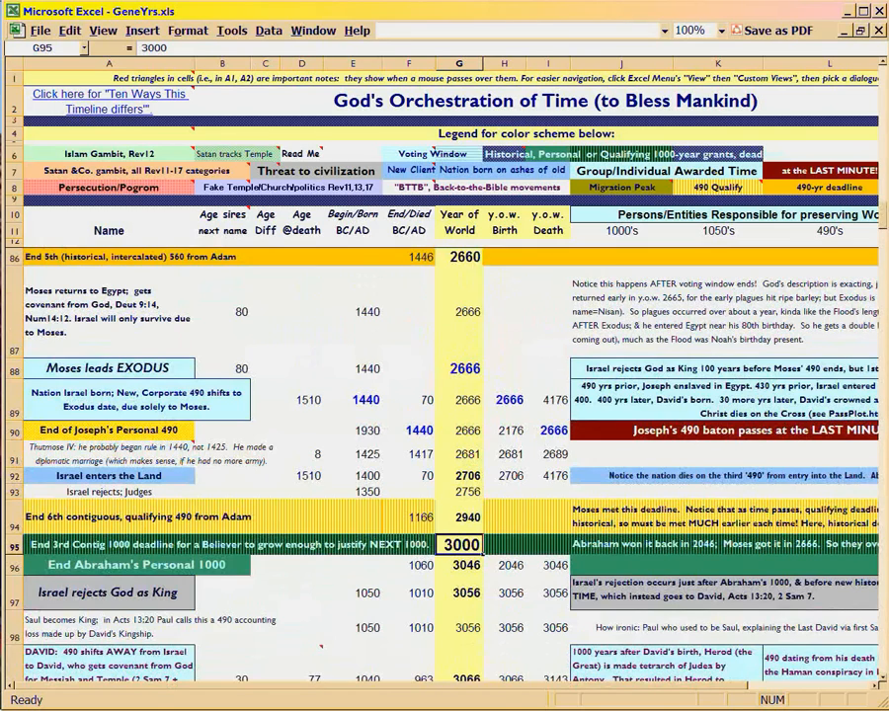
click(458, 368)
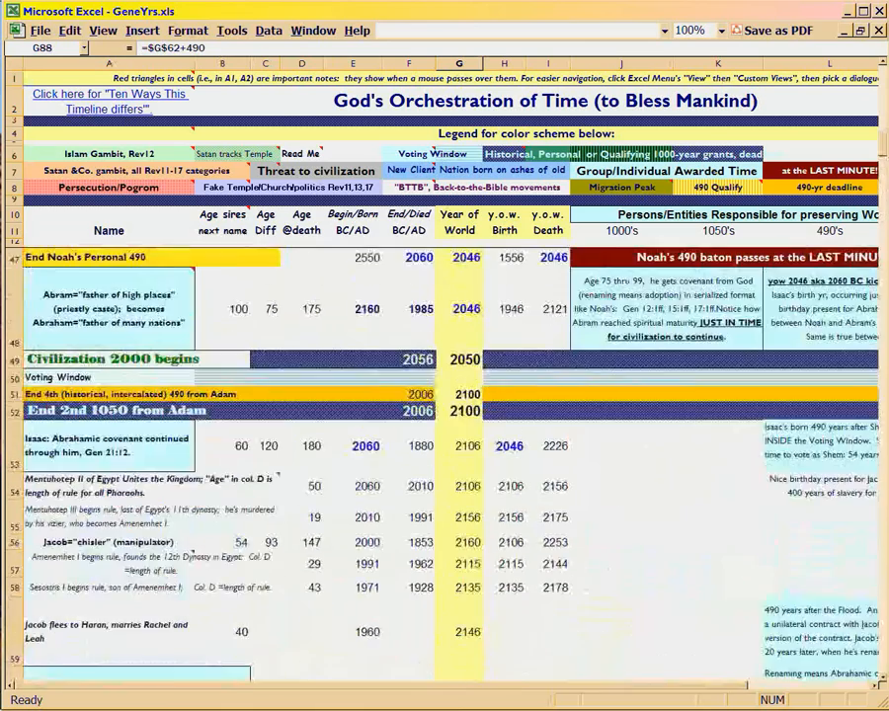
Step: Review the SUM formulas behind Noah's and Abram's 2046 years, then return to rows 87–98
scroll(down, 3)
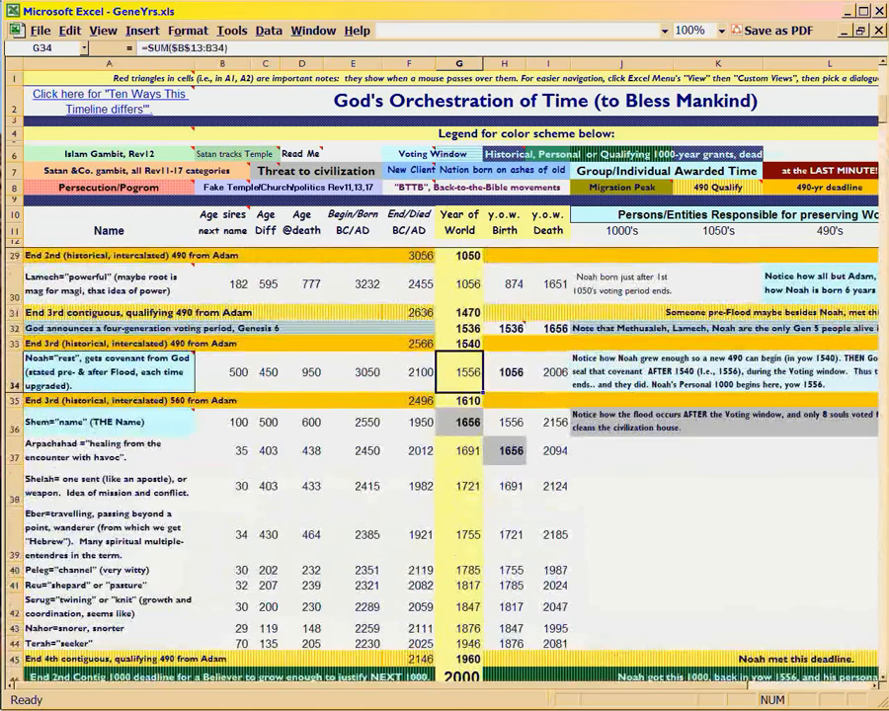
scroll(down, 3)
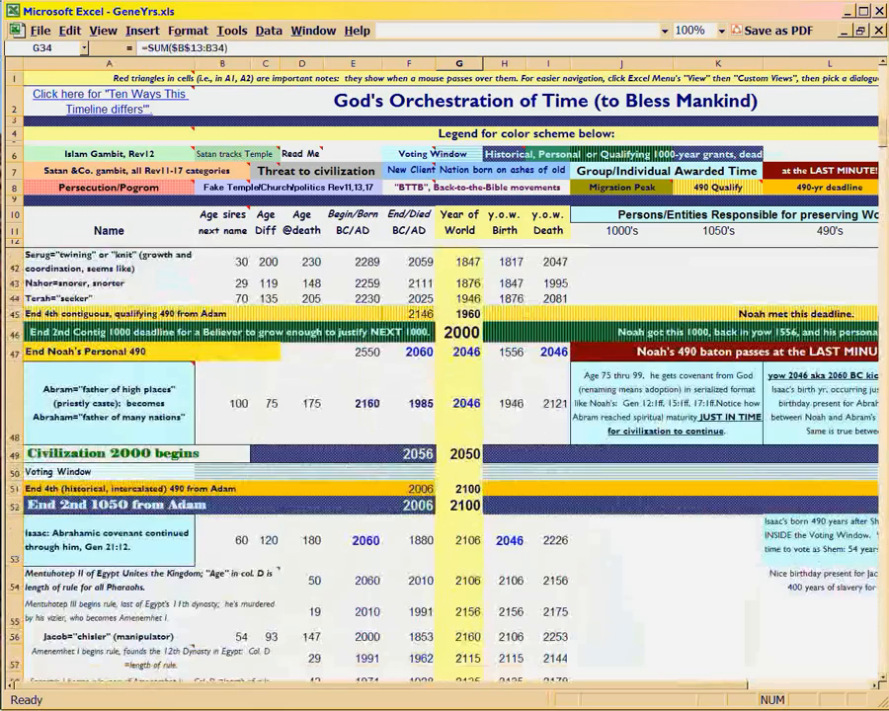
click(458, 403)
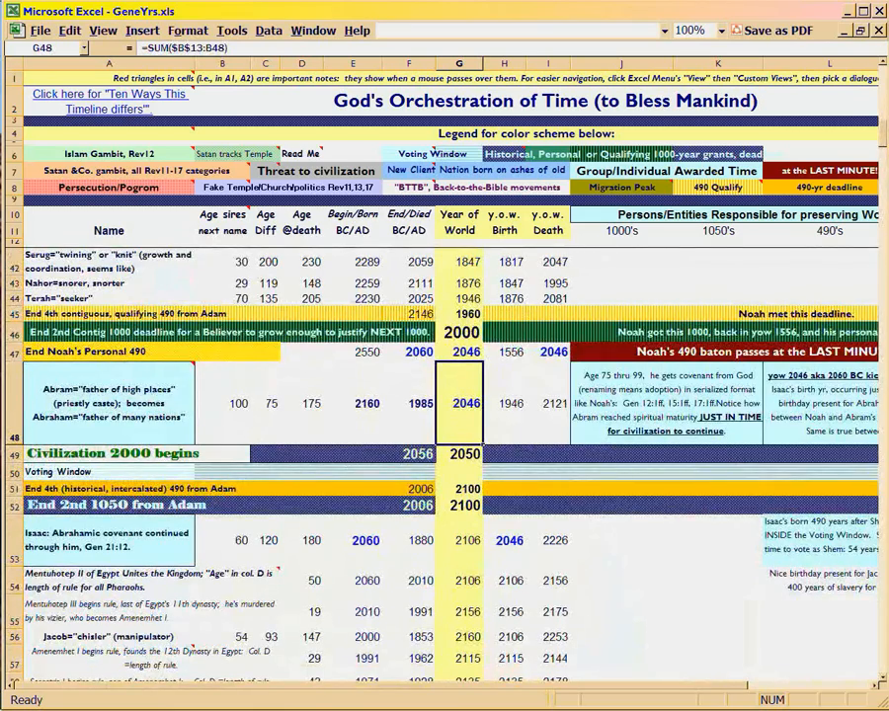
scroll(down, 3)
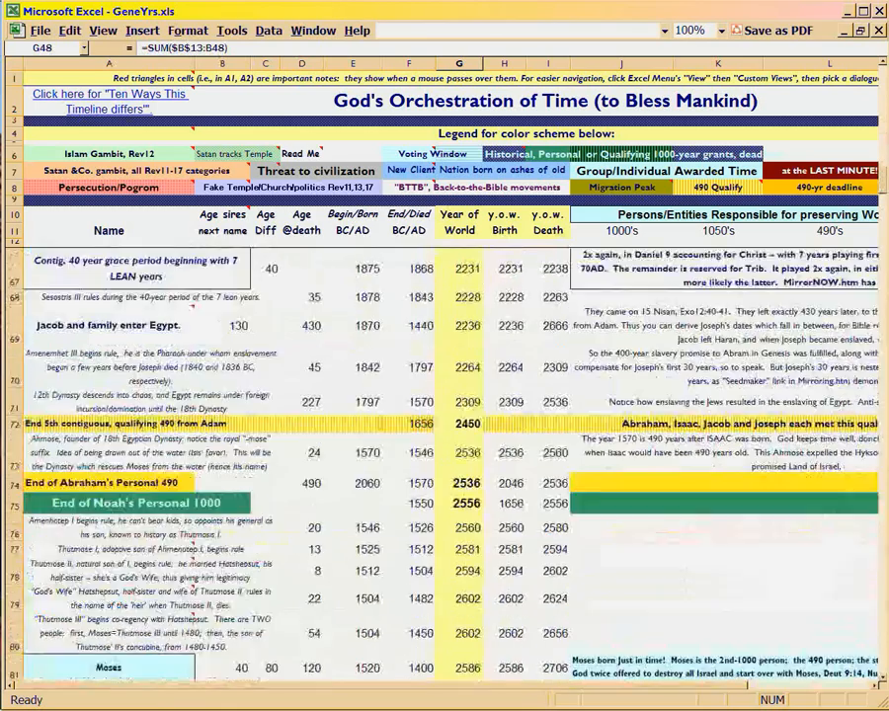
scroll(down, 3)
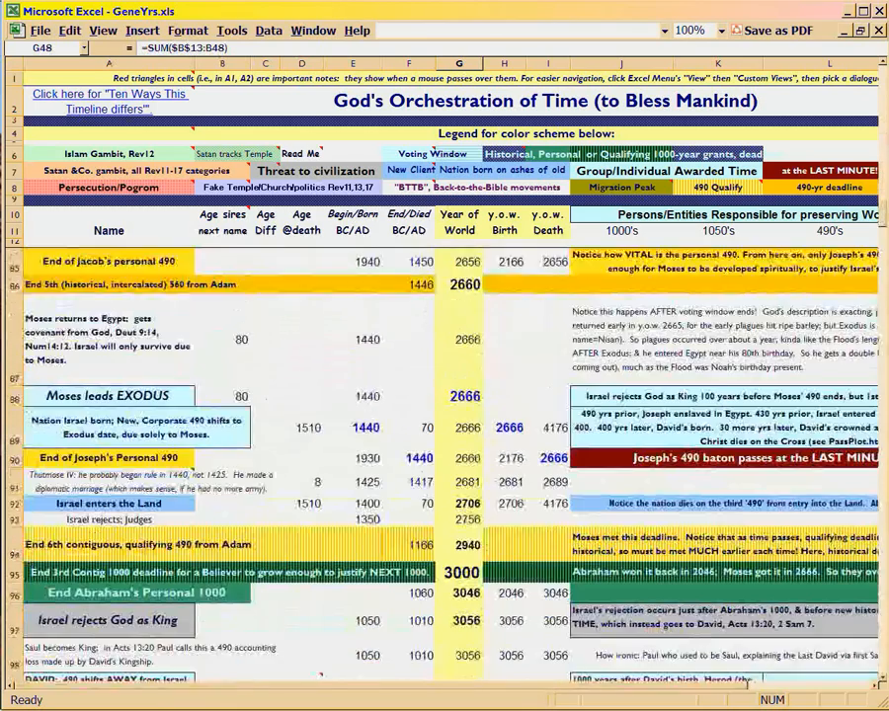
scroll(down, 3)
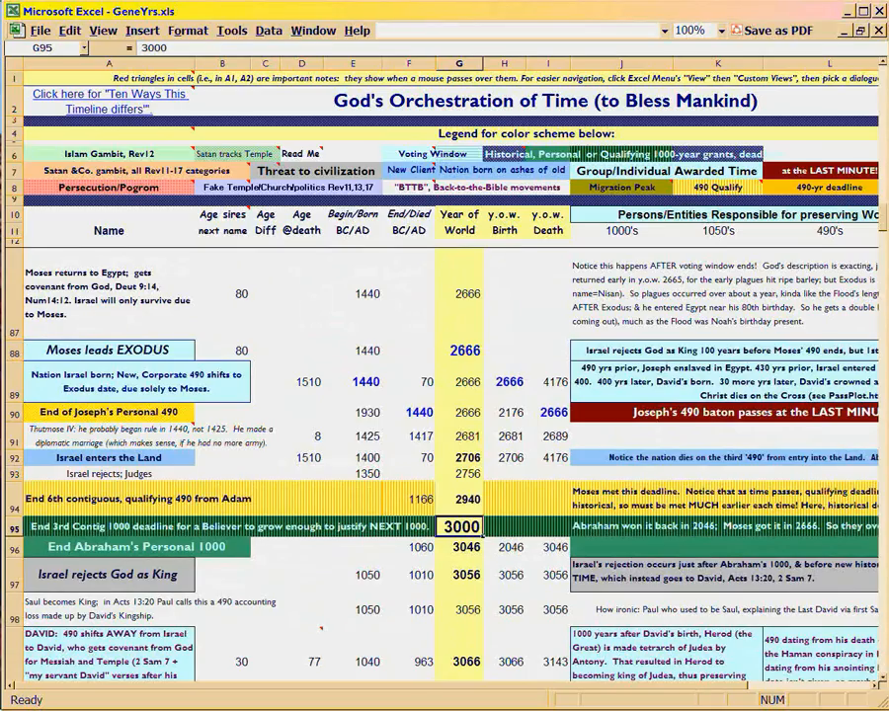
Step: Check the fixed 3046 End Abraham's Personal 1000, the 1440 nation-born year, and the Exodus =$G$62+490 formula
click(460, 546)
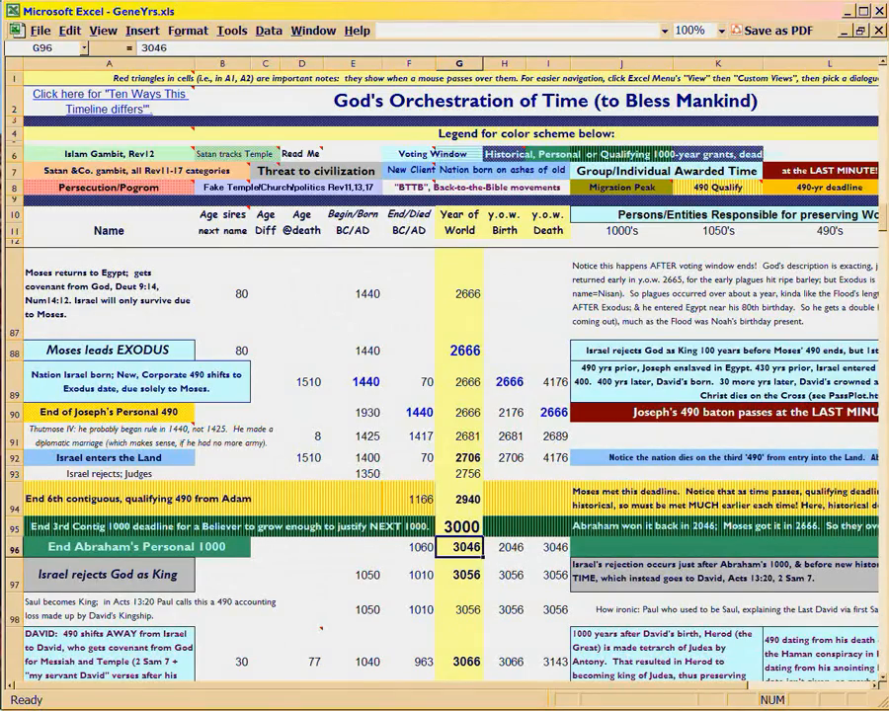
click(460, 351)
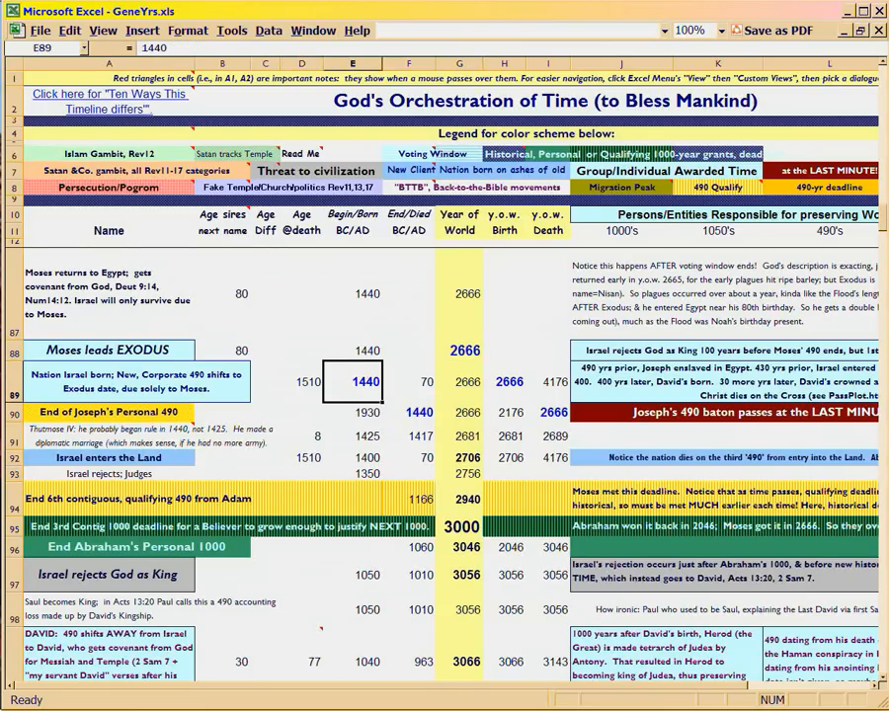
click(458, 382)
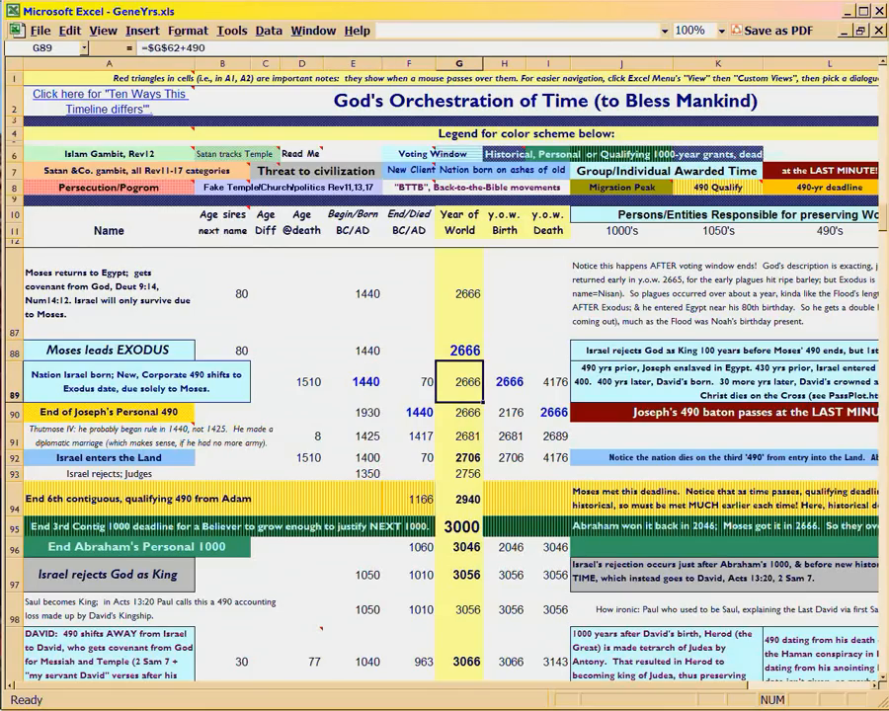
scroll(down, 3)
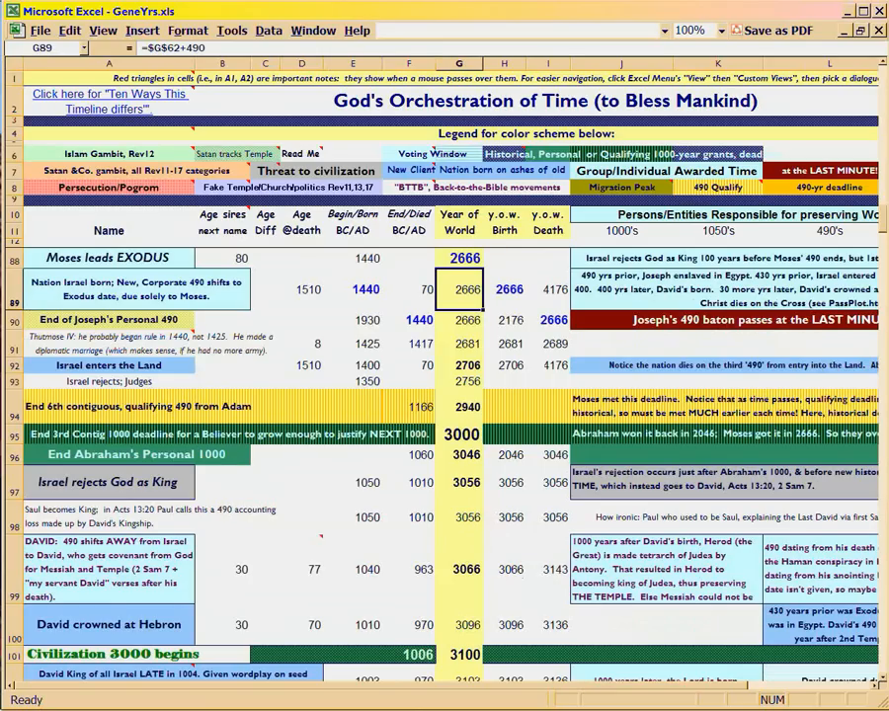
click(459, 320)
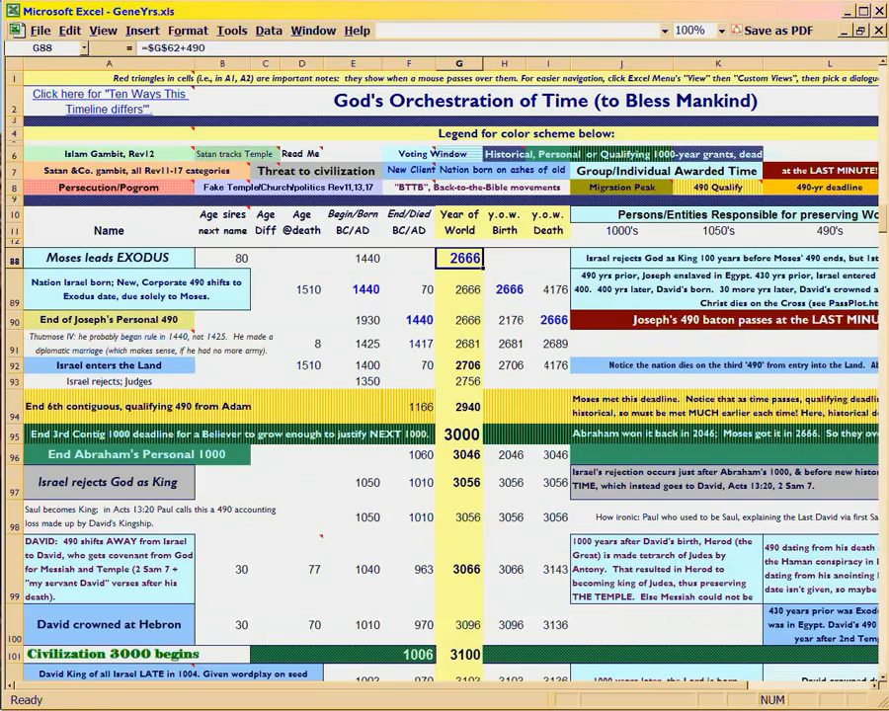
scroll(down, 3)
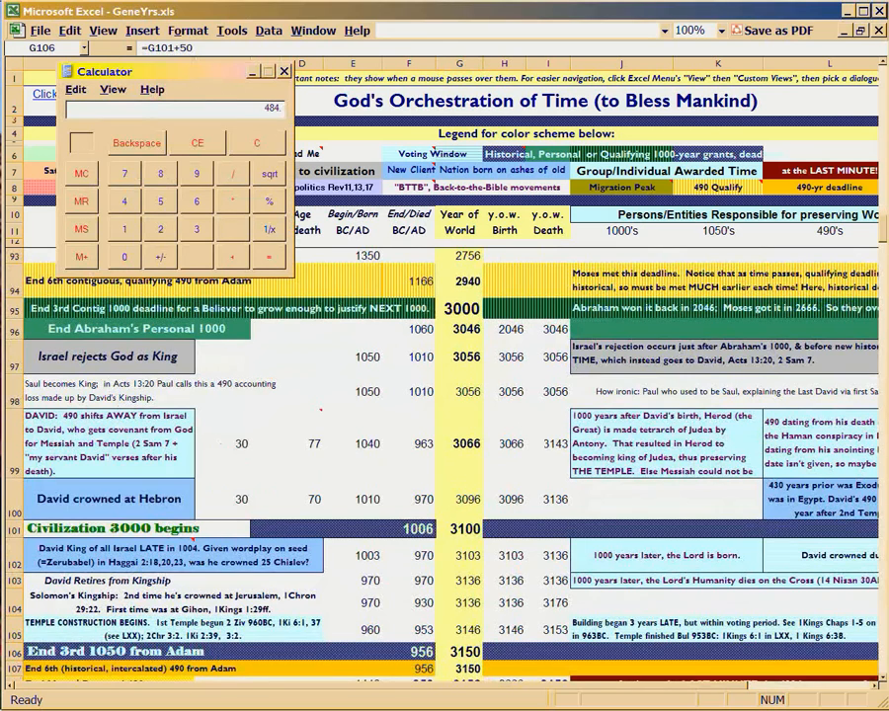
click(284, 71)
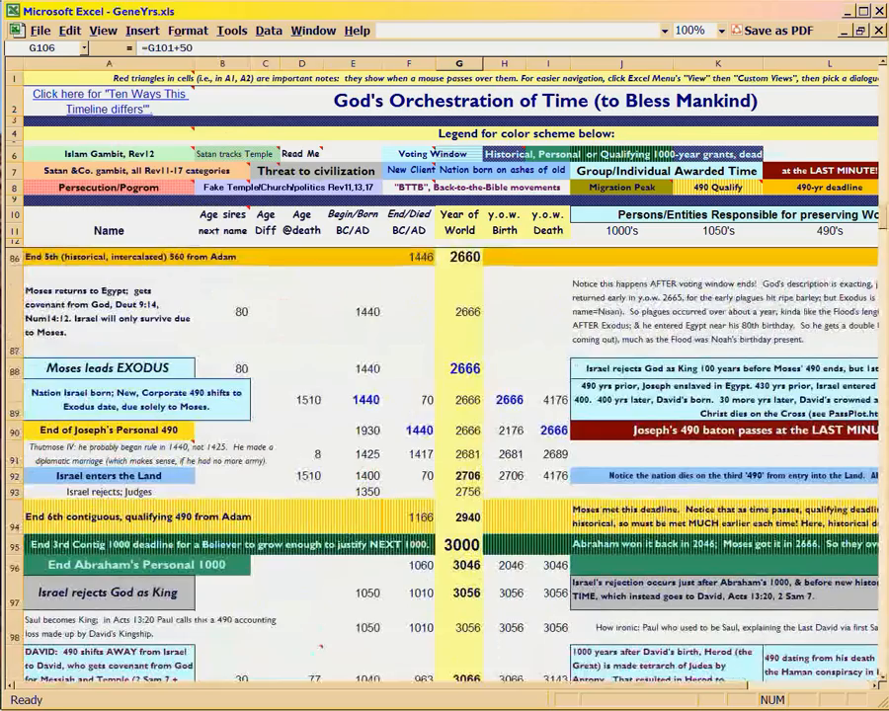
Step: Show rows 94–108 and the End 3rd 1050 year's formula =G101+50 giving 3150
scroll(down, 3)
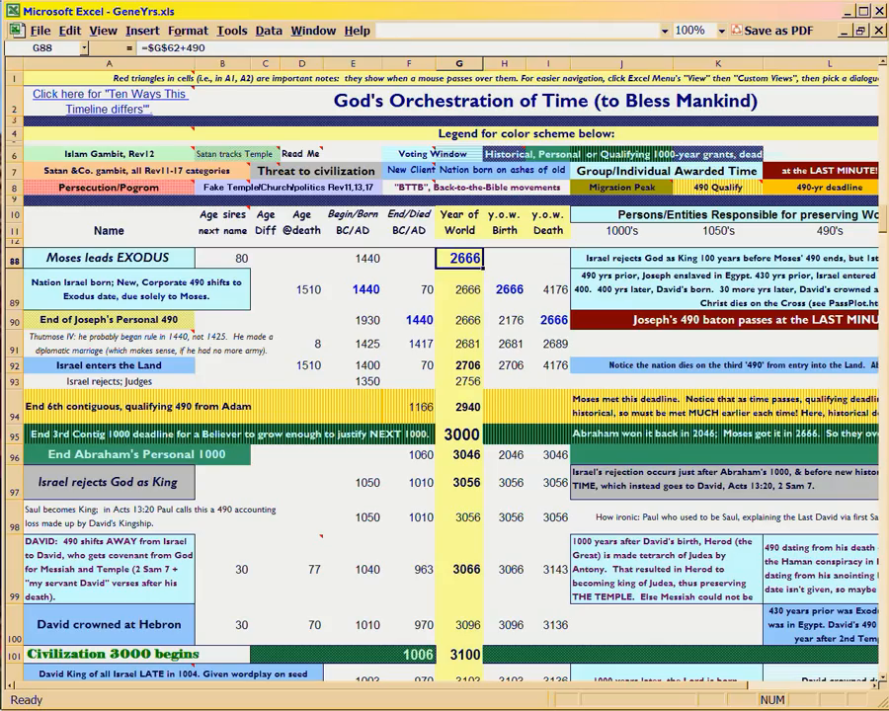
click(460, 289)
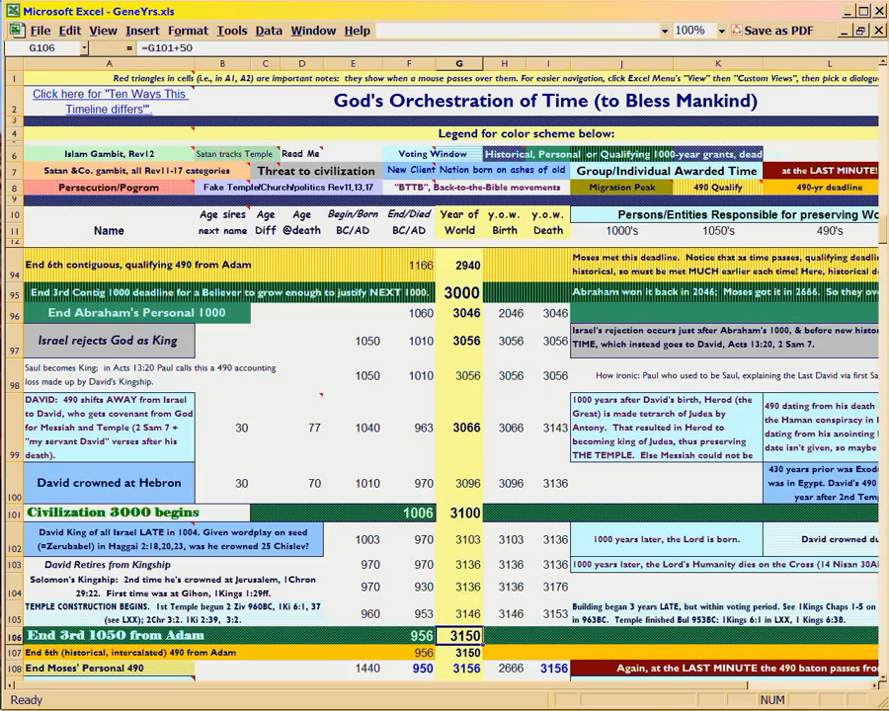
Step: Scroll the timeline so the Moses rows from row 81 are visible
scroll(down, 3)
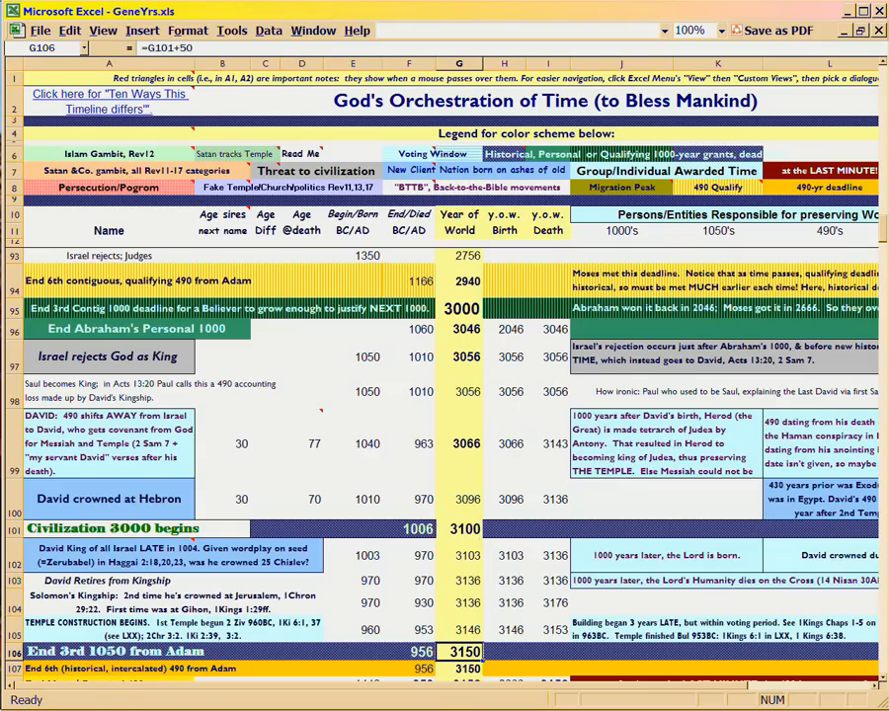
mouse_move(222, 77)
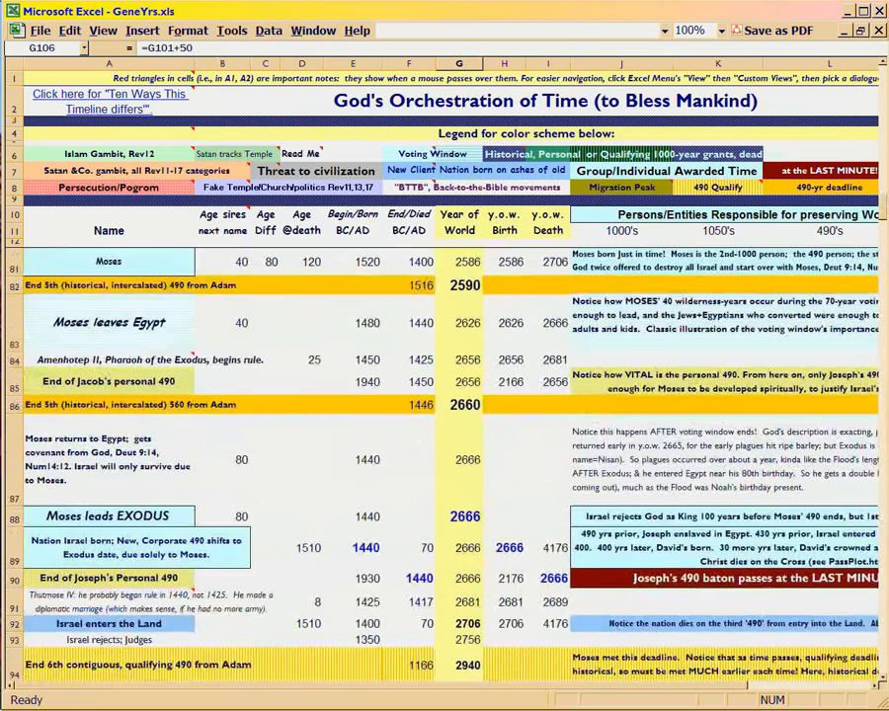
Step: Recheck the fixed 3000 deadline and the Exodus formula =$G$62+490, ending on rows 86–98
scroll(down, 3)
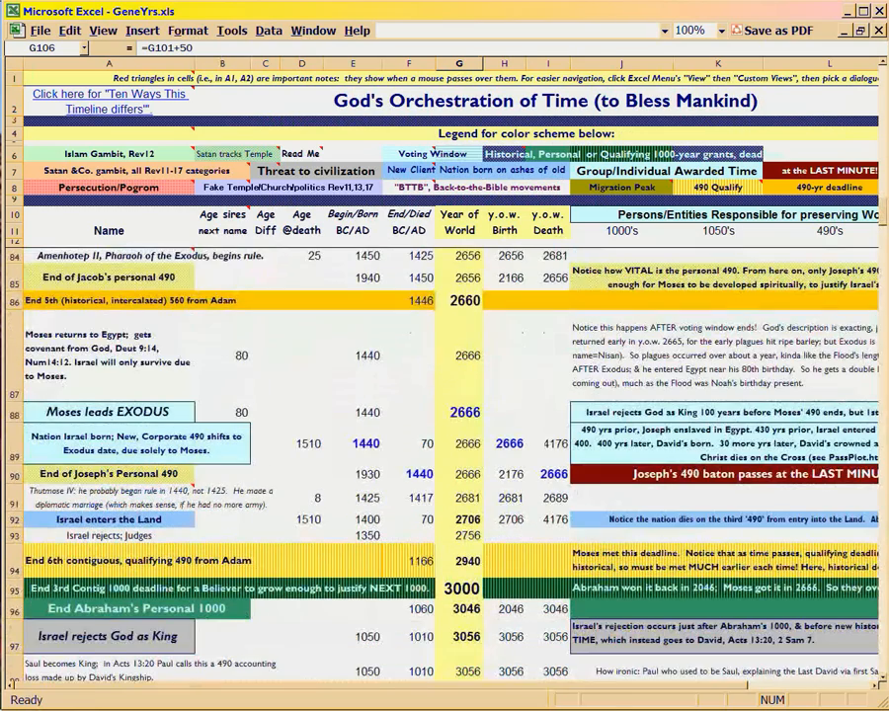
click(460, 588)
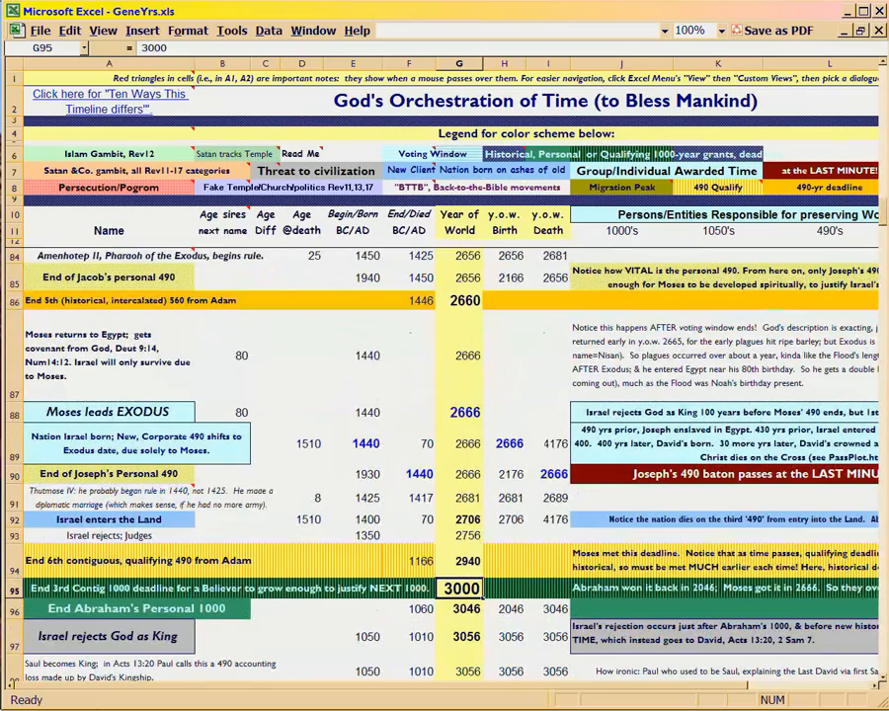
click(459, 412)
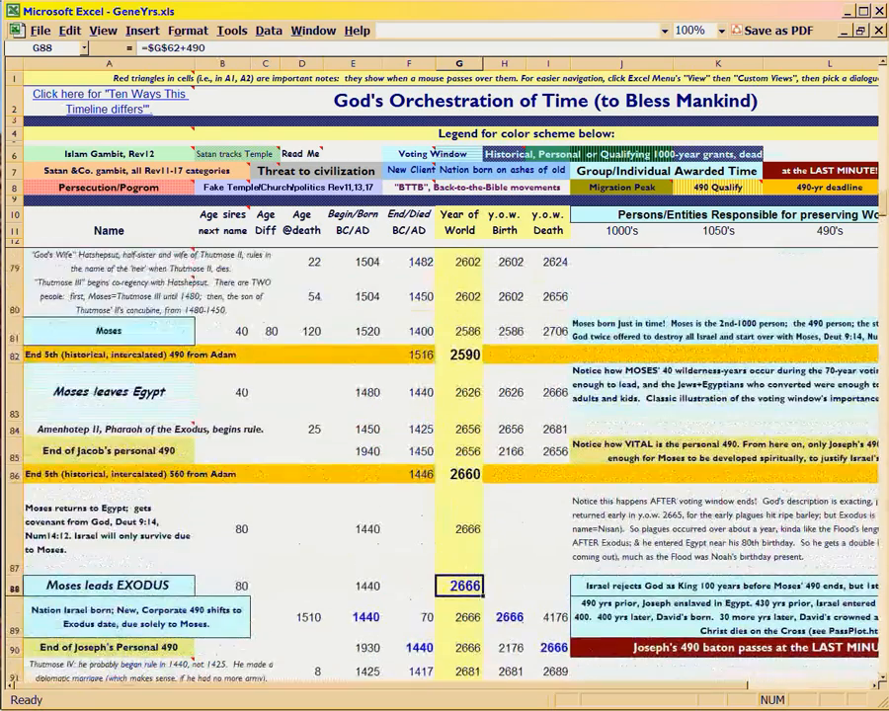
scroll(up, 3)
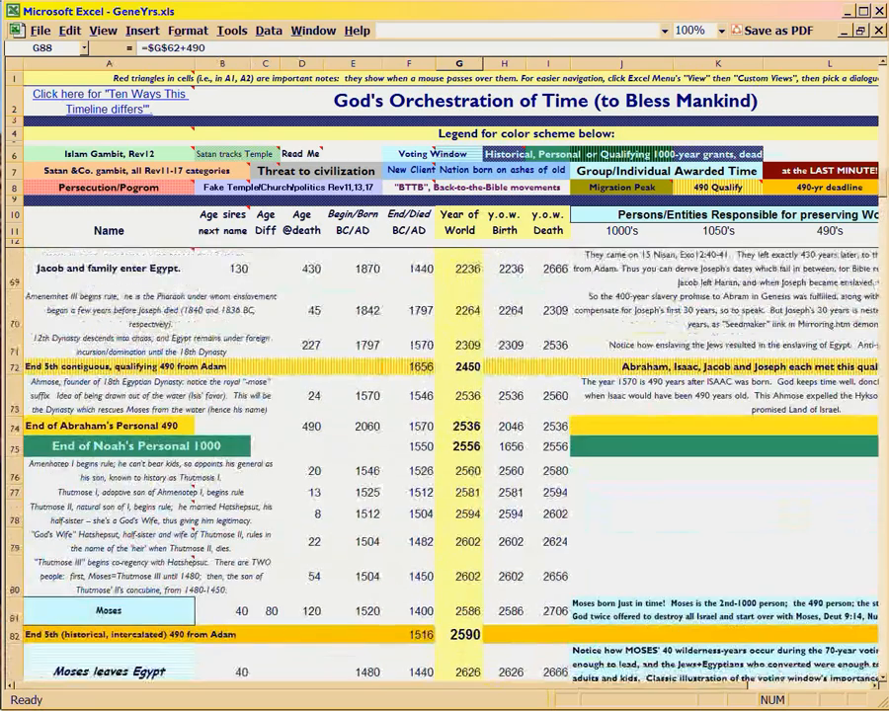
scroll(down, 3)
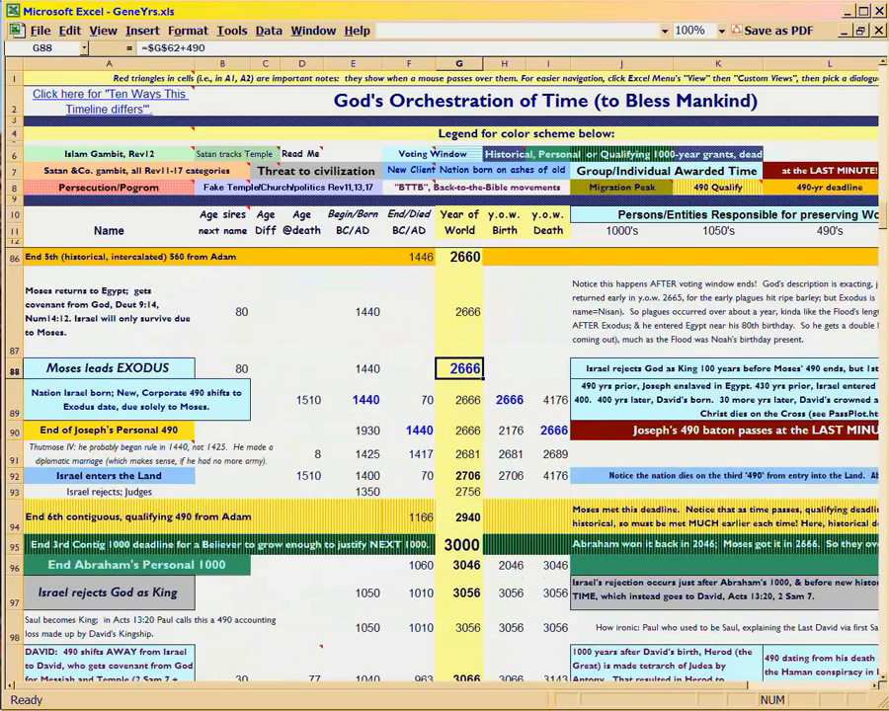
scroll(up, 3)
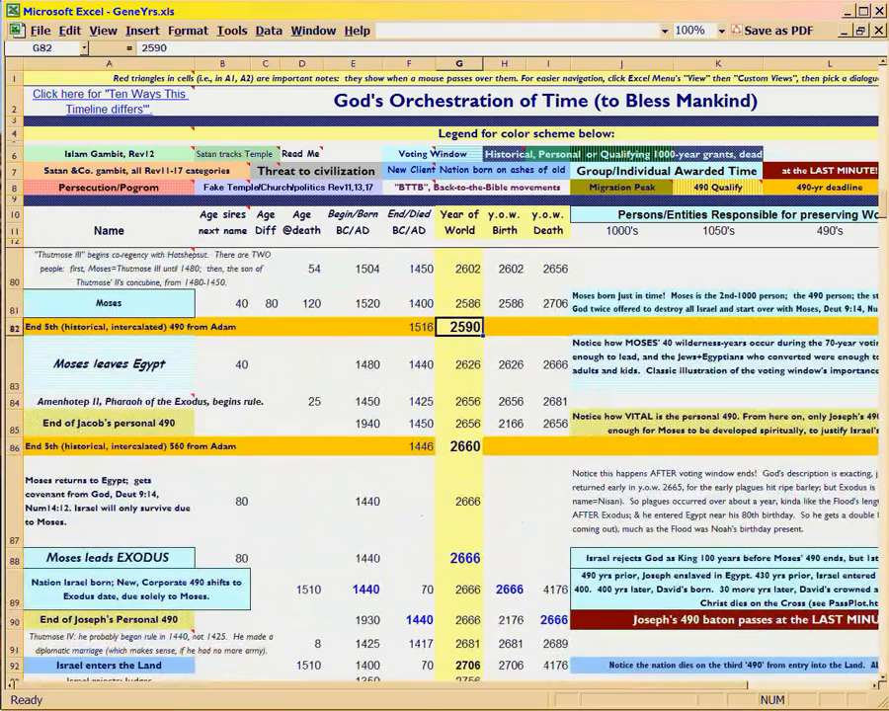
click(460, 447)
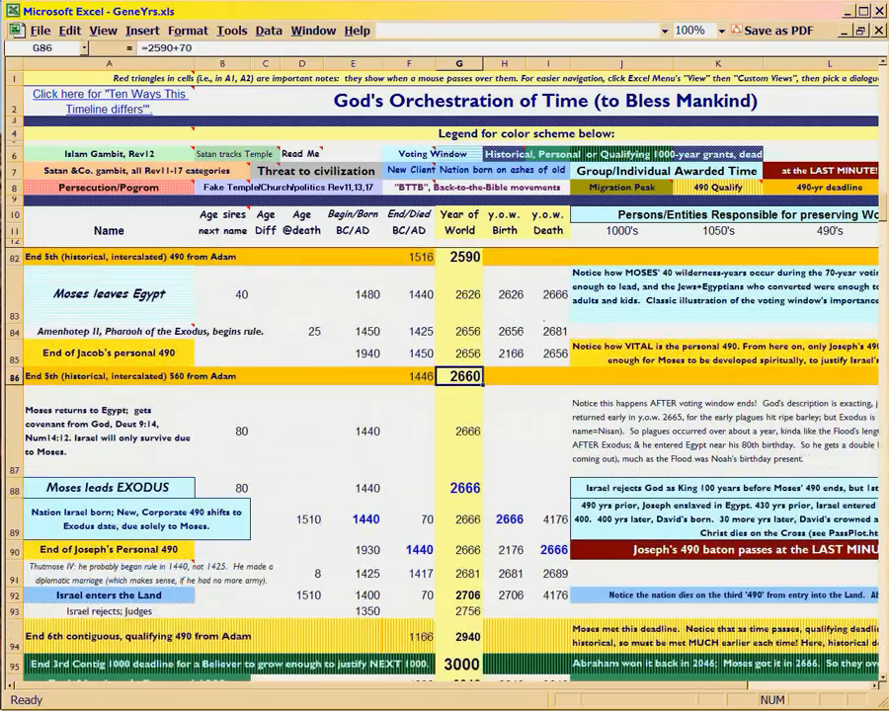
scroll(down, 3)
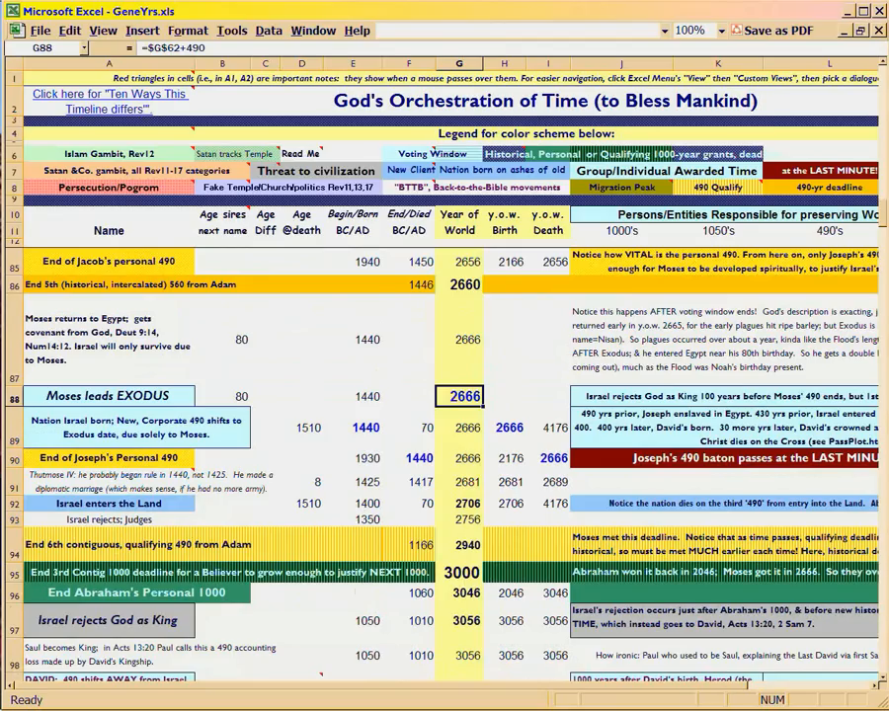
Step: Scroll down to rows 94–108, from End 6th contiguous 490 to End Moses' Personal 490
scroll(down, 3)
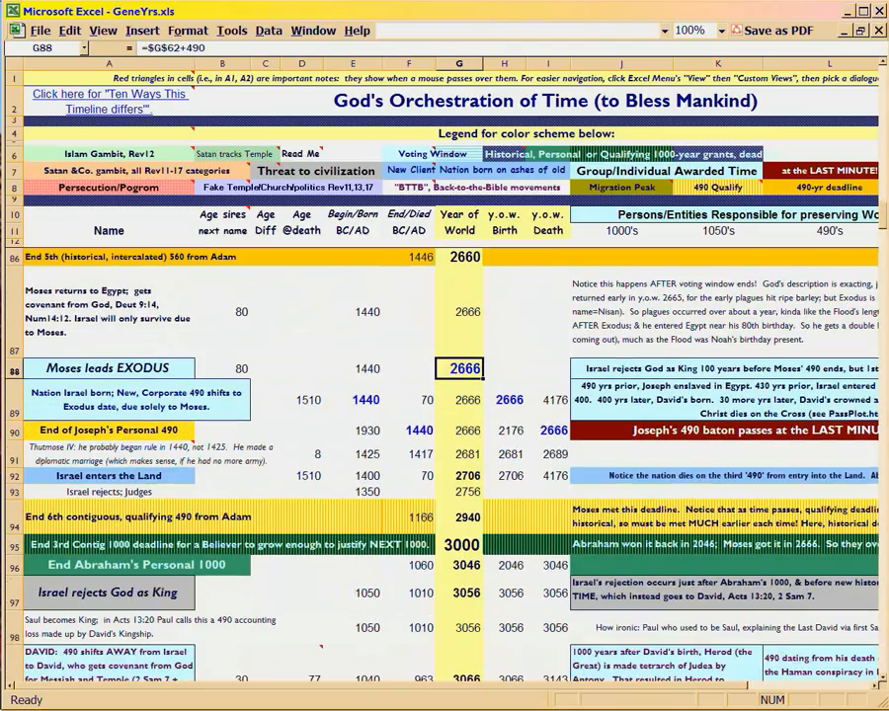
scroll(down, 3)
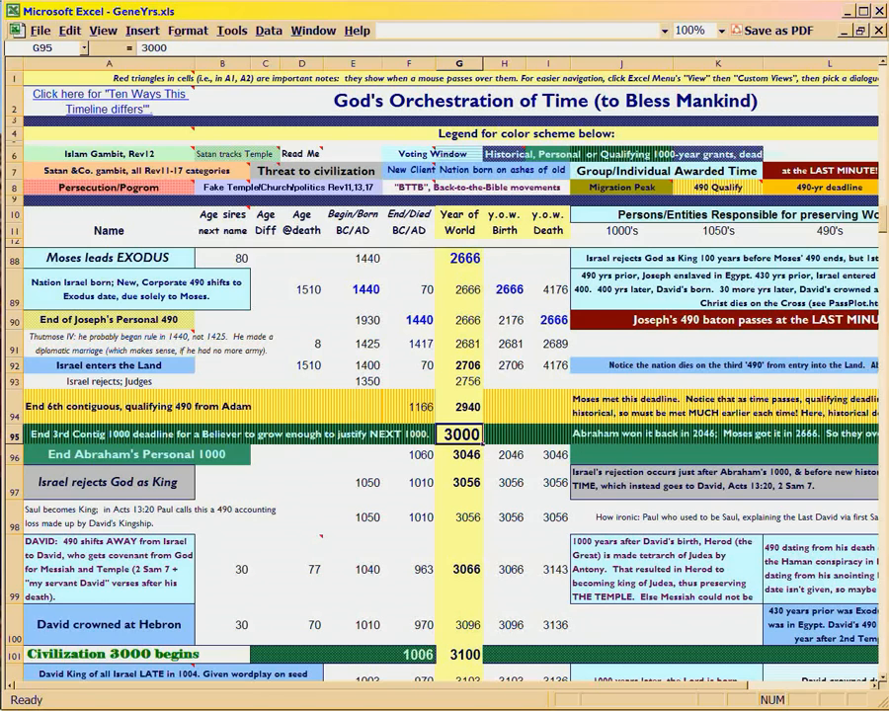
scroll(down, 3)
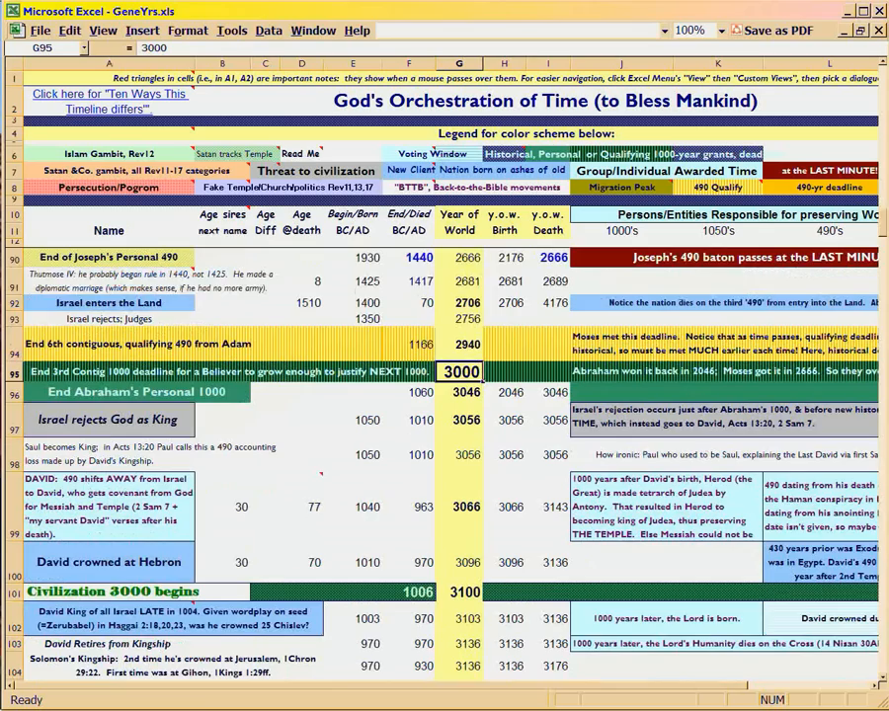
scroll(down, 3)
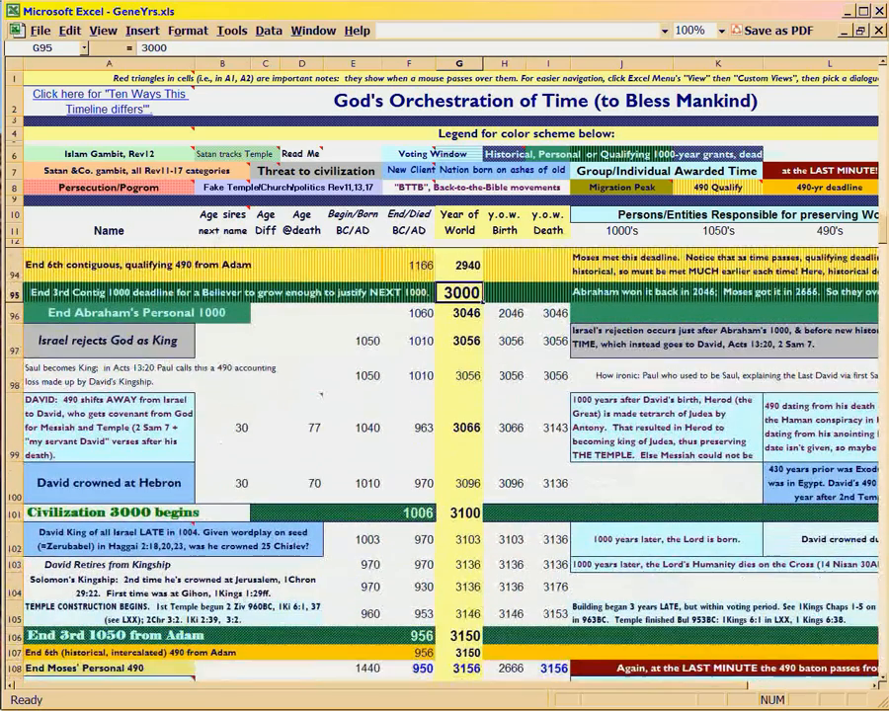
Step: View the Exodus and 3046 cells, then G97's 3056 formula =G93+(E93-E97)
click(459, 635)
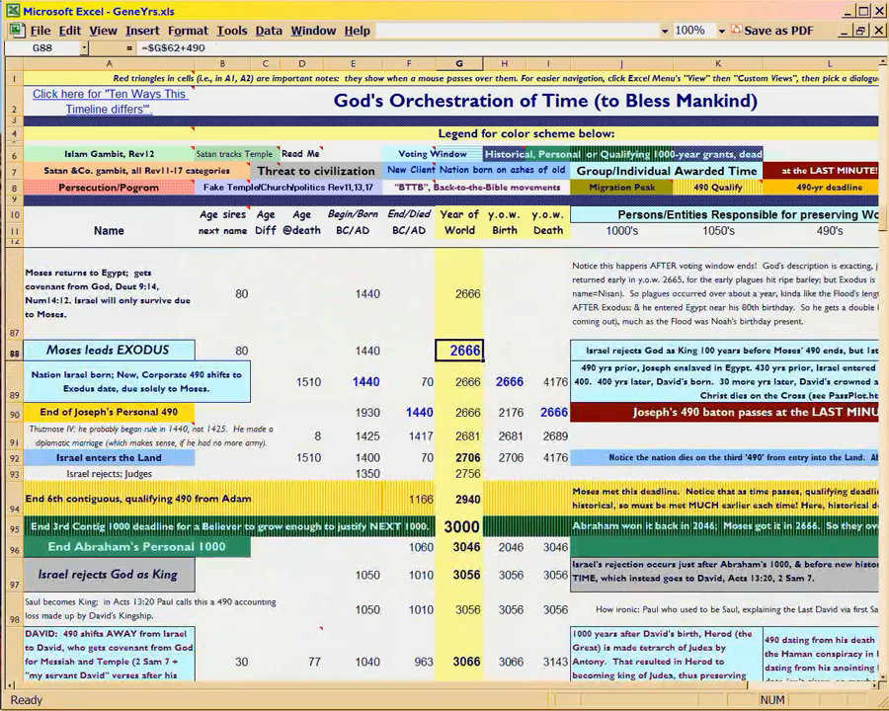
click(460, 547)
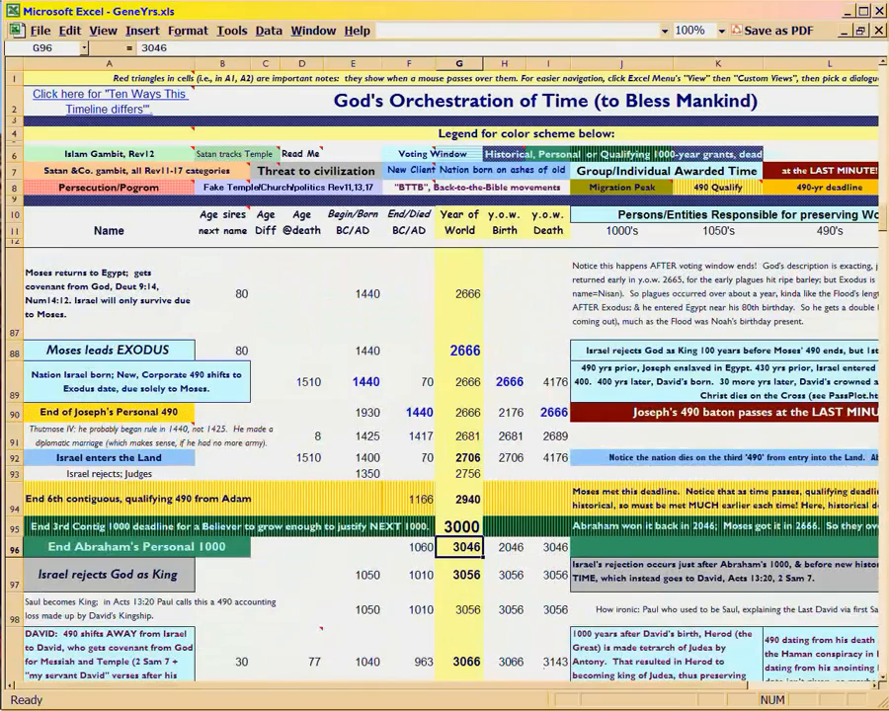
click(459, 573)
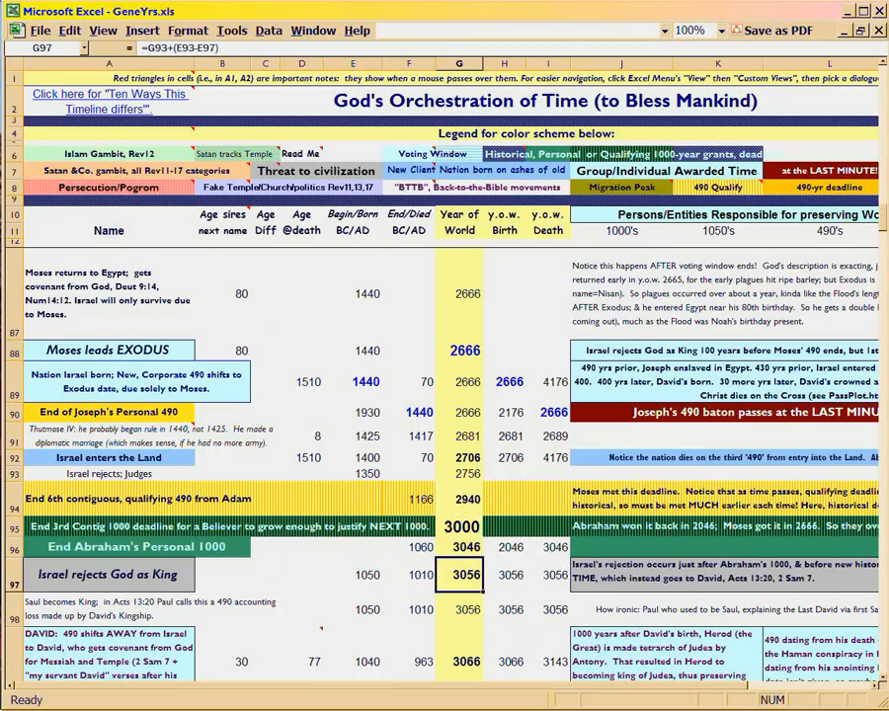
click(351, 574)
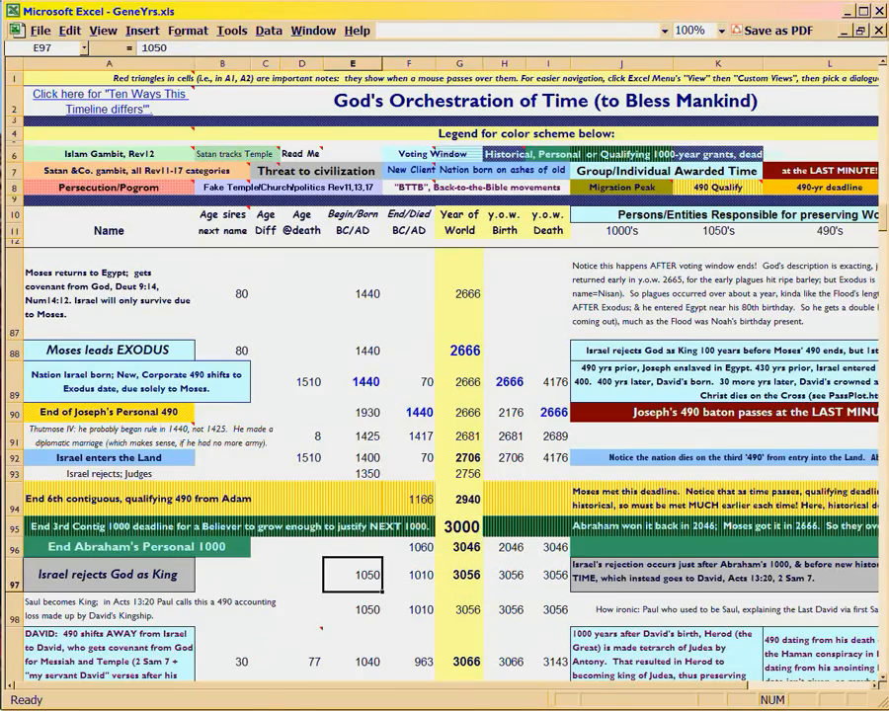
click(459, 575)
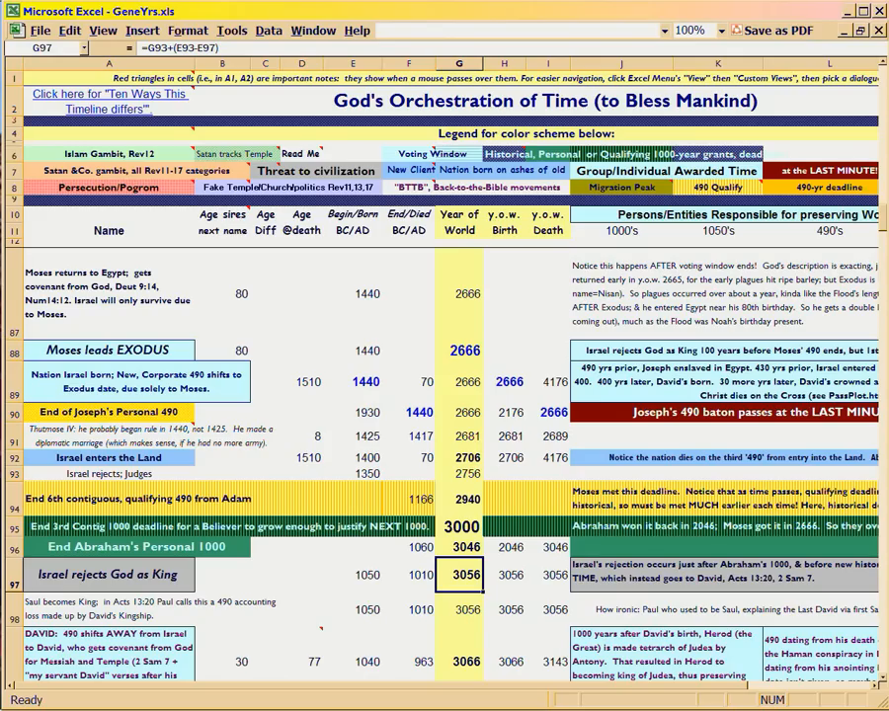
Step: Inspect E92's 1400 BC entry into the Land and E97's 1050 BC rejection date
click(353, 457)
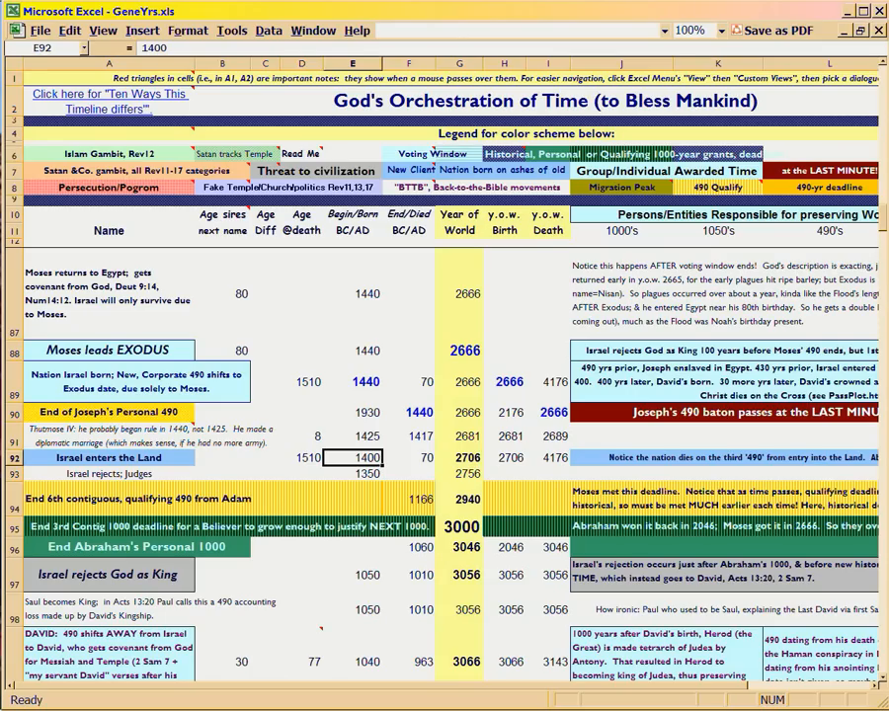
click(353, 574)
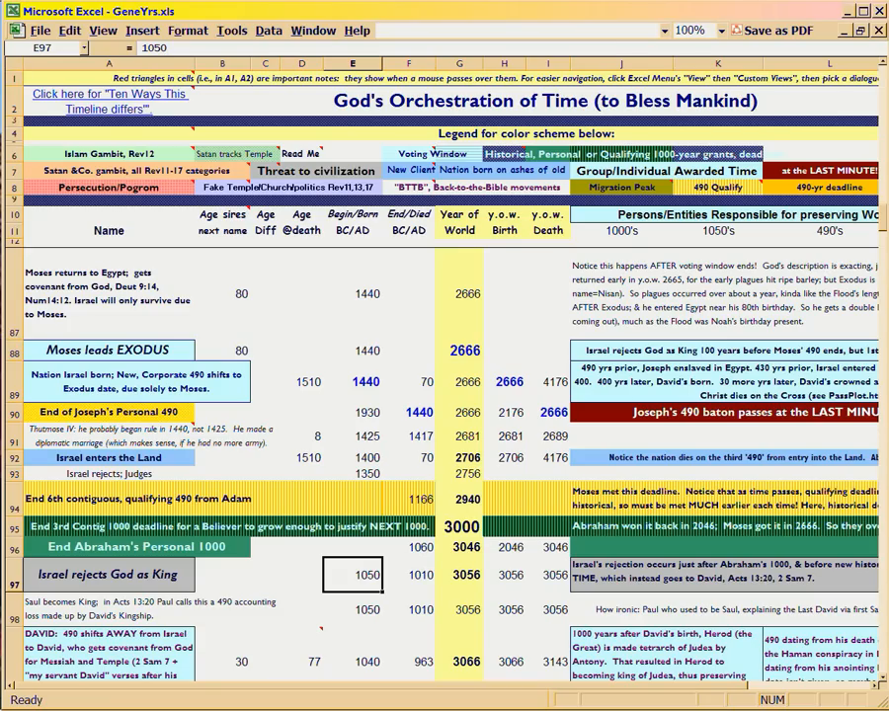
Step: Select E88 to show the fixed 1440 BC Exodus date
click(459, 351)
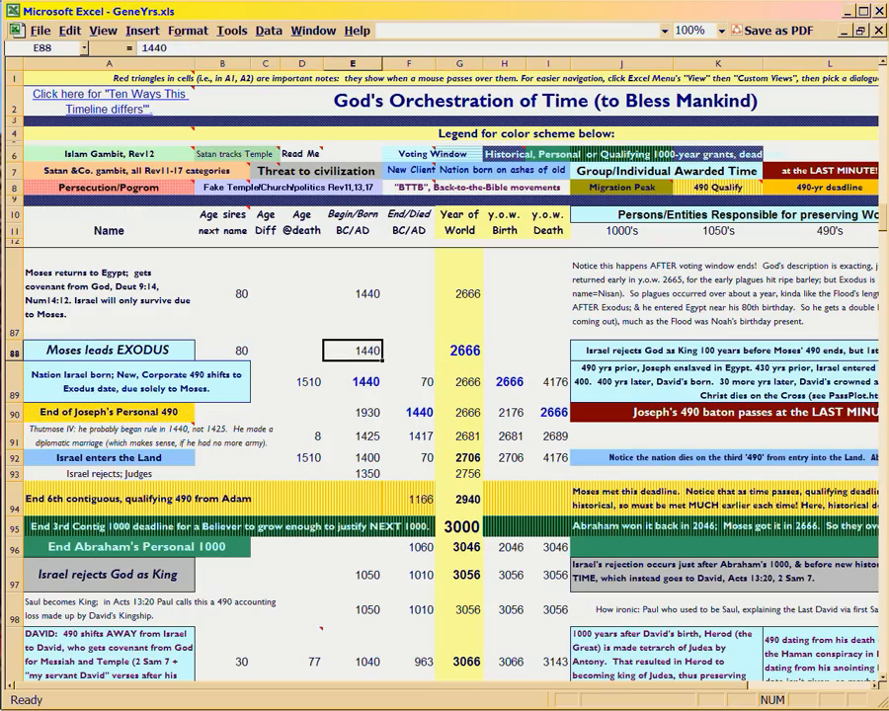
Step: Inspect how Thutmose IV's 2681 and the Exodus year 2666 compare with the 3000 deadline year
click(459, 351)
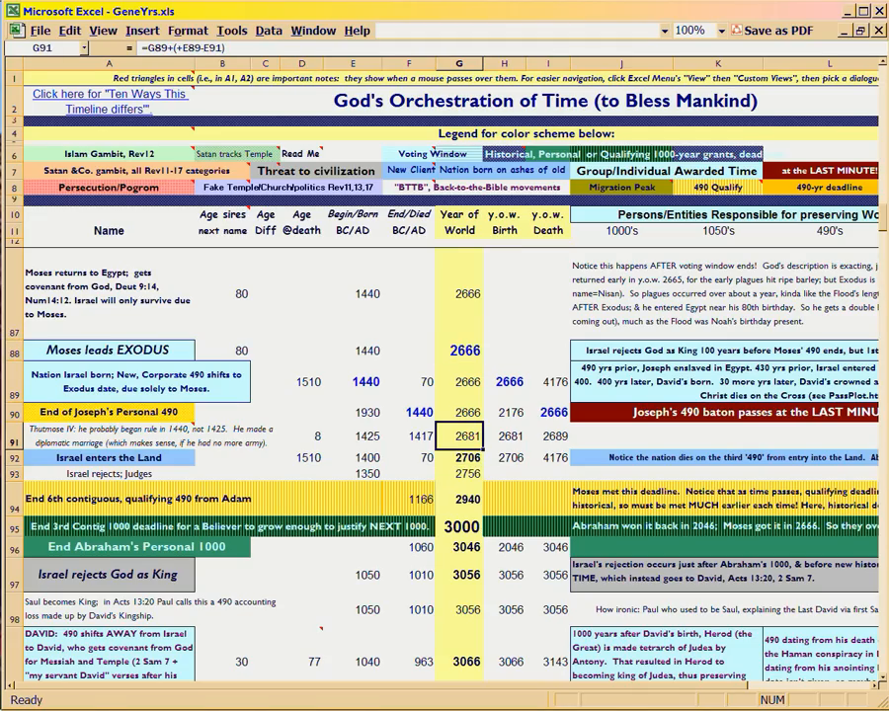
click(459, 351)
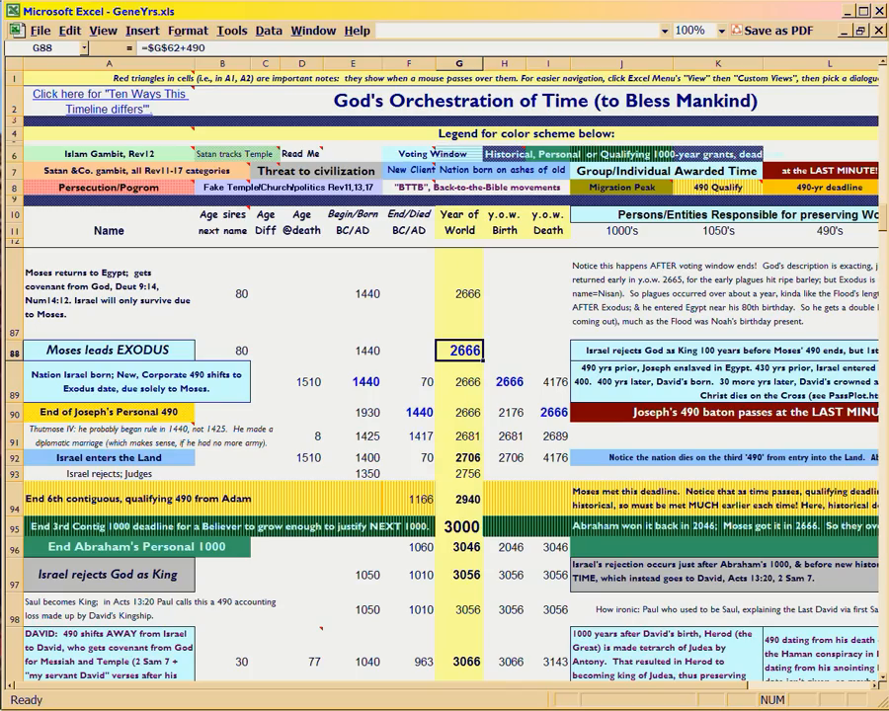
click(458, 526)
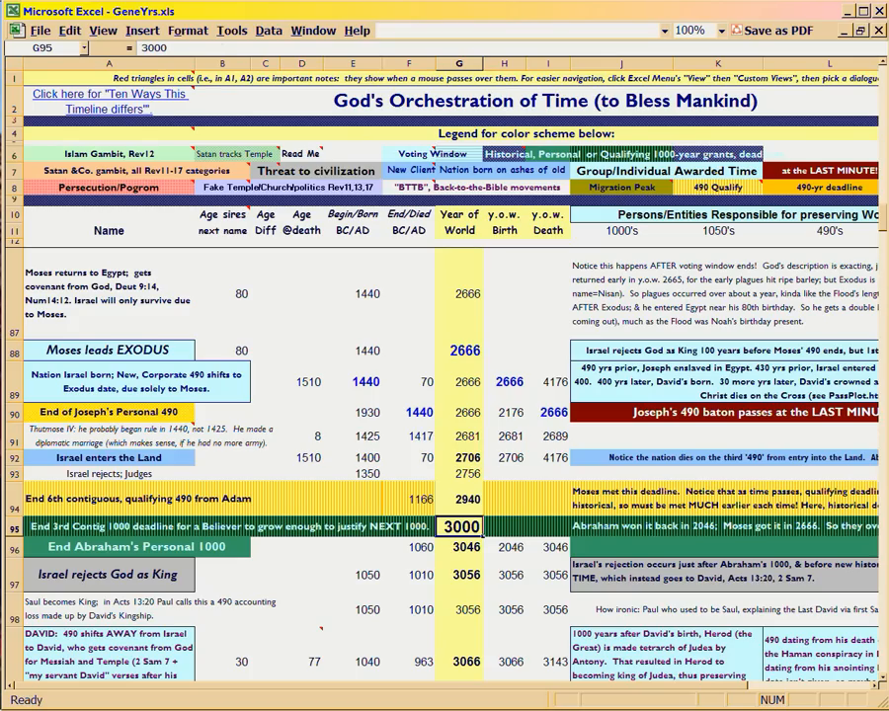
click(459, 351)
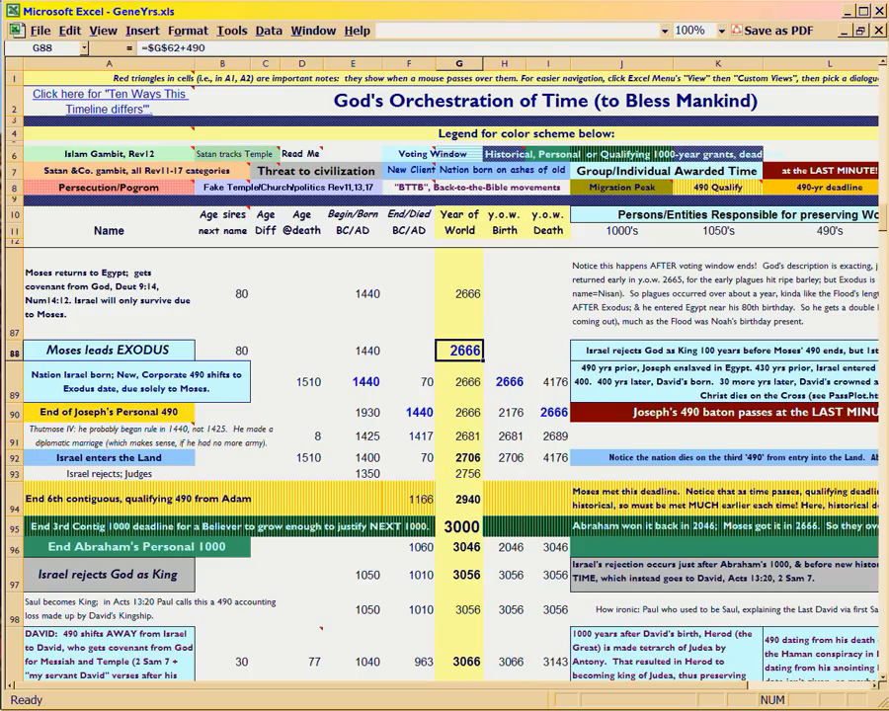
click(459, 527)
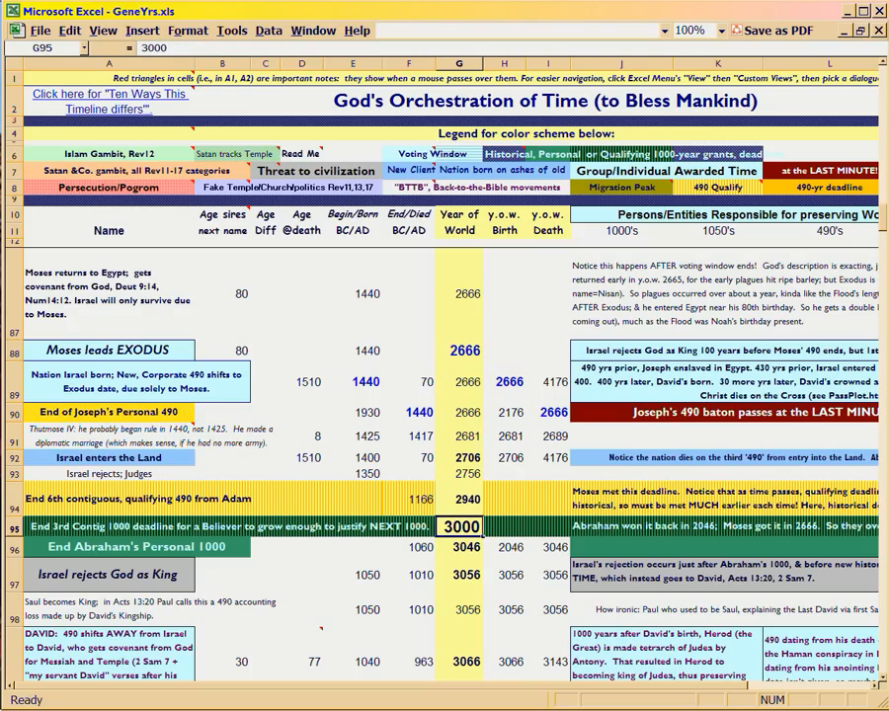
scroll(down, 3)
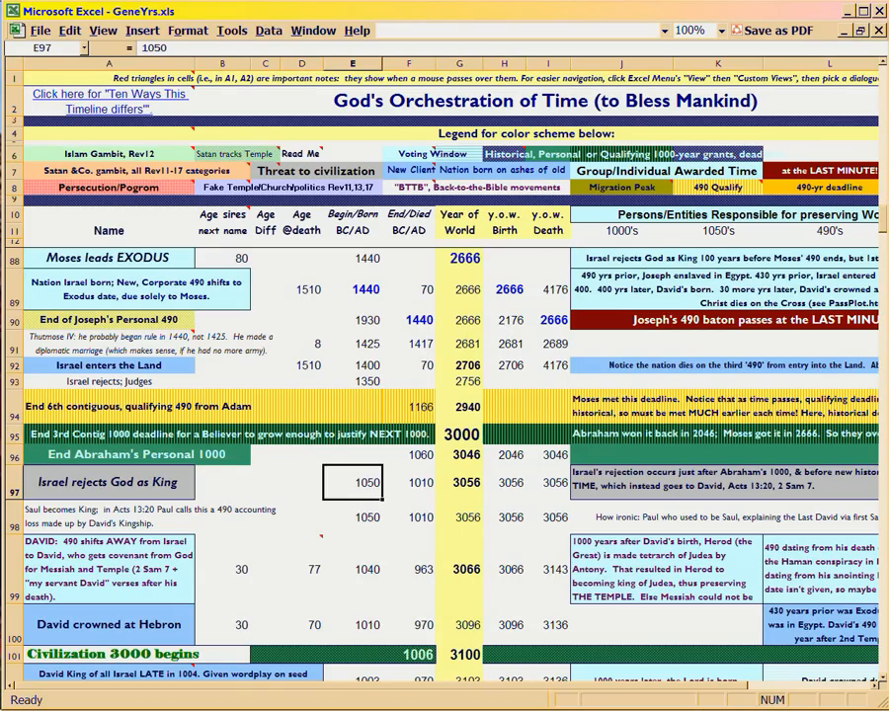
click(459, 482)
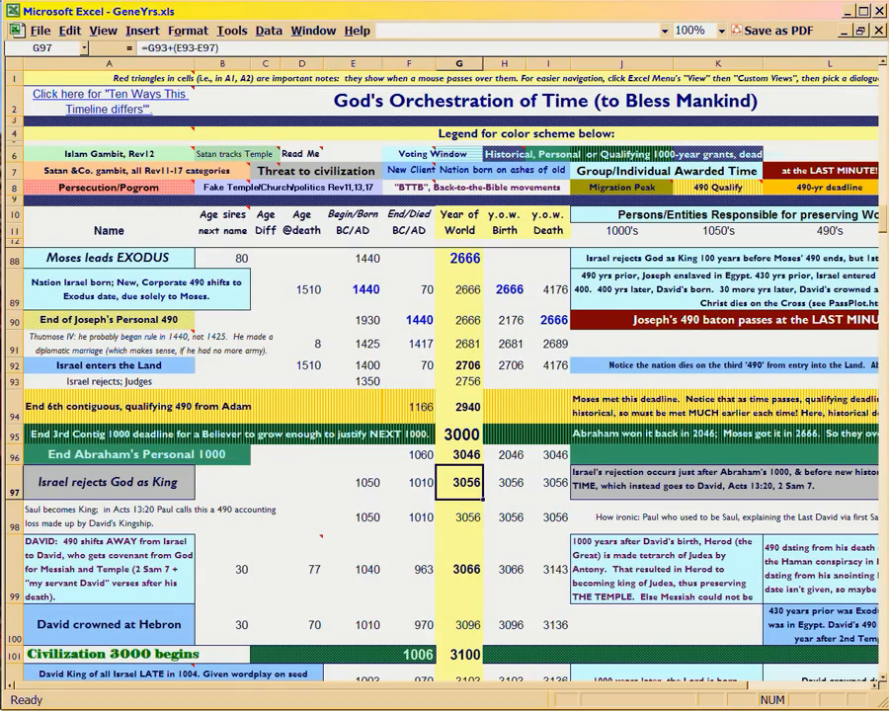
click(108, 482)
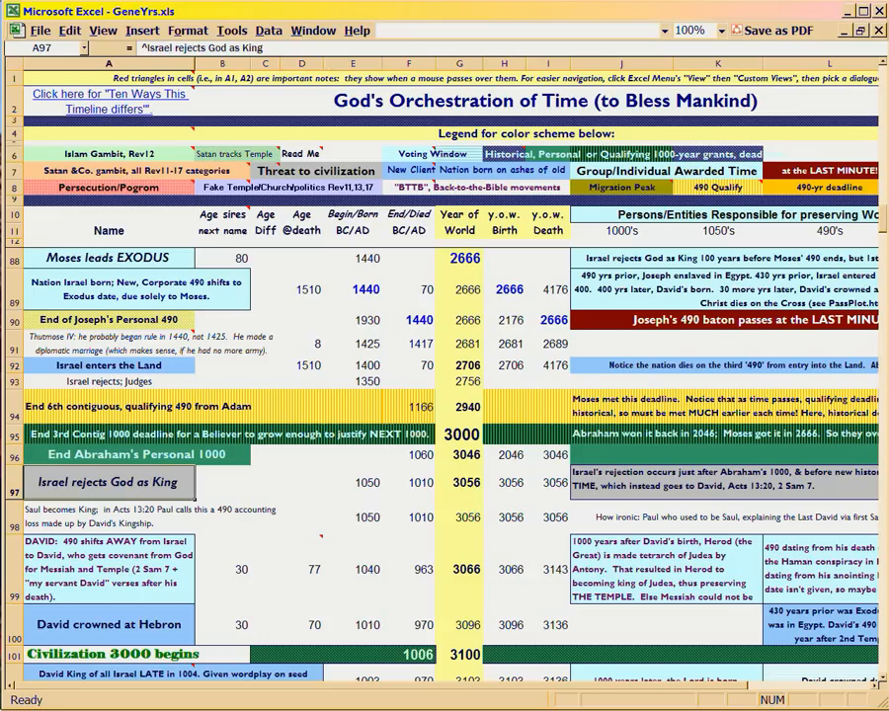
click(302, 171)
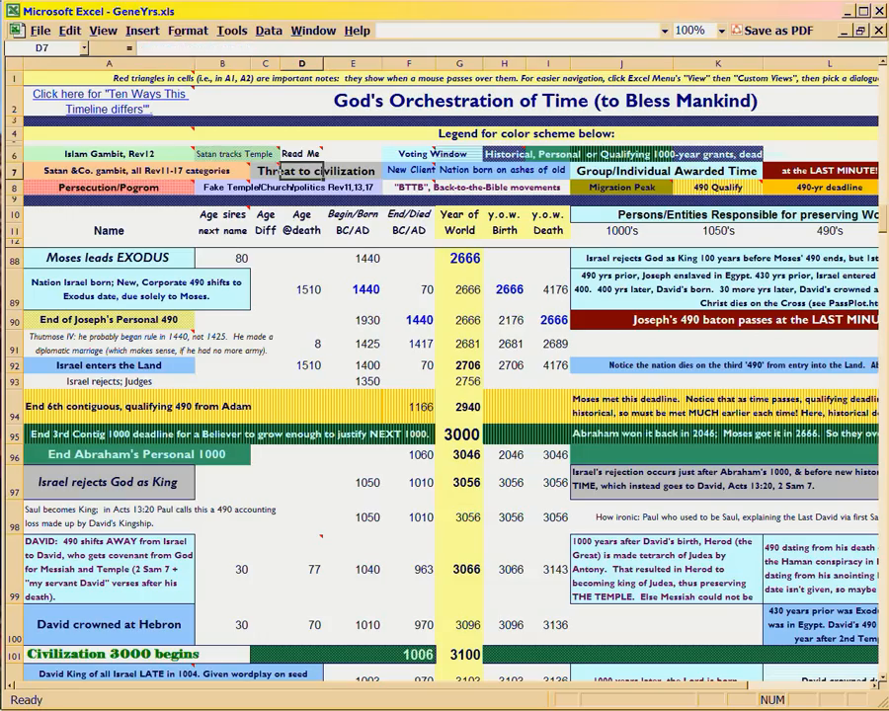
click(287, 170)
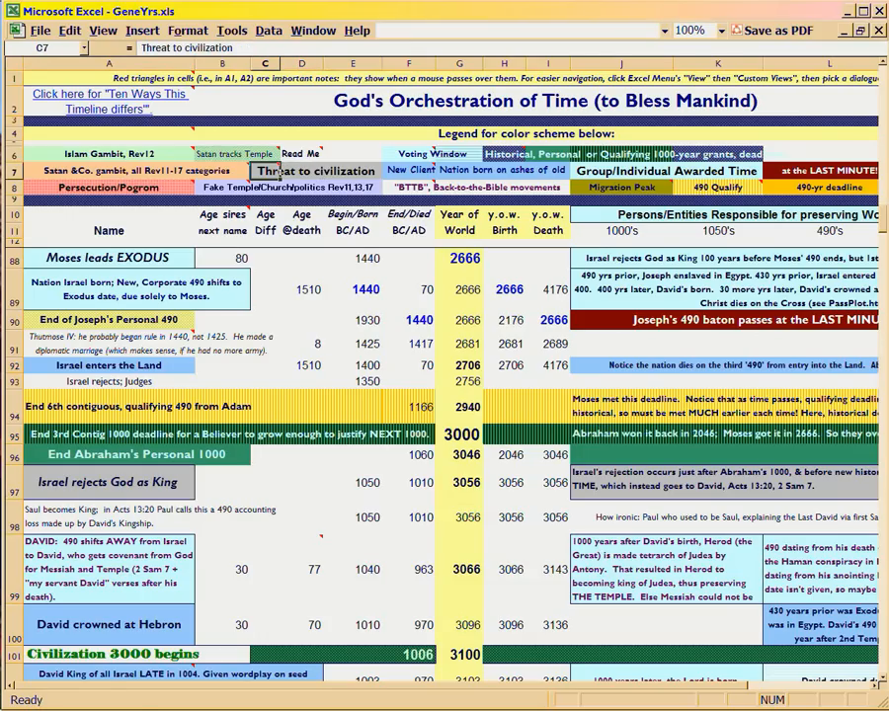
mouse_move(277, 169)
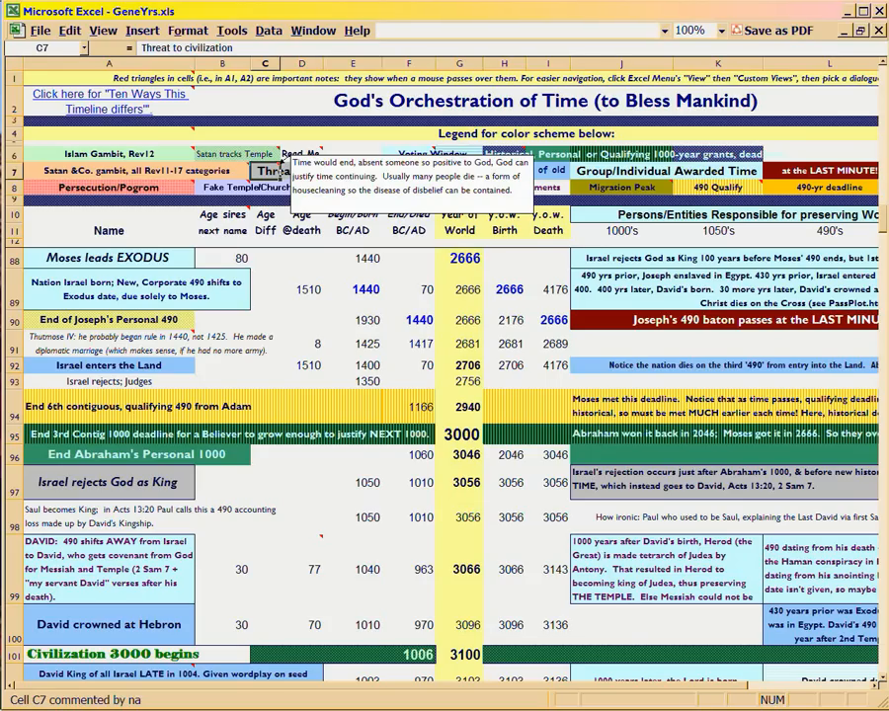
click(459, 482)
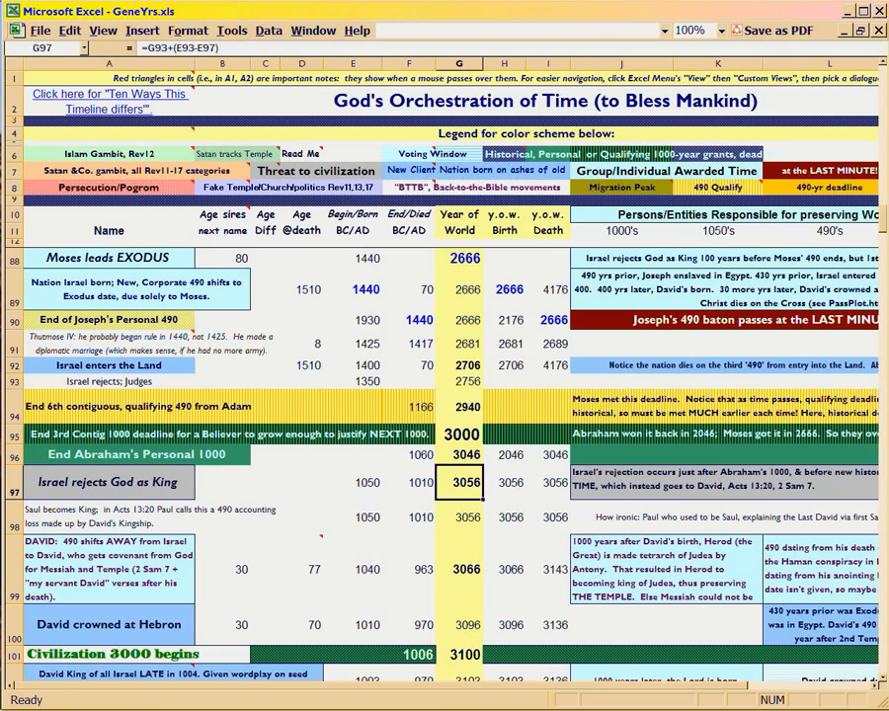
scroll(down, 3)
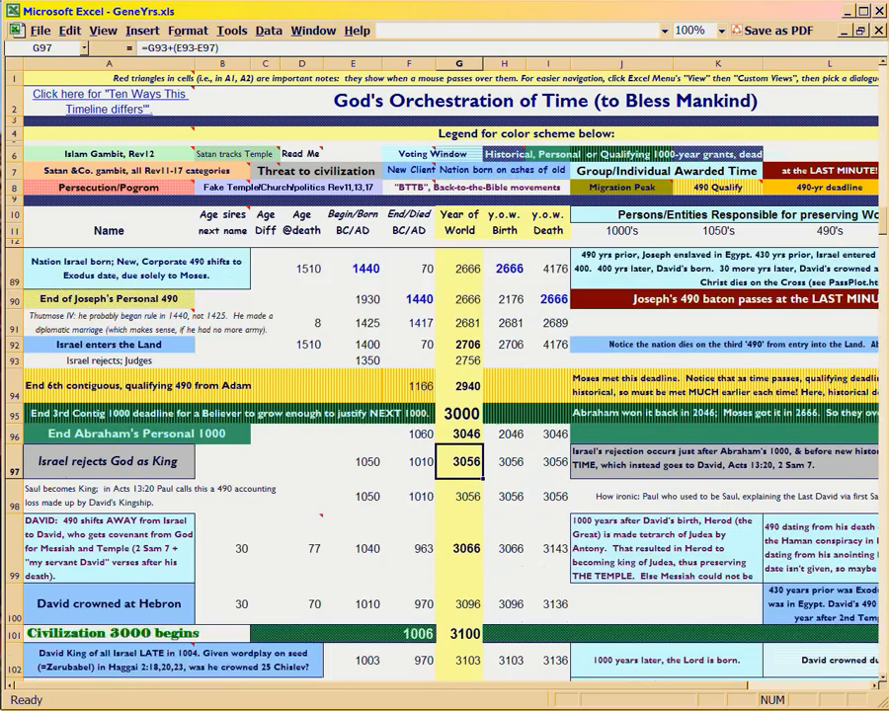
scroll(down, 3)
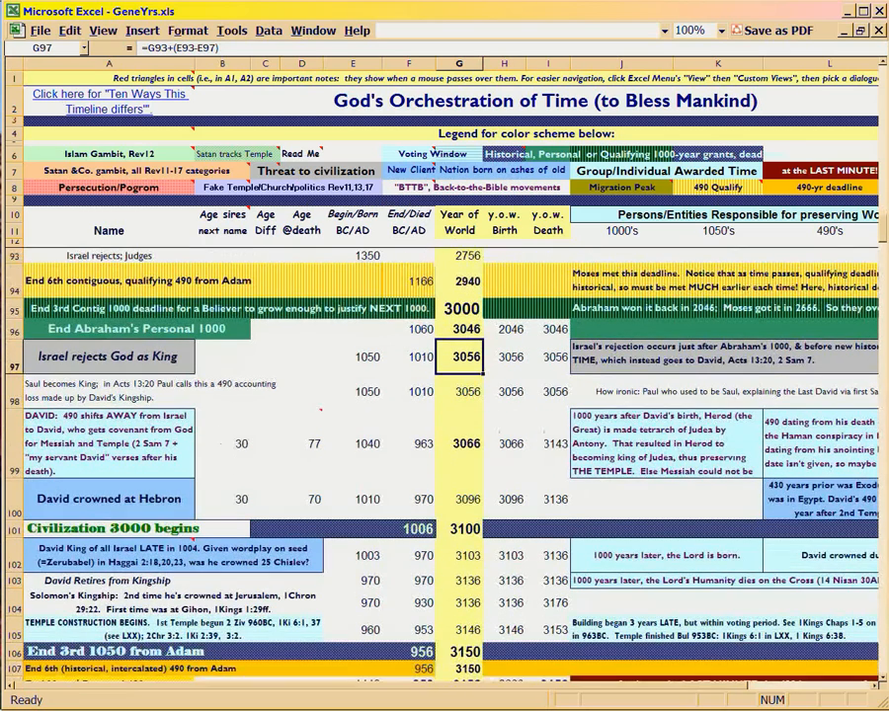
click(458, 652)
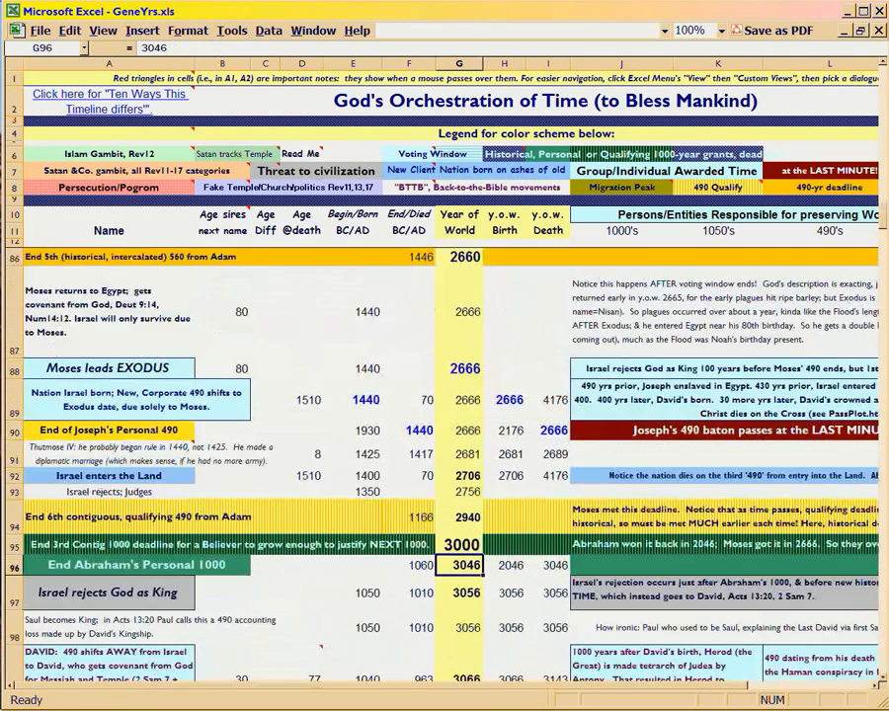
scroll(down, 3)
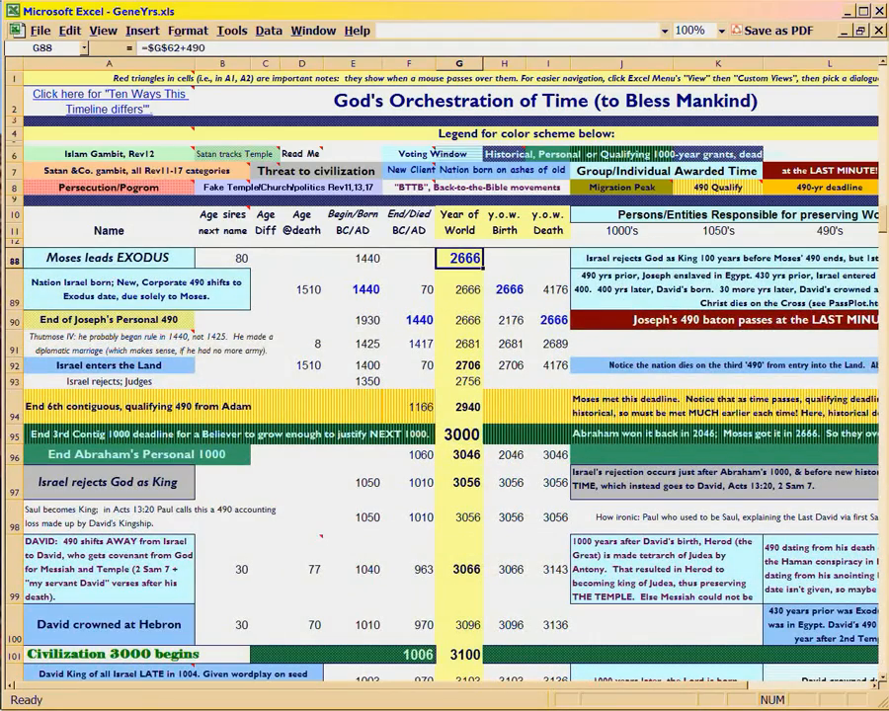
click(458, 482)
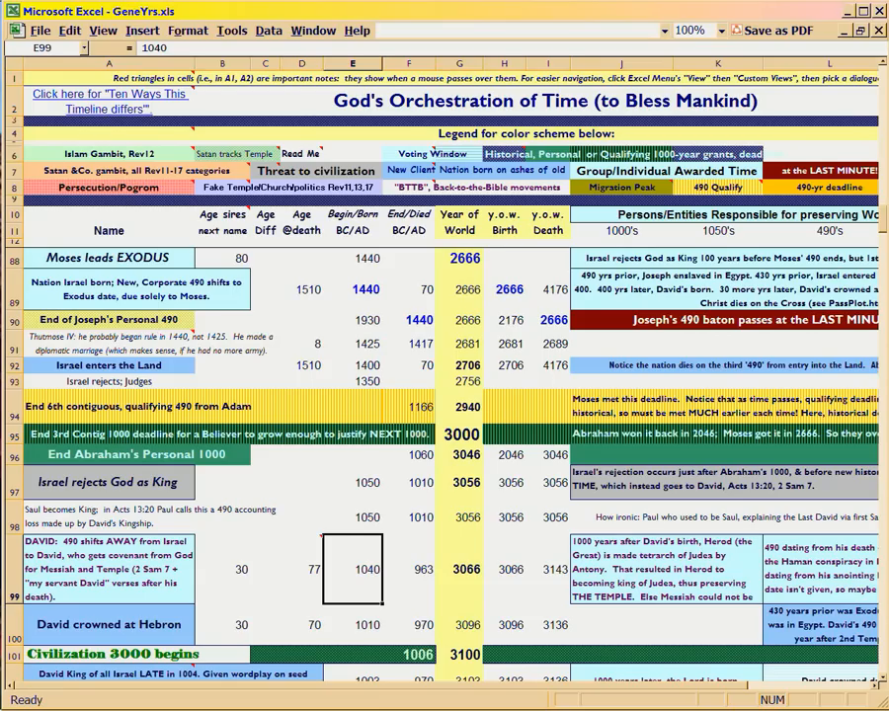
scroll(down, 3)
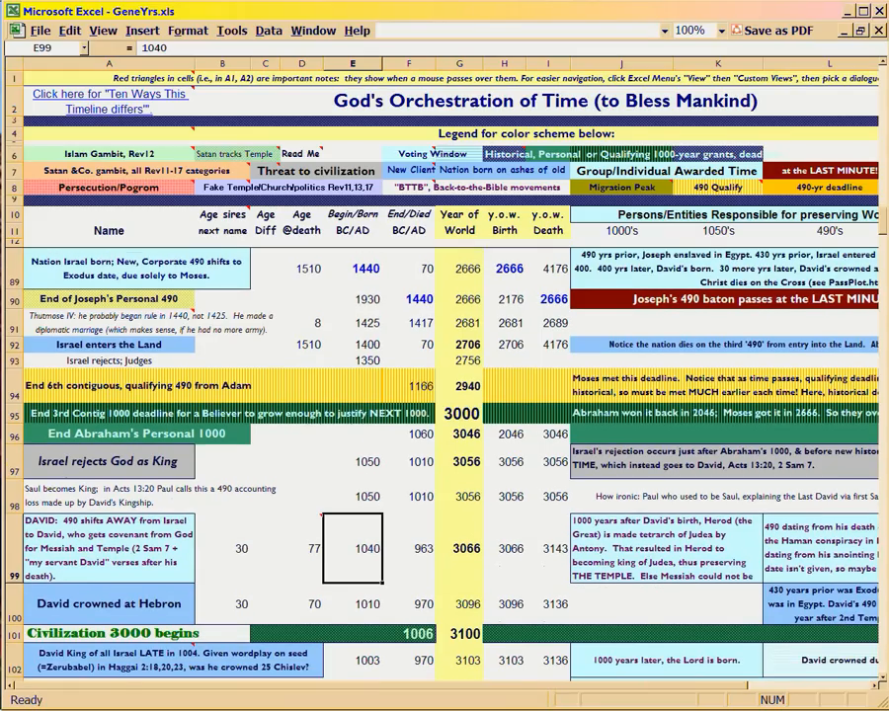
scroll(down, 3)
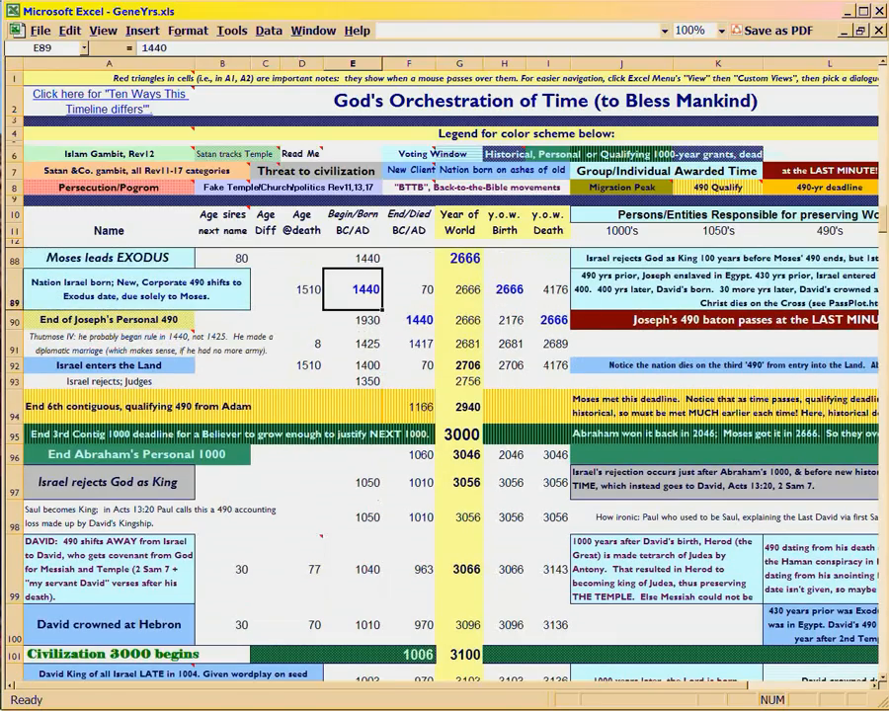
click(351, 568)
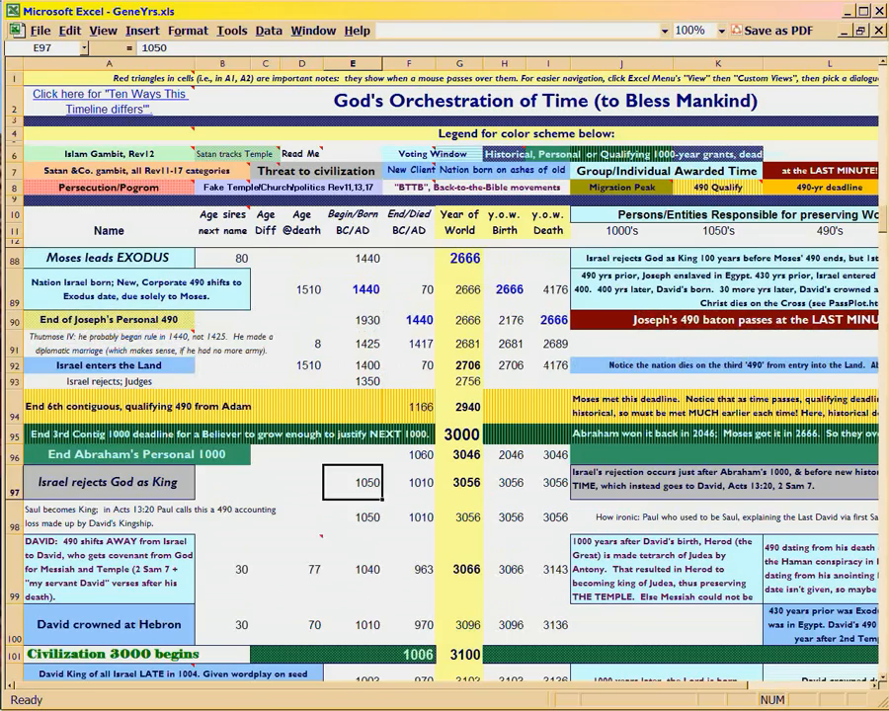
scroll(down, 3)
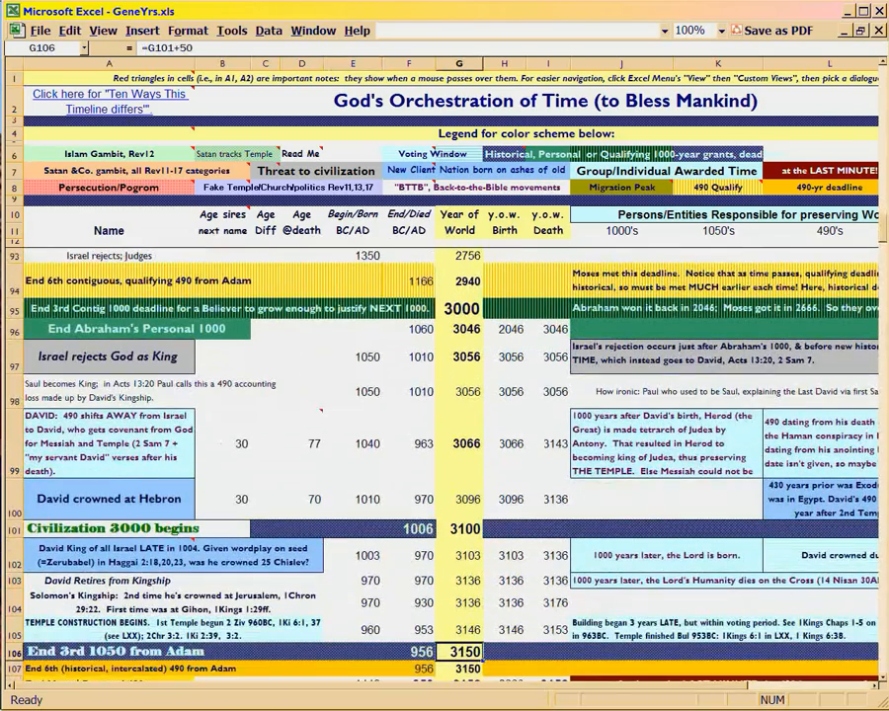
click(352, 443)
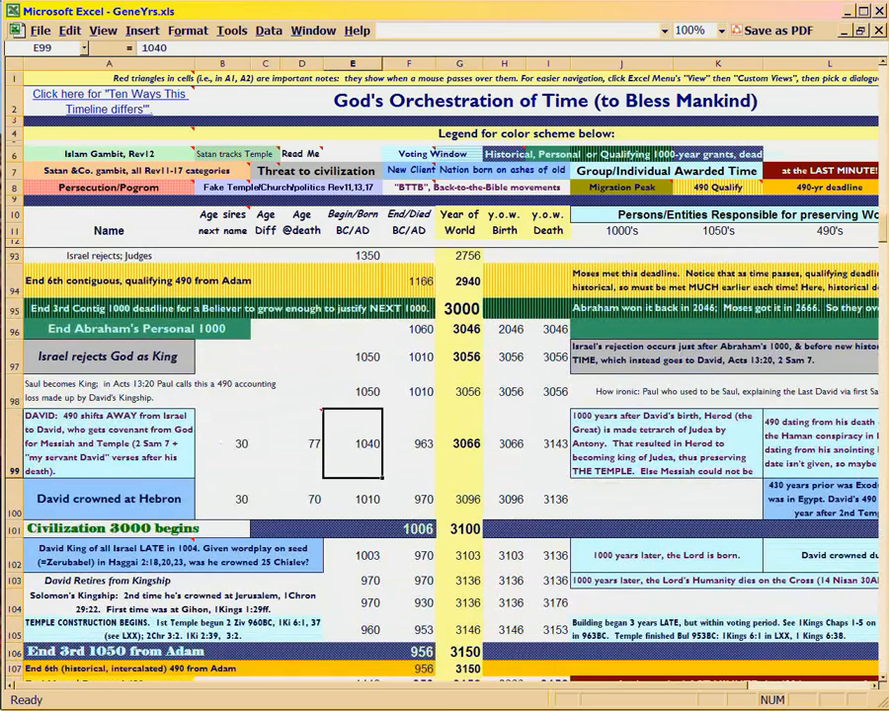
click(459, 650)
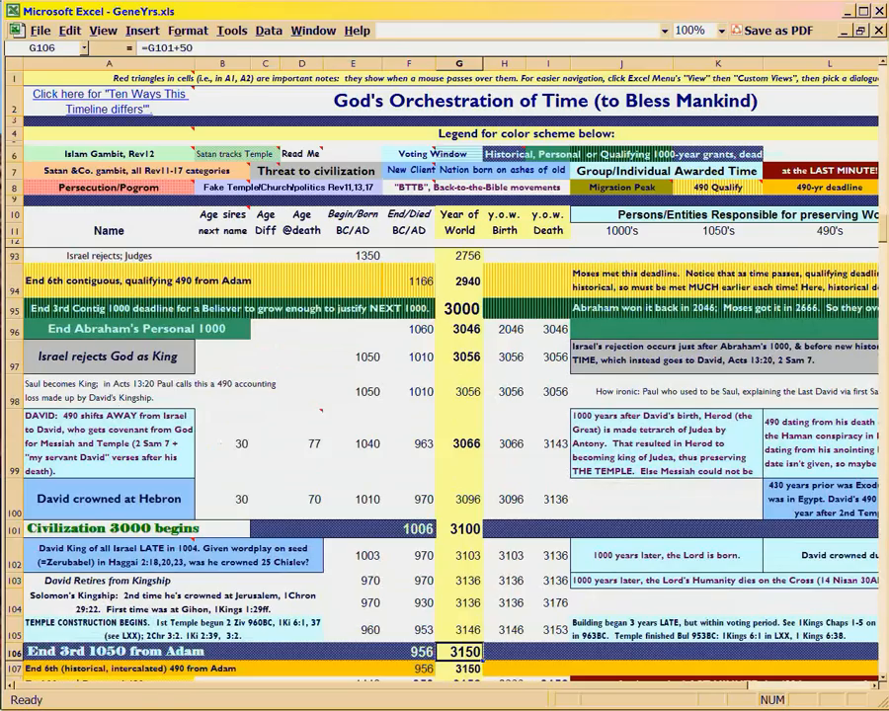
click(352, 442)
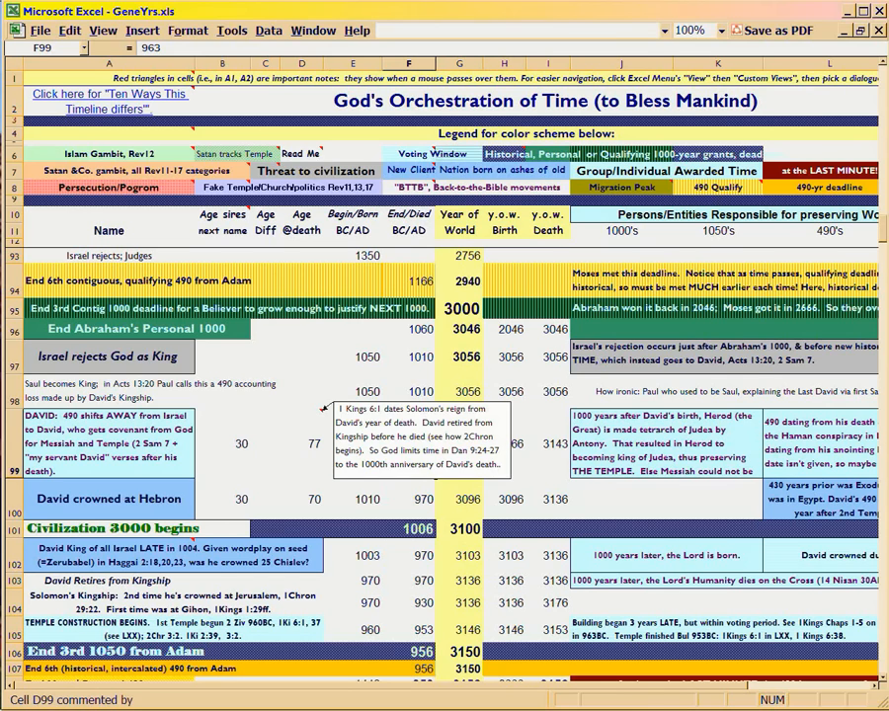
click(302, 442)
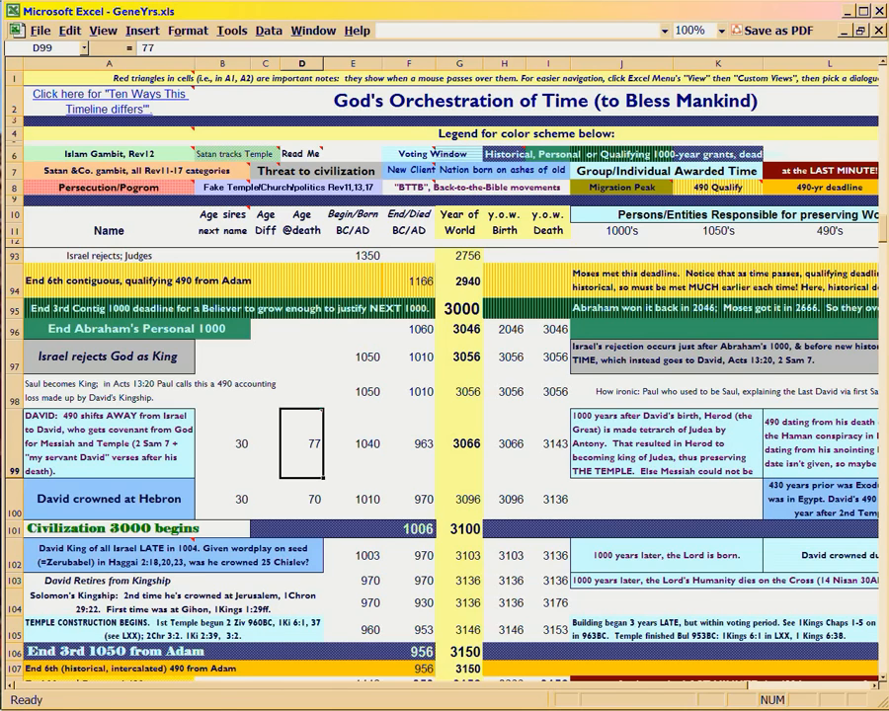
mouse_move(301, 442)
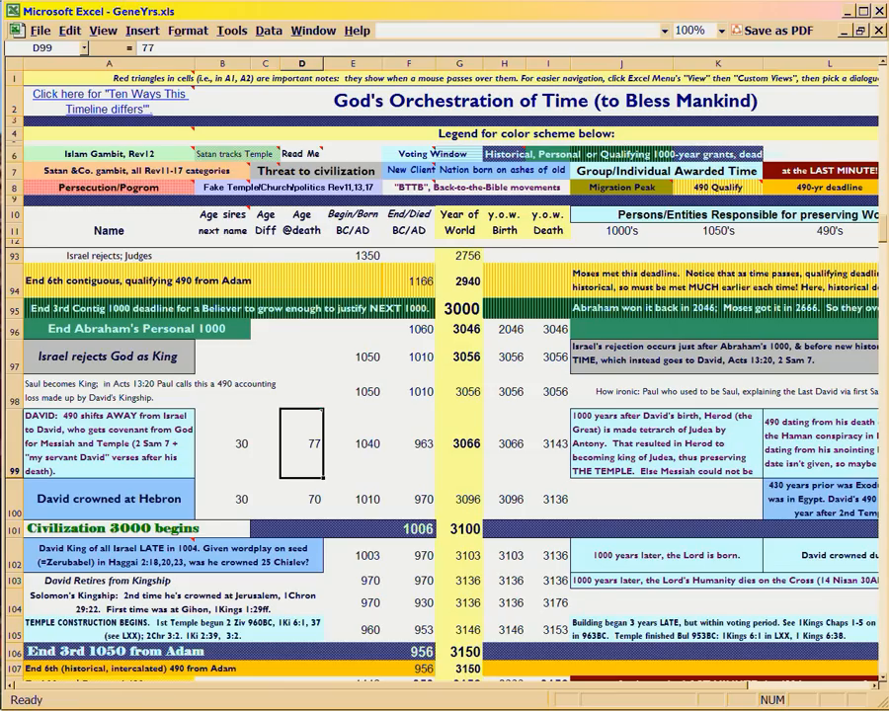
click(408, 444)
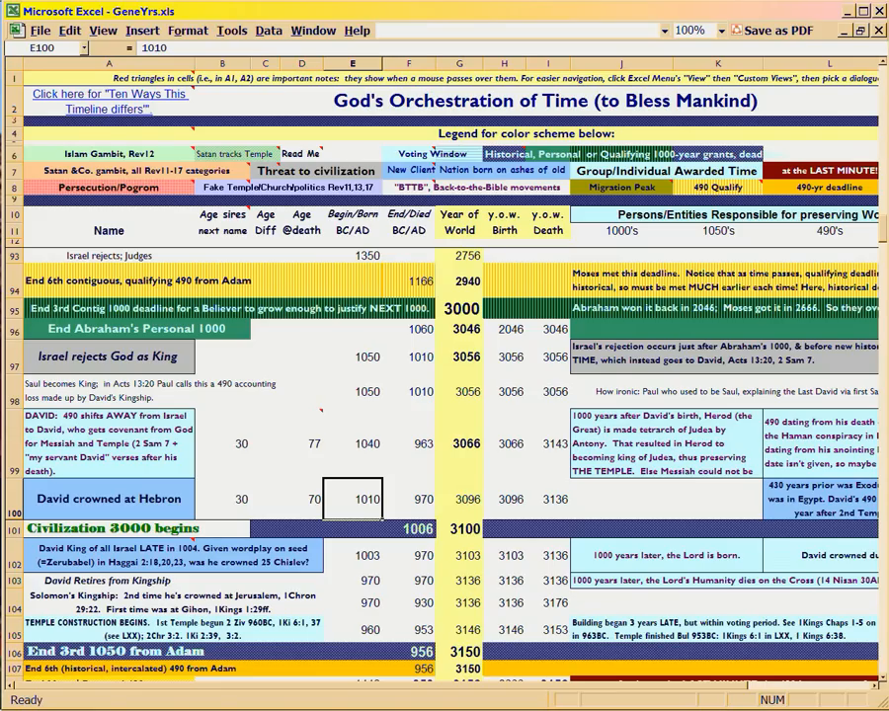
click(408, 499)
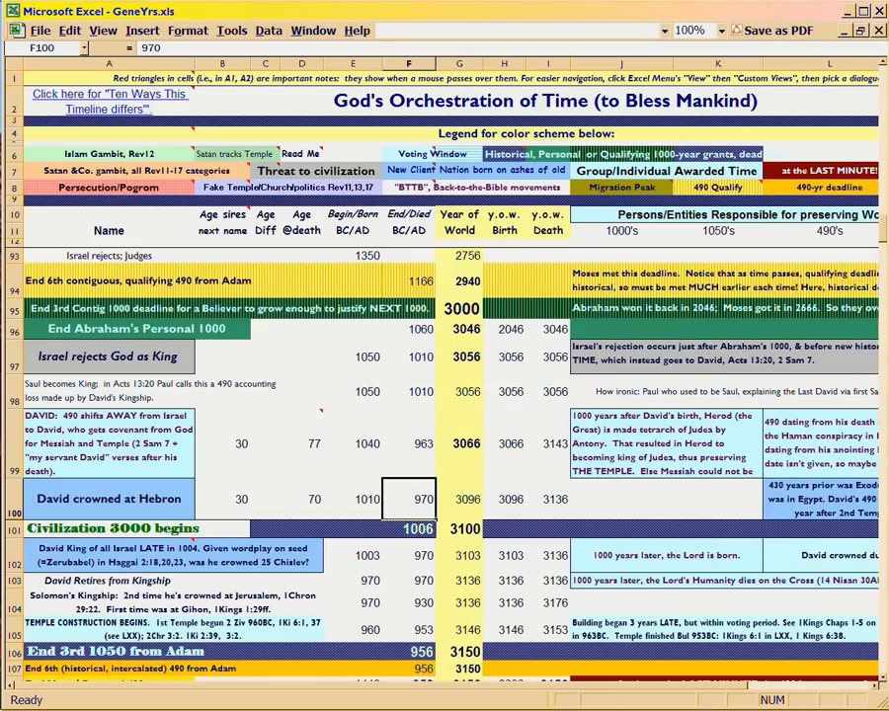
click(353, 555)
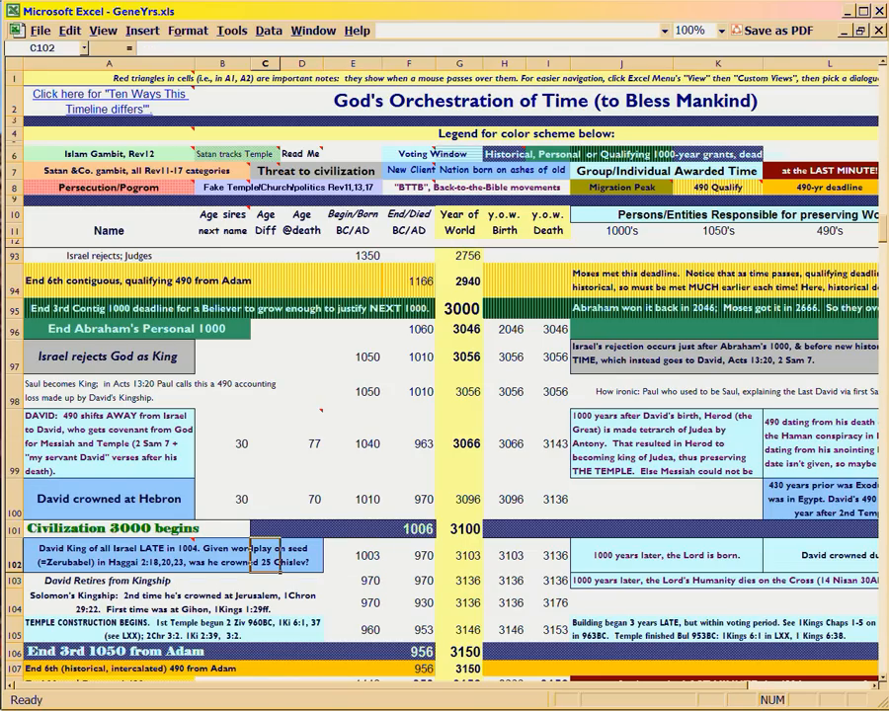
click(353, 554)
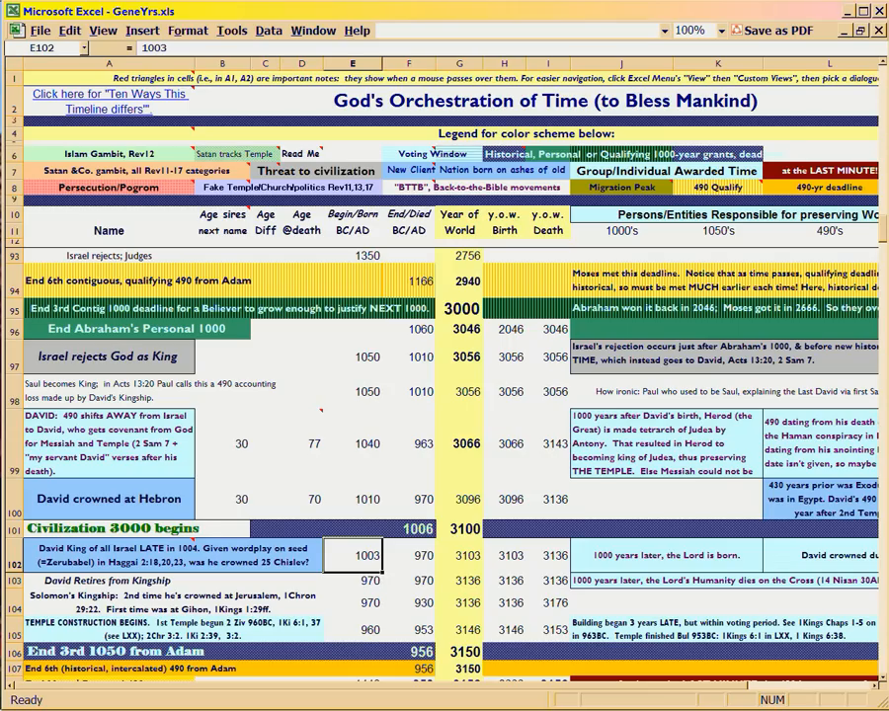
click(264, 554)
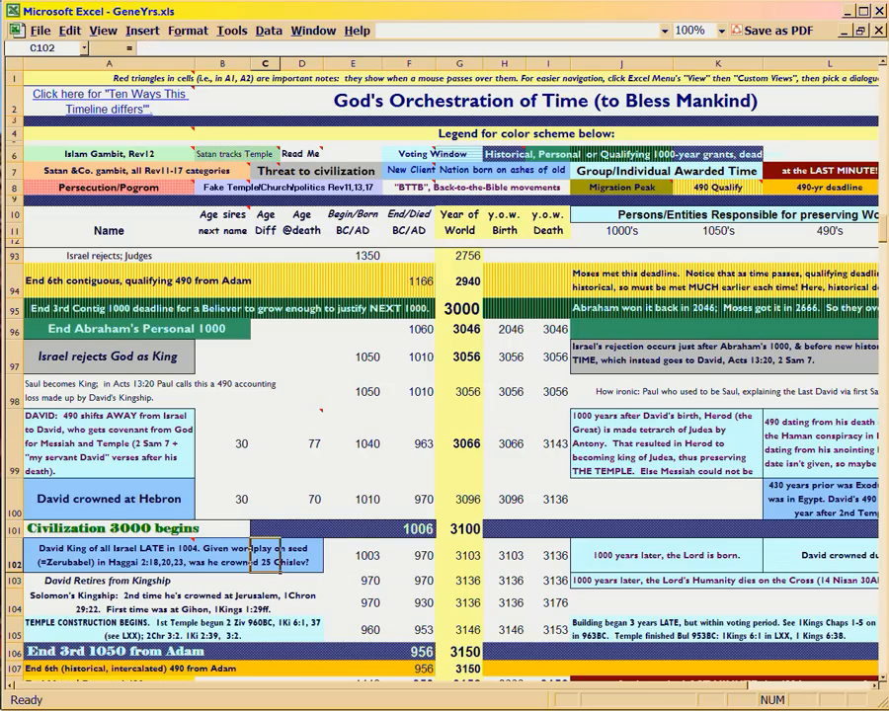
click(352, 555)
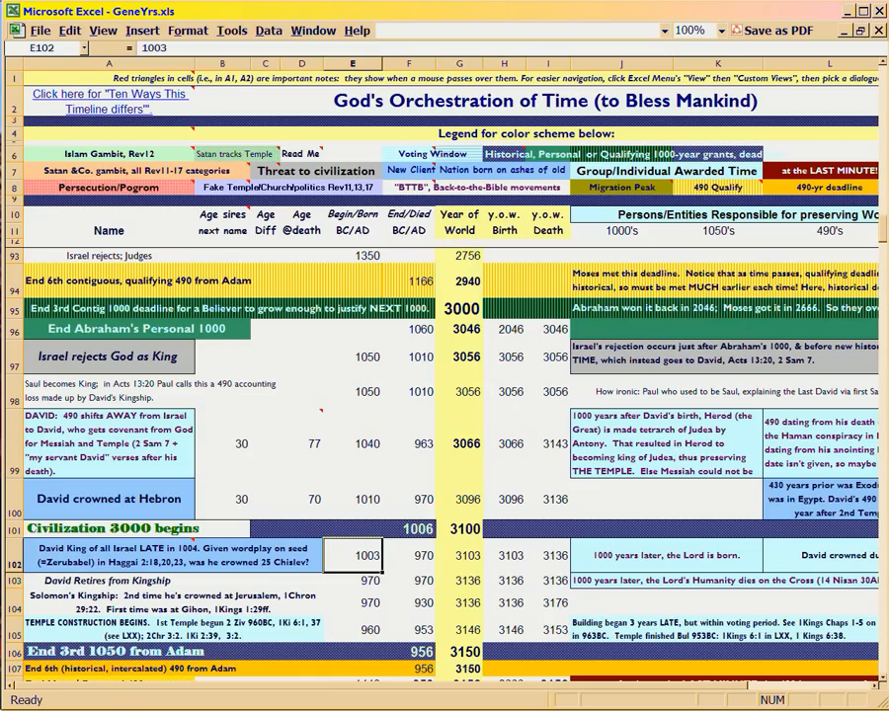
scroll(down, 3)
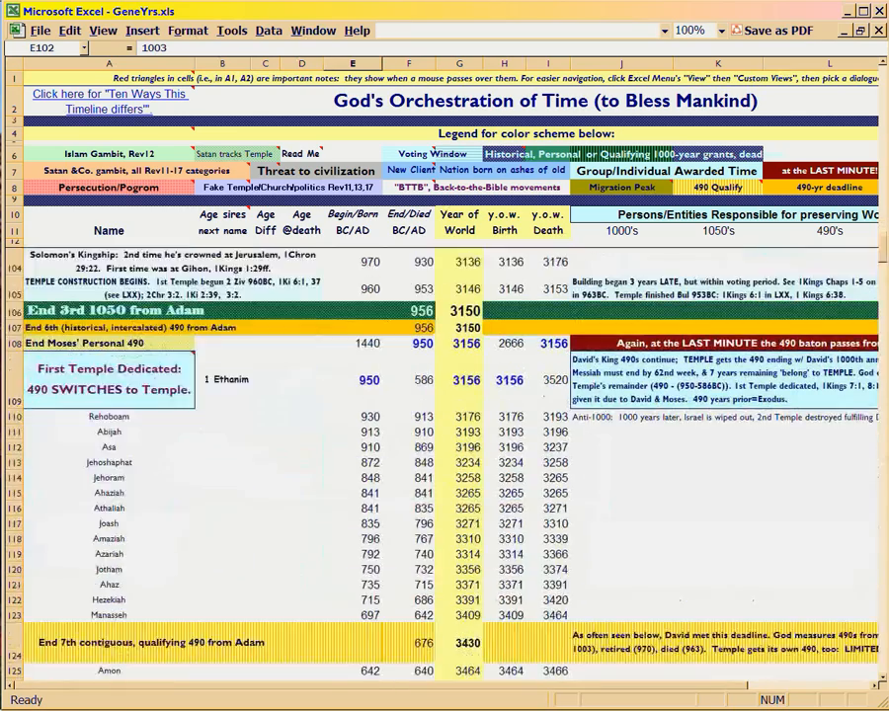
scroll(down, 3)
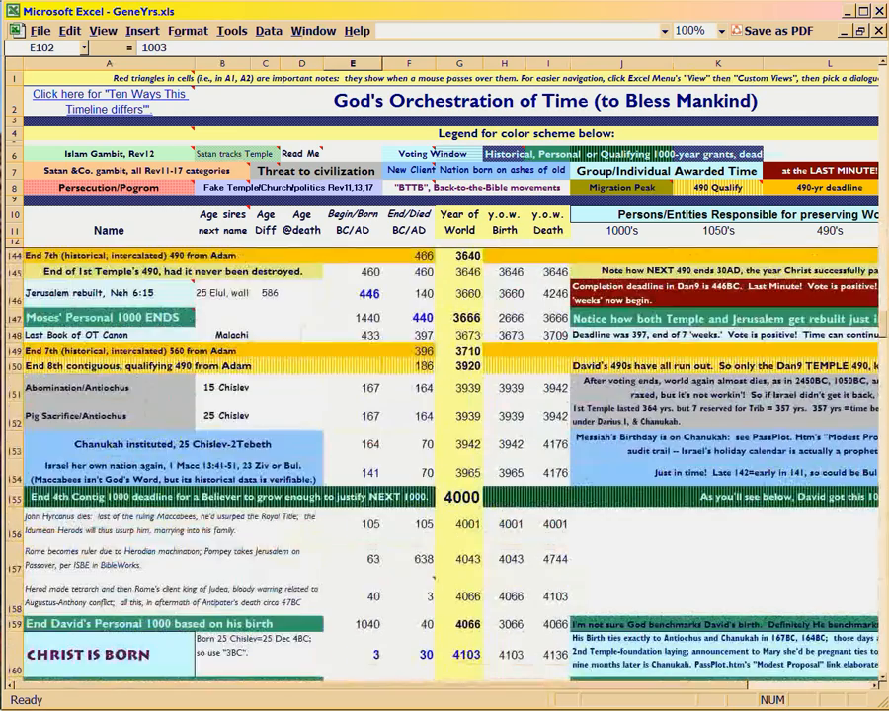
scroll(down, 3)
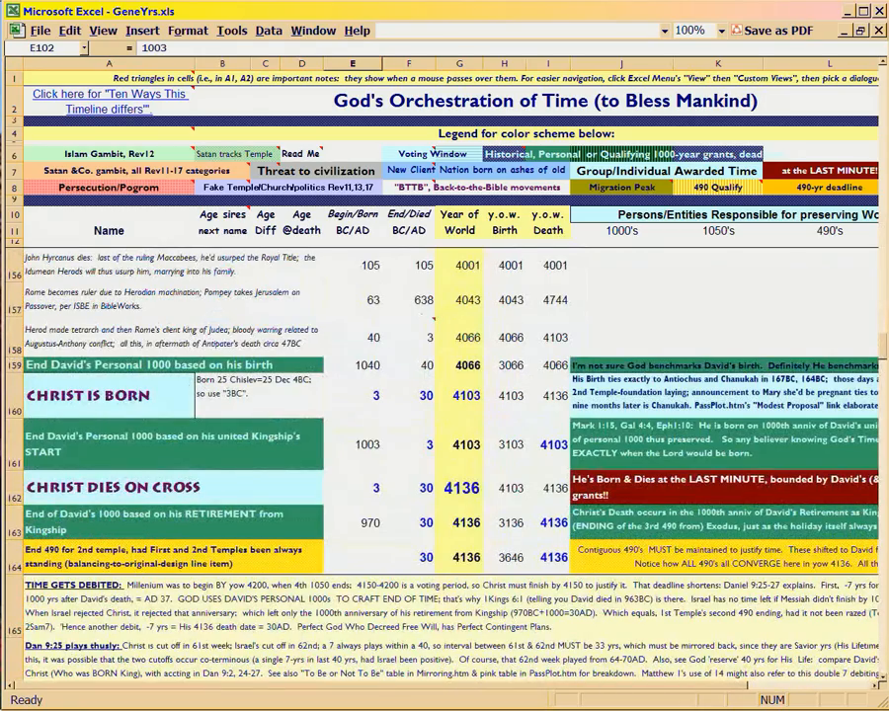
click(458, 395)
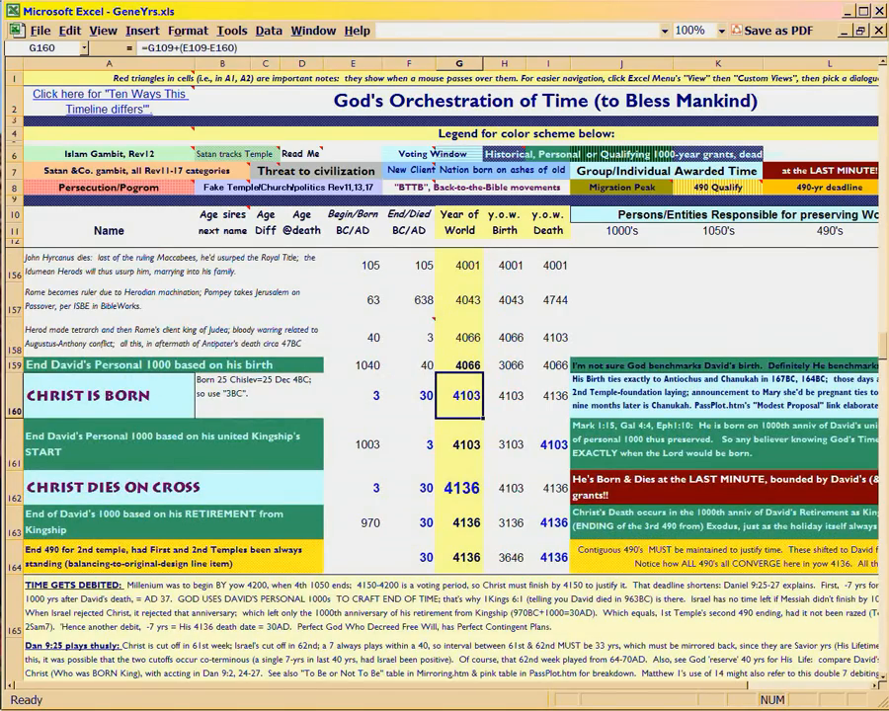
click(458, 444)
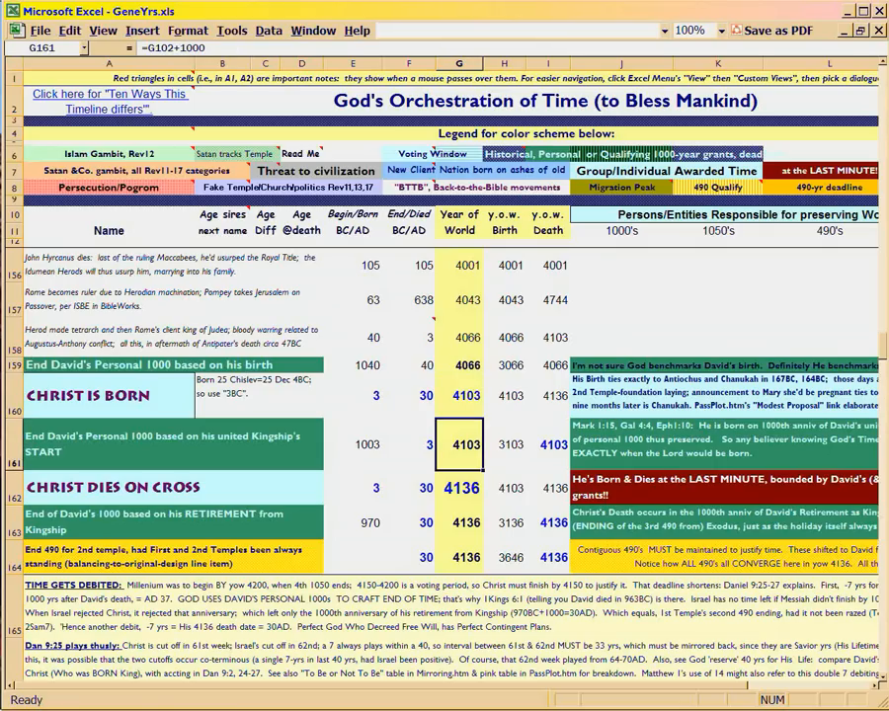
click(460, 395)
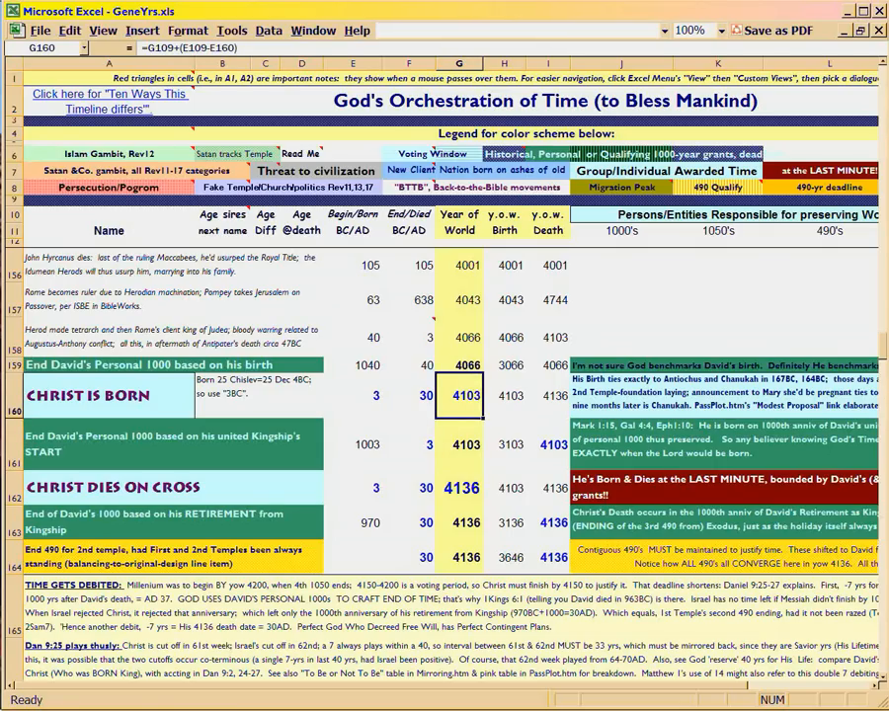
click(458, 444)
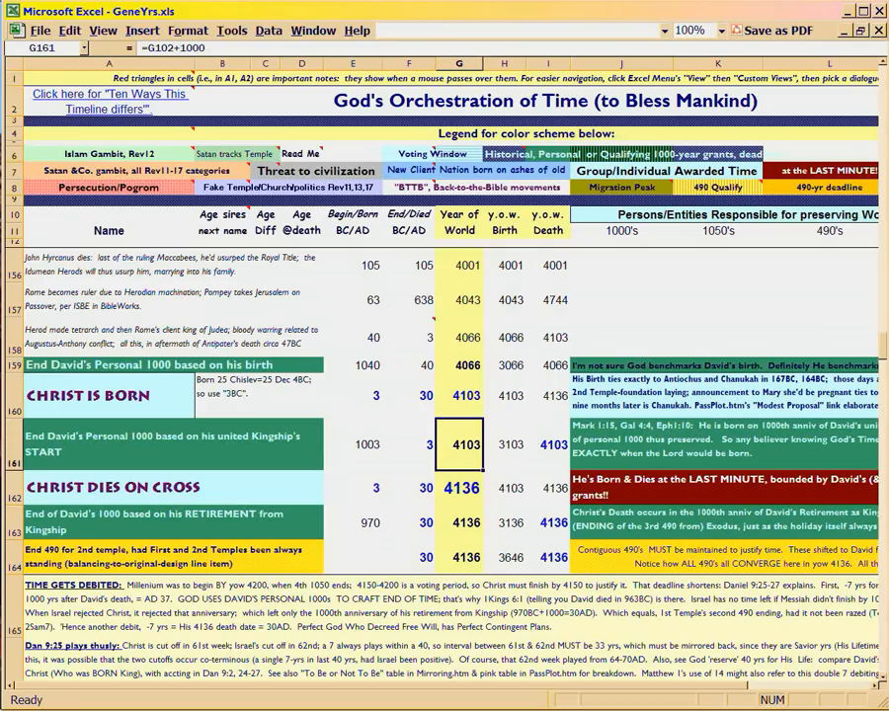
click(458, 395)
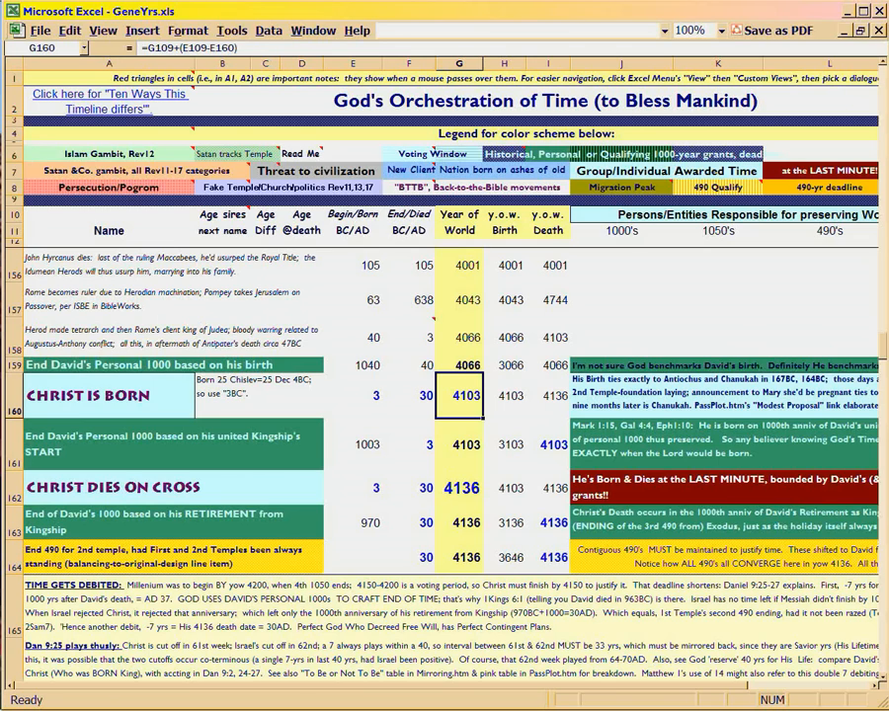
scroll(down, 3)
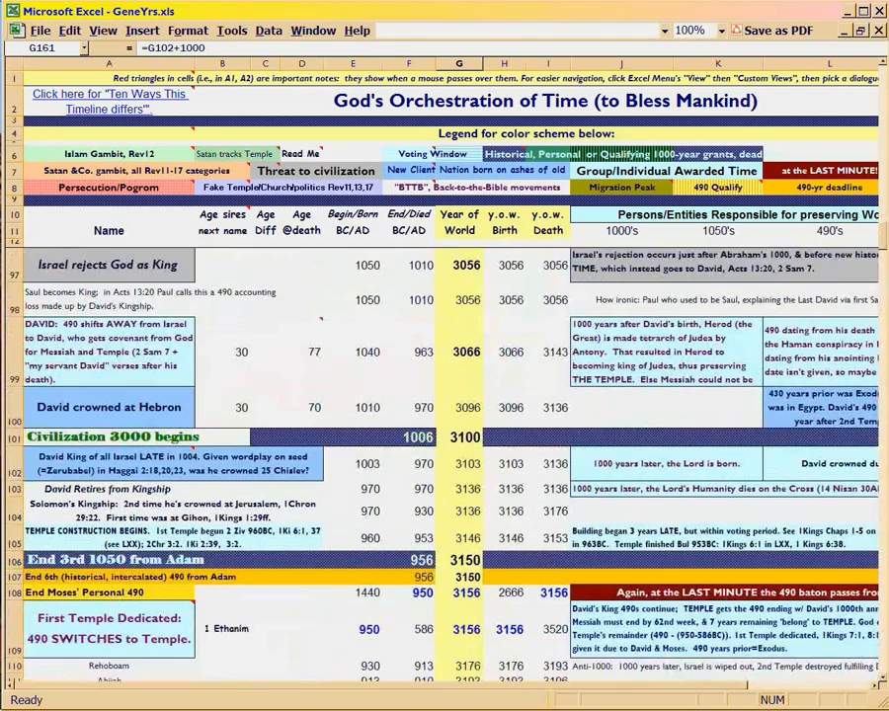
scroll(down, 3)
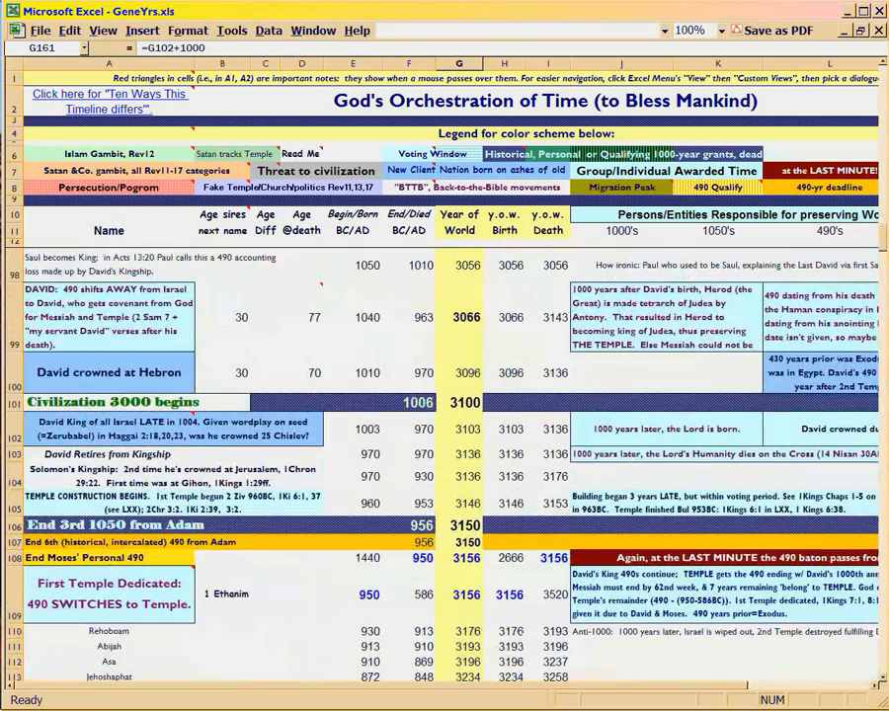
click(351, 429)
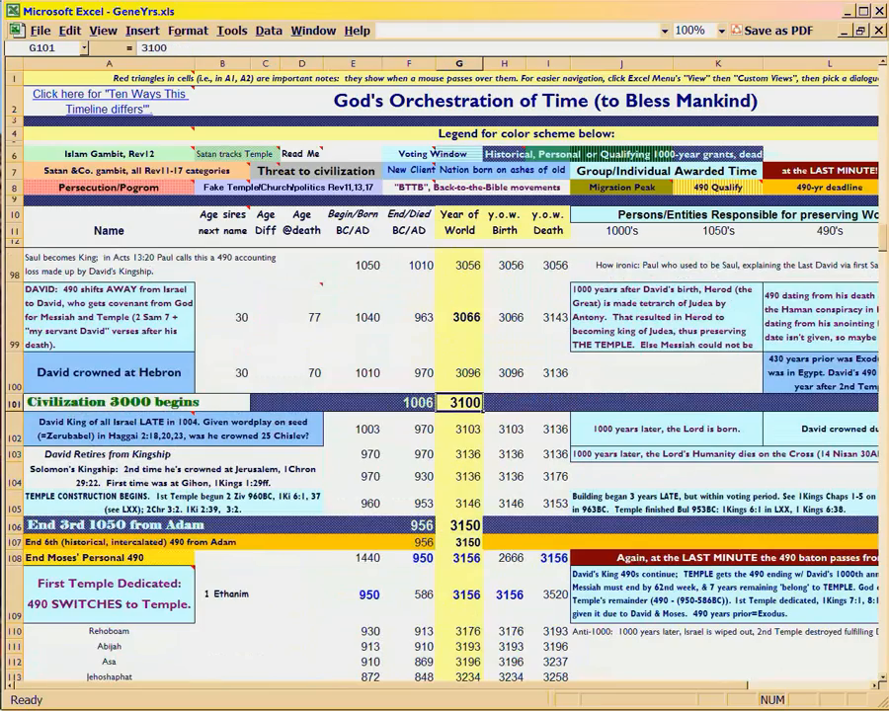
click(463, 525)
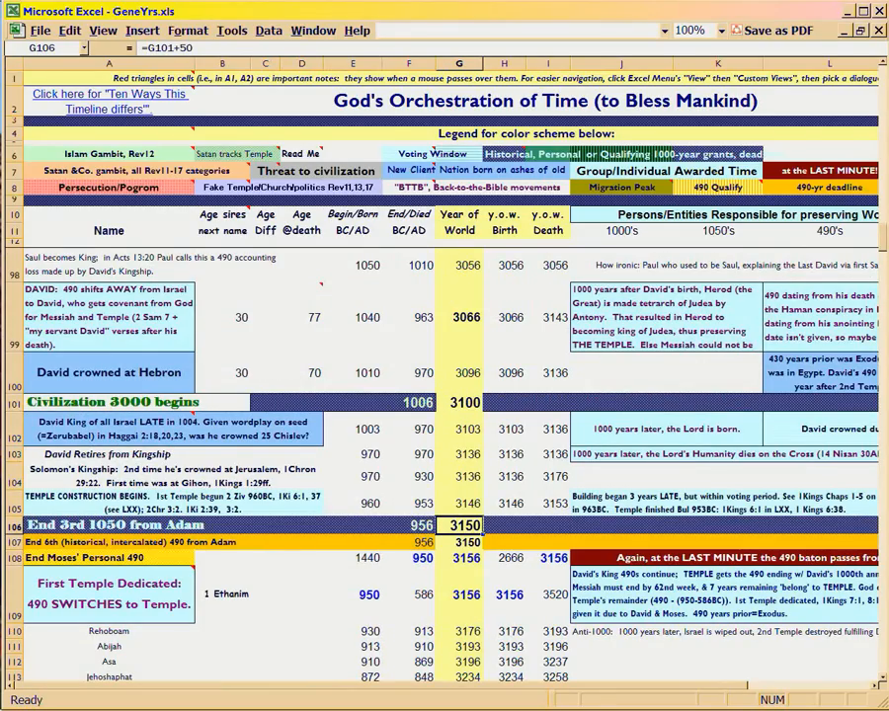
click(463, 402)
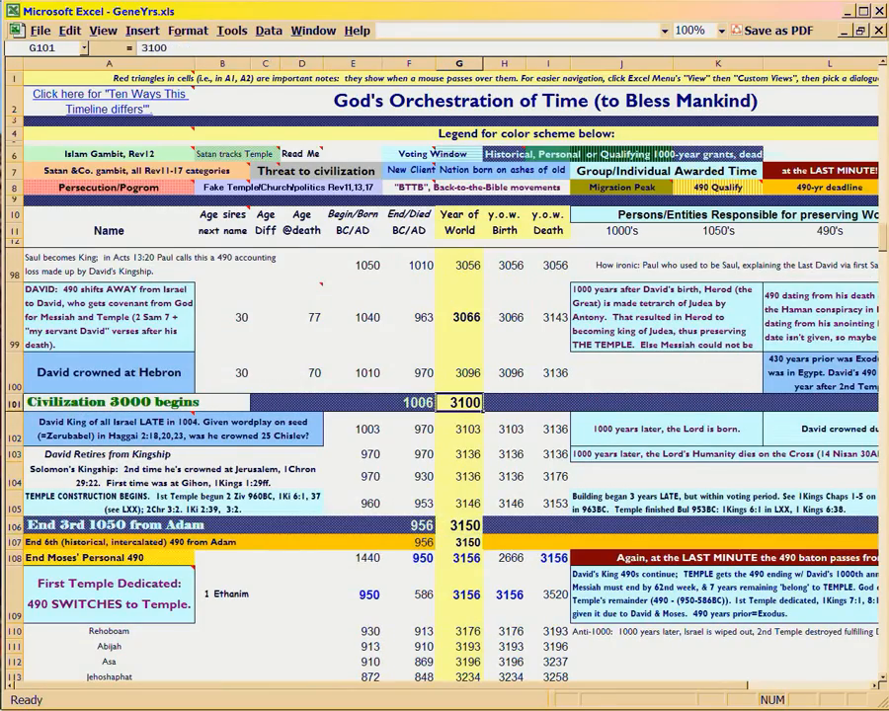
click(459, 430)
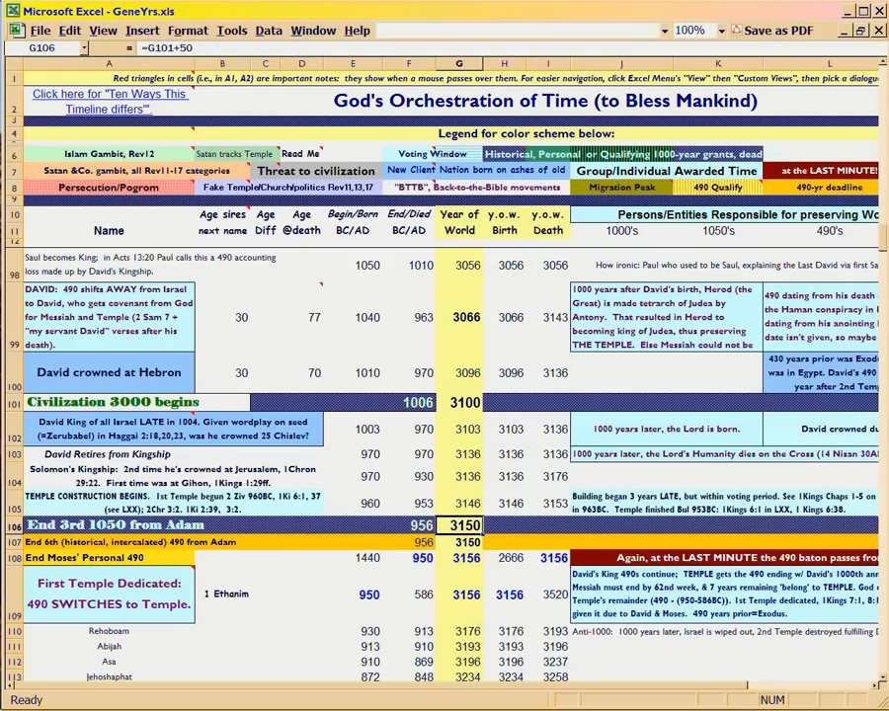
click(458, 402)
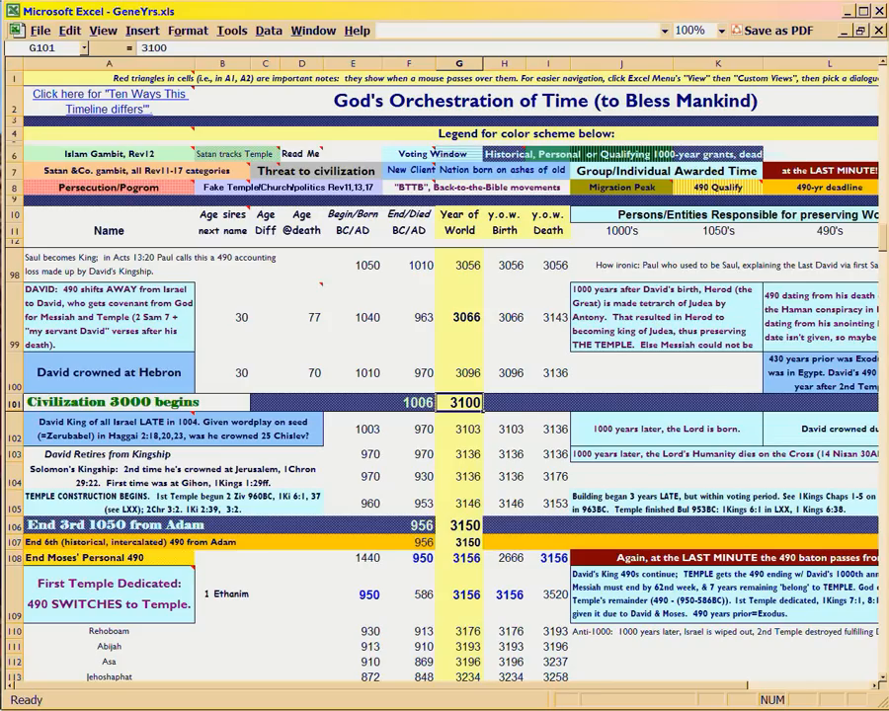
click(458, 525)
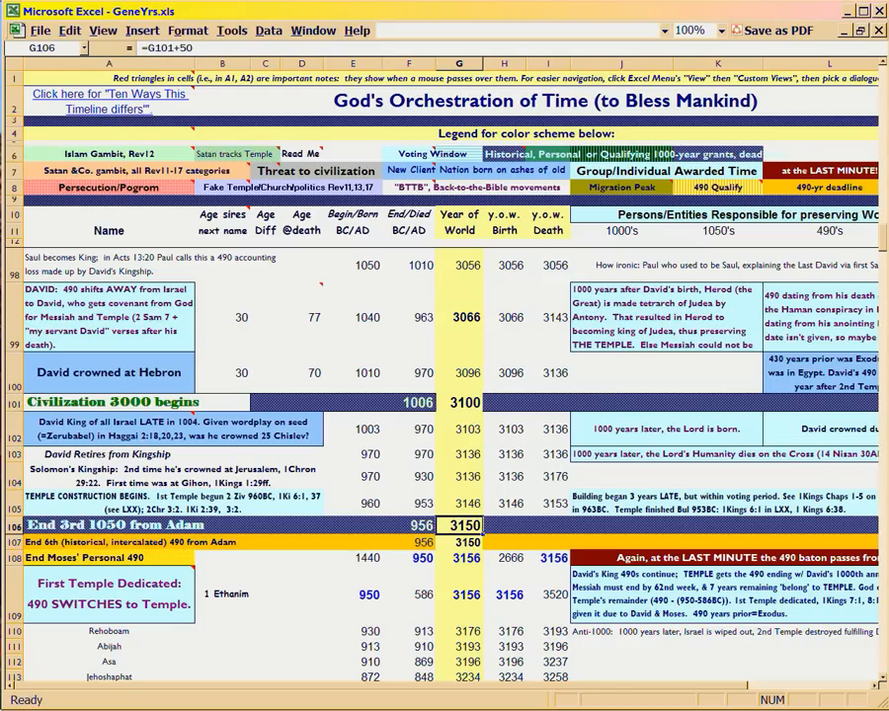
click(458, 402)
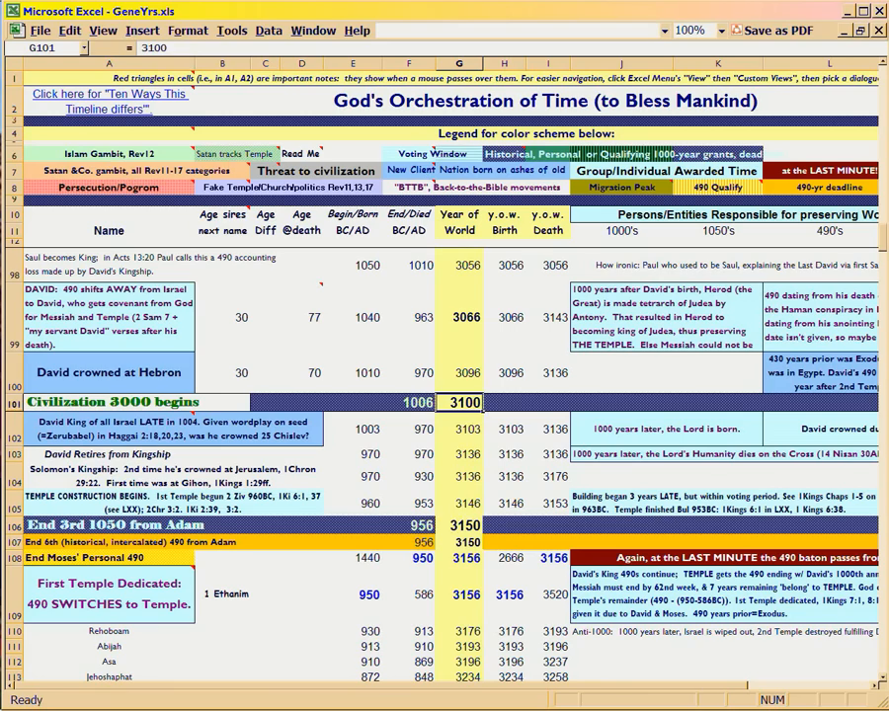
click(460, 525)
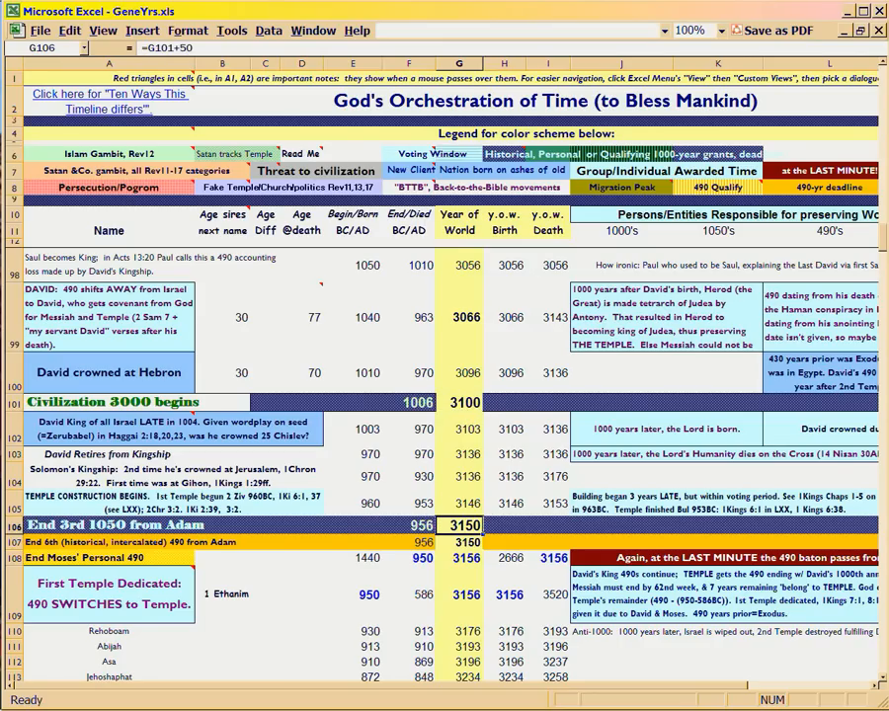
click(353, 428)
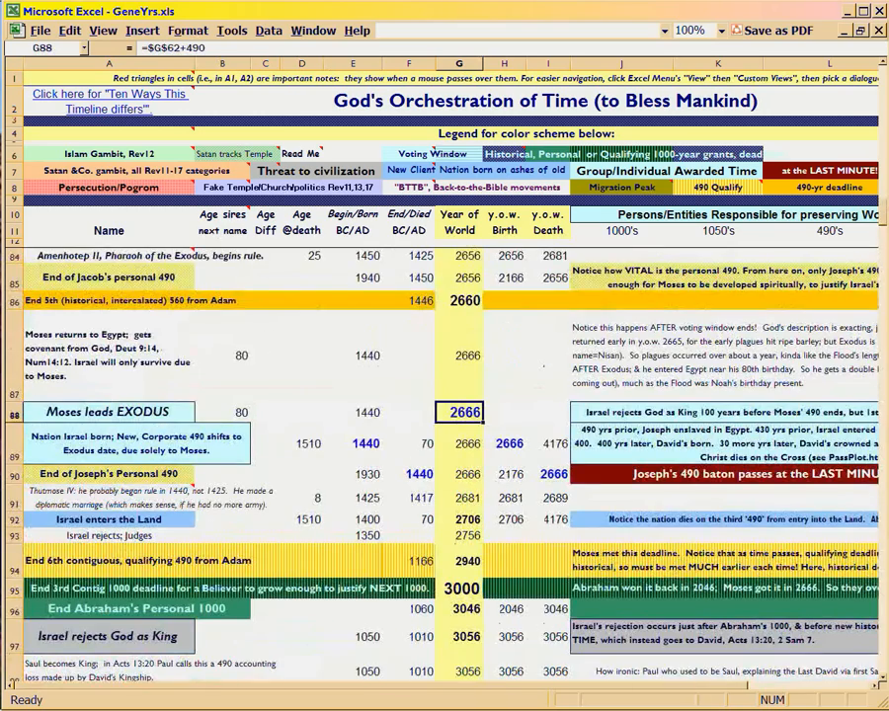
scroll(down, 3)
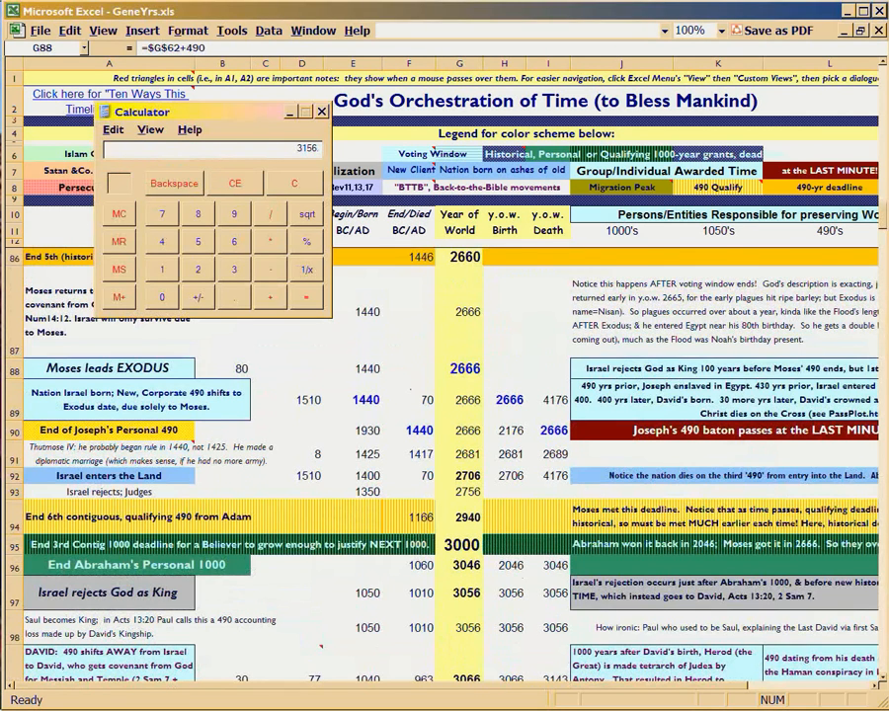
click(323, 111)
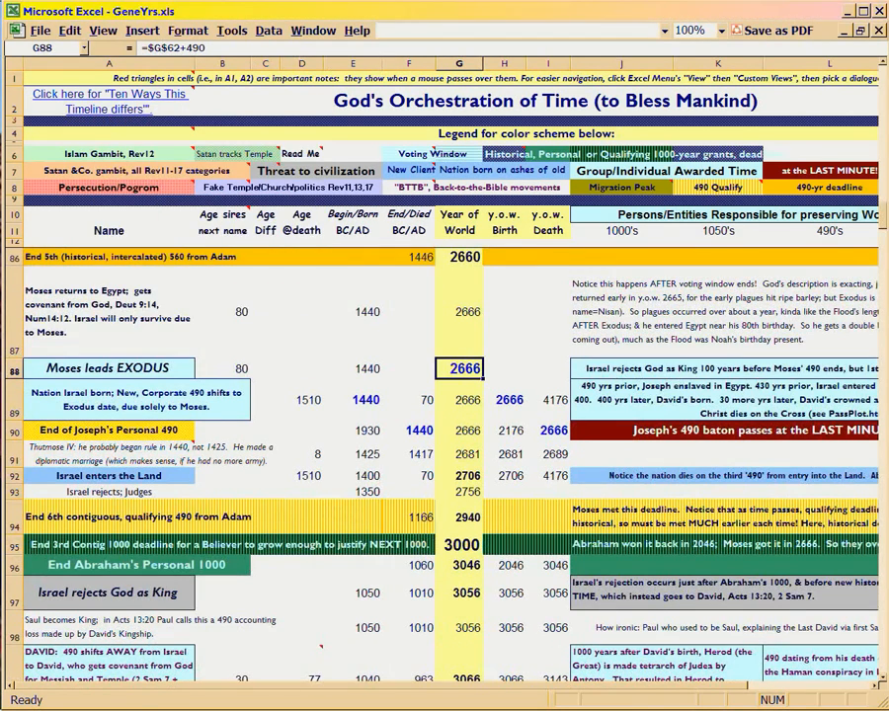
scroll(down, 3)
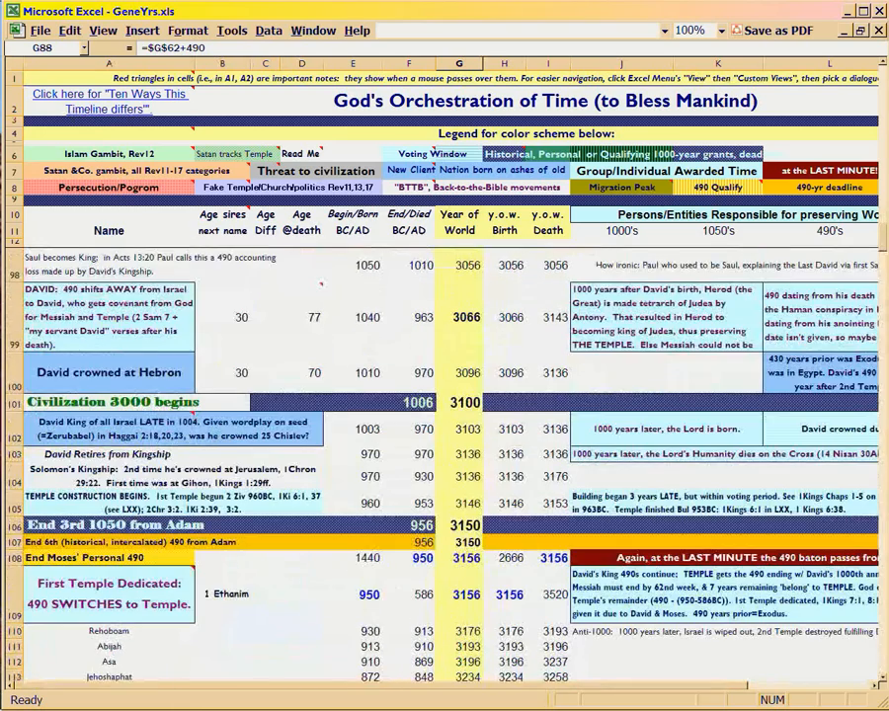
click(459, 558)
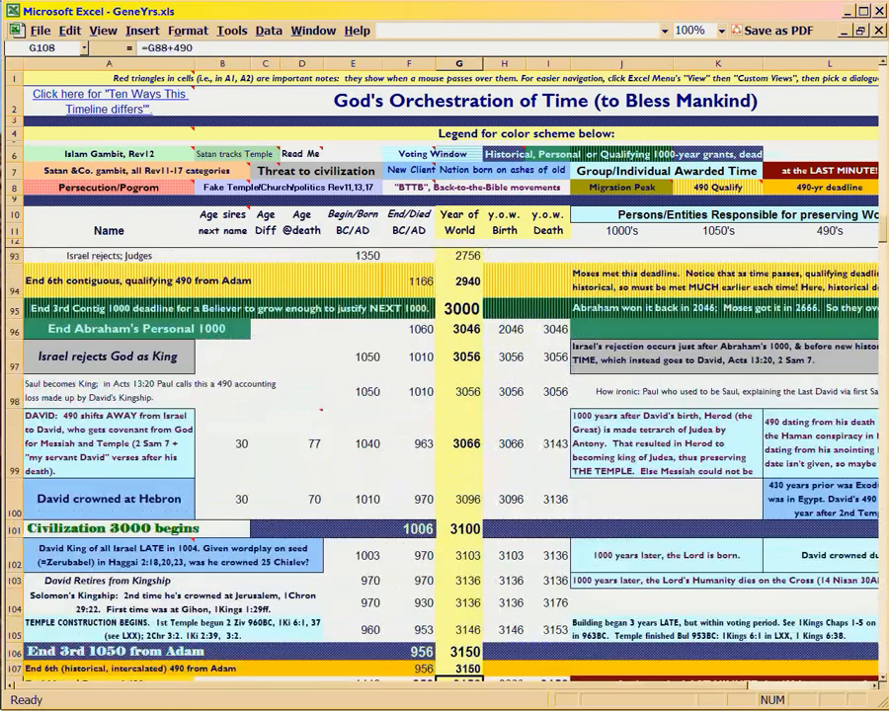
click(458, 356)
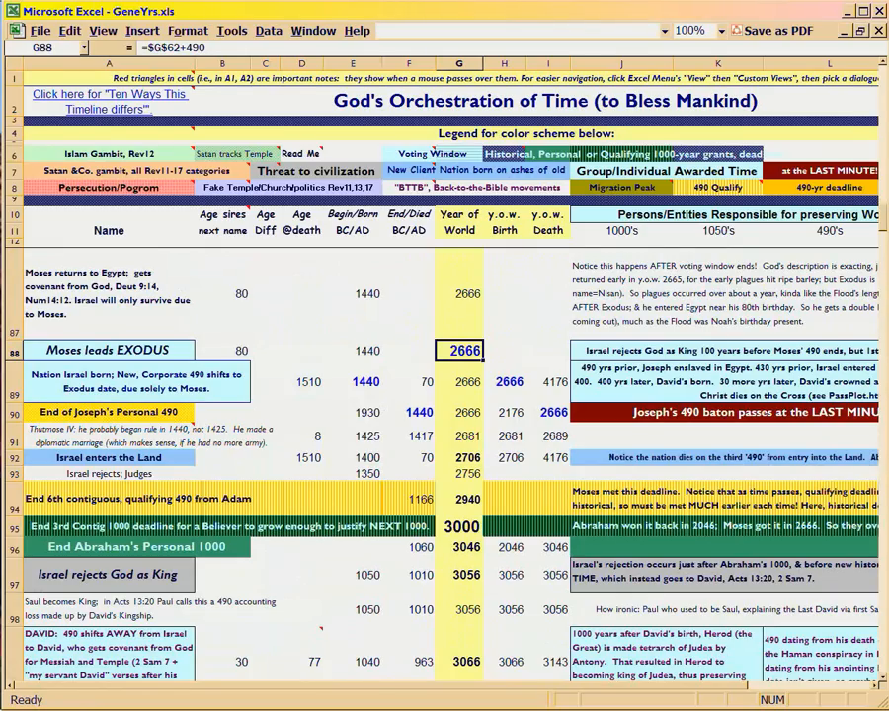
click(460, 574)
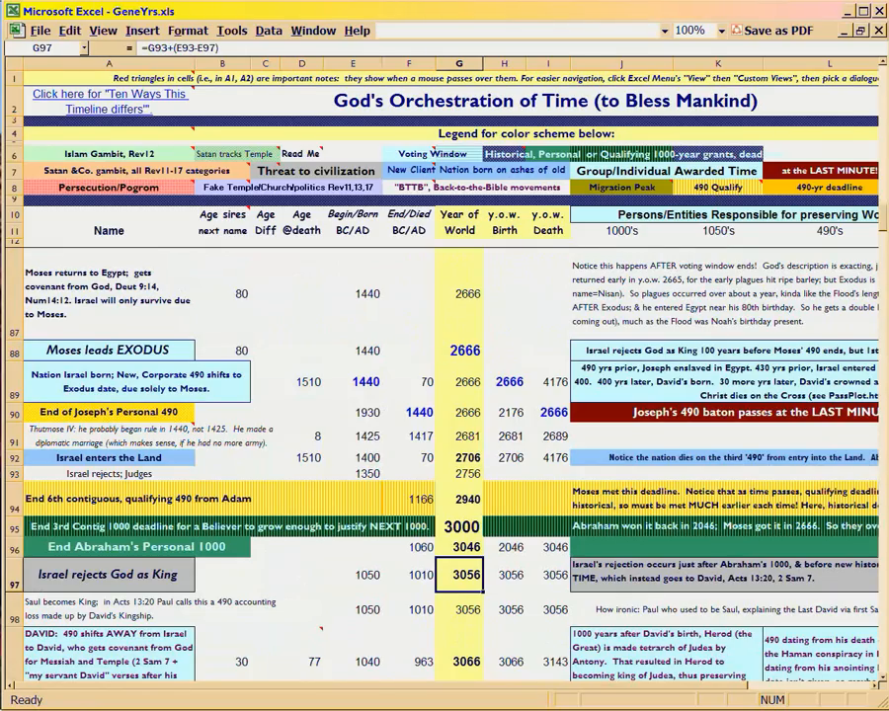
scroll(down, 3)
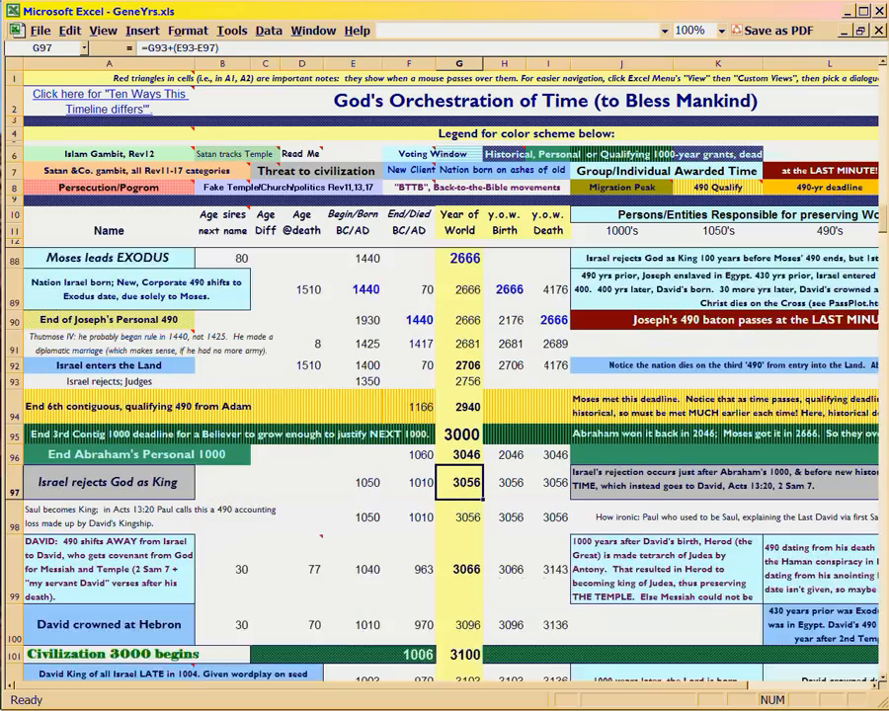
scroll(down, 3)
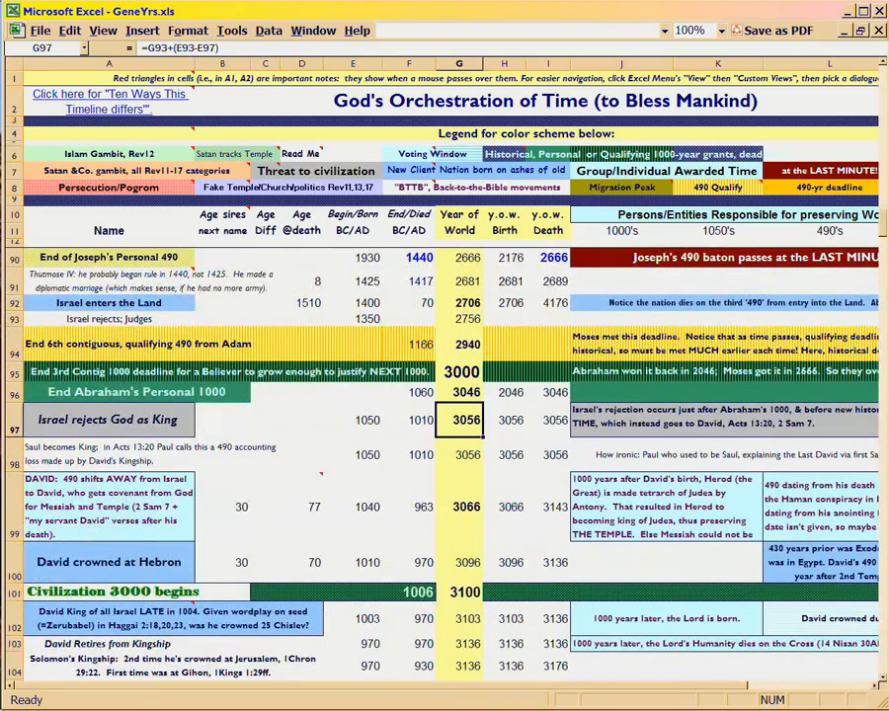
click(352, 506)
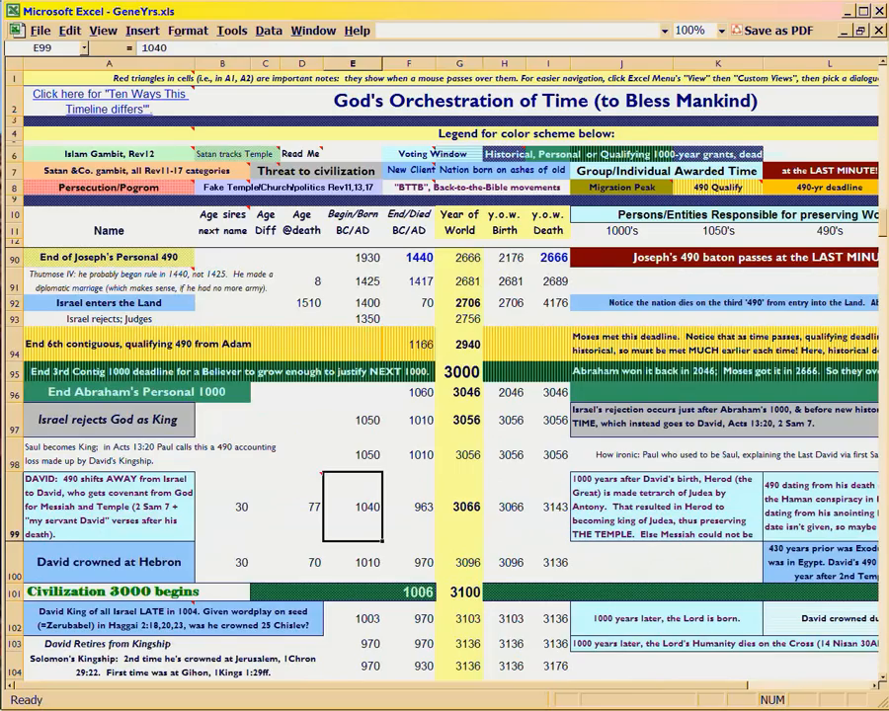
click(109, 454)
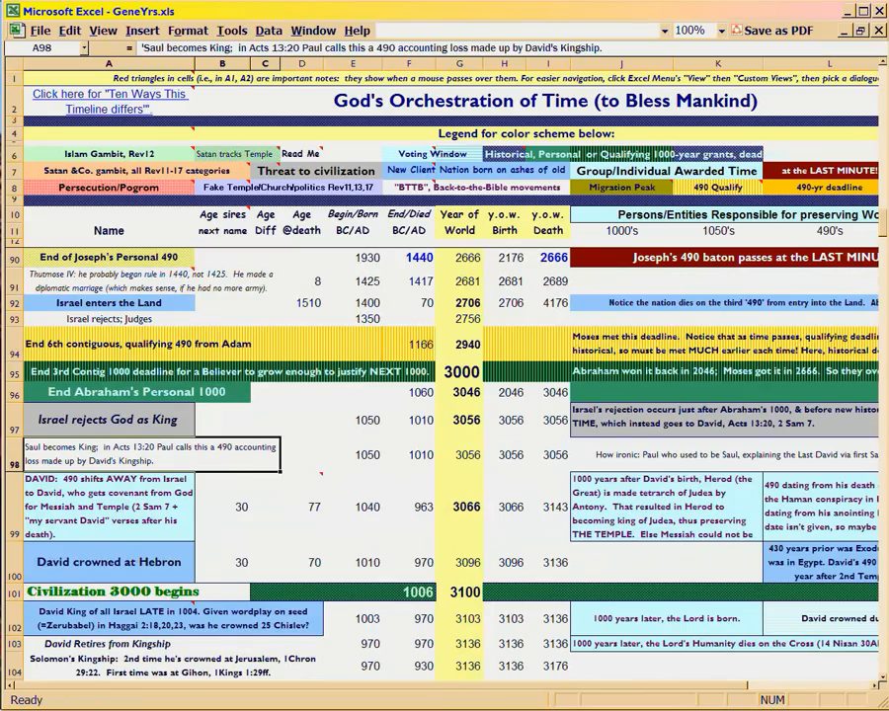
click(352, 507)
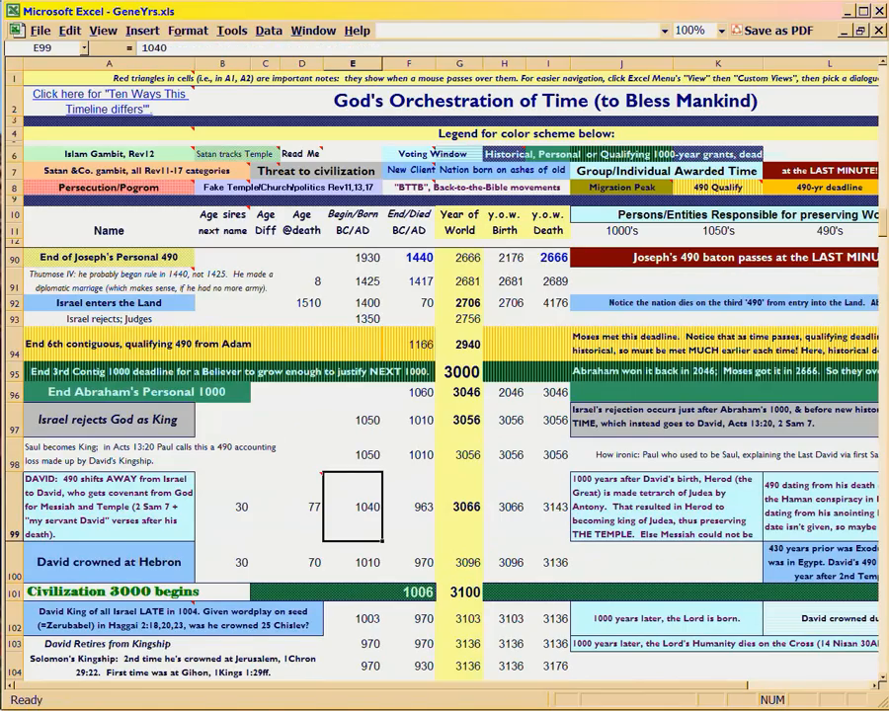
scroll(down, 3)
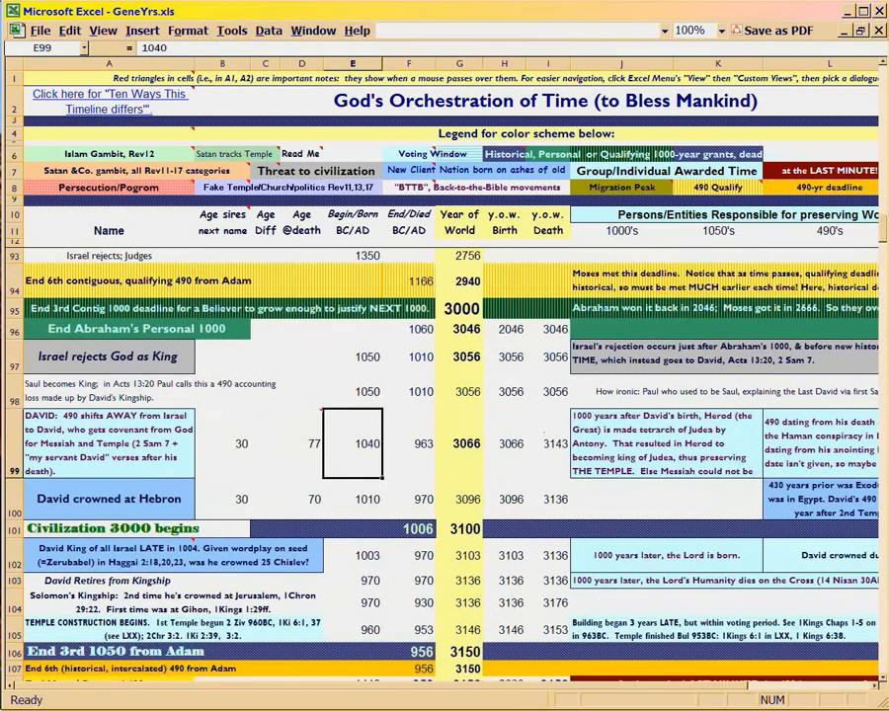
click(352, 499)
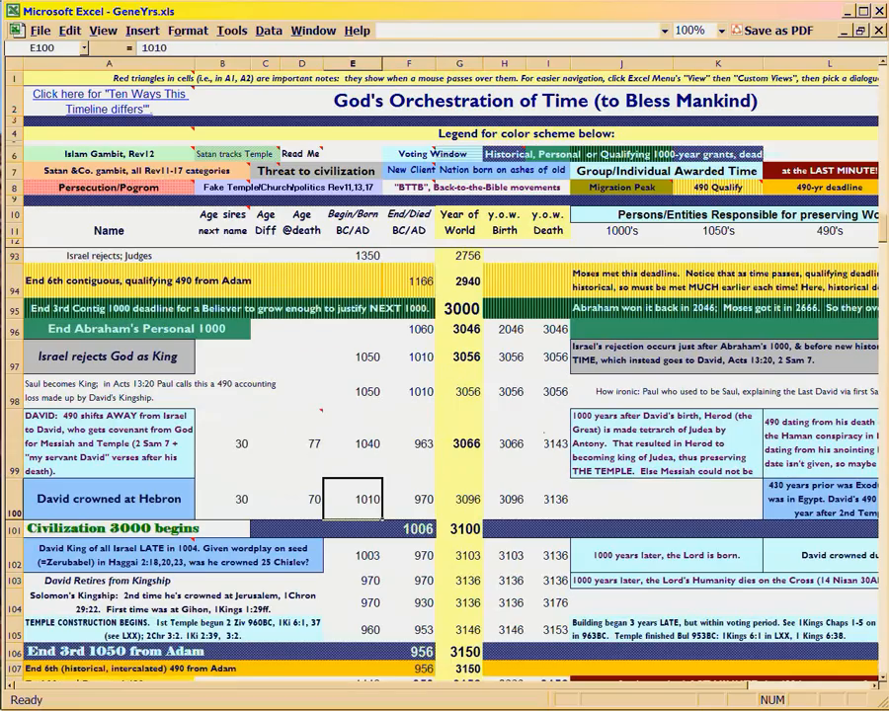
click(352, 442)
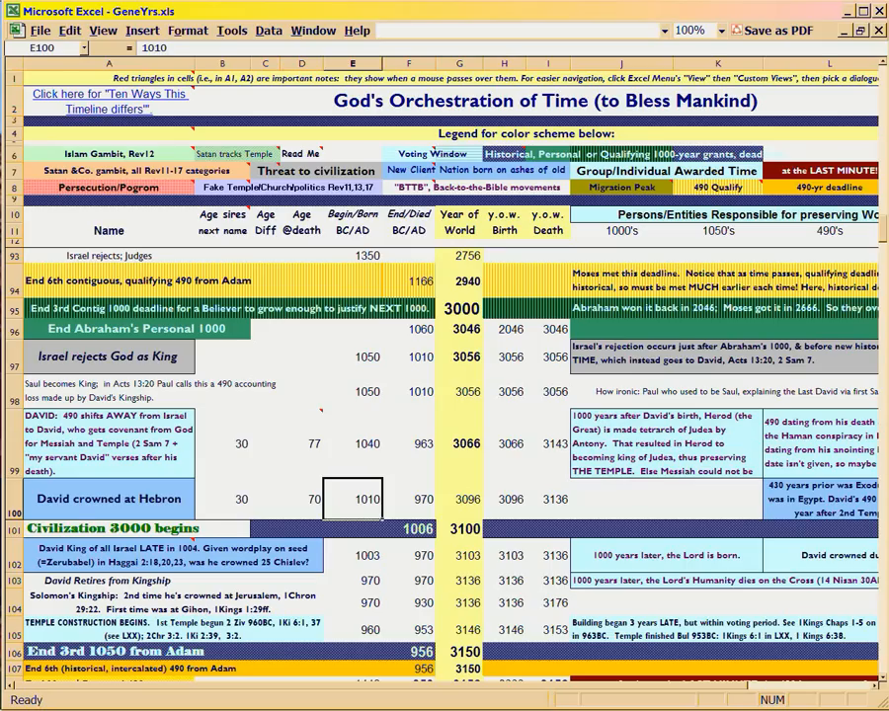
click(408, 444)
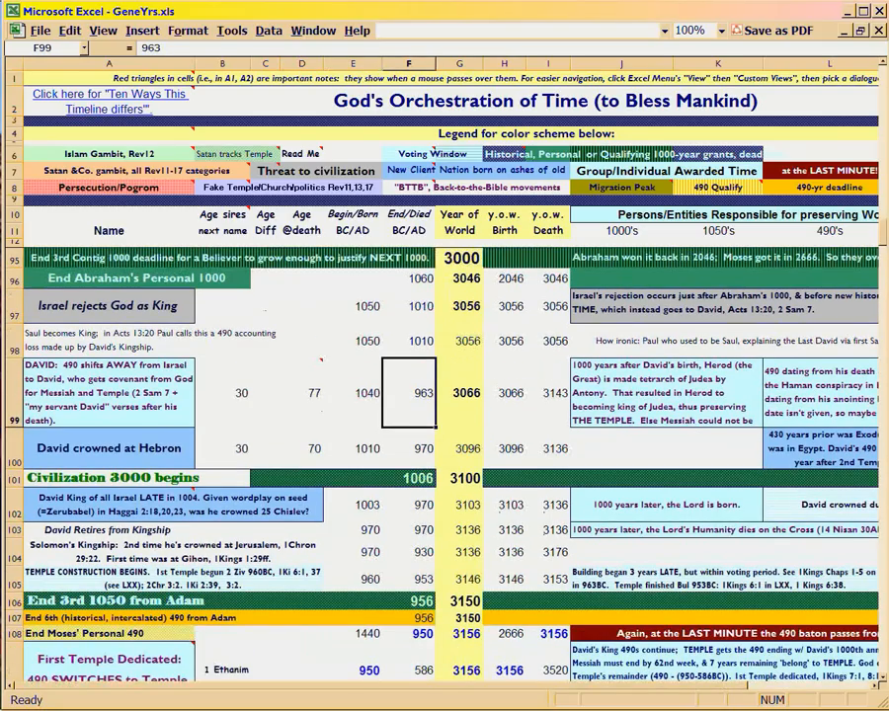
click(353, 505)
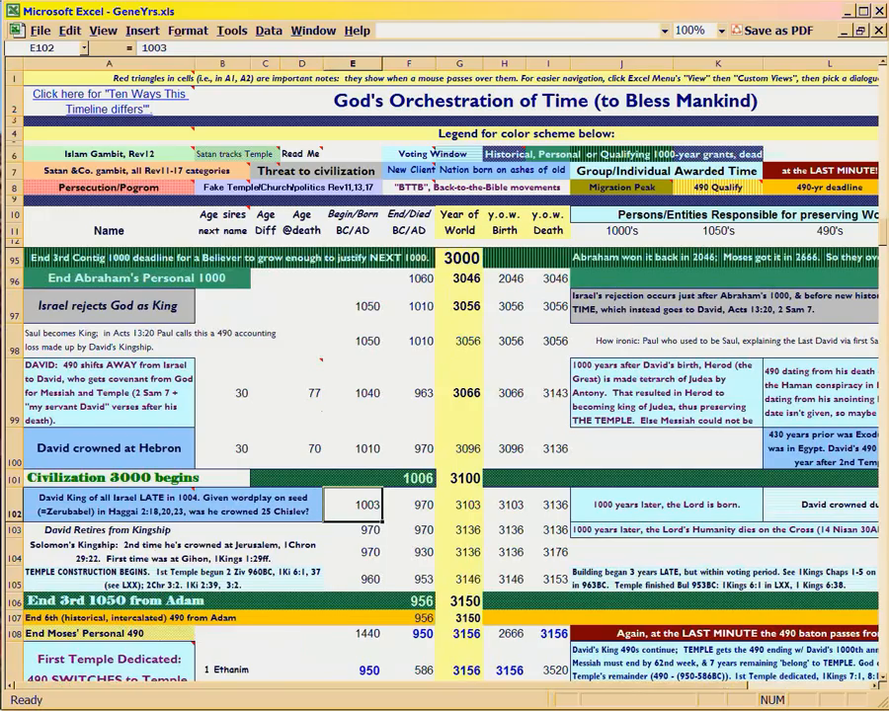
scroll(down, 3)
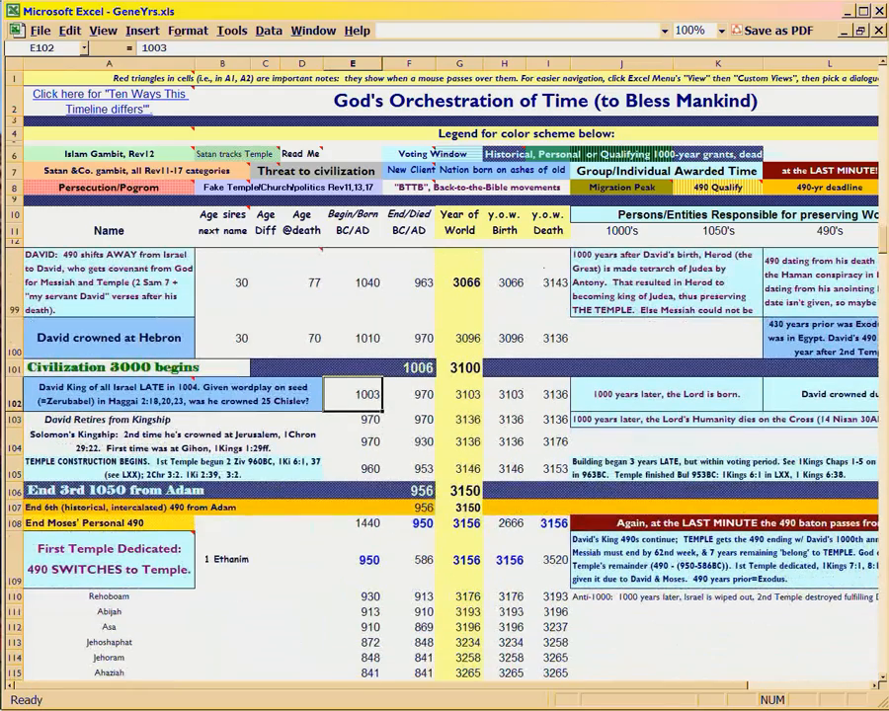
click(408, 522)
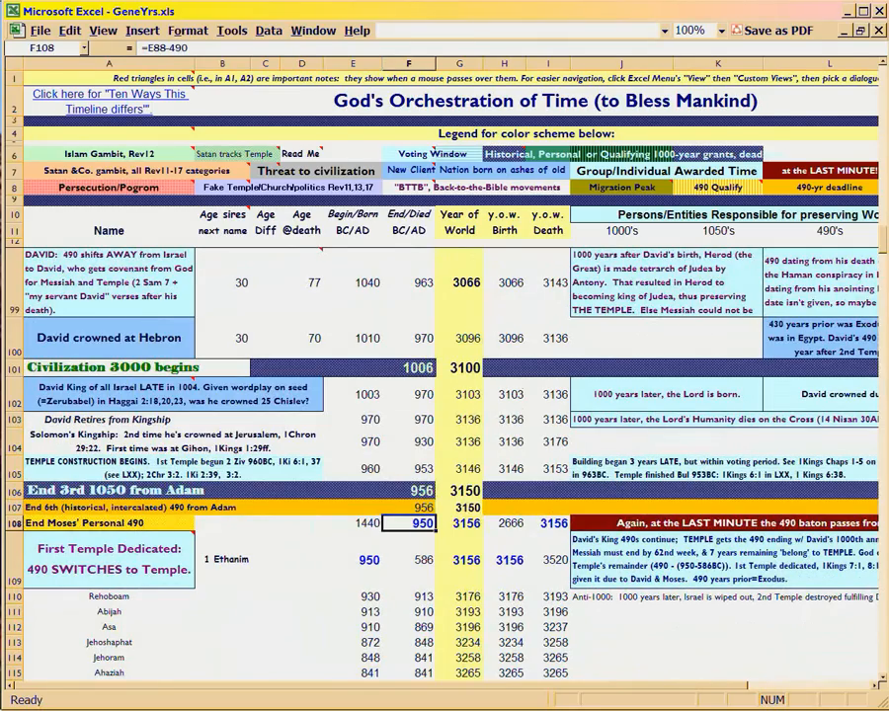
click(352, 560)
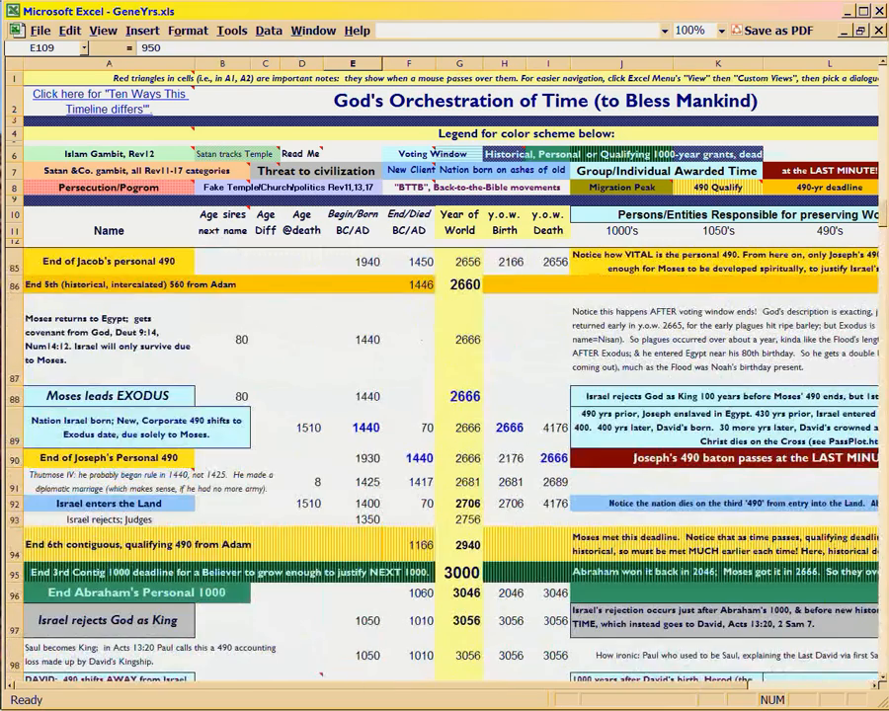
scroll(down, 3)
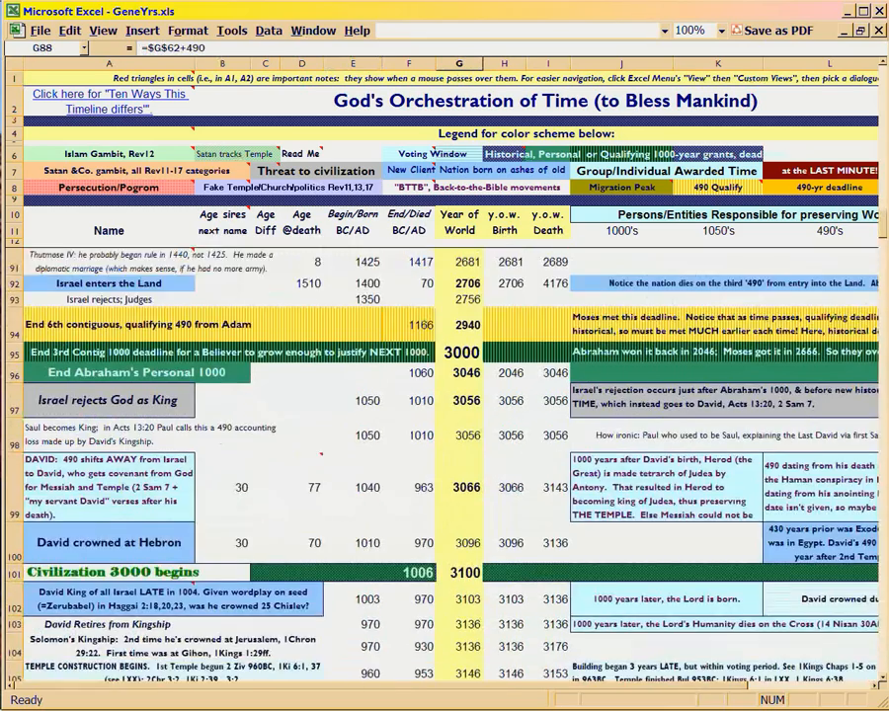
scroll(down, 3)
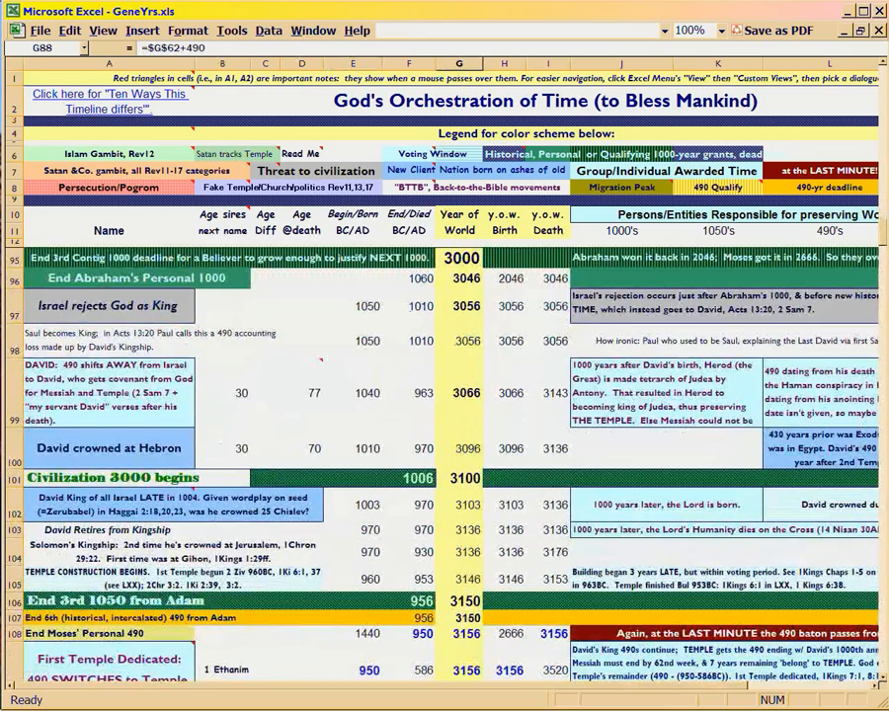
click(459, 462)
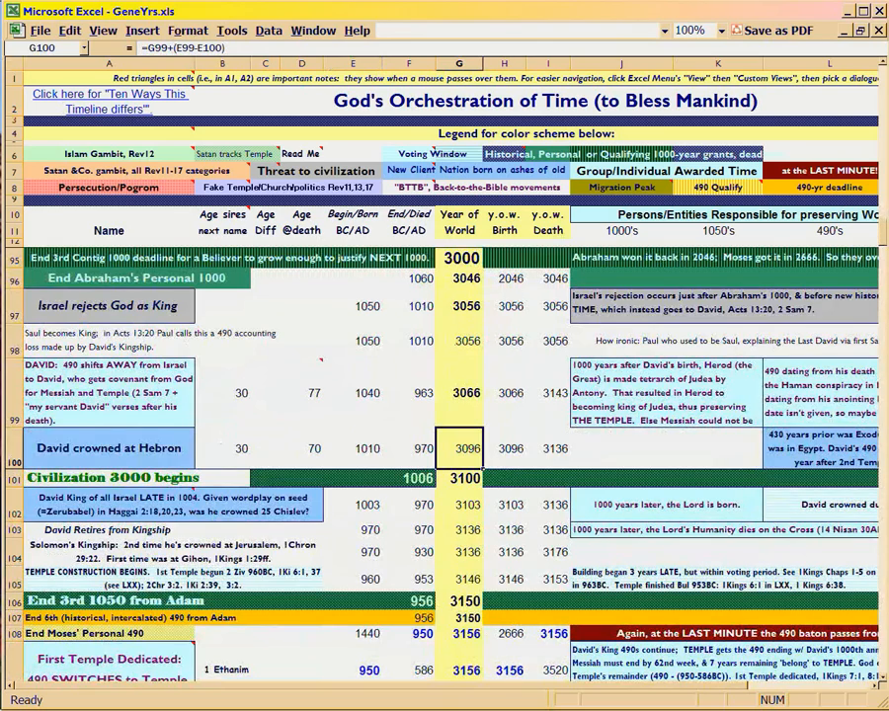
scroll(down, 3)
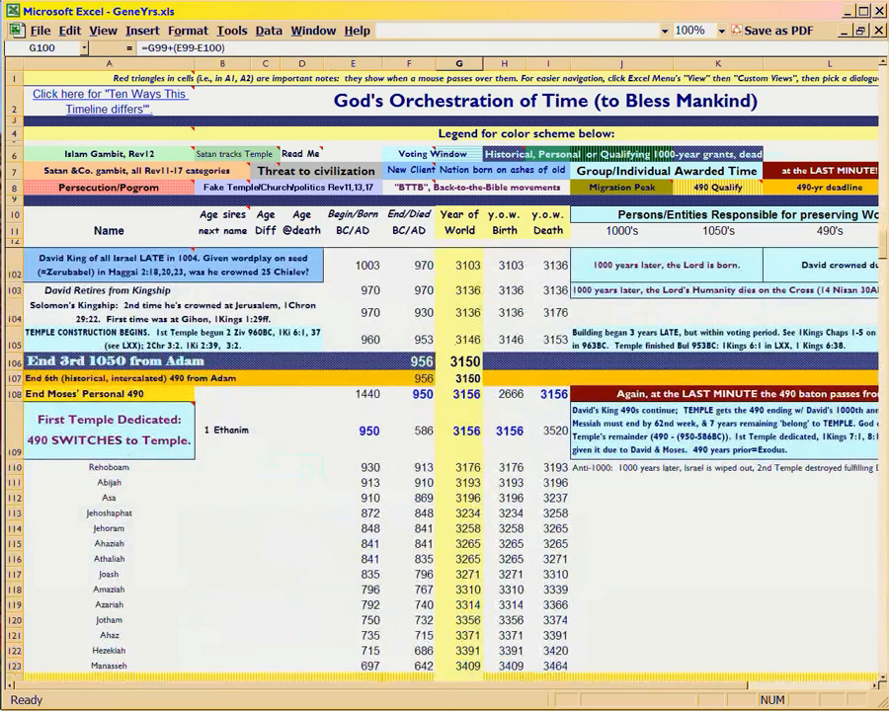